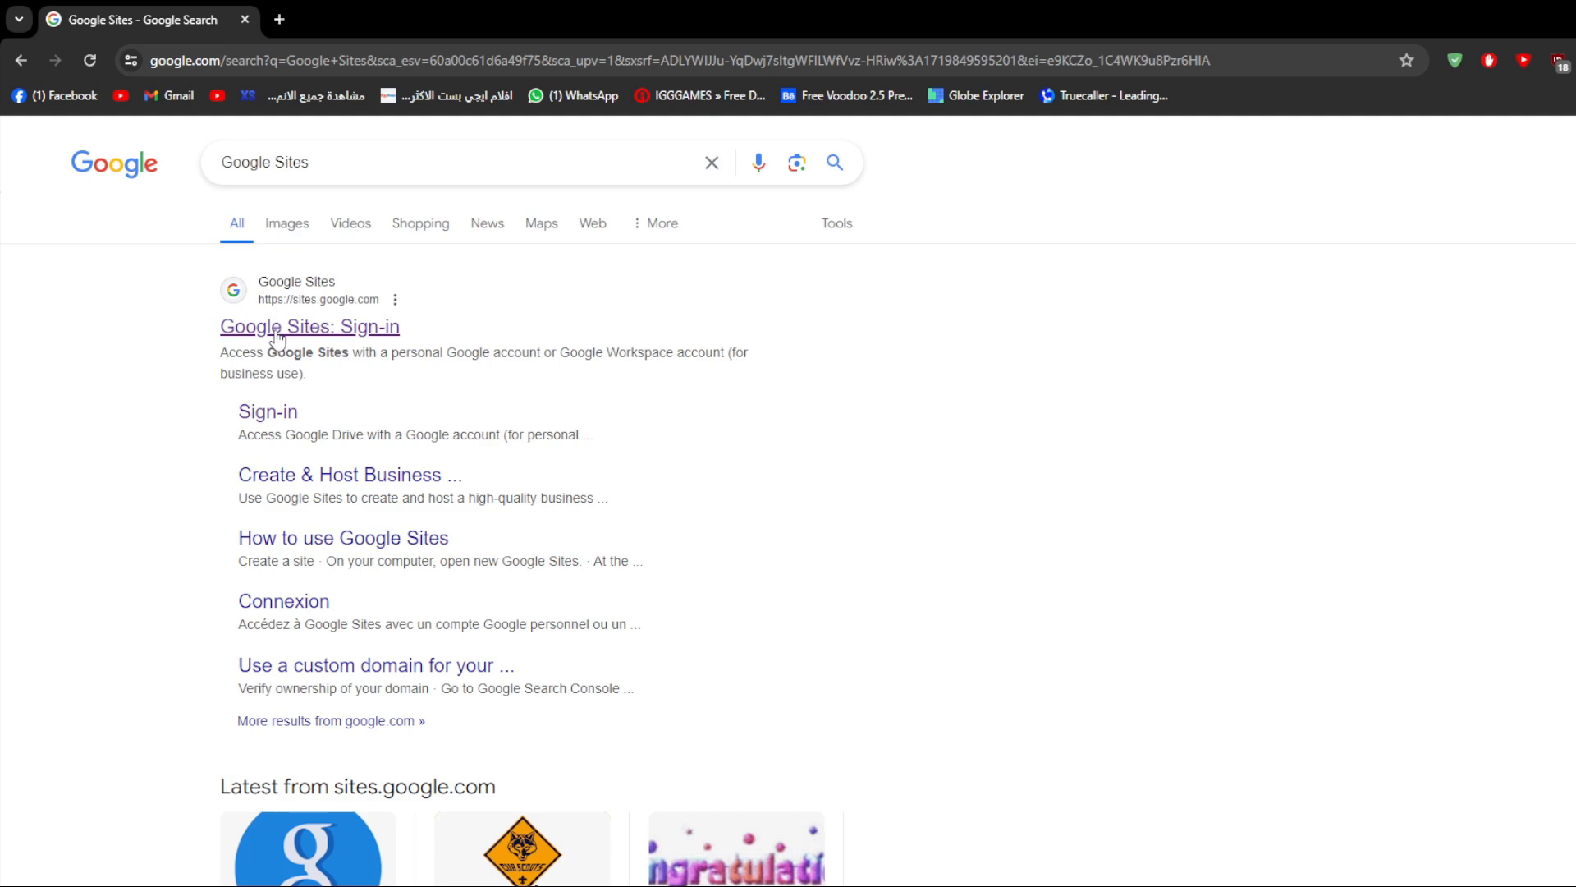
# Open Google Sites from the search results, browse the template gallery, then return to the start page
pyautogui.click(309, 326)
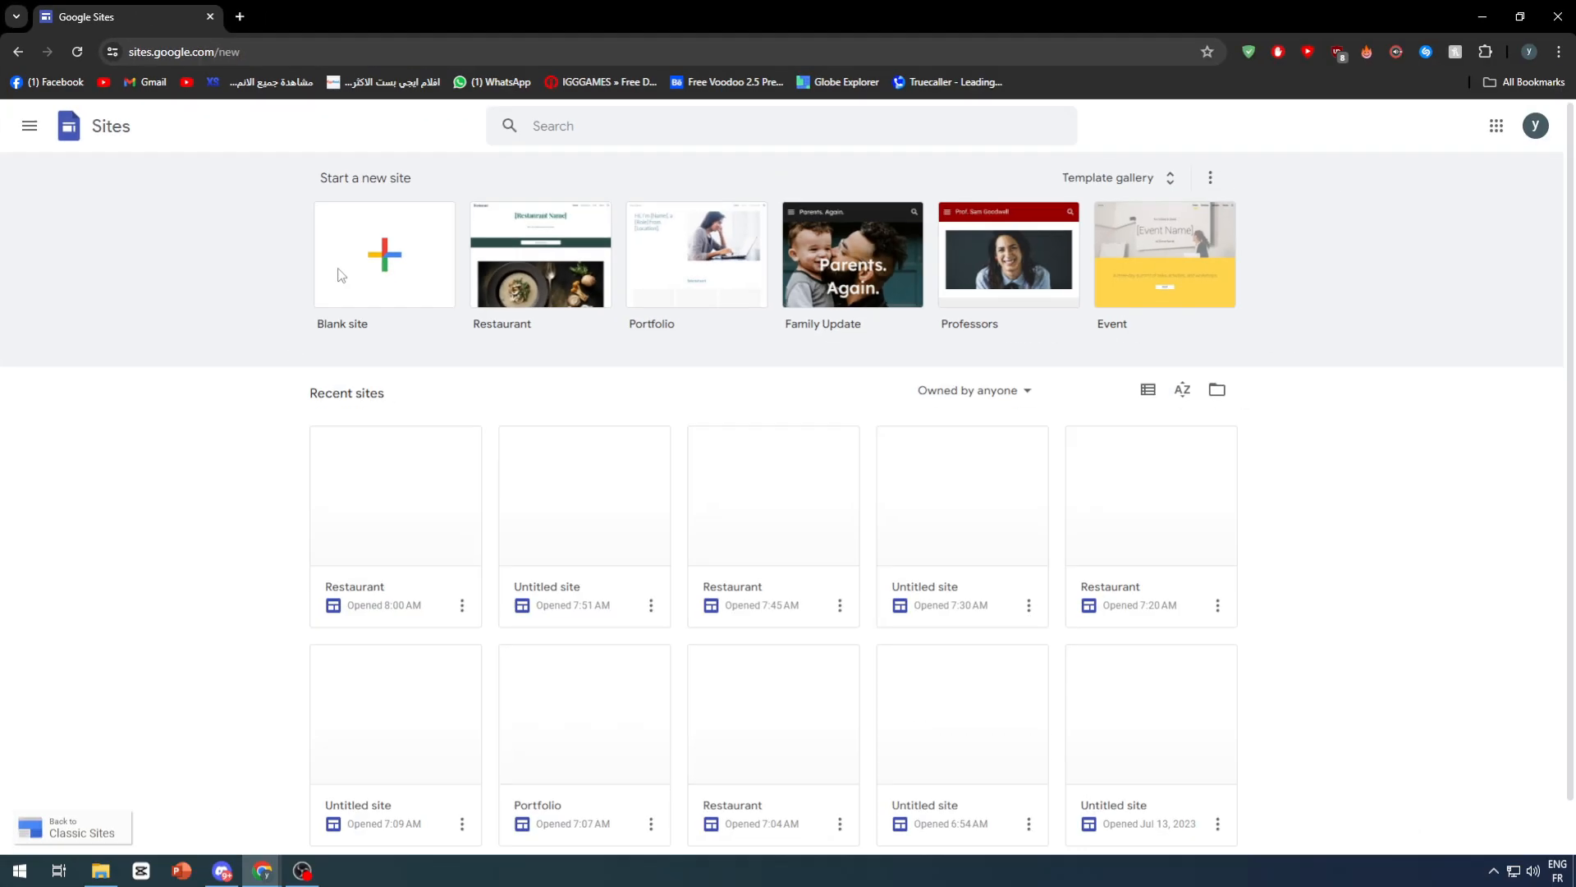
pyautogui.click(1106, 177)
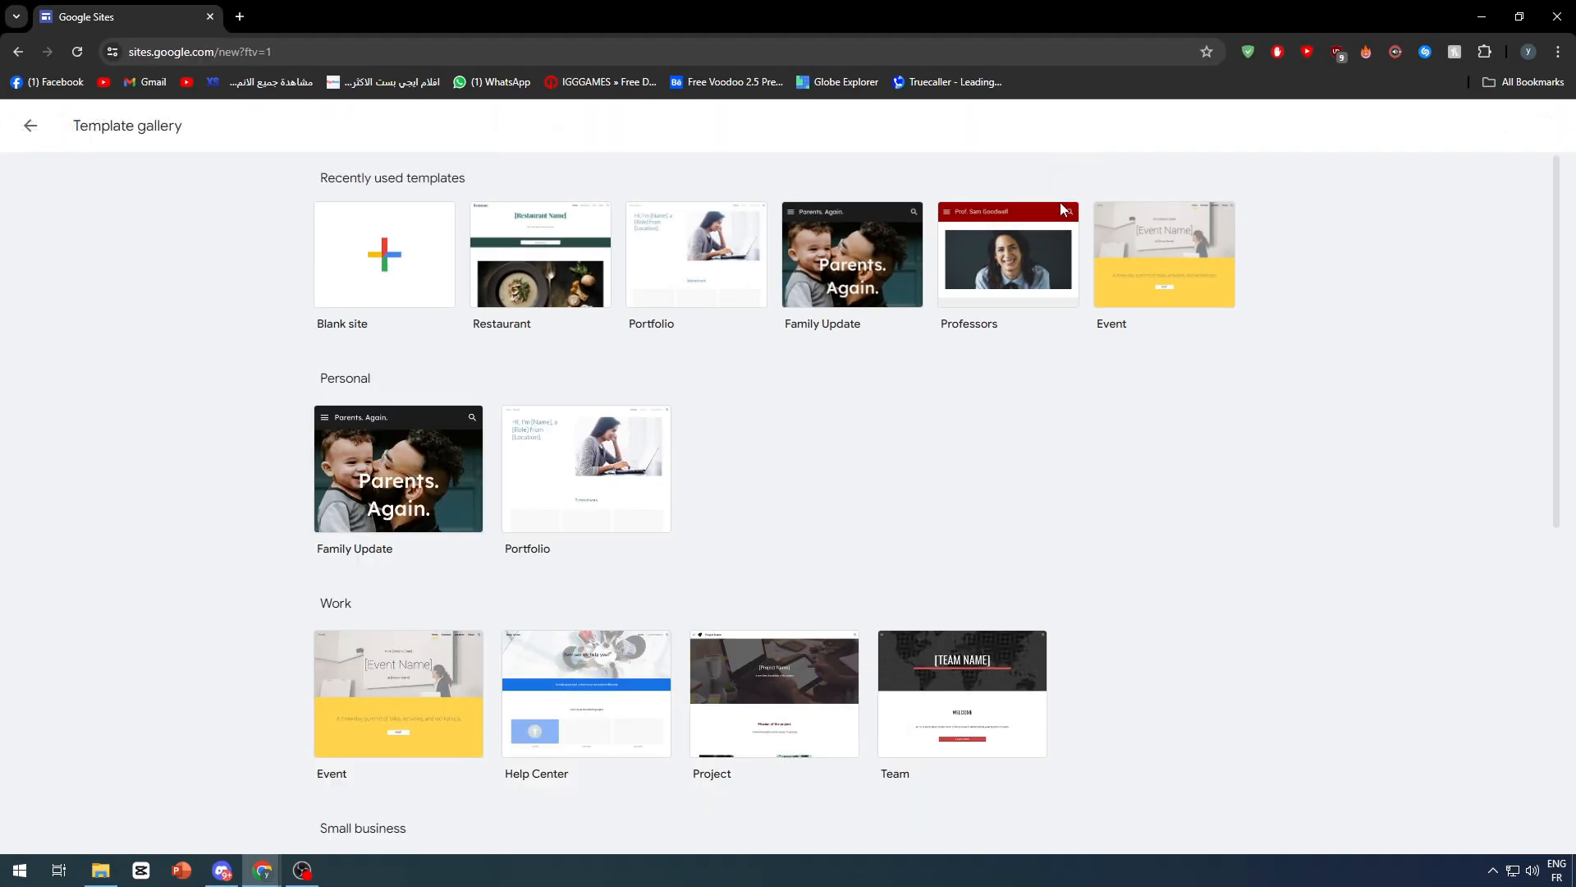
pyautogui.moveTo(845, 400)
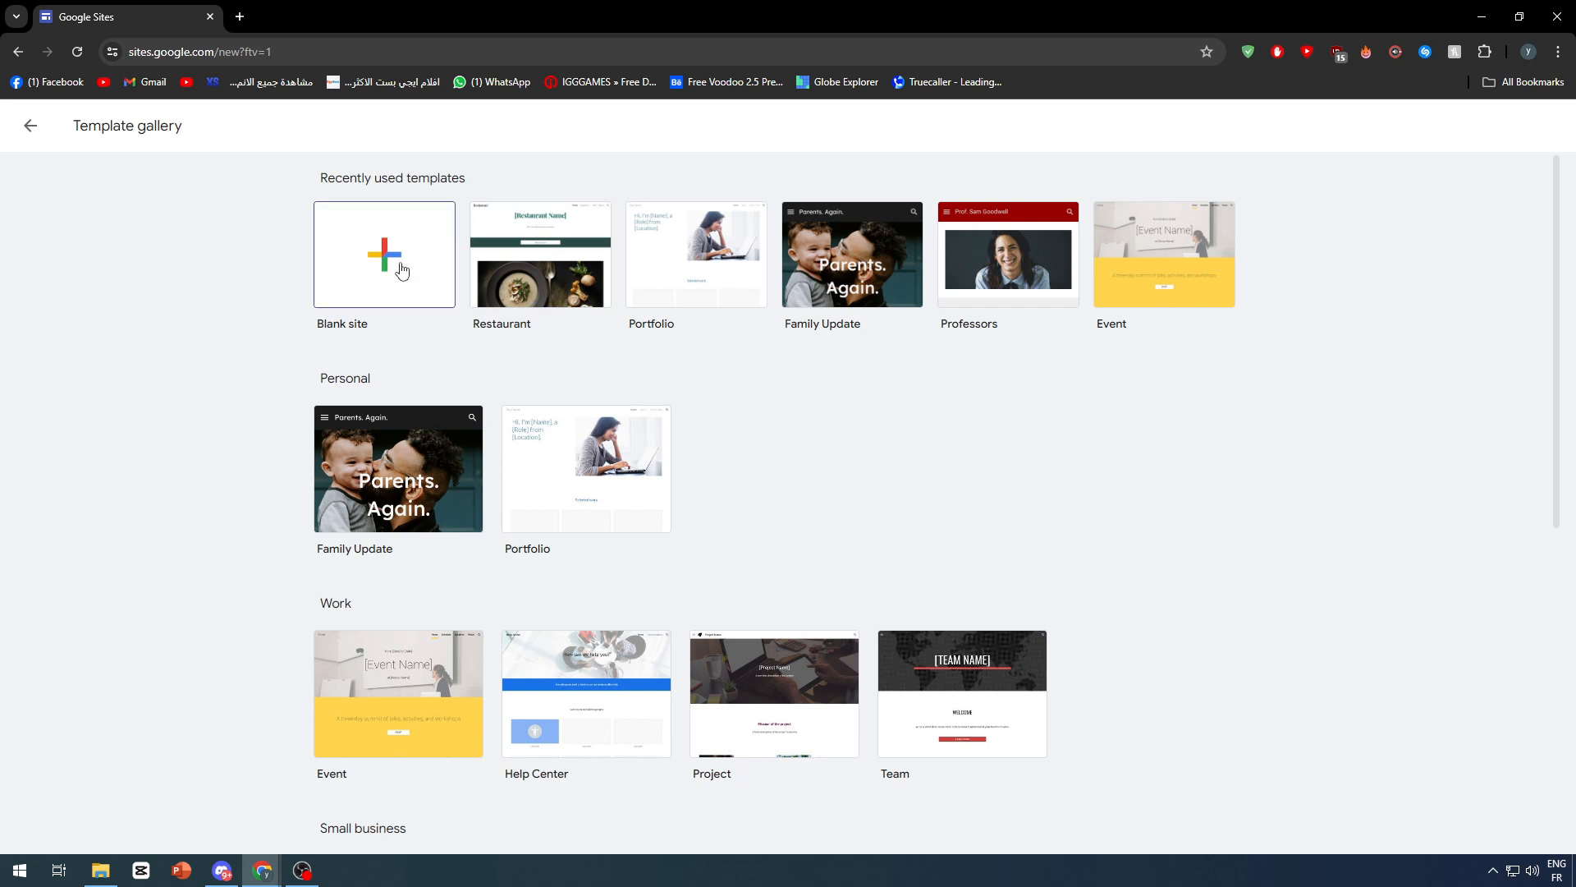
pyautogui.moveTo(540, 254)
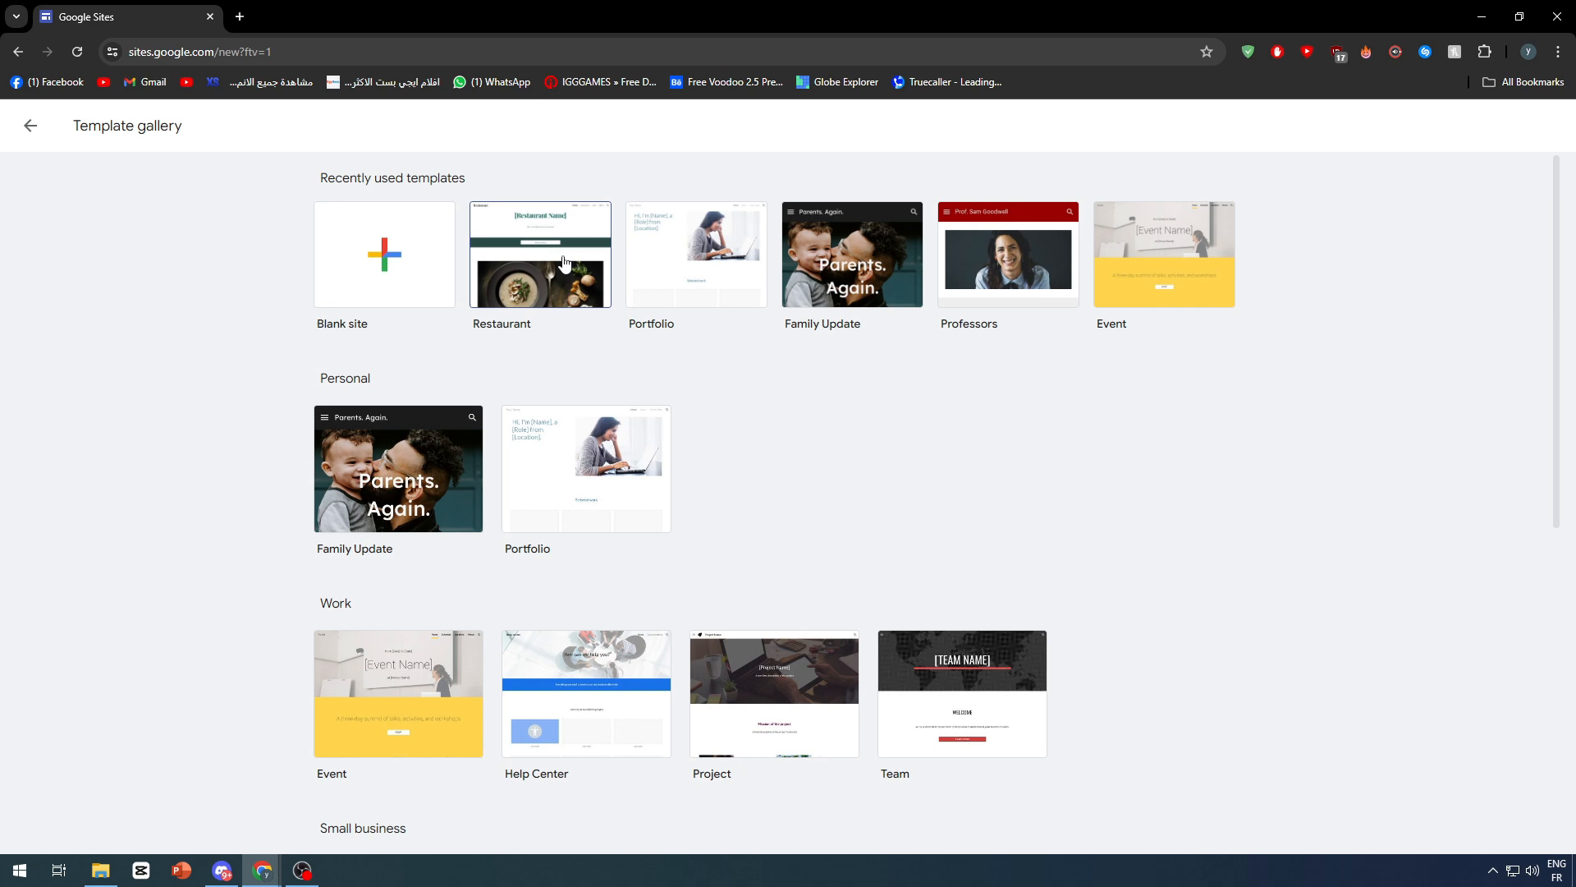
pyautogui.moveTo(633, 260)
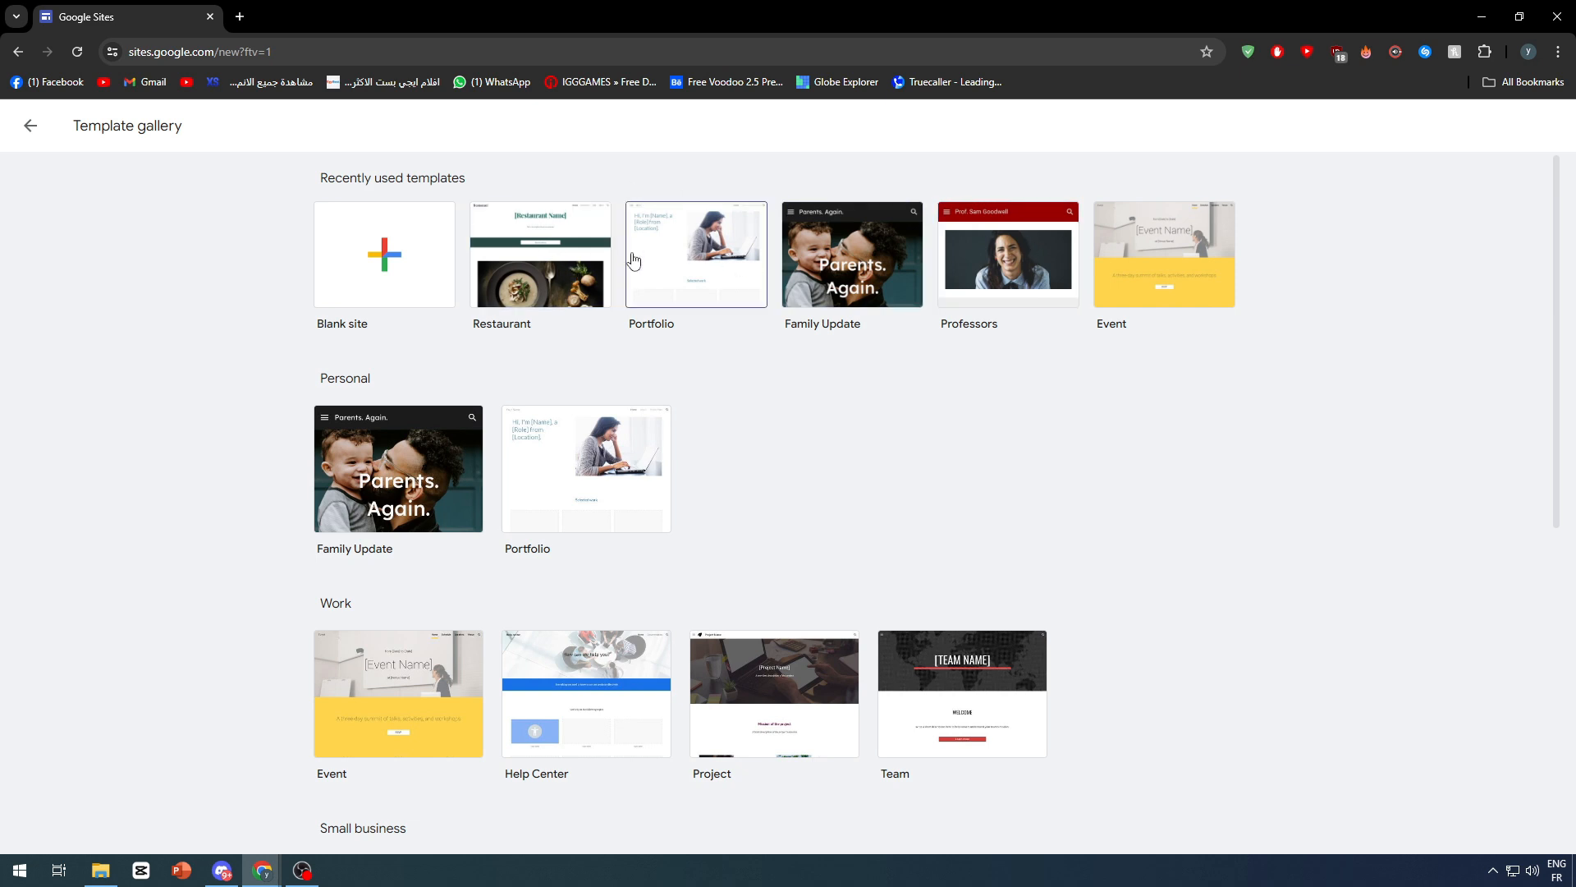
pyautogui.moveTo(684, 529)
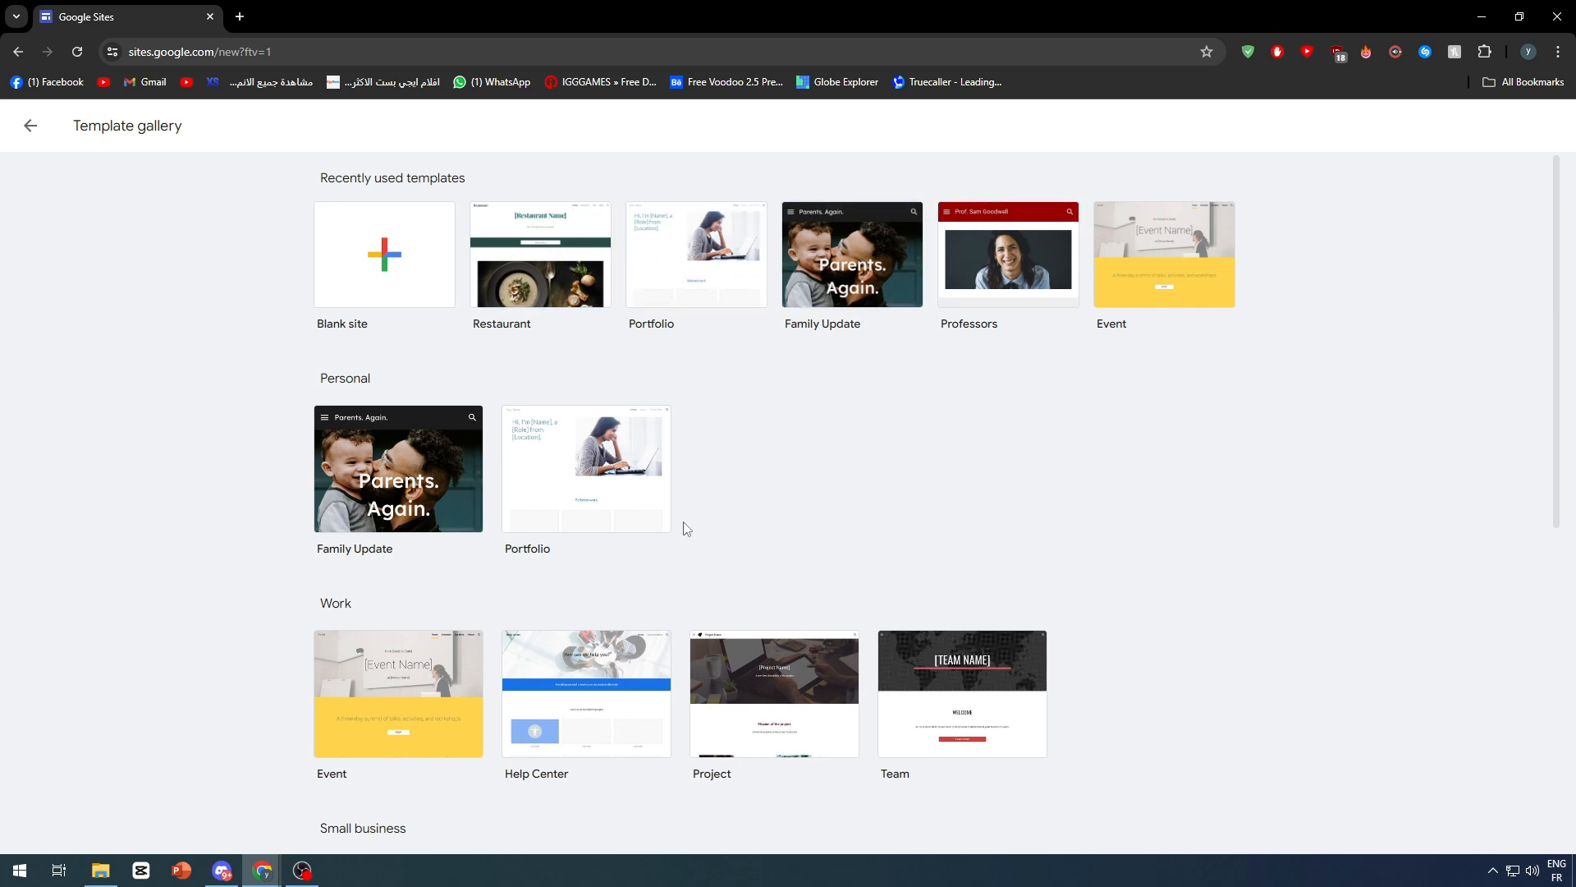
pyautogui.moveTo(728, 565)
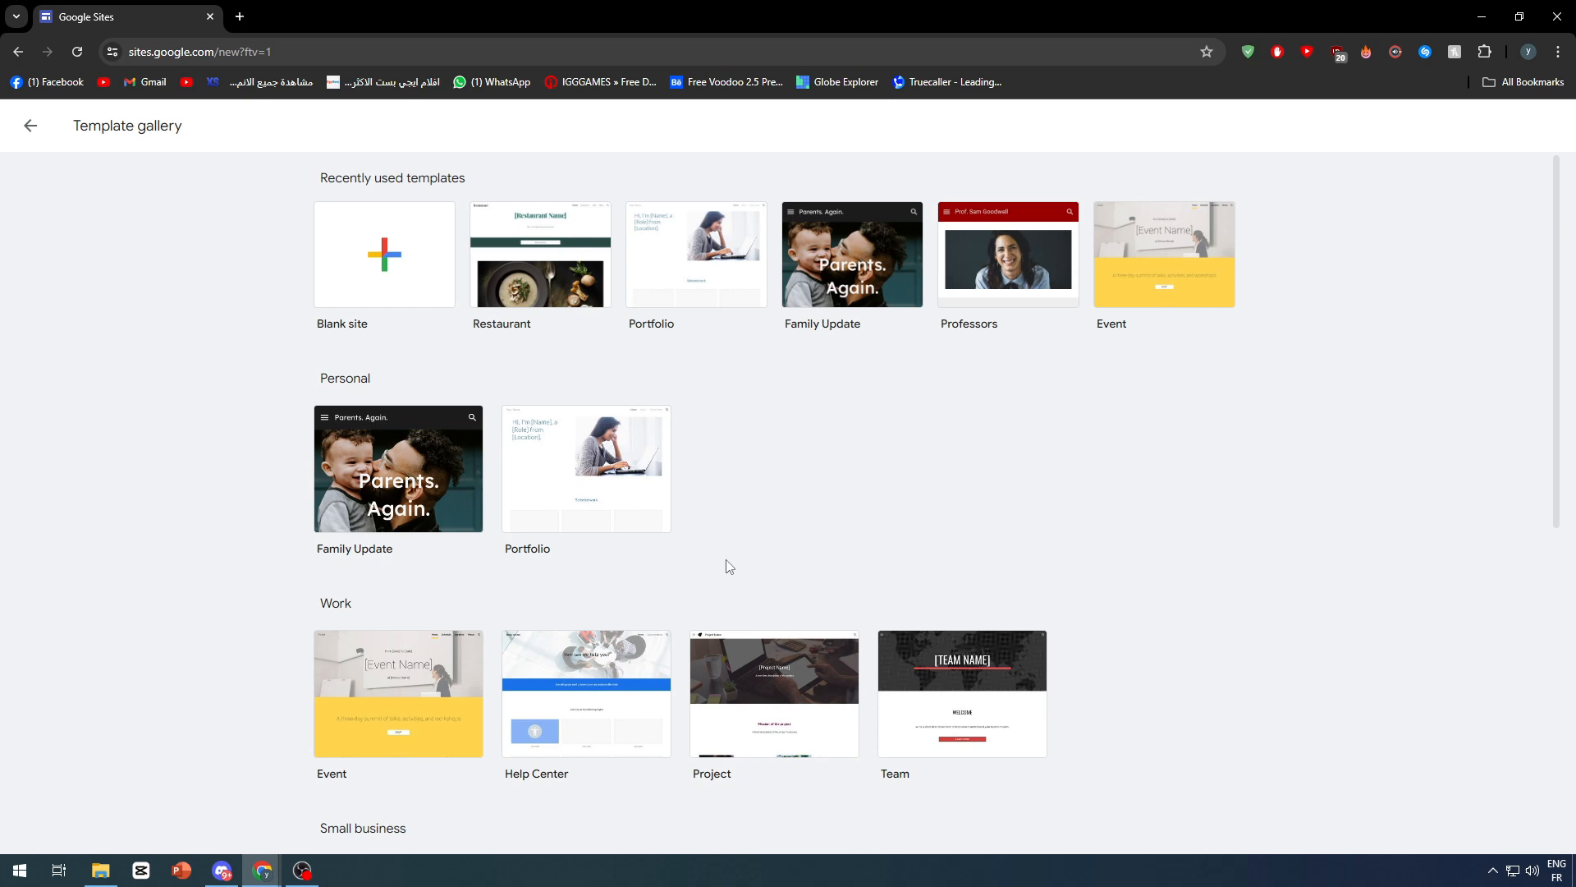
pyautogui.scroll(-3)
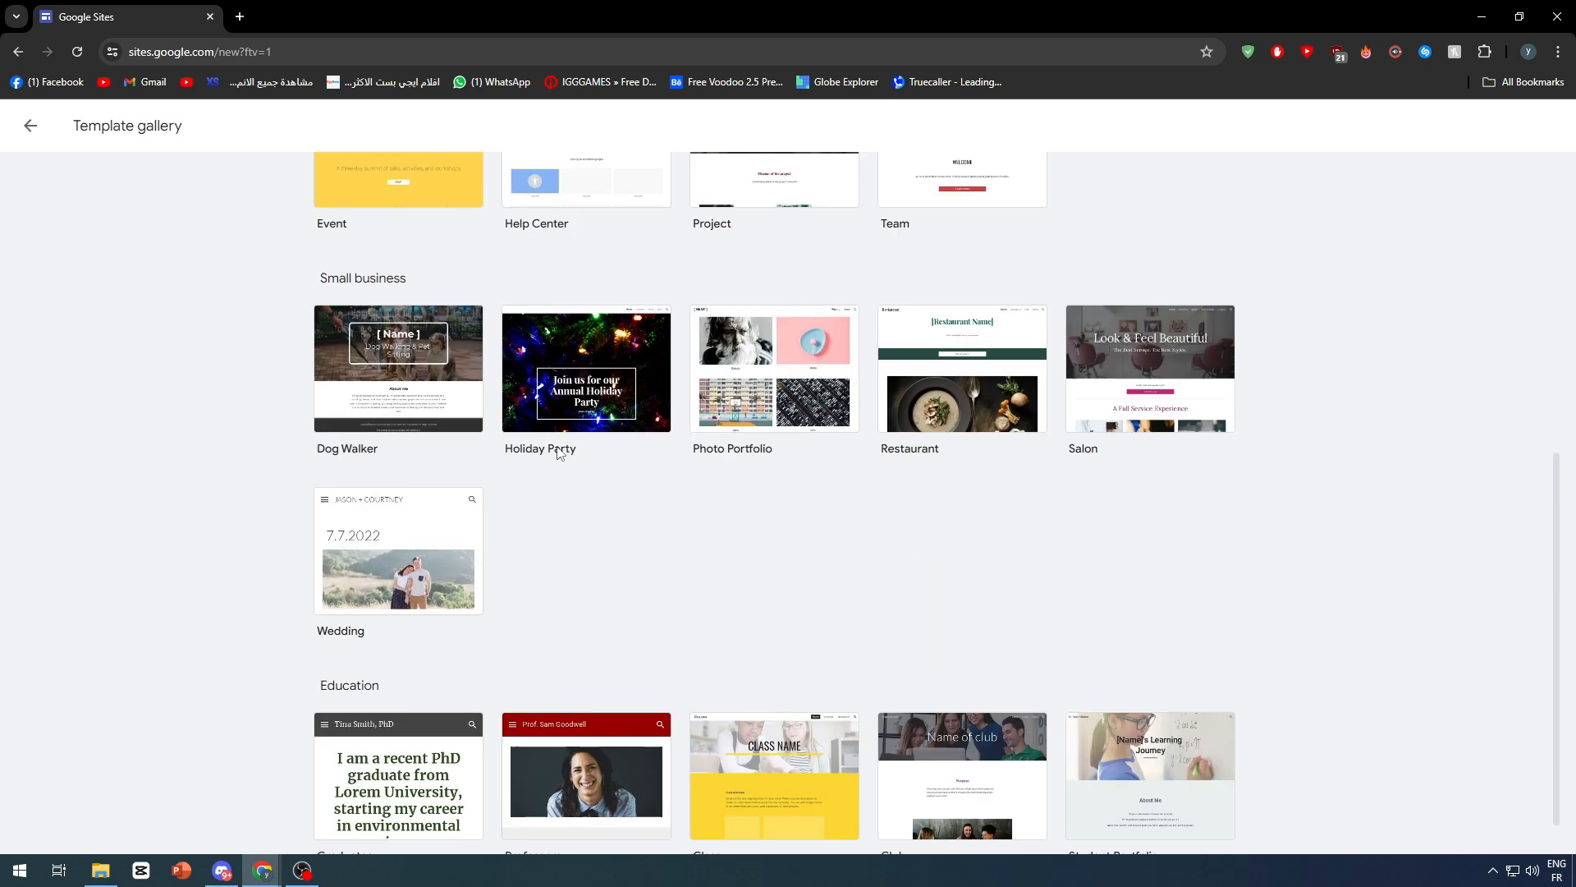
pyautogui.scroll(3)
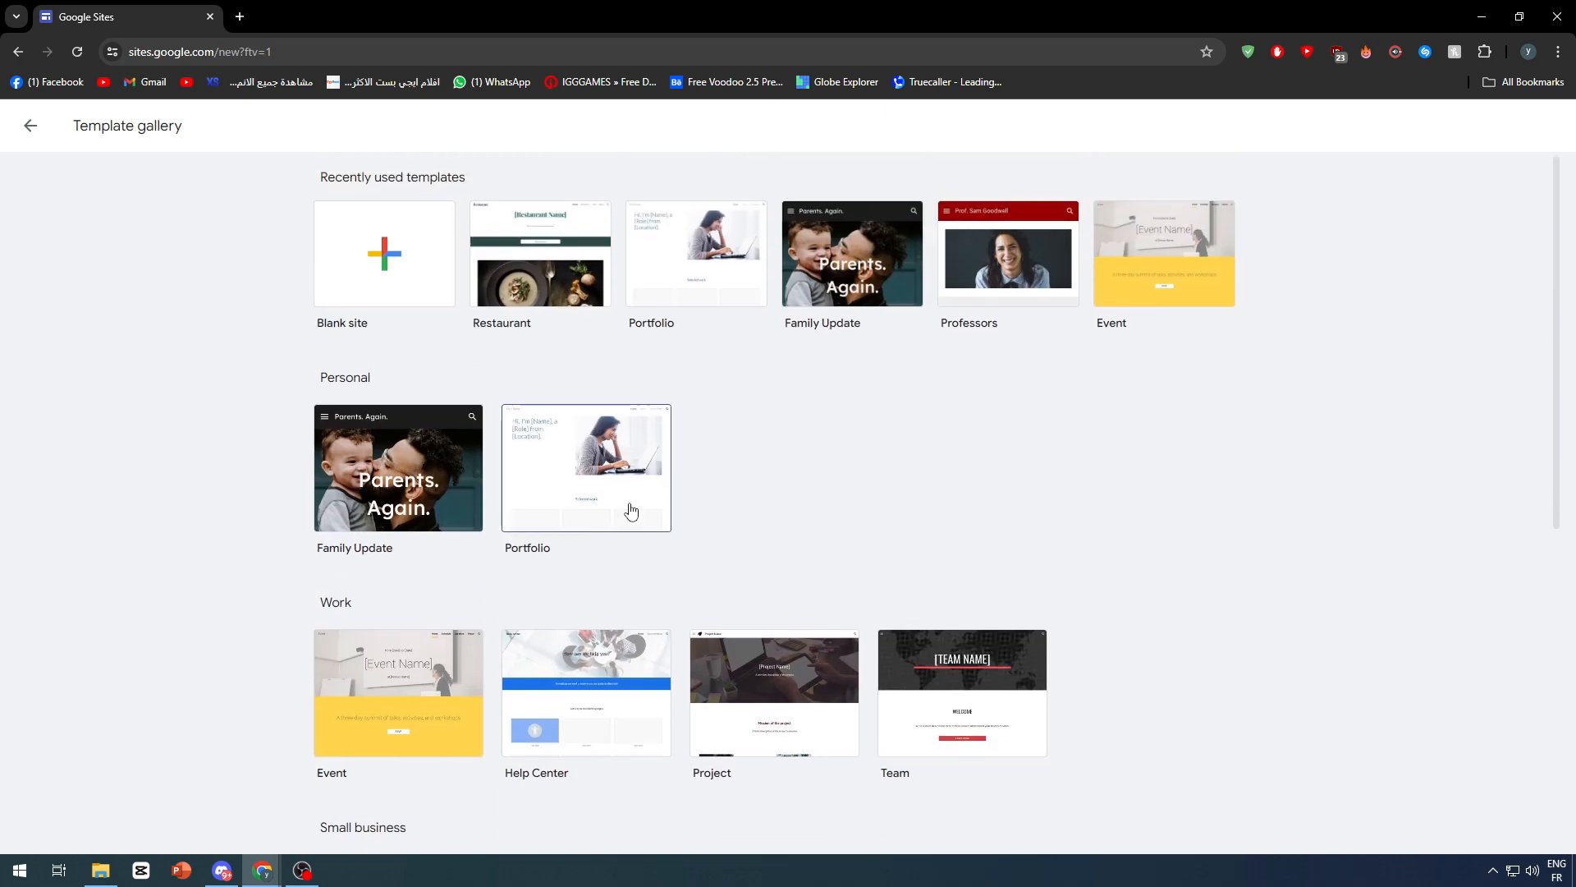
pyautogui.click(30, 126)
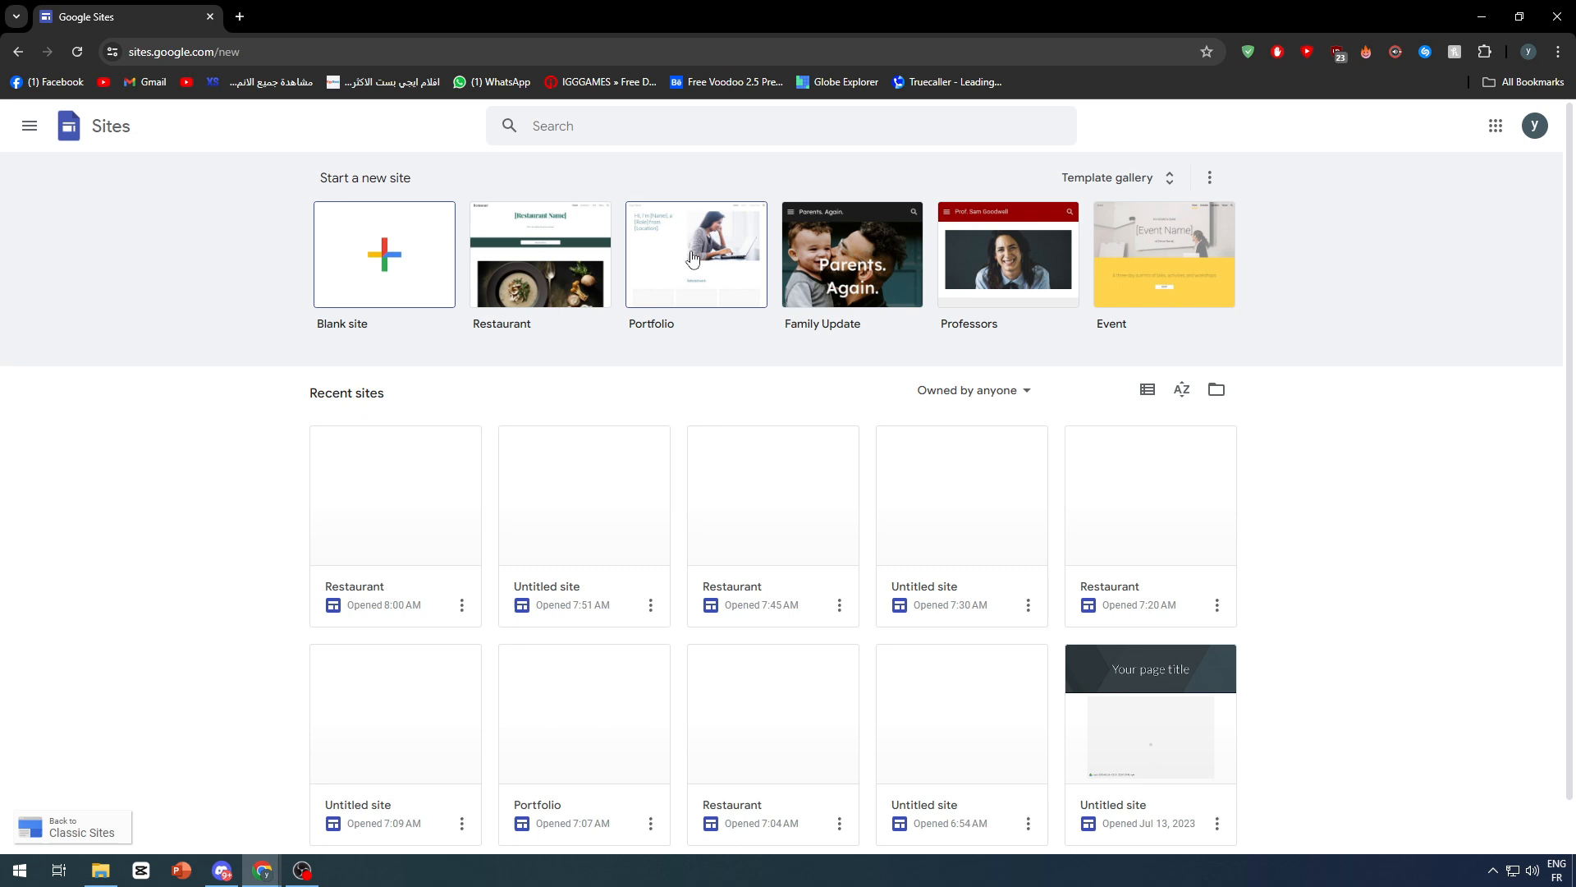
# Start a new blank site and dismiss the template suggestion notice
pyautogui.click(383, 254)
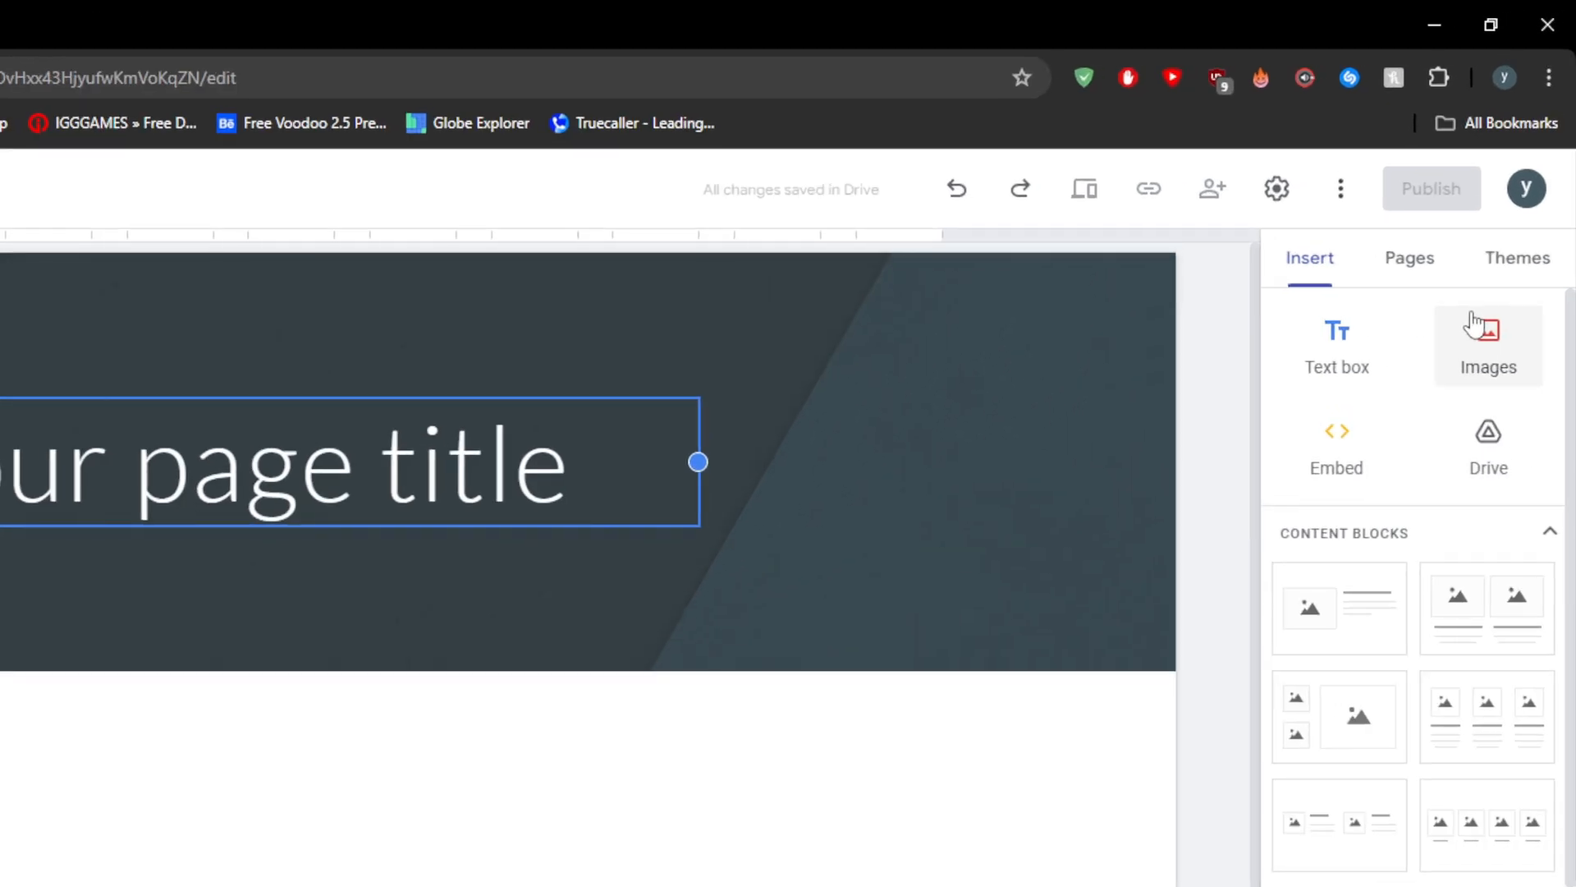
pyautogui.scroll(-3)
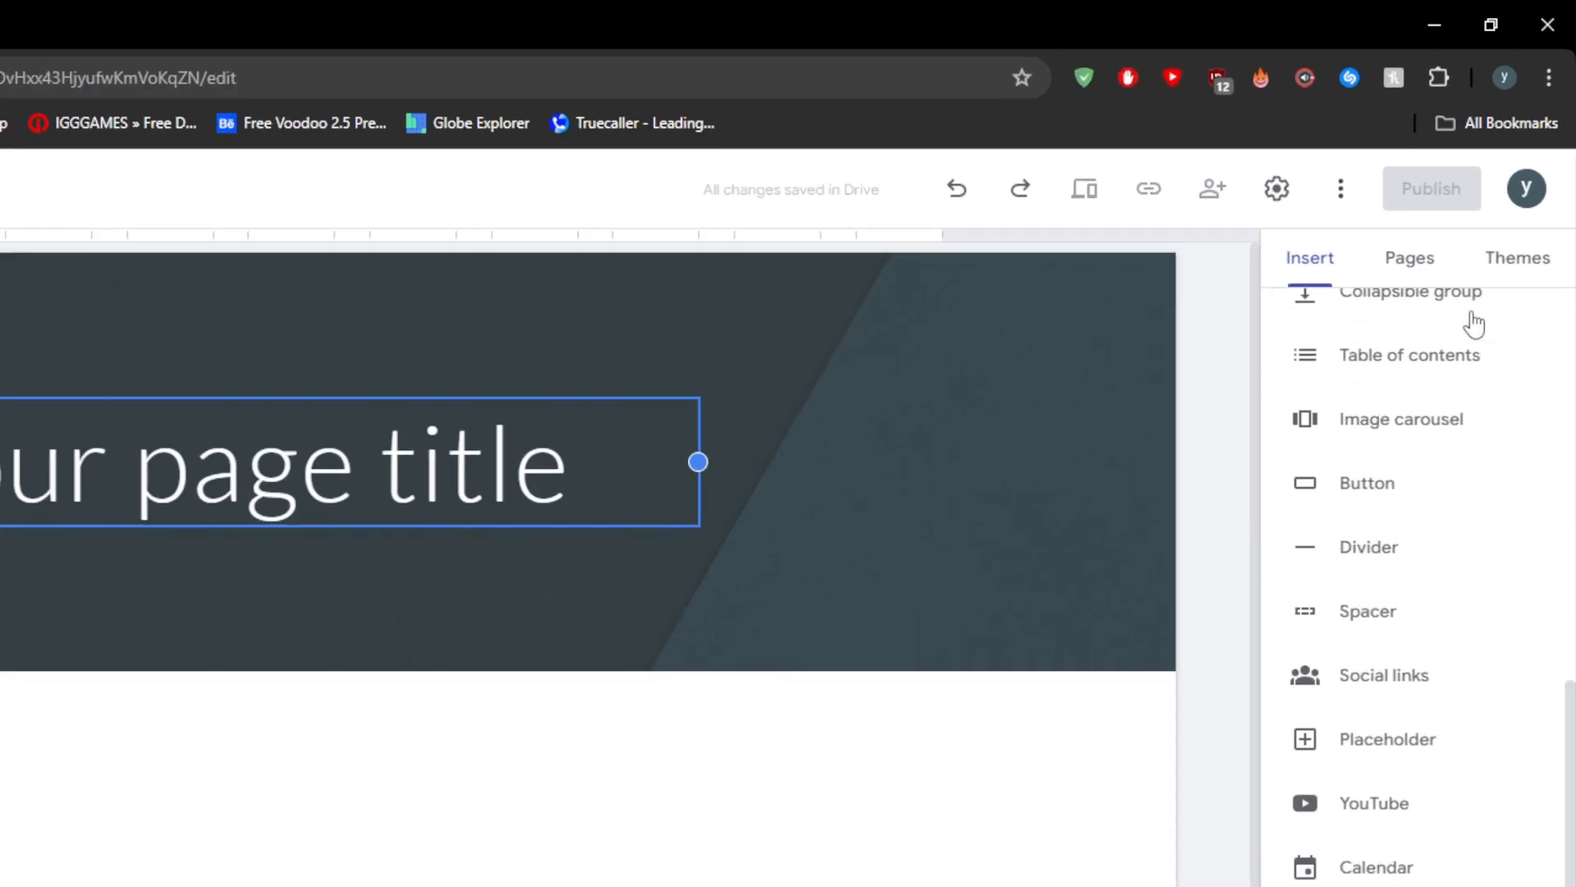
pyautogui.scroll(-3)
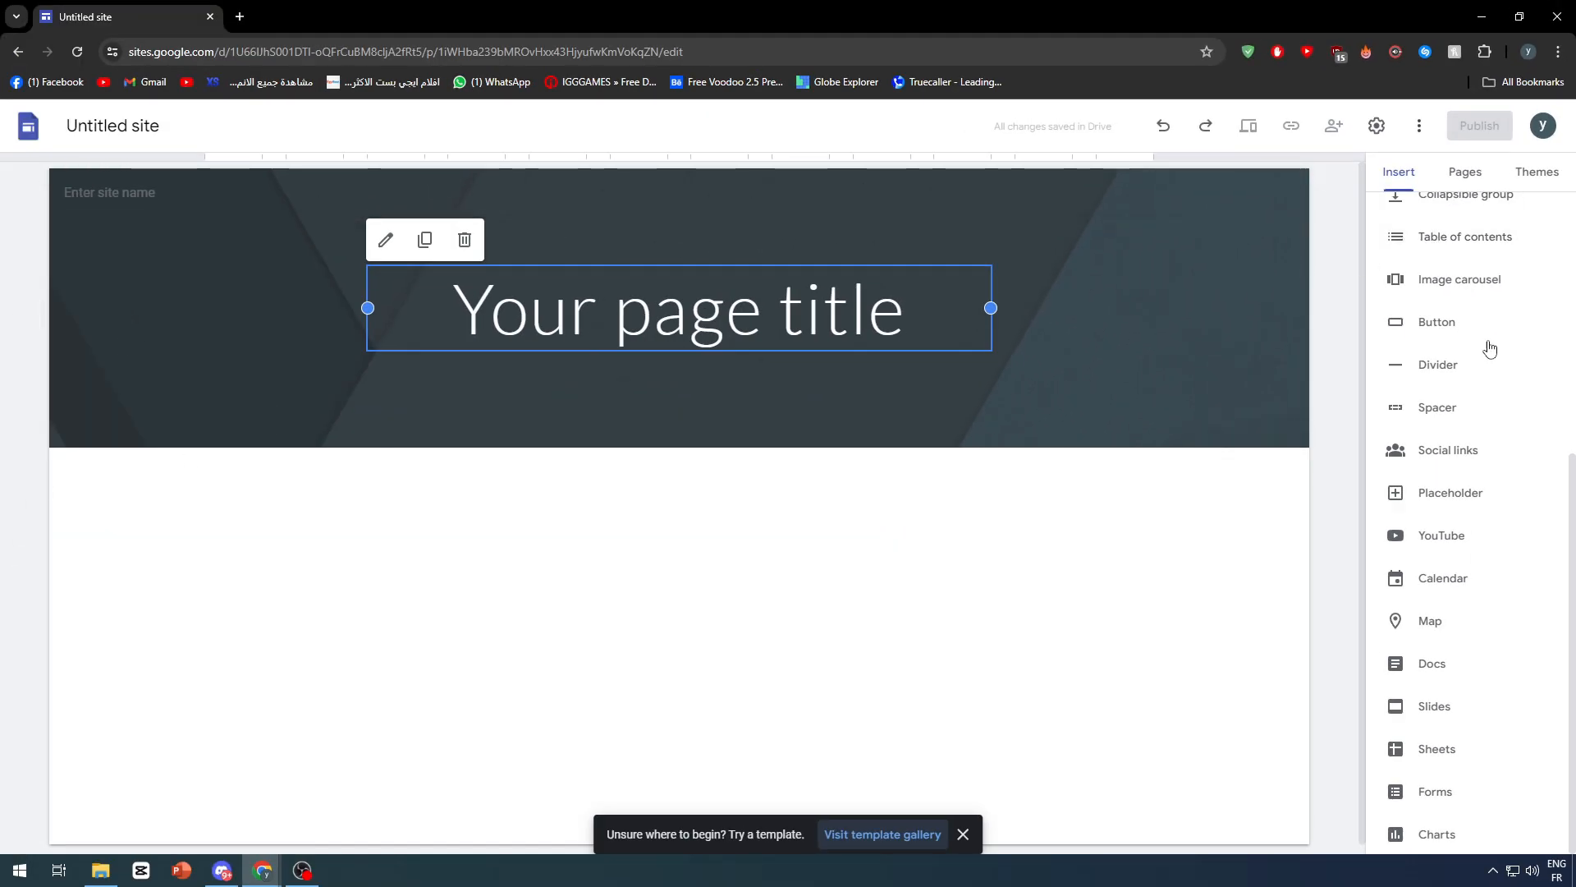
pyautogui.click(960, 834)
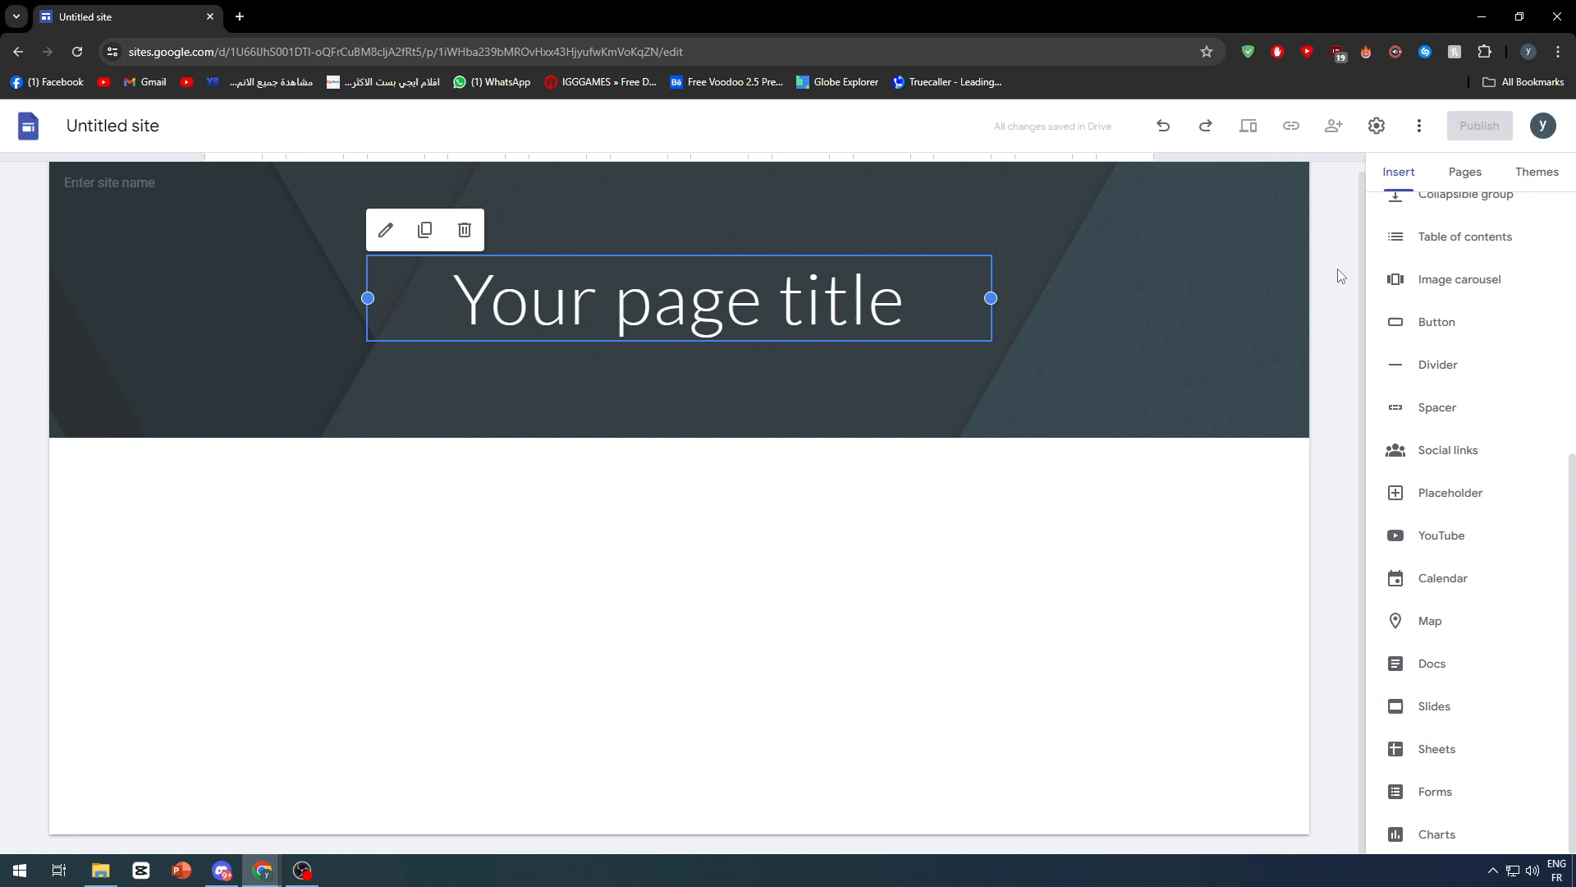
pyautogui.moveTo(868, 667)
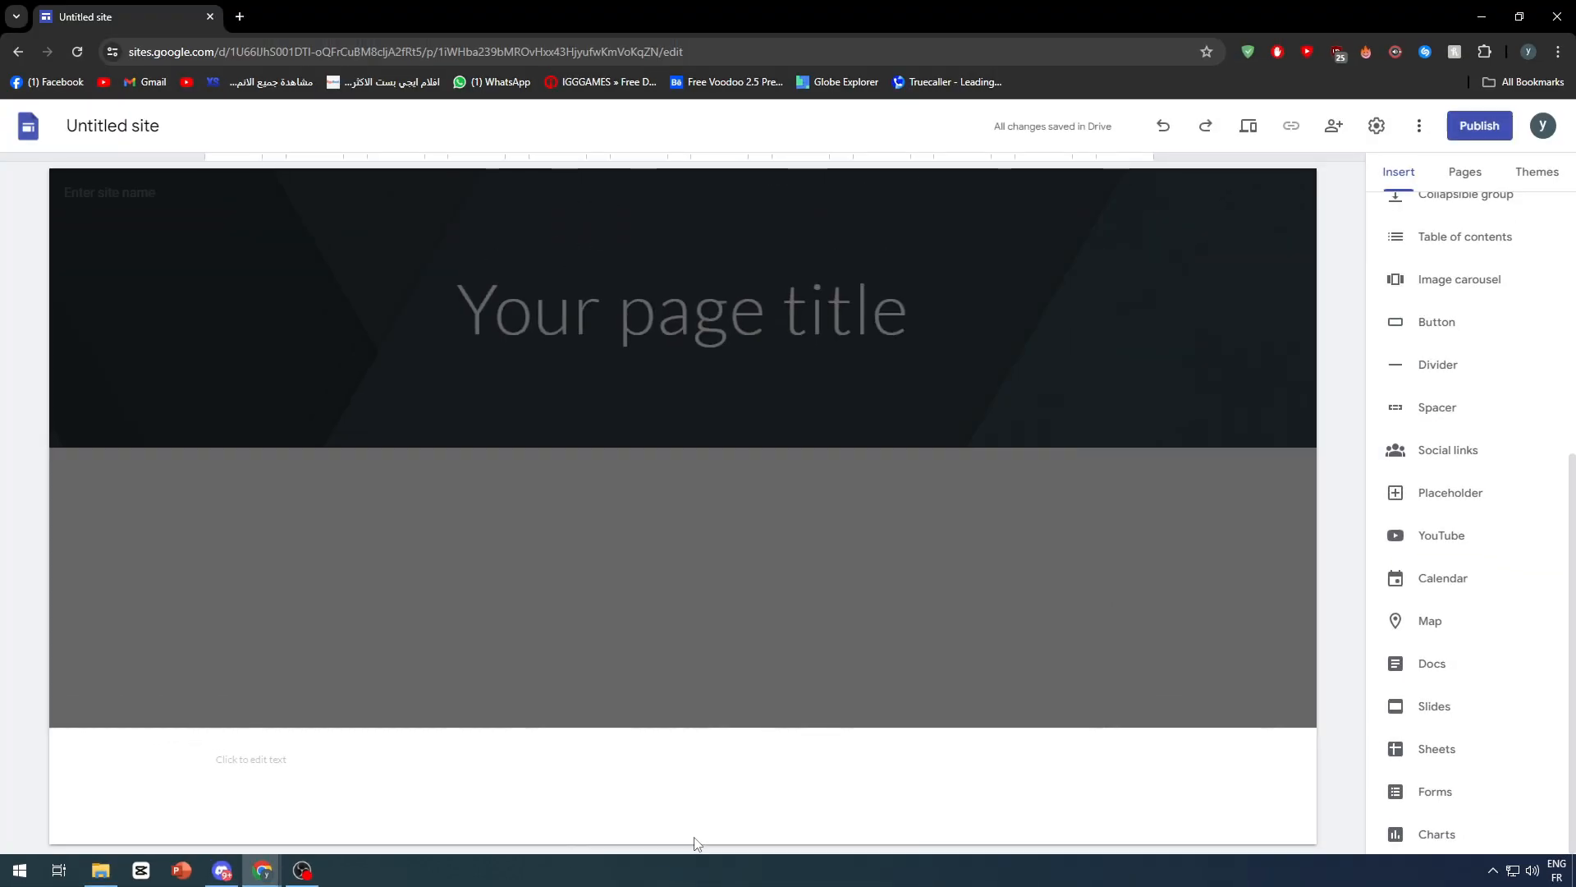
# Select the new footer section to edit its placeholder text
pyautogui.click(251, 758)
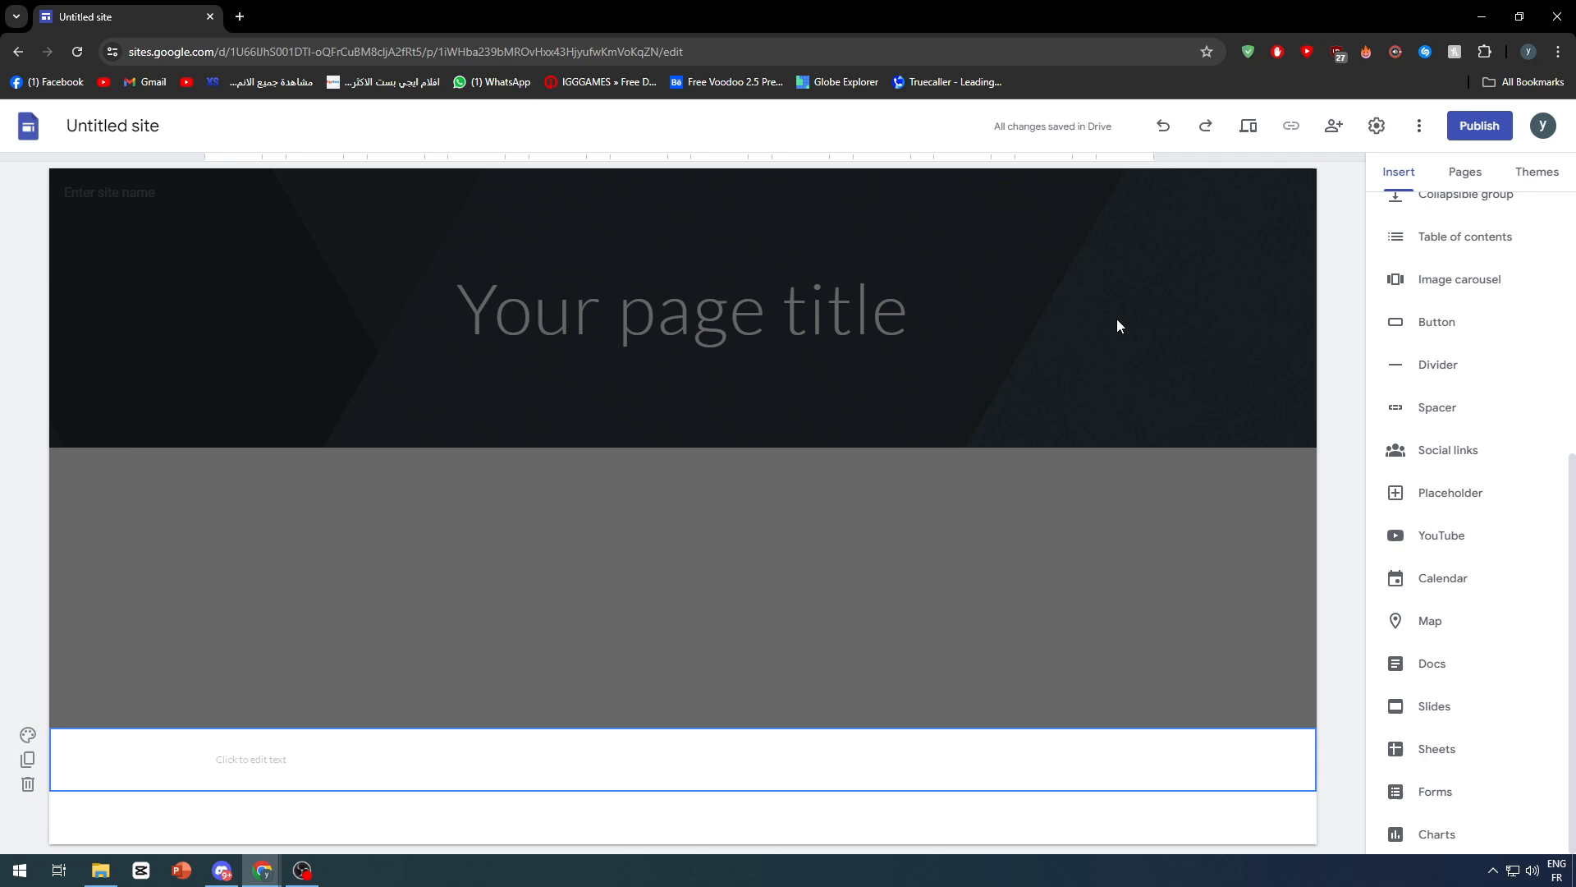
pyautogui.moveTo(1194, 364)
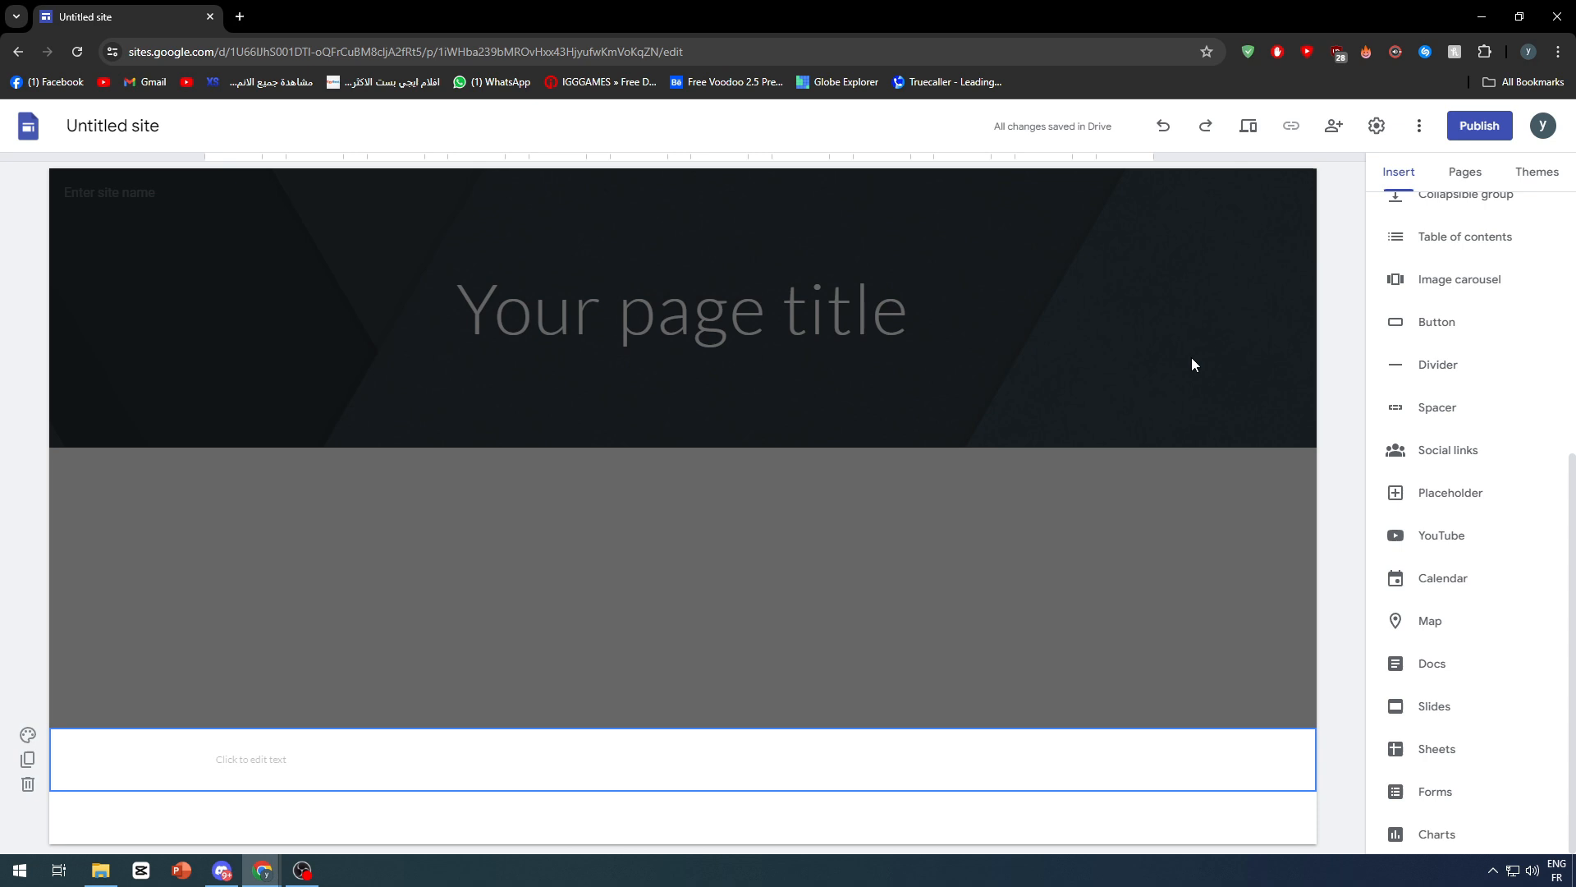
pyautogui.moveTo(1038, 362)
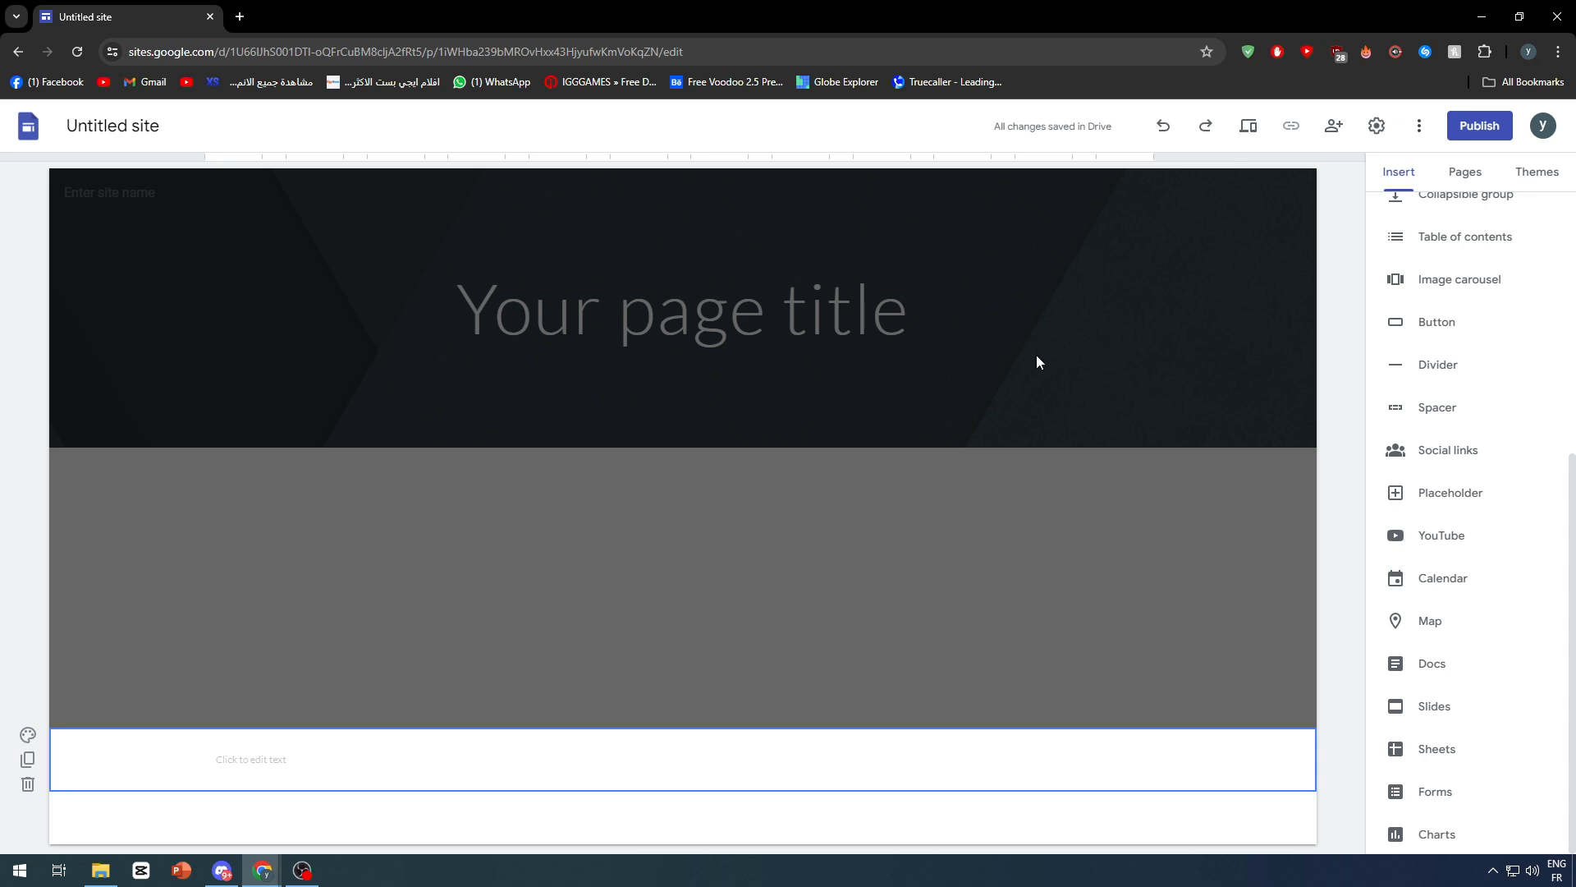
pyautogui.moveTo(984, 365)
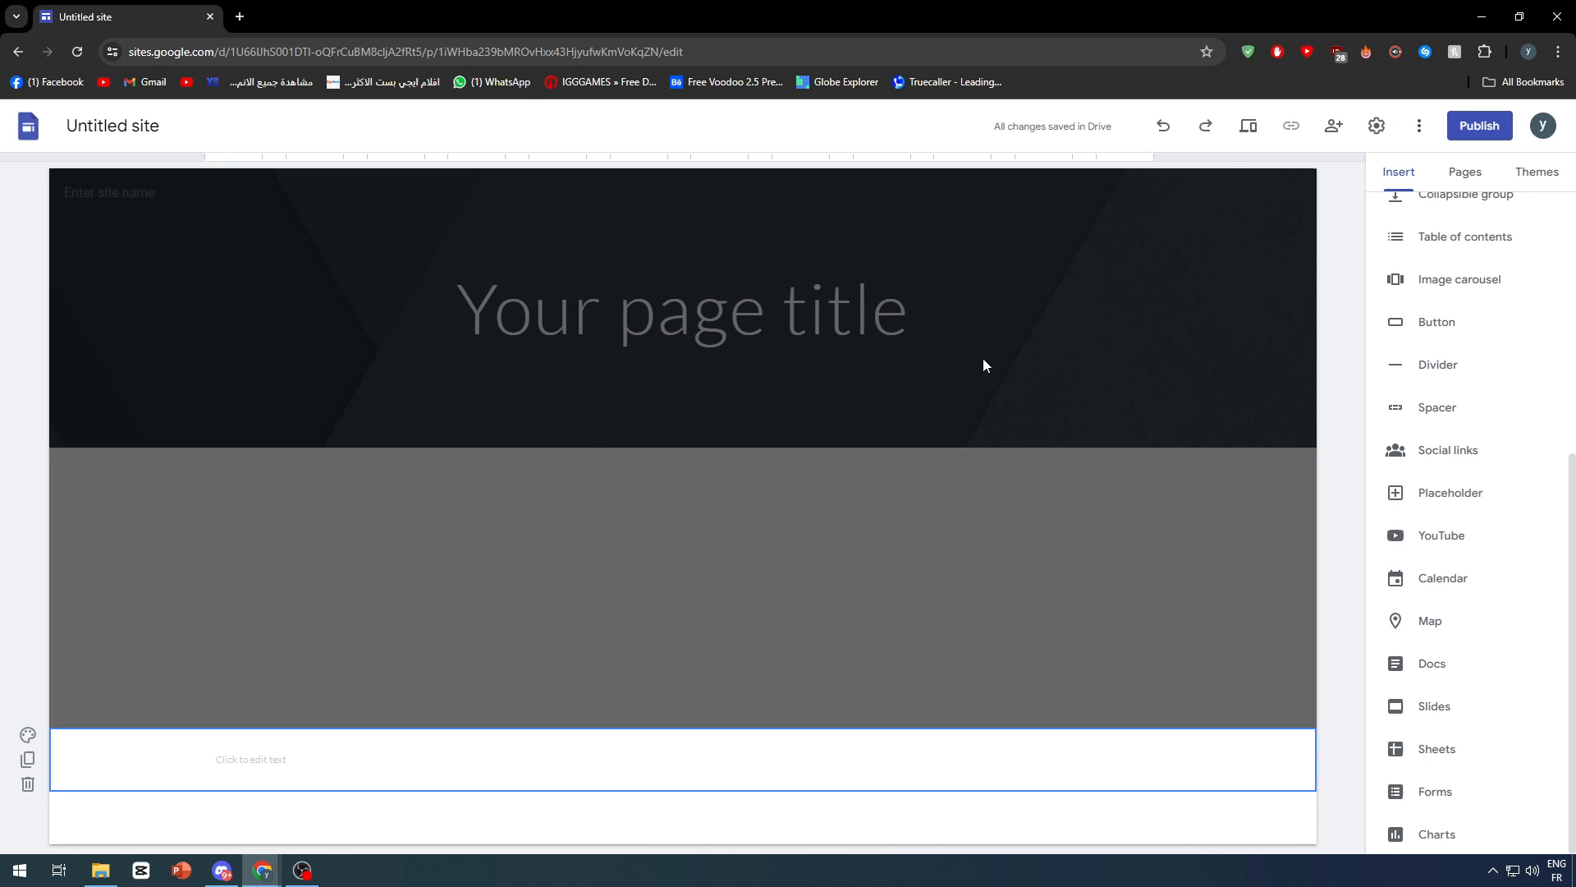
pyautogui.moveTo(605, 561)
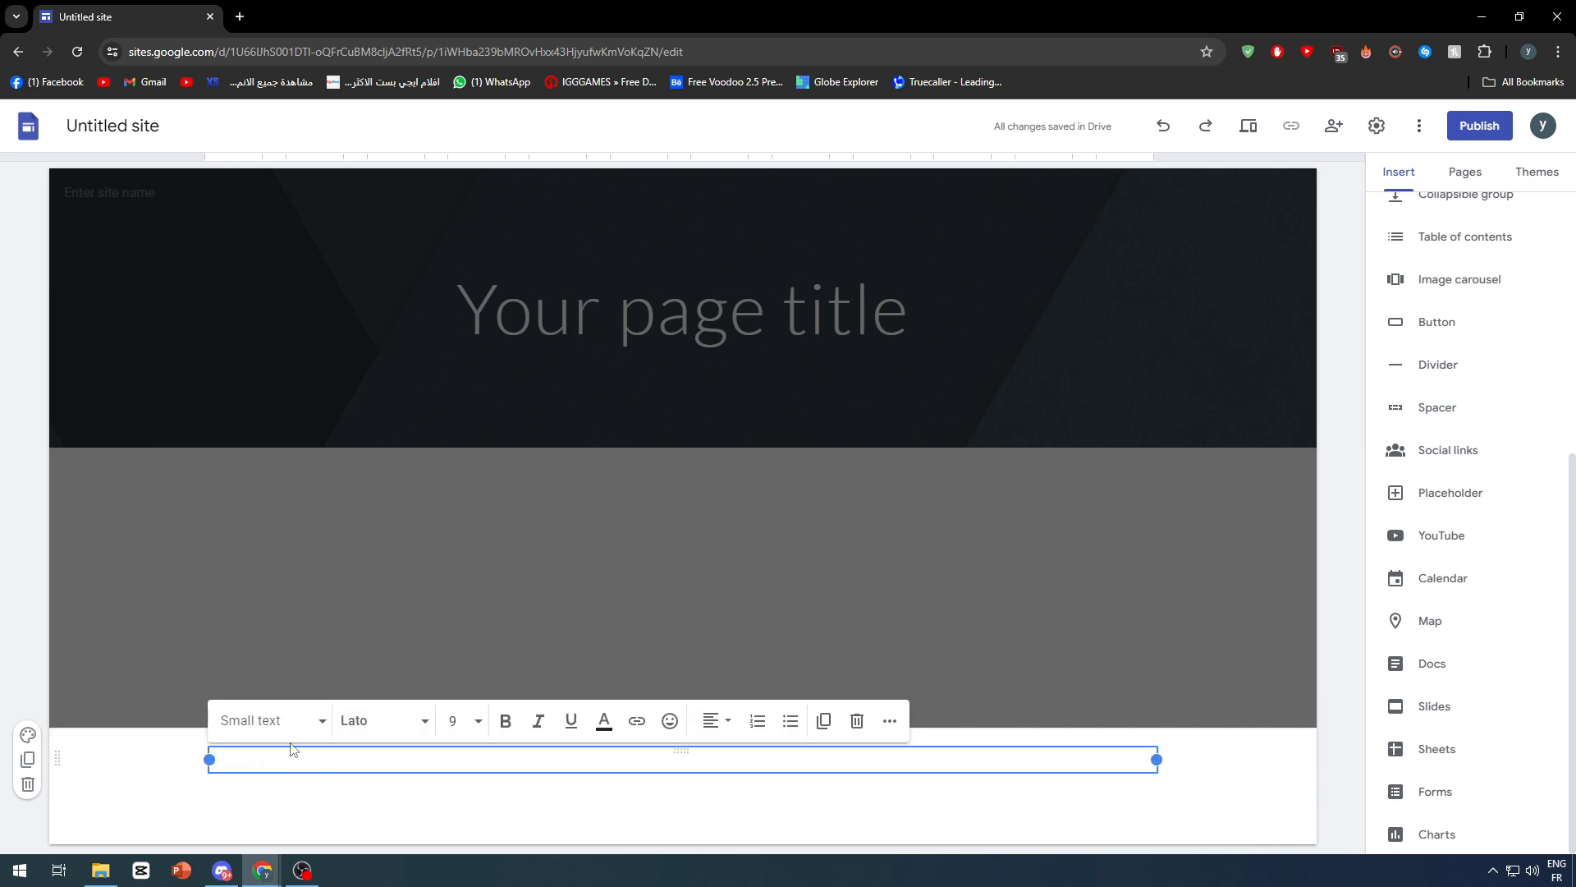
pyautogui.moveTo(269, 721)
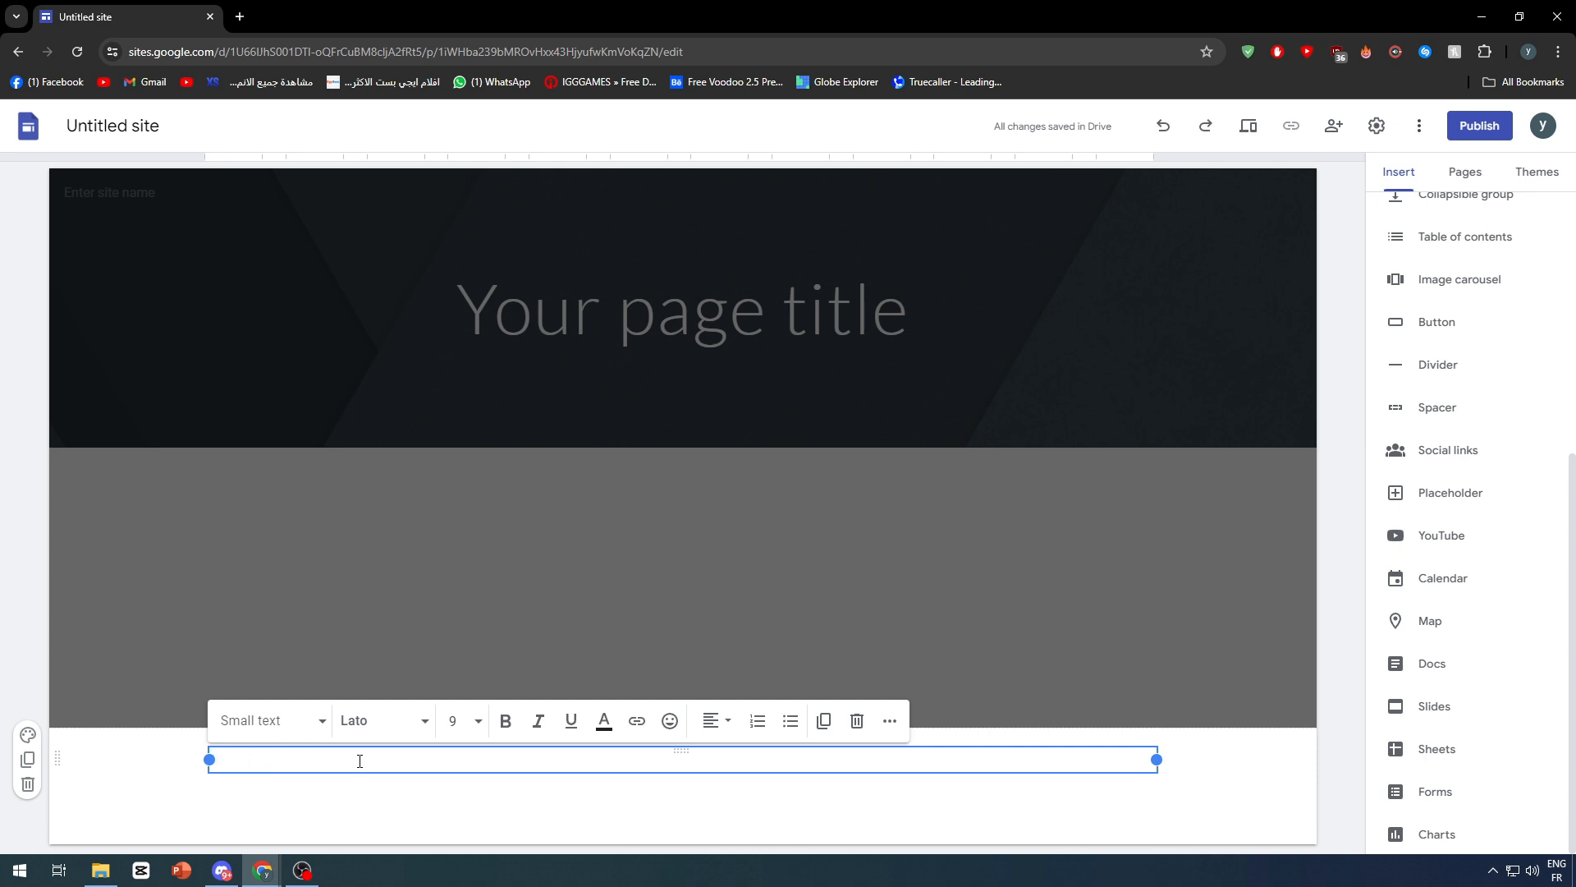
# Enter 'This page is made By google sites' as the footer text
pyautogui.write('This page')
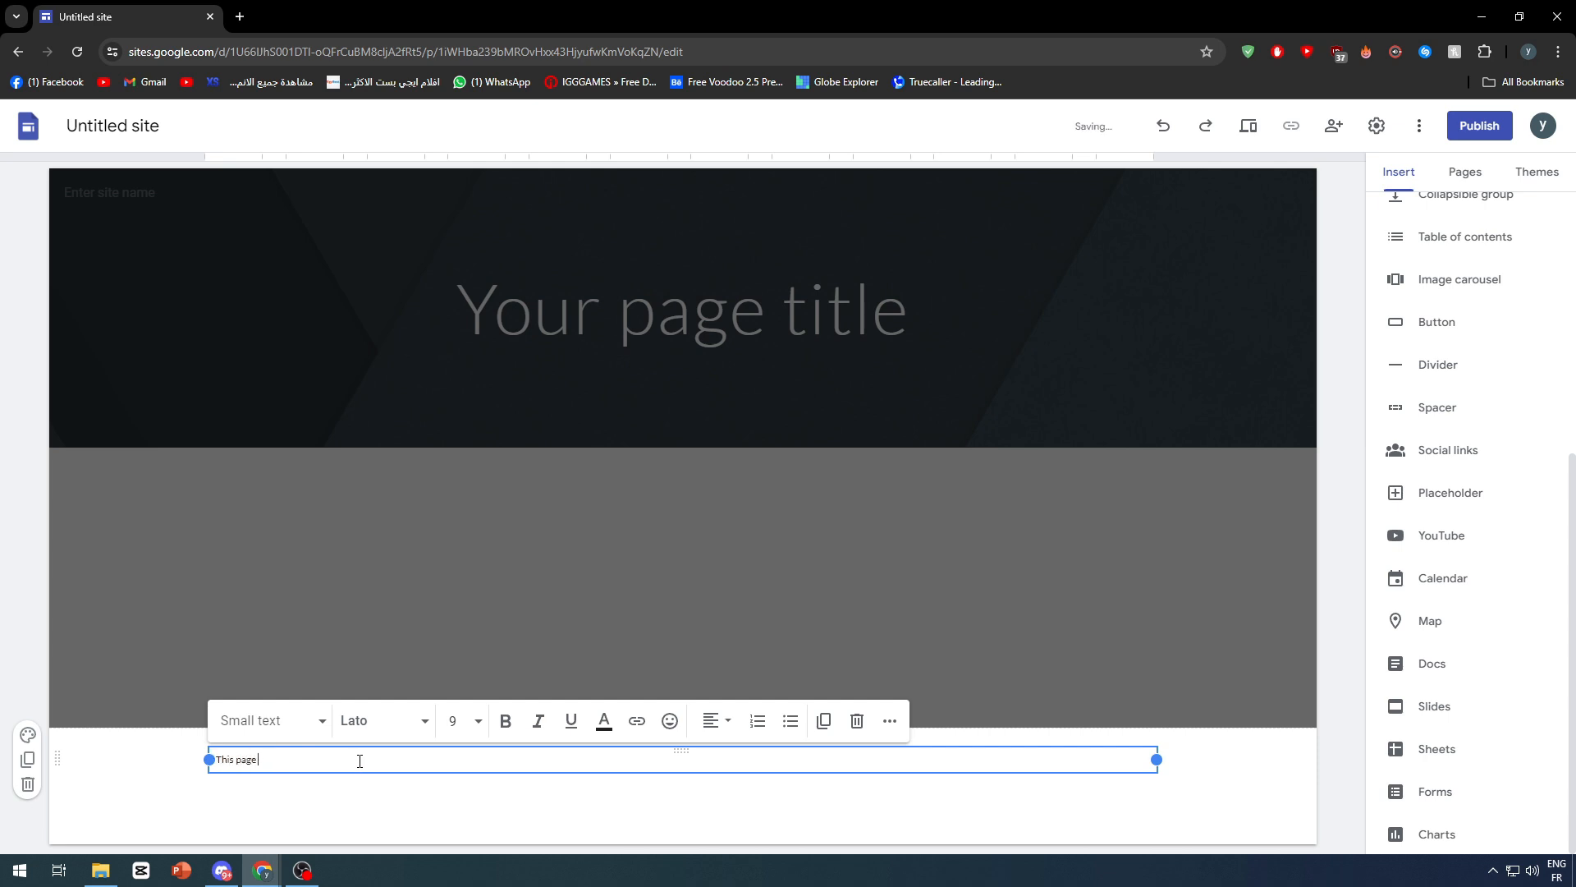
pyautogui.write('is made By')
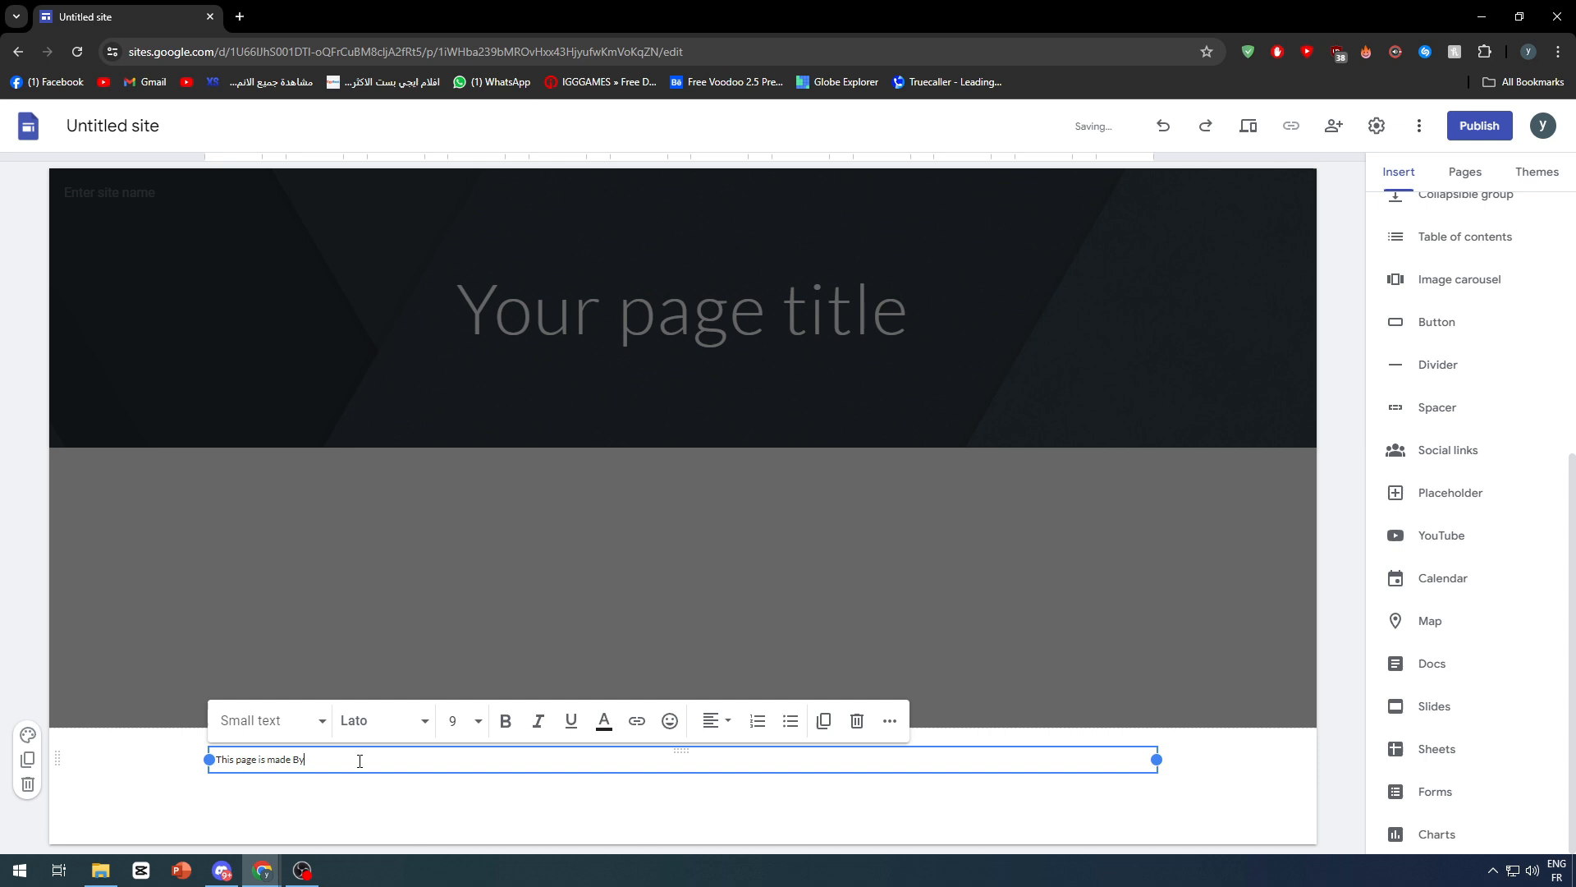
pyautogui.write('google site')
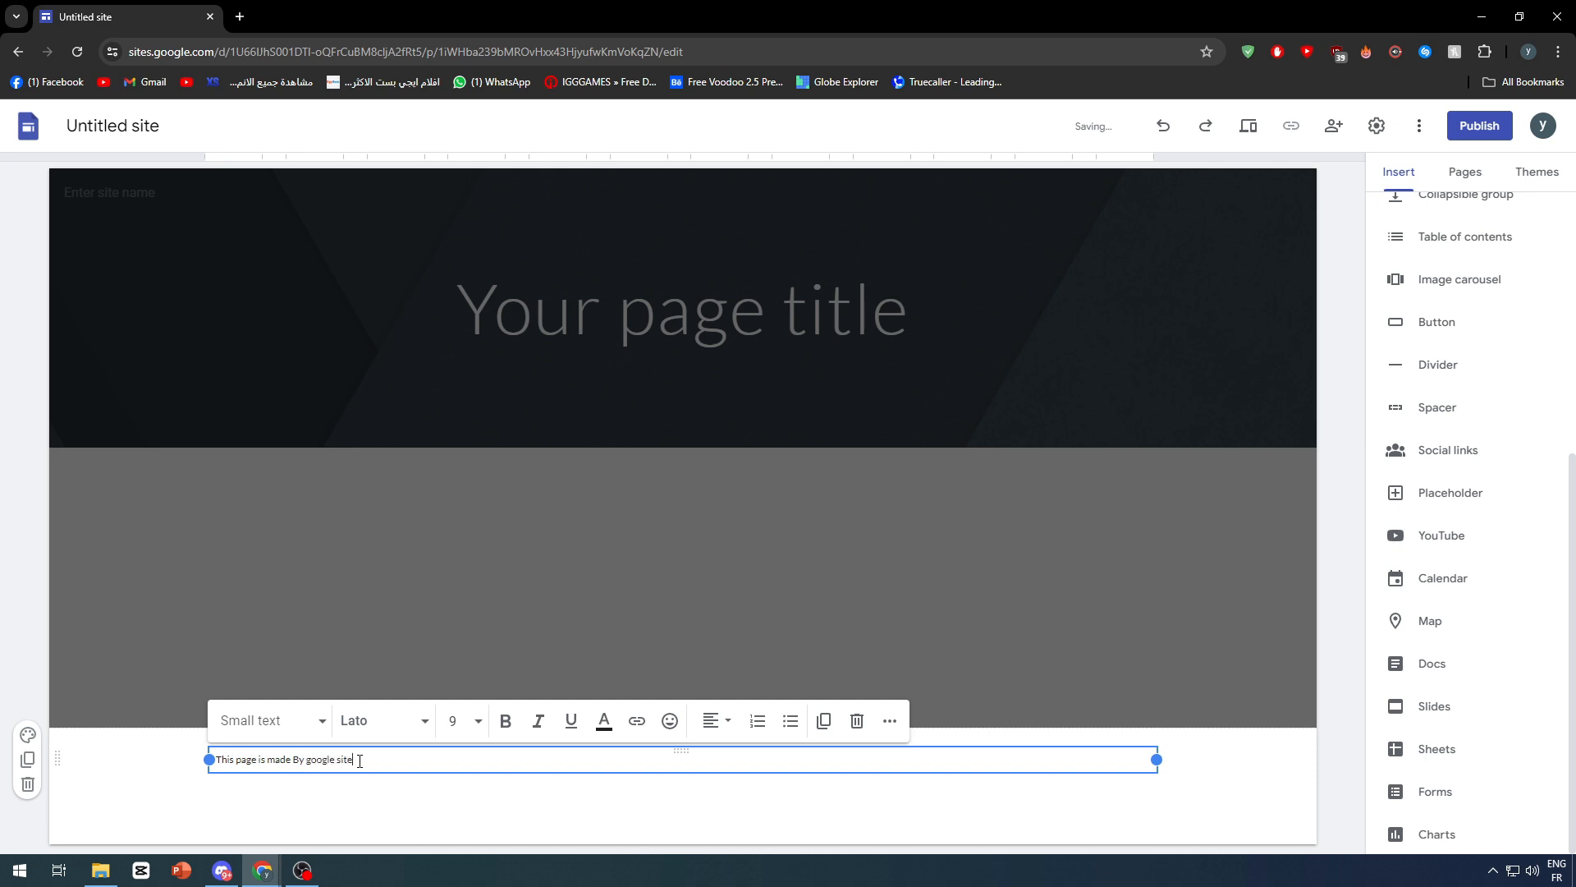
pyautogui.click(749, 747)
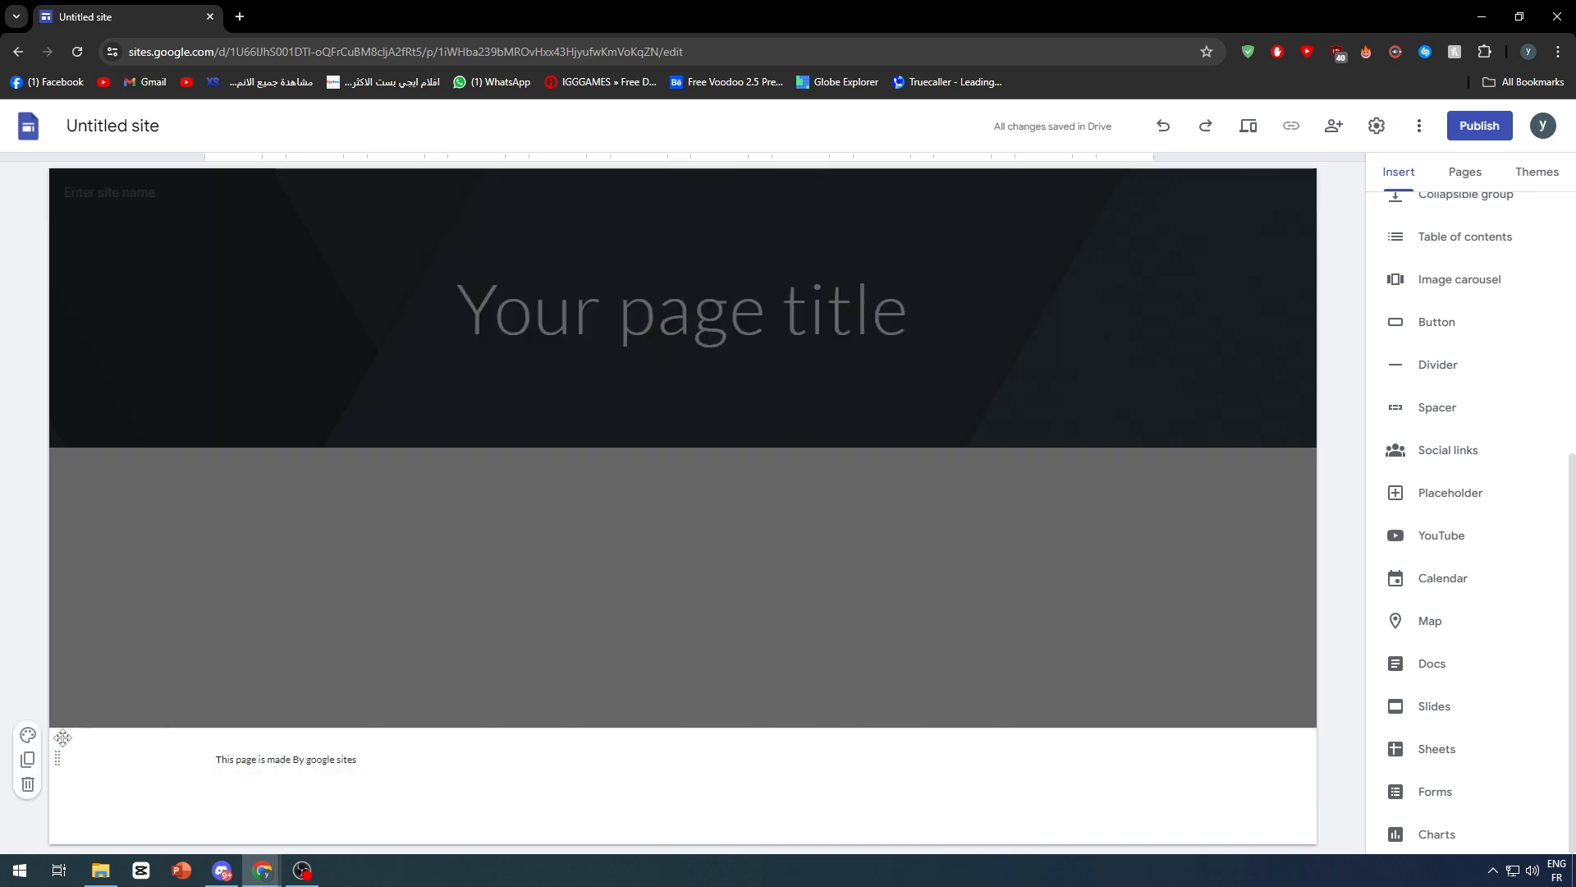
pyautogui.click(28, 735)
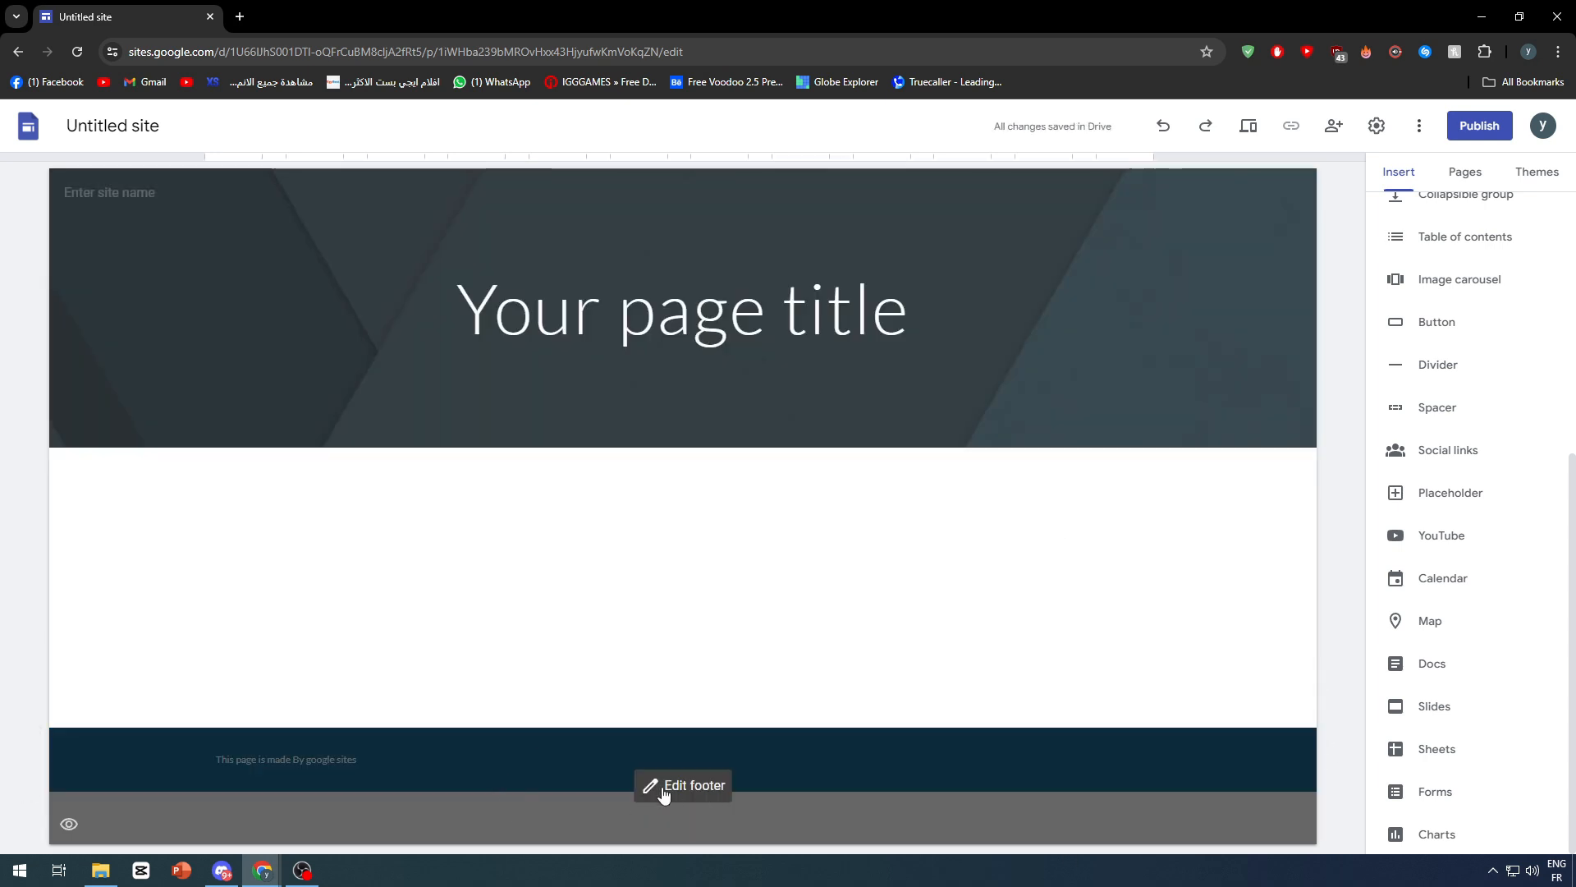
# Open the footer for editing and try the quick-insert choices and a two-column content block
pyautogui.click(694, 785)
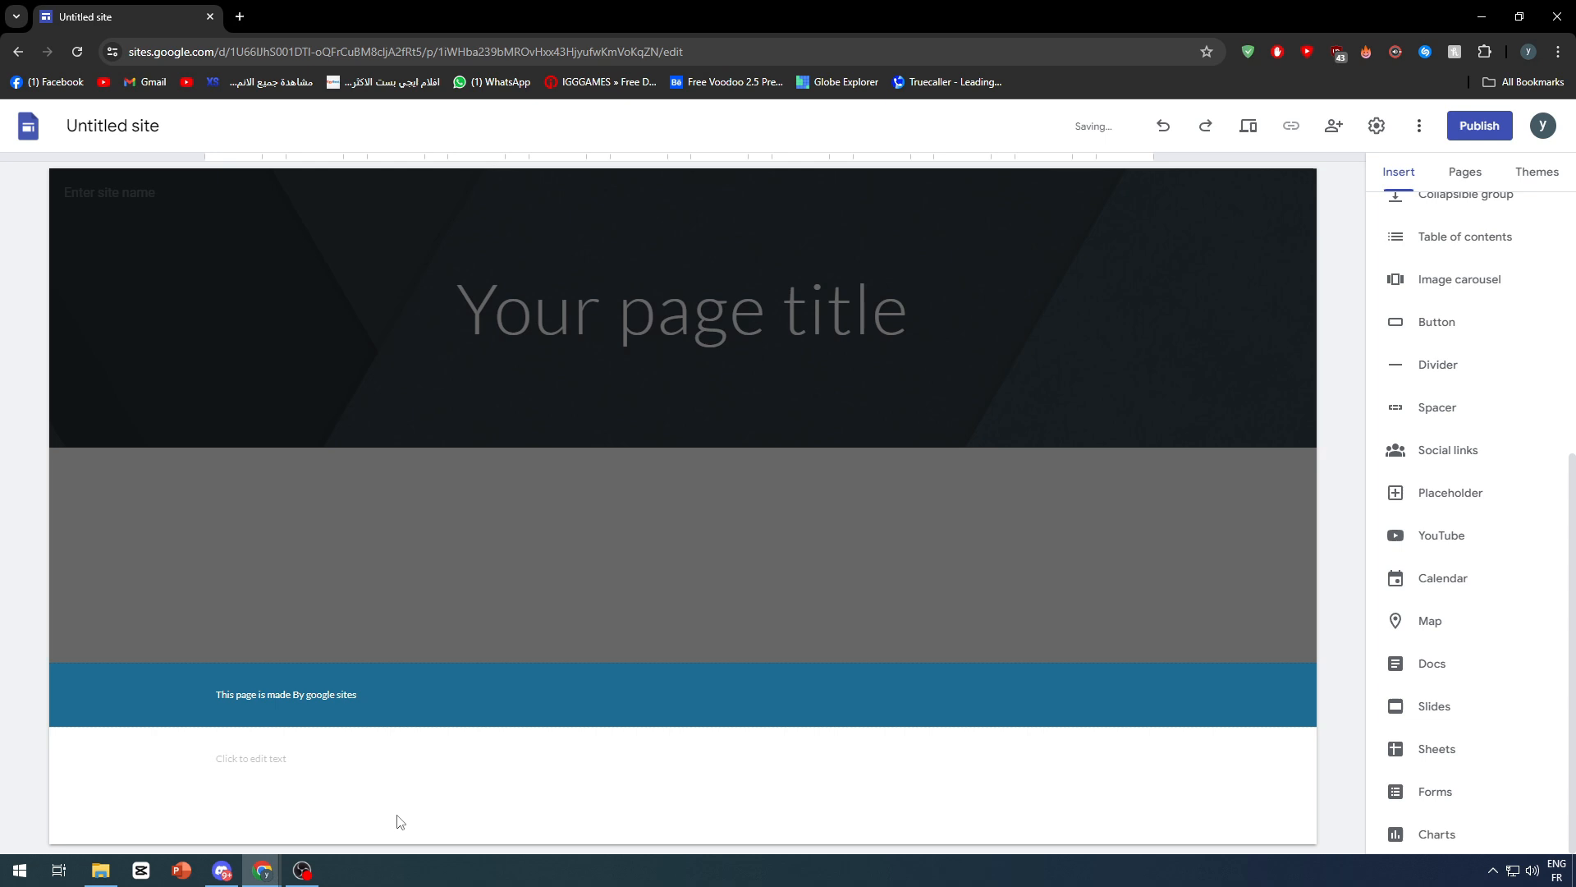
pyautogui.click(286, 759)
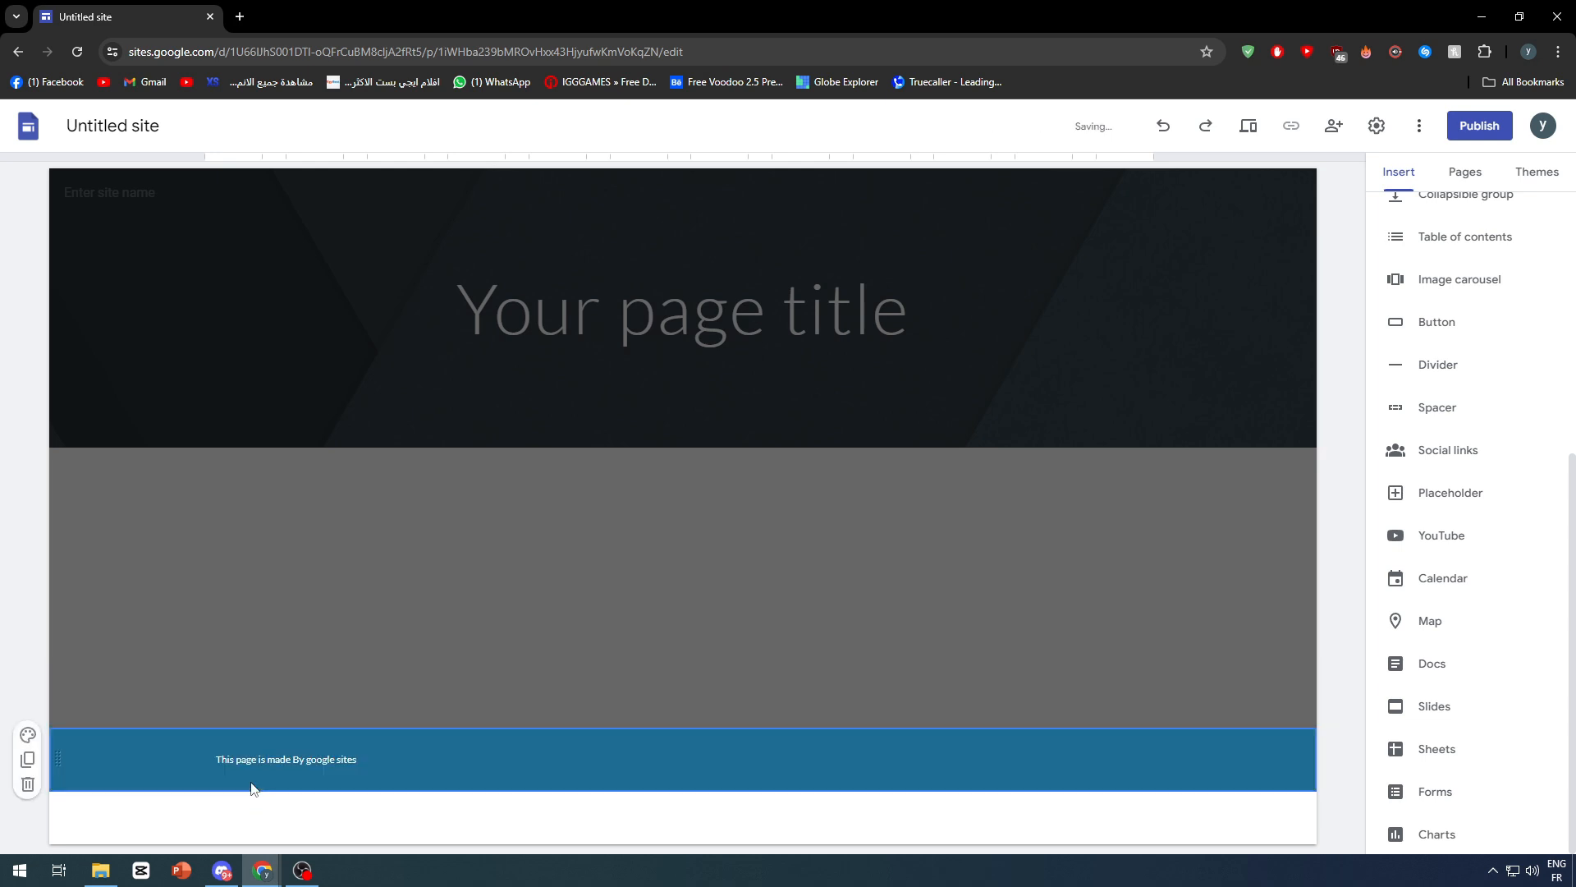
pyautogui.click(274, 784)
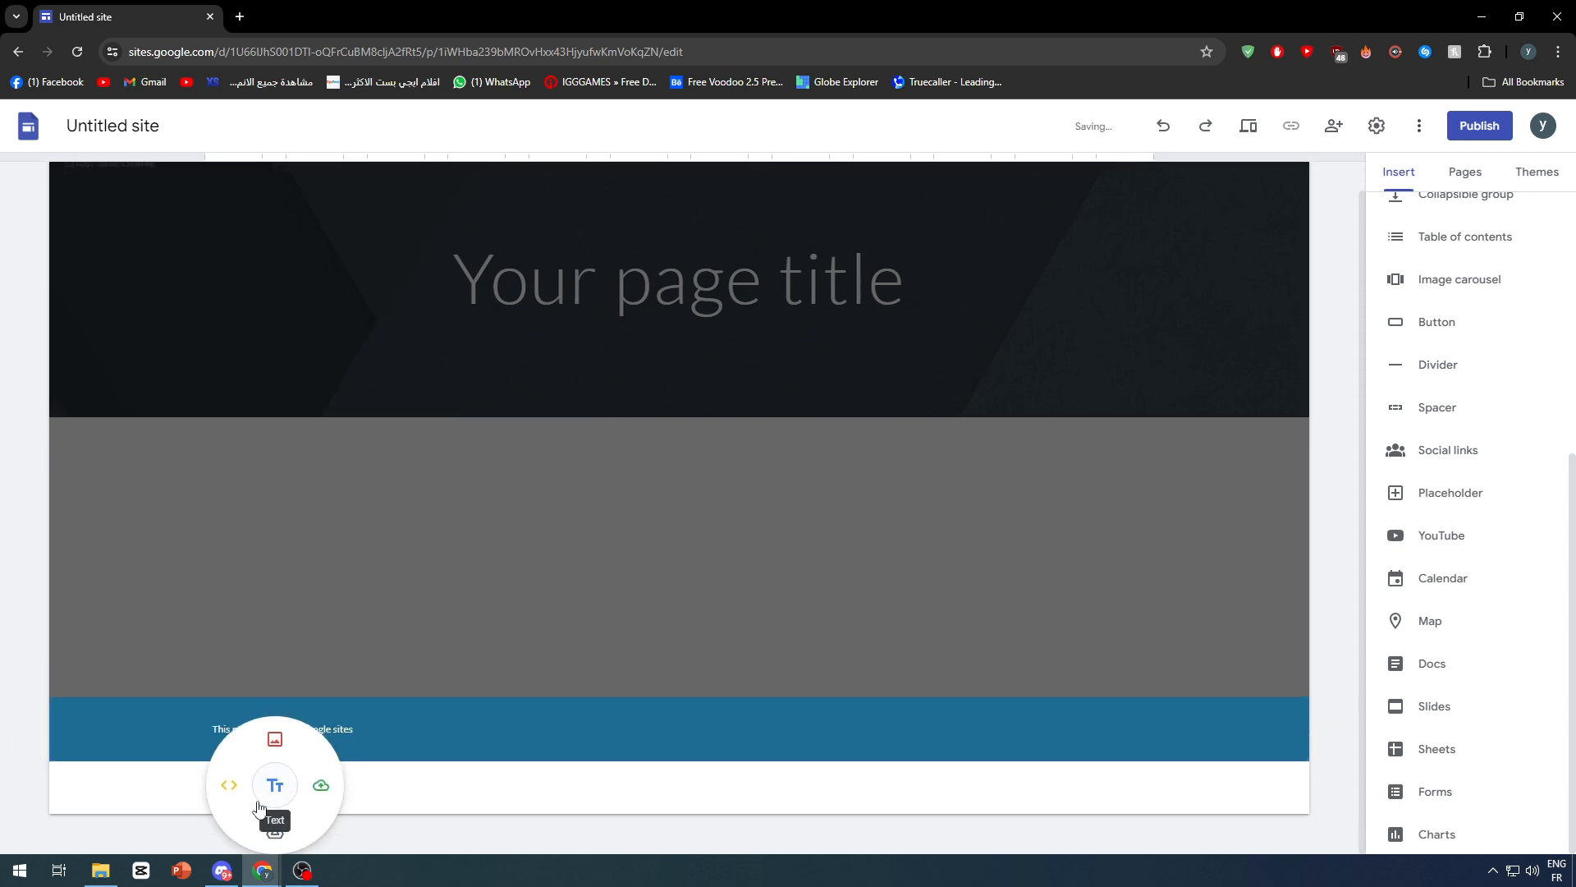
pyautogui.moveTo(274, 740)
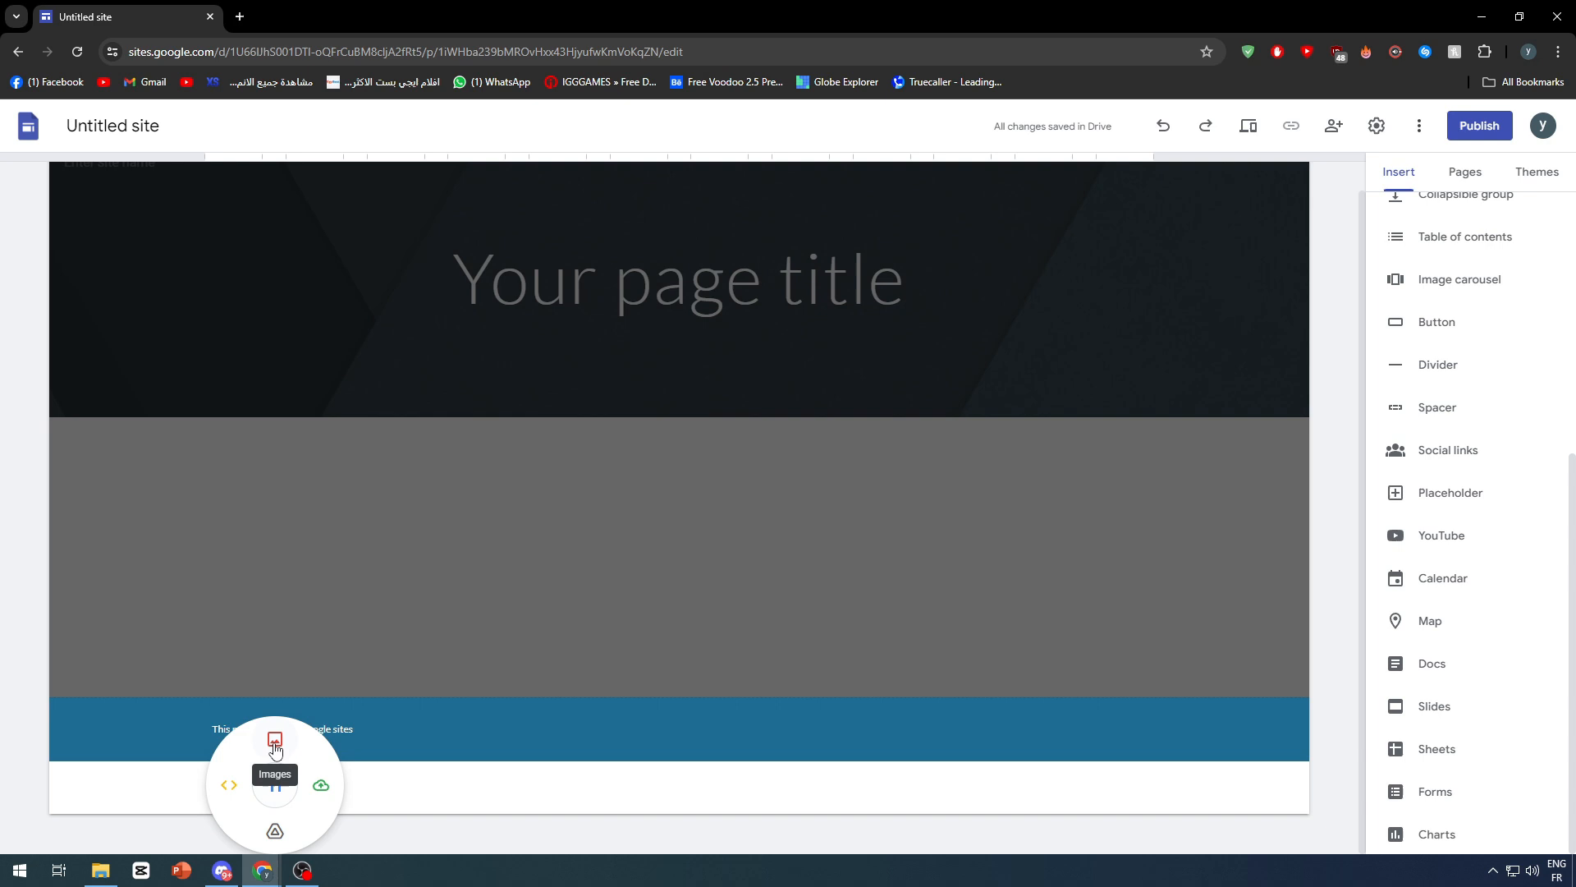
pyautogui.moveTo(274, 741)
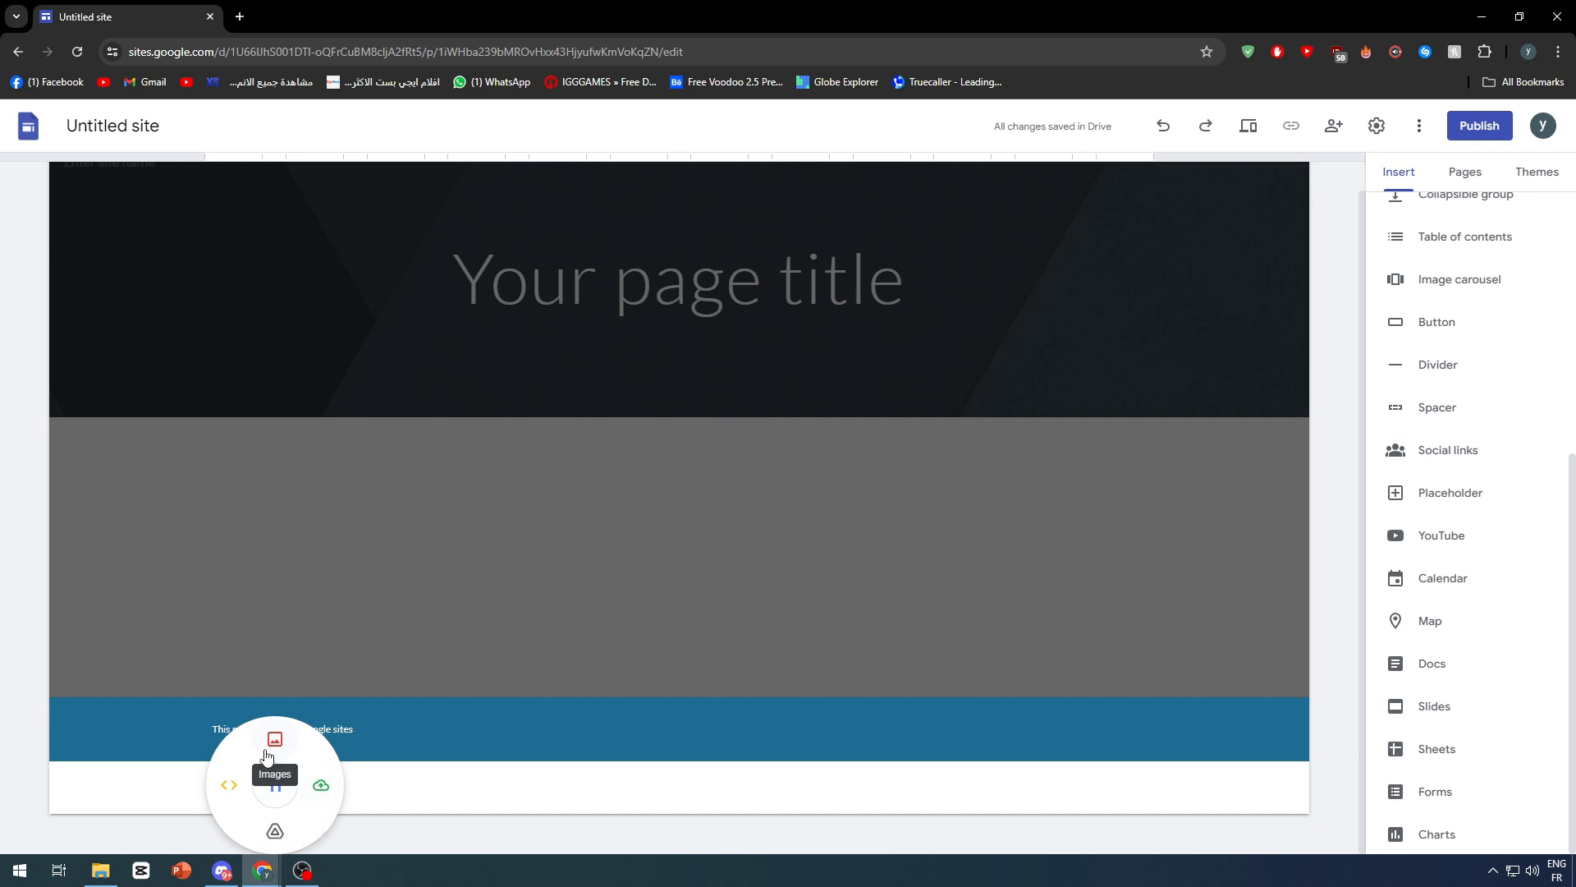
pyautogui.moveTo(319, 784)
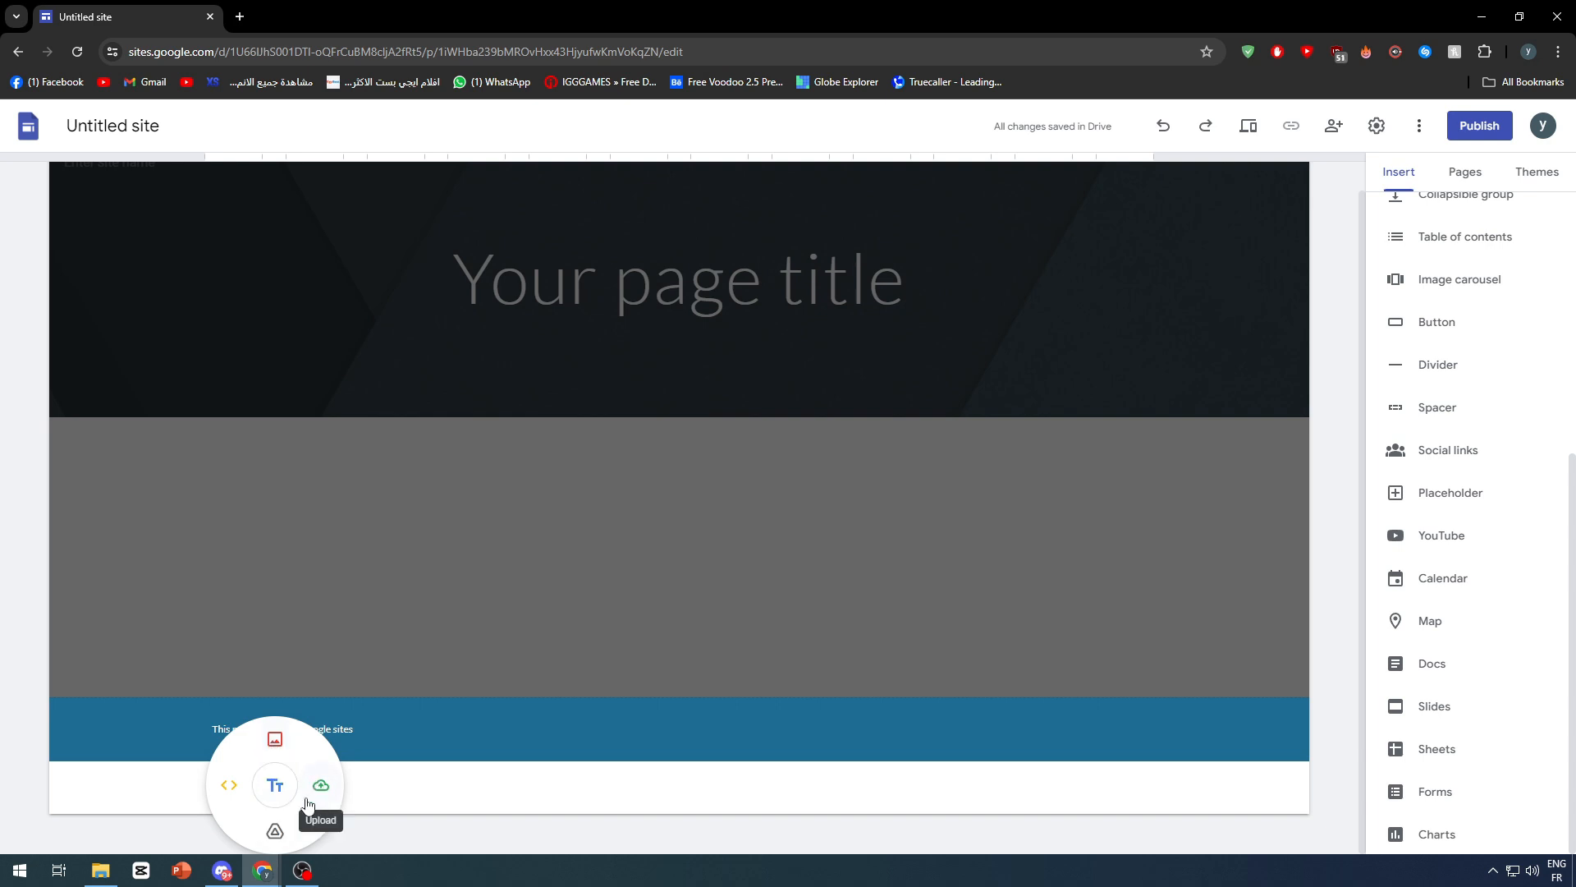
pyautogui.moveTo(226, 786)
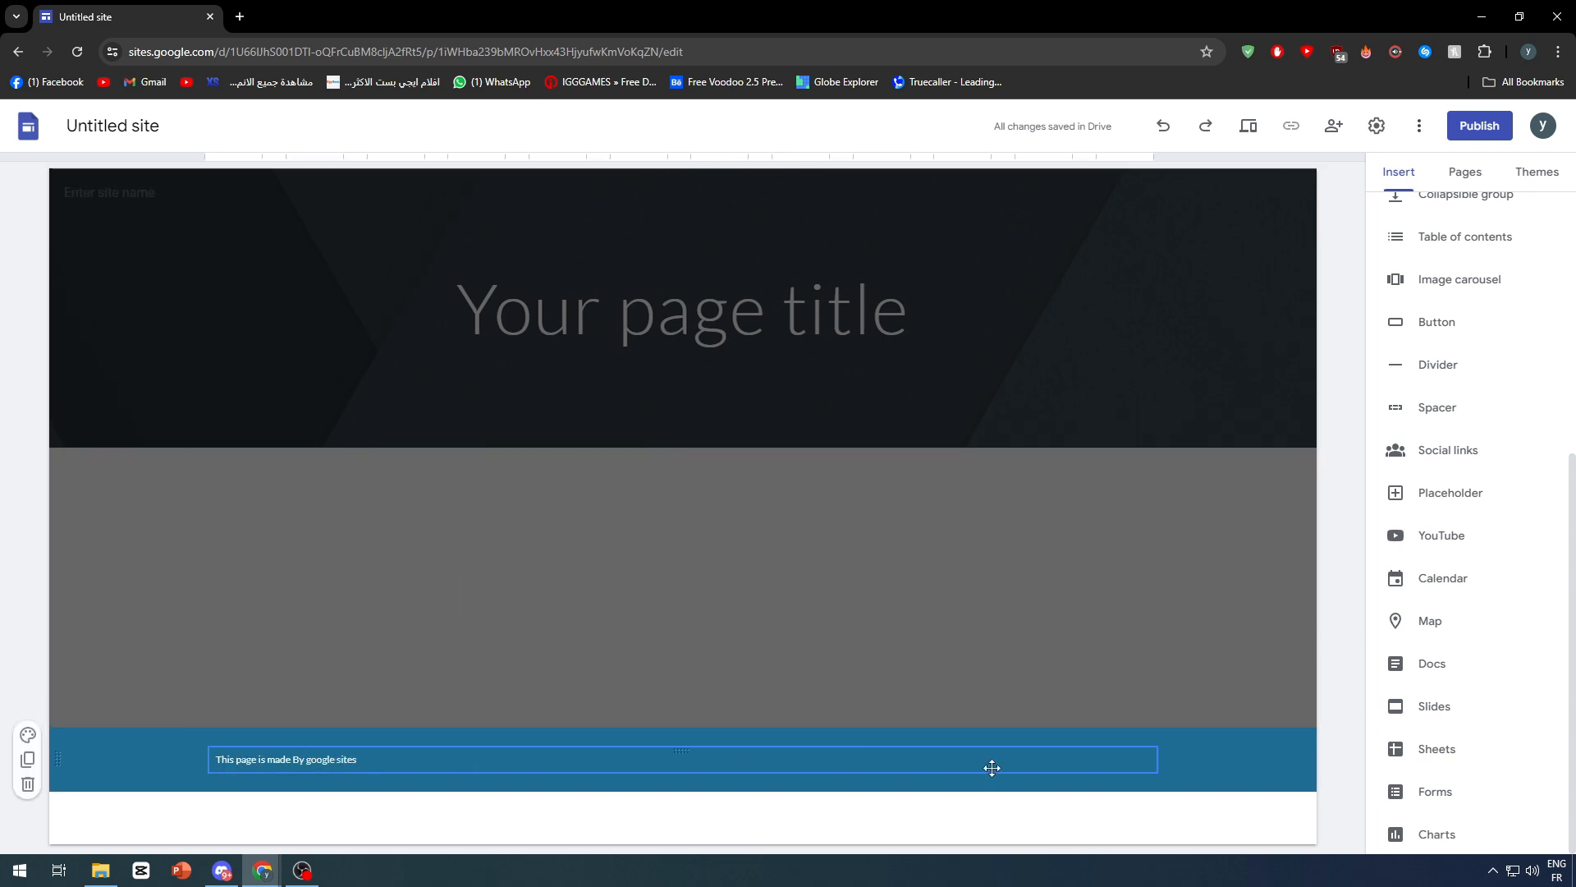
pyautogui.click(422, 699)
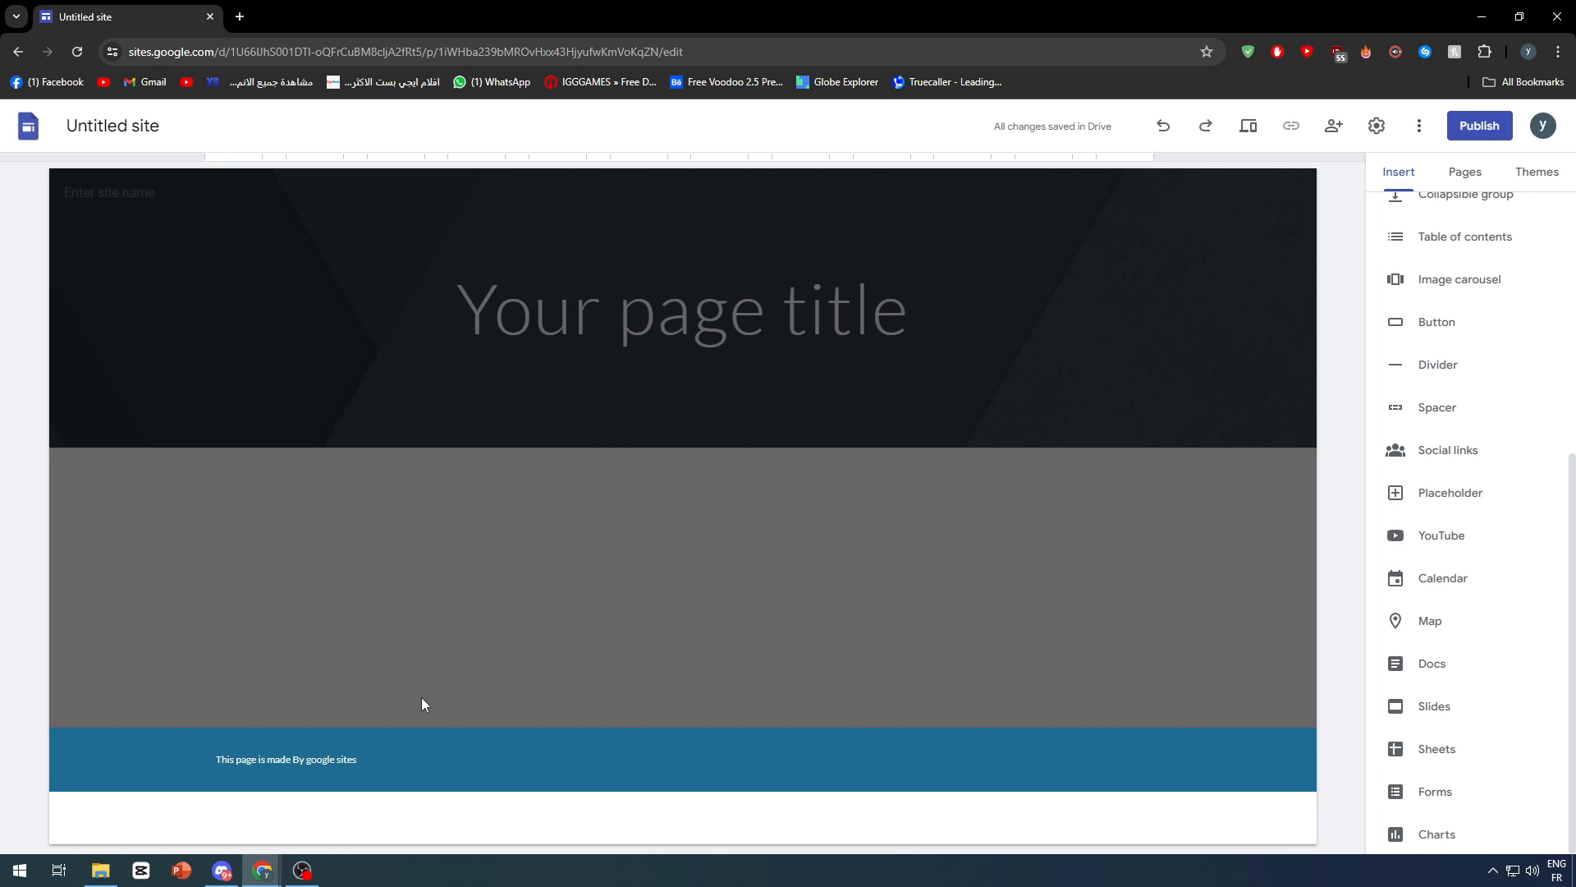
pyautogui.click(286, 758)
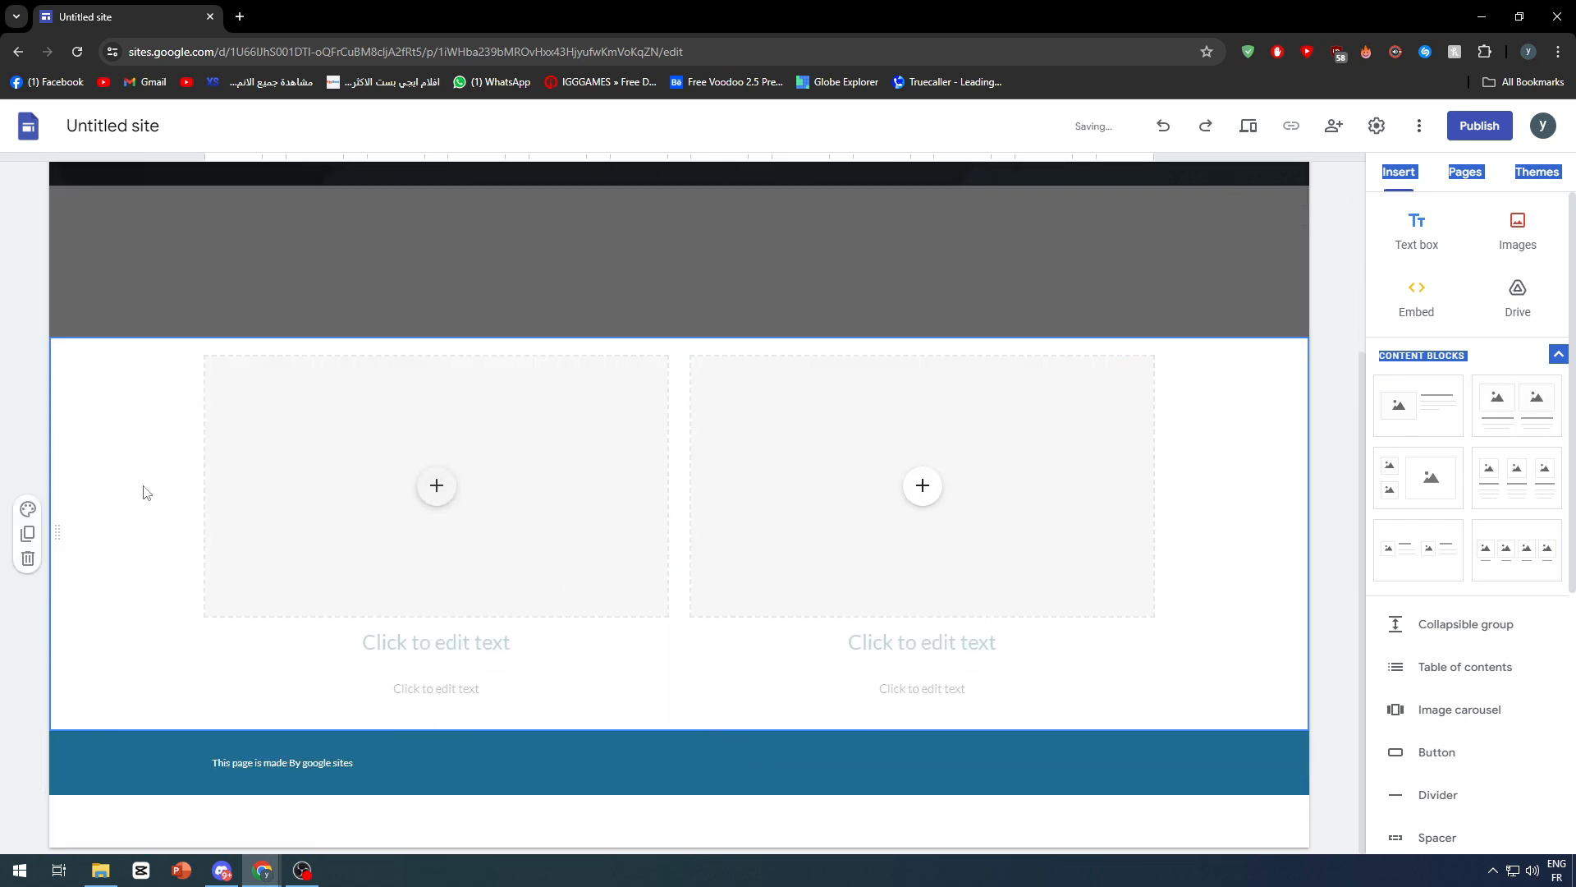
pyautogui.click(921, 484)
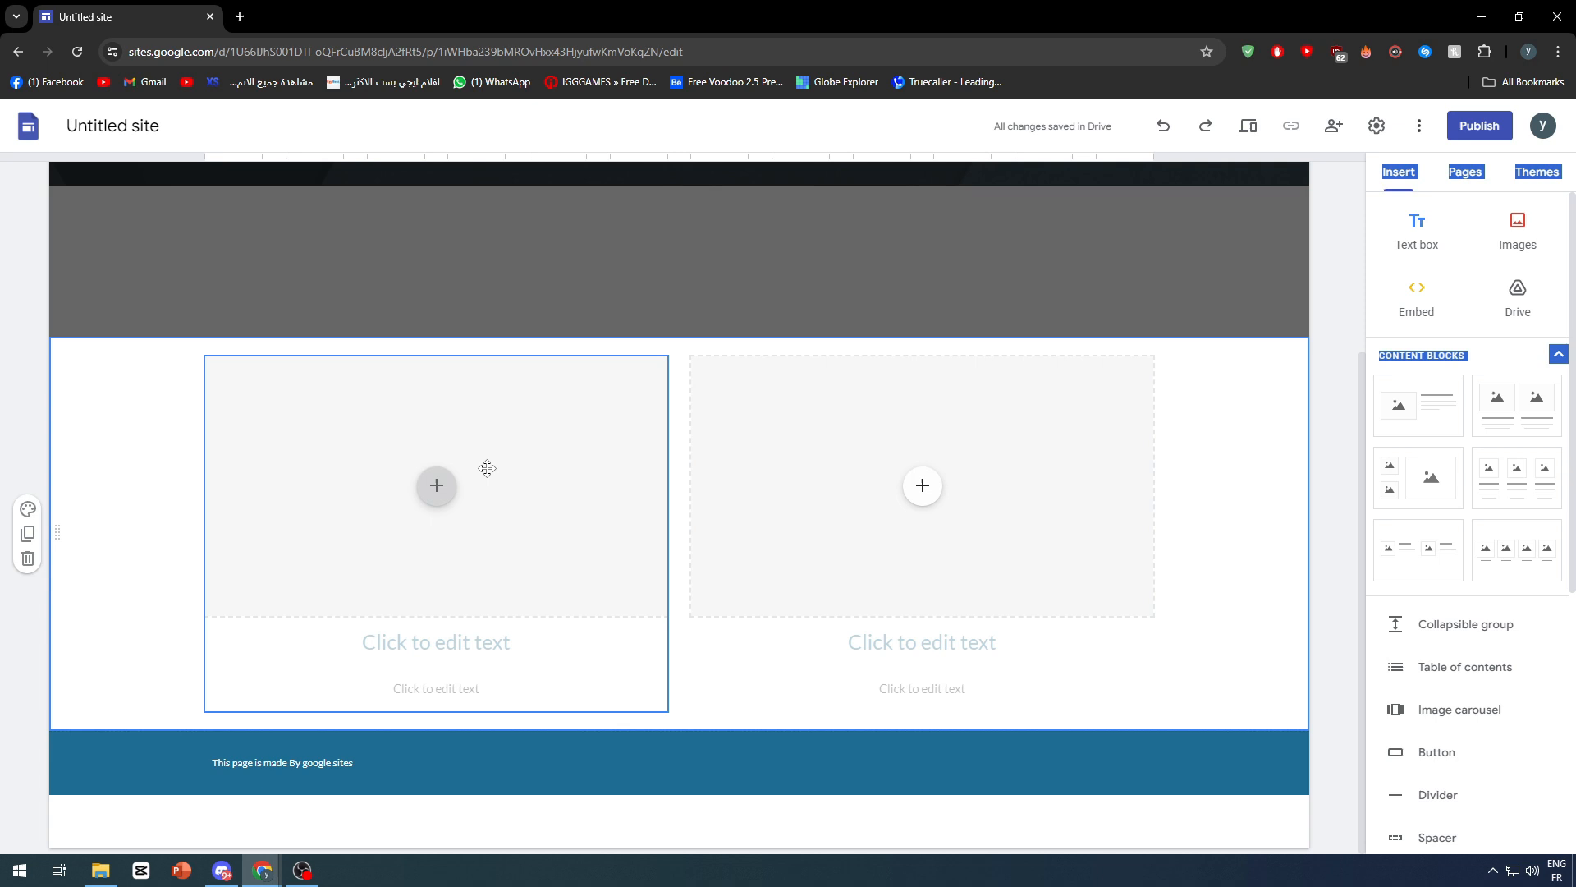
pyautogui.moveTo(403, 412)
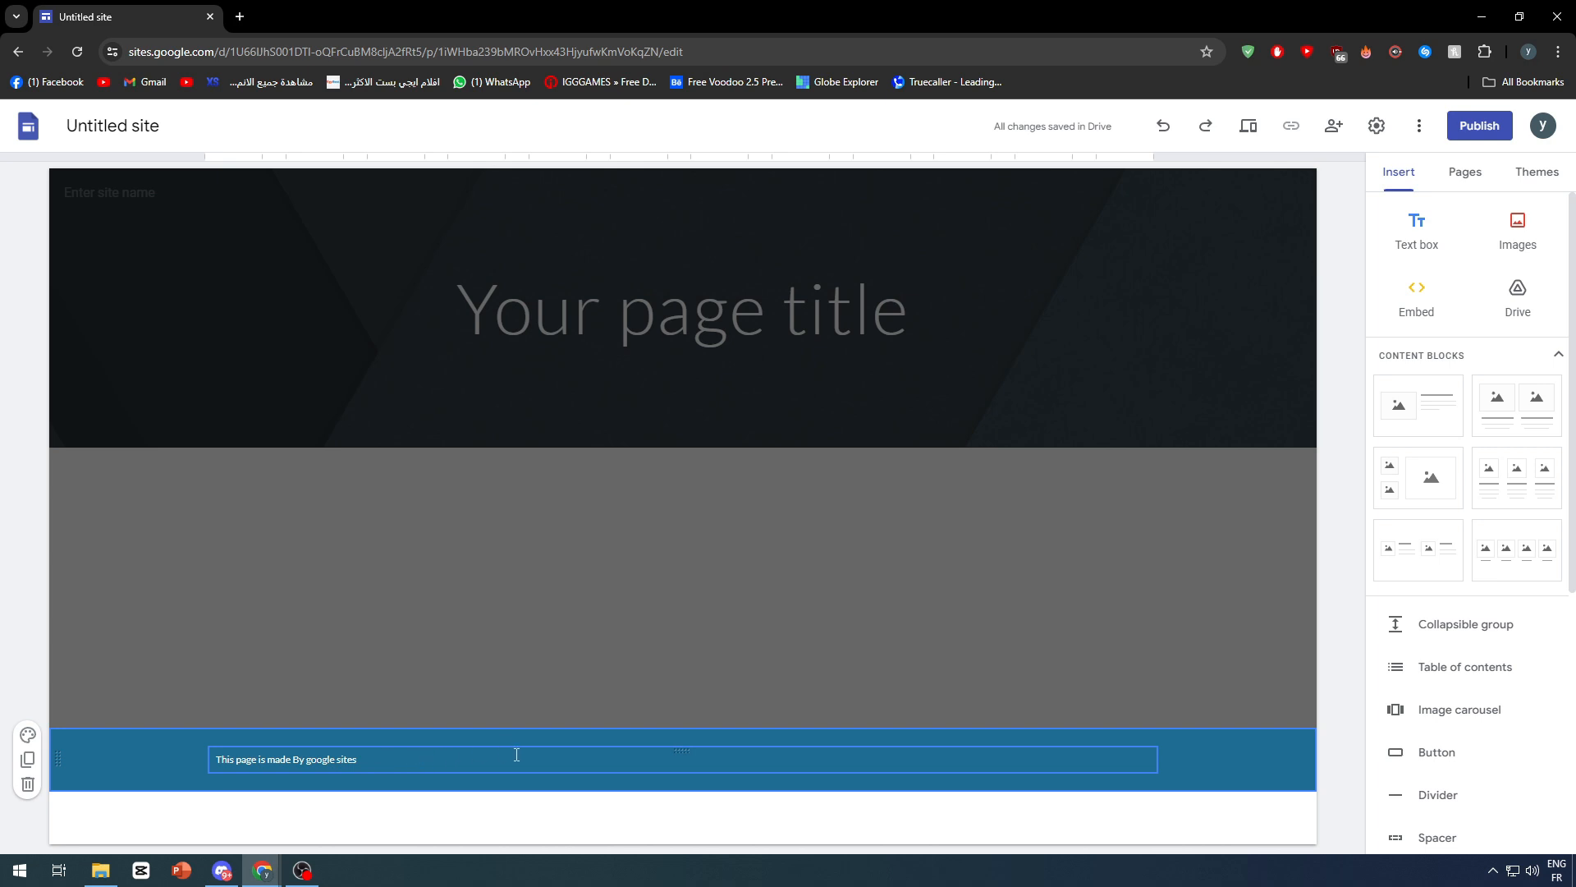
pyautogui.moveTo(416, 757)
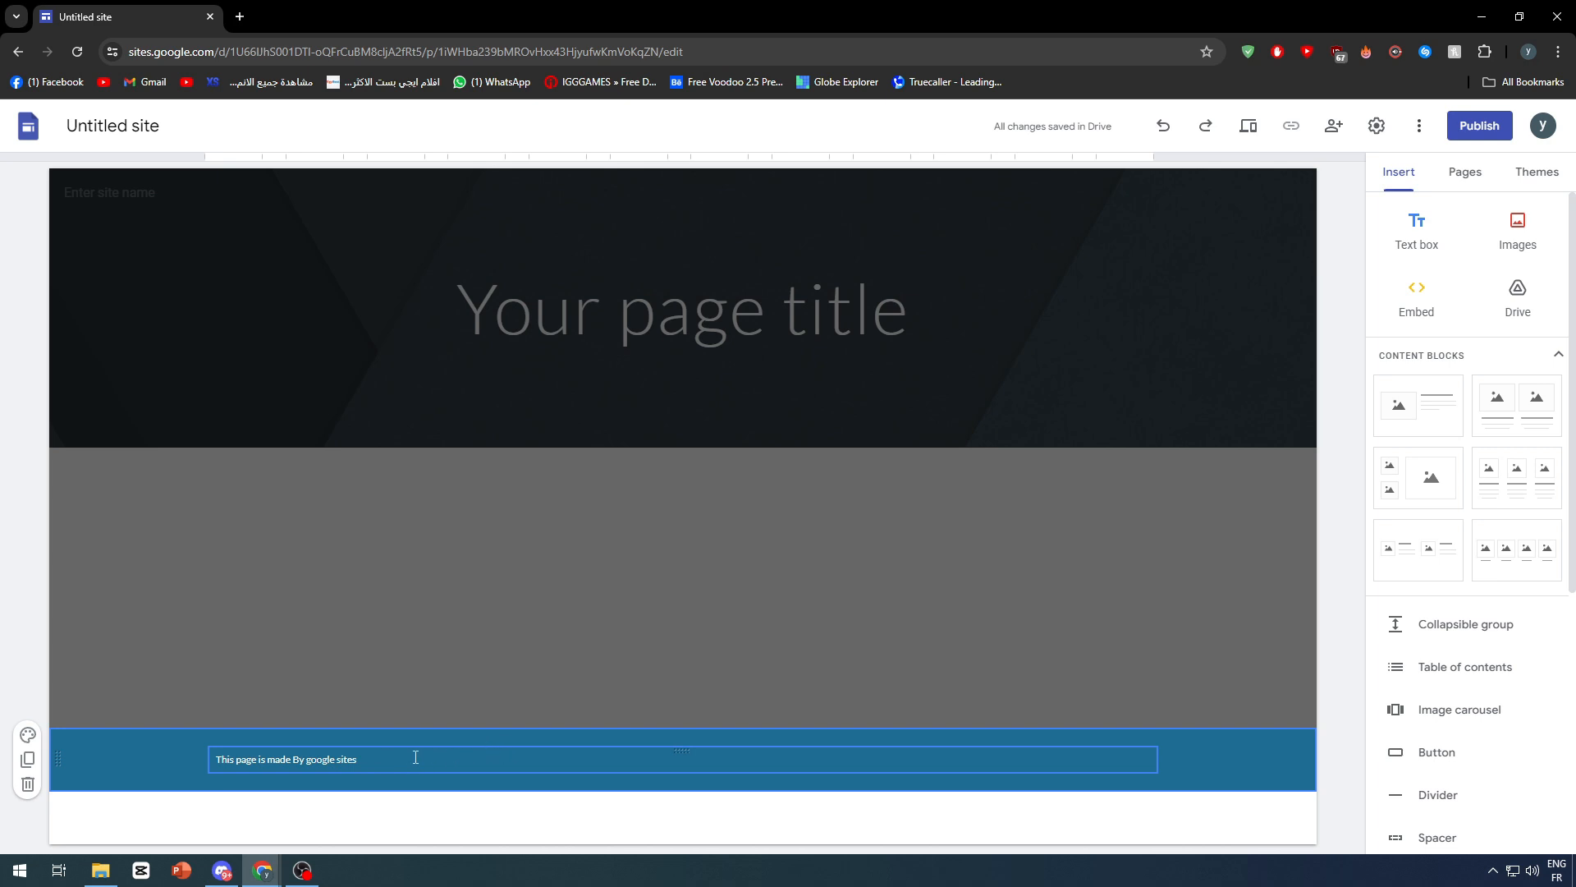
pyautogui.moveTo(457, 750)
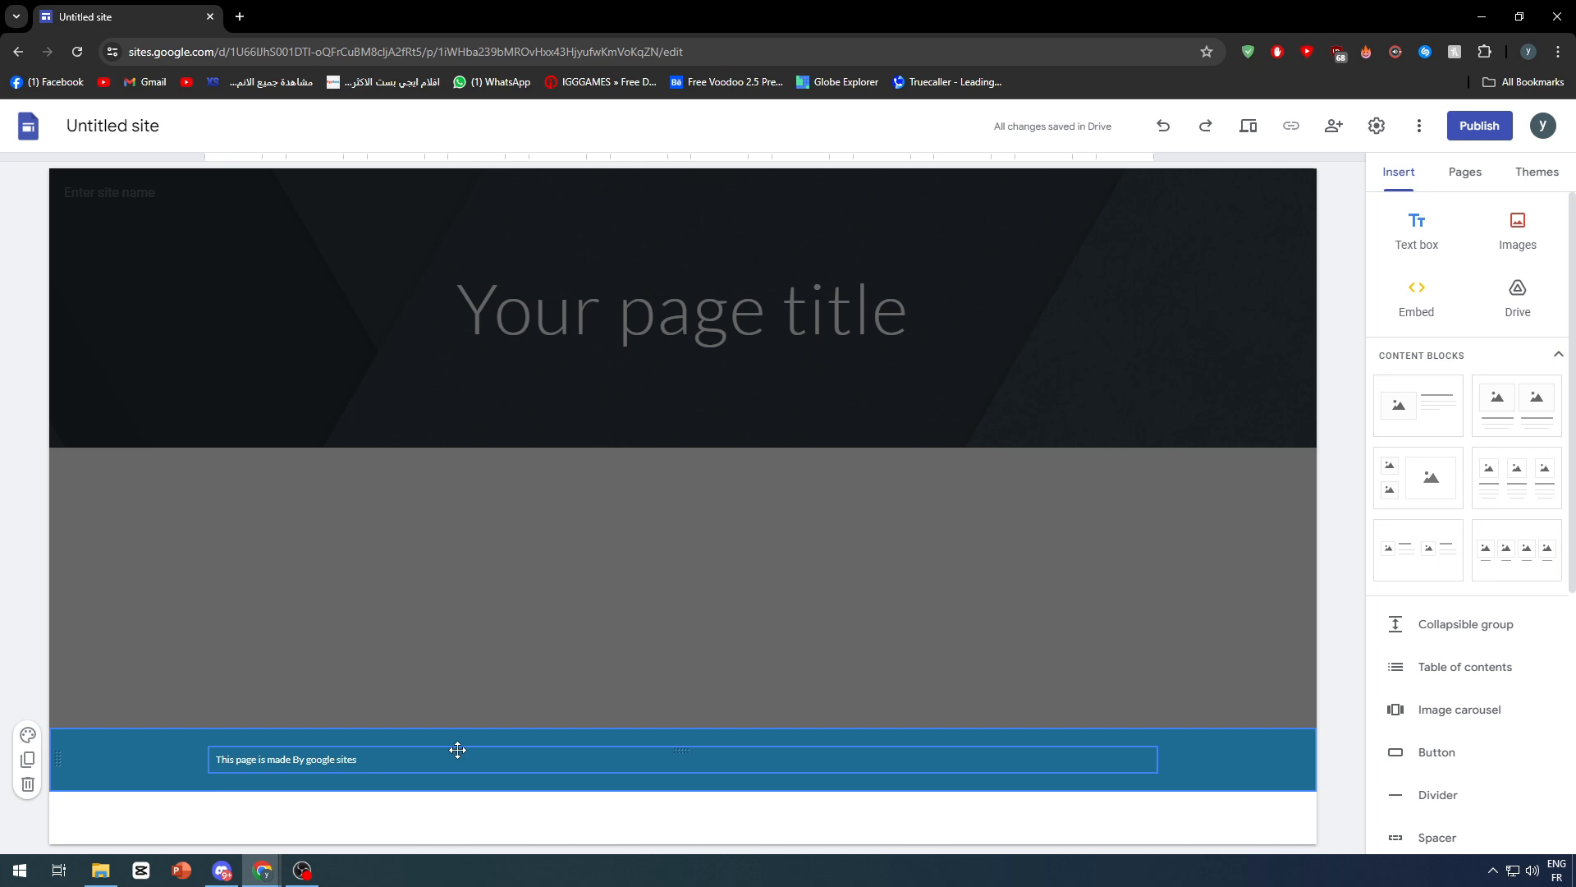
# Insert an empty text box just below the footer description
pyautogui.scroll(-3)
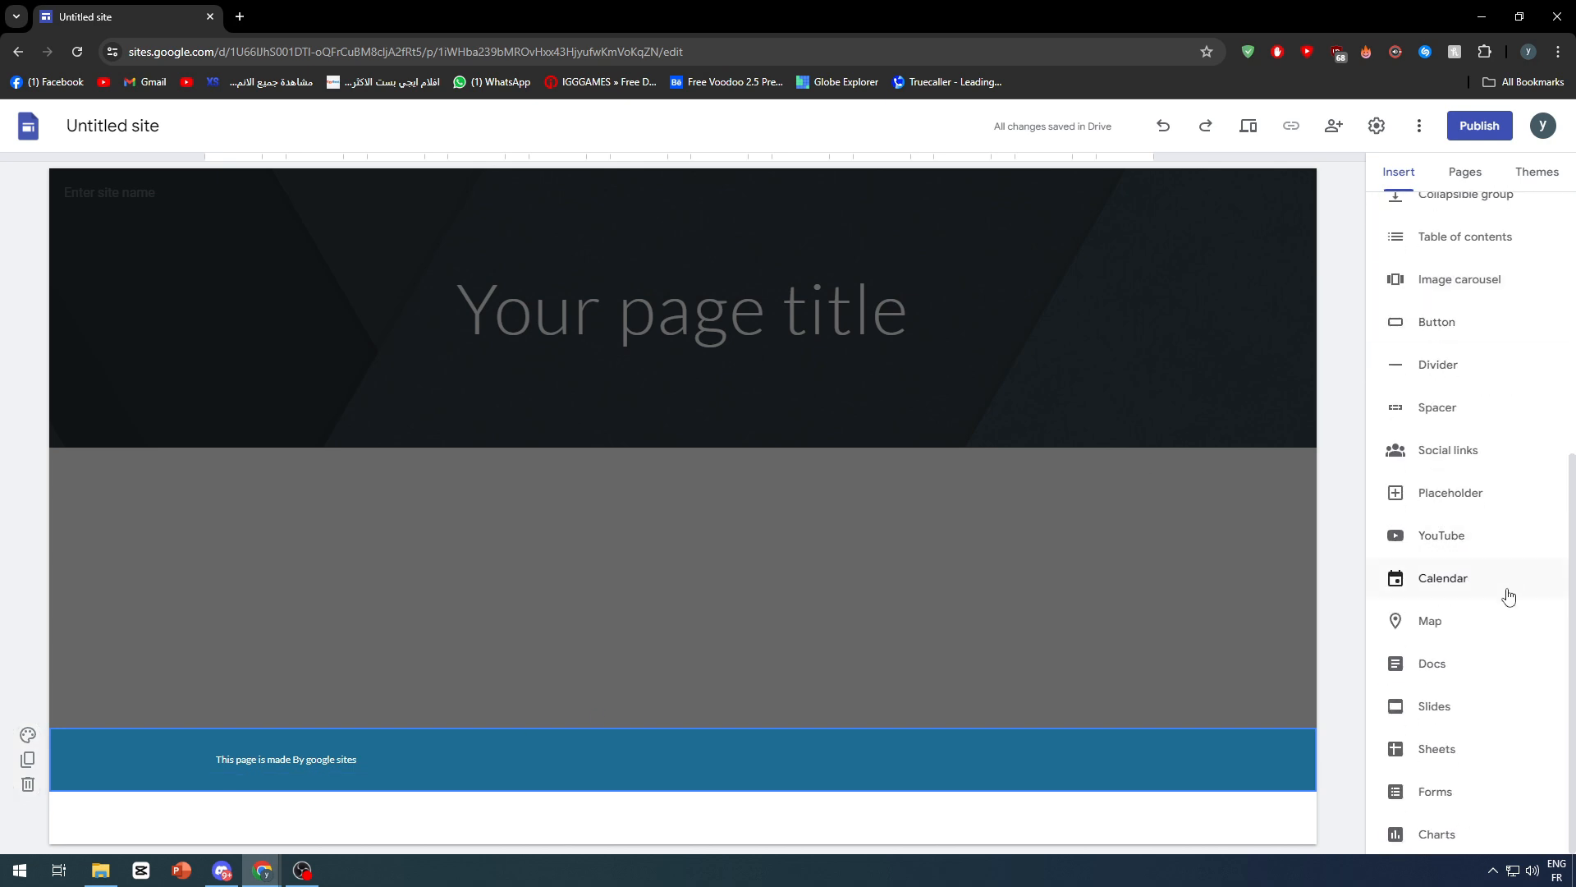
pyautogui.scroll(3)
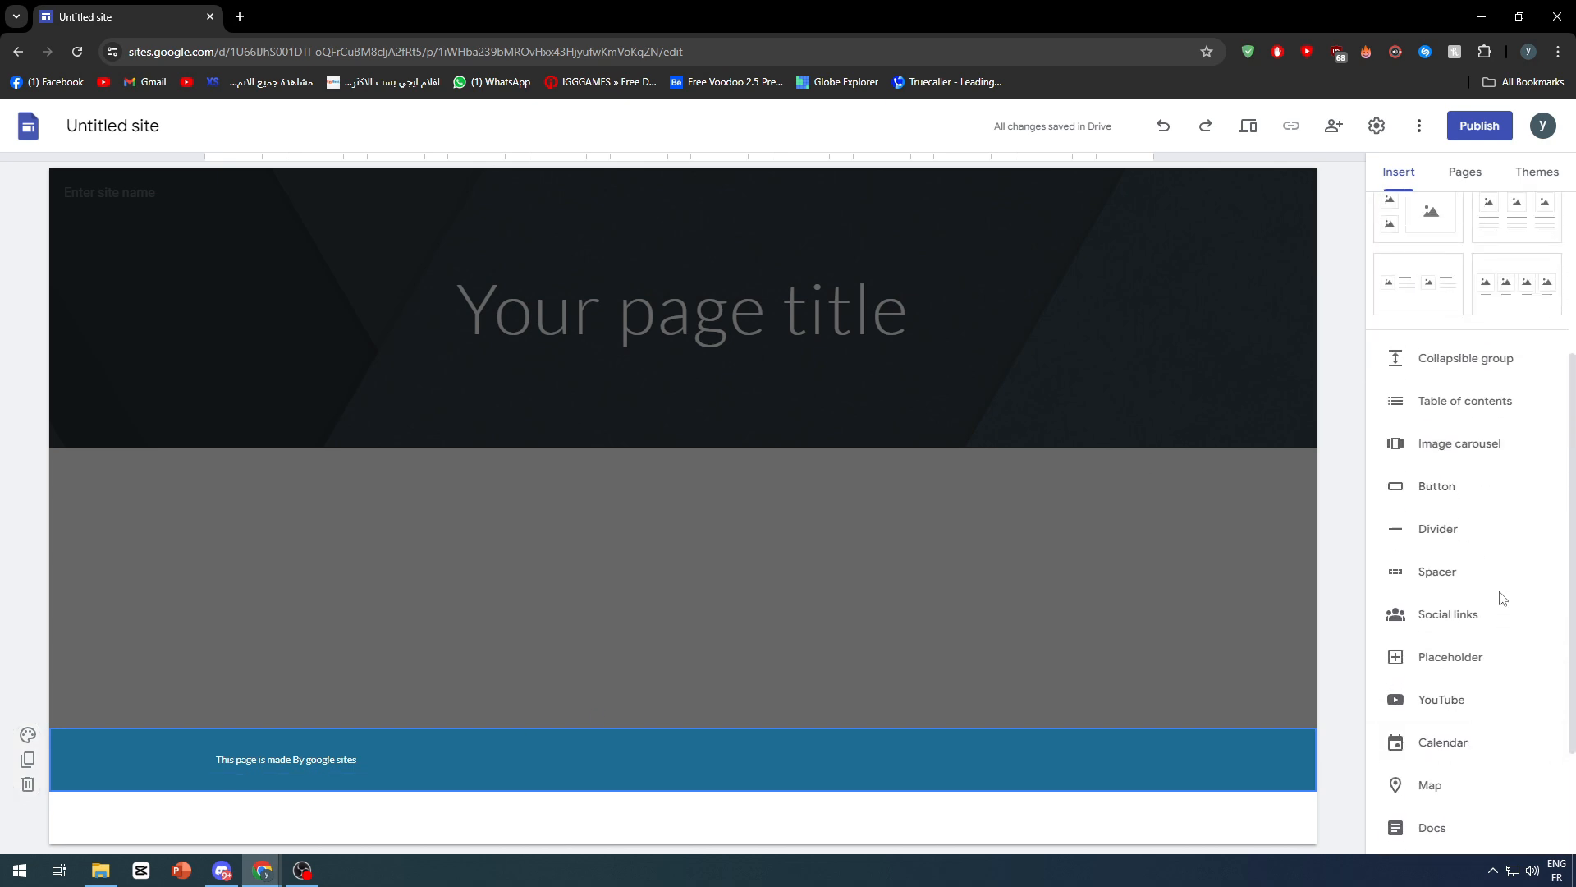
pyautogui.click(849, 758)
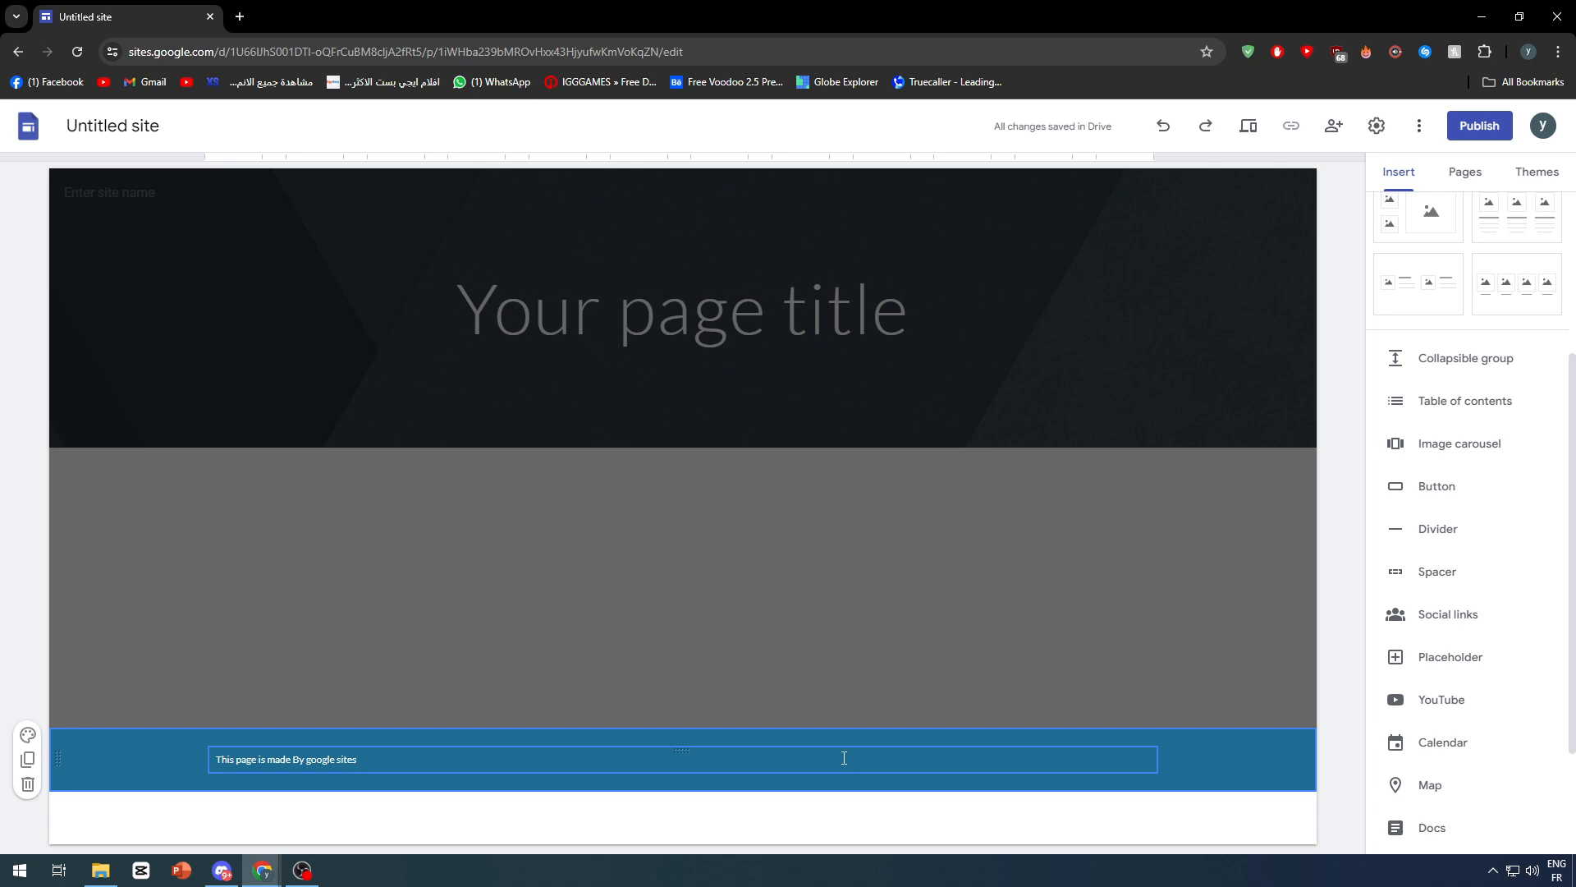
pyautogui.click(719, 792)
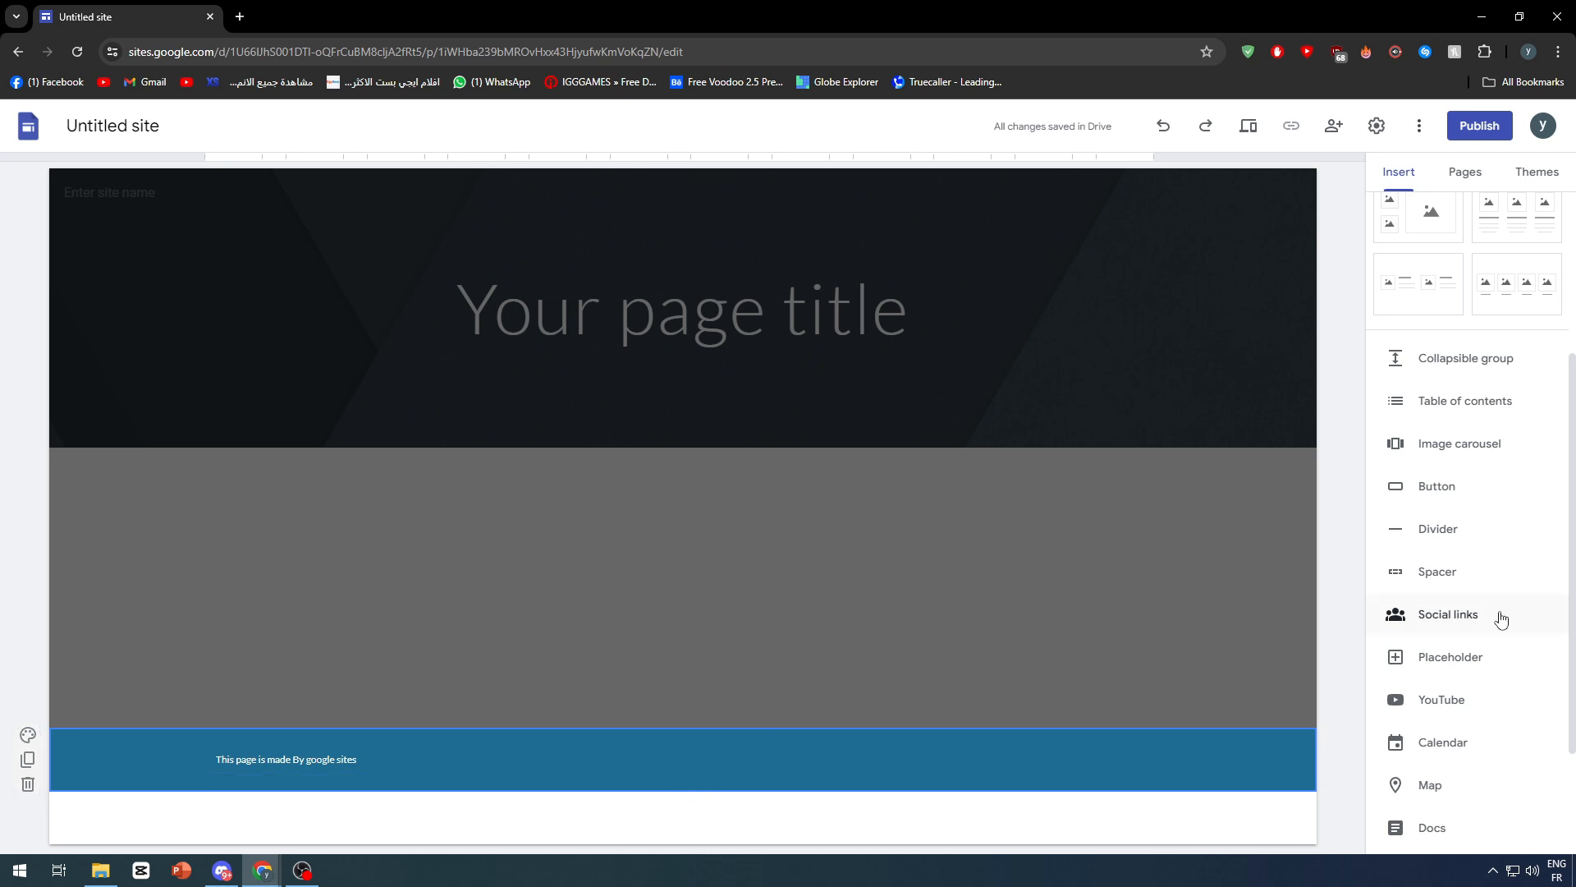
pyautogui.scroll(3)
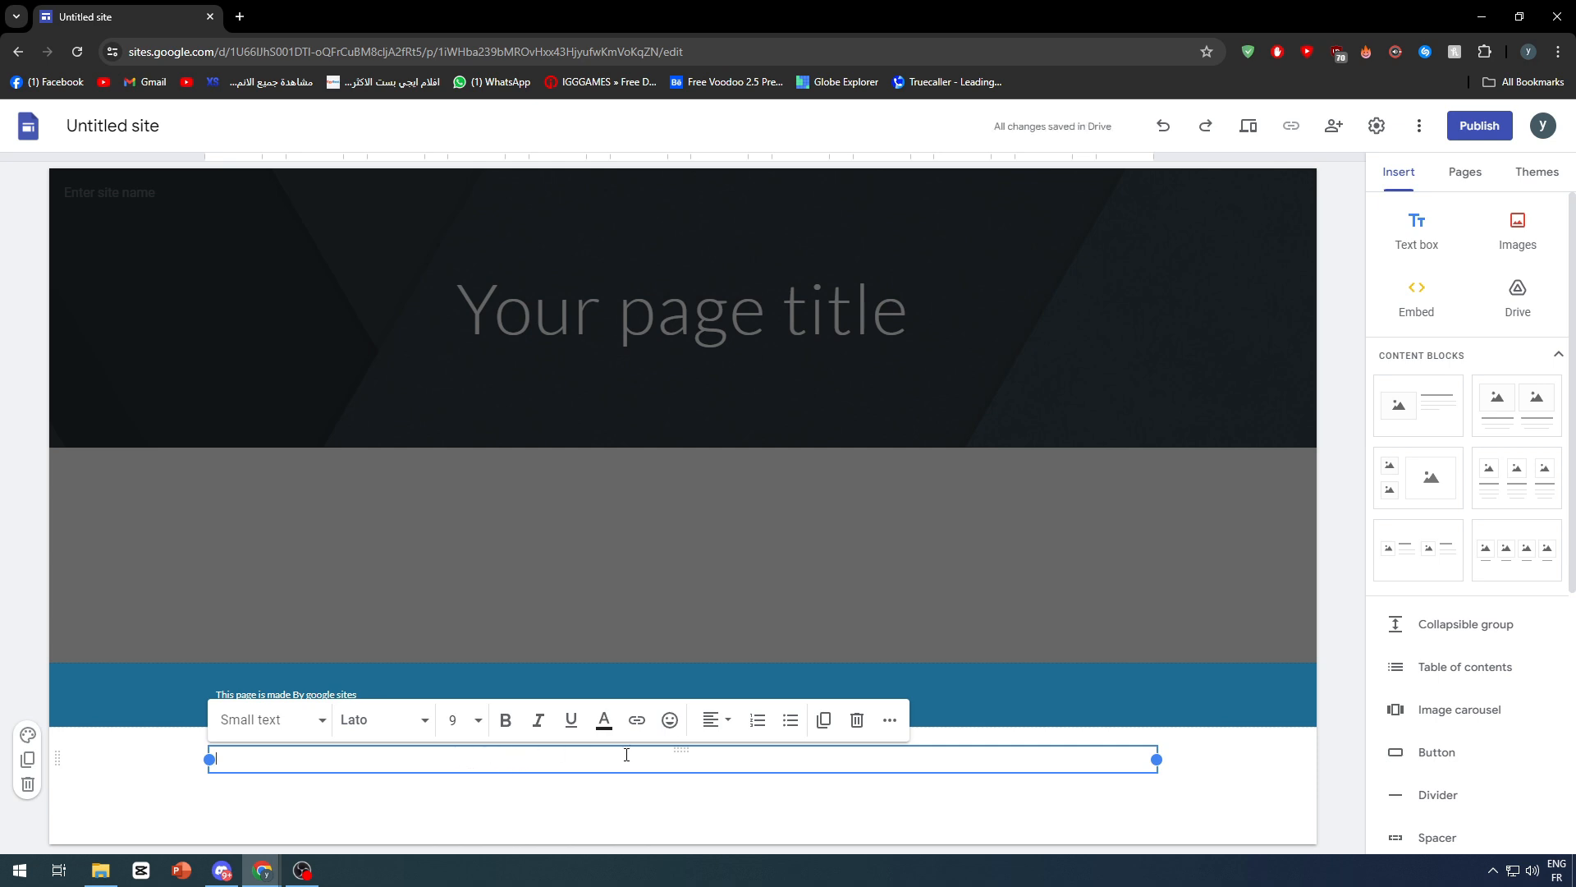
# Add 'Home' beside a narrowed two-line description and move it toward the footer centre
pyautogui.write('Home')
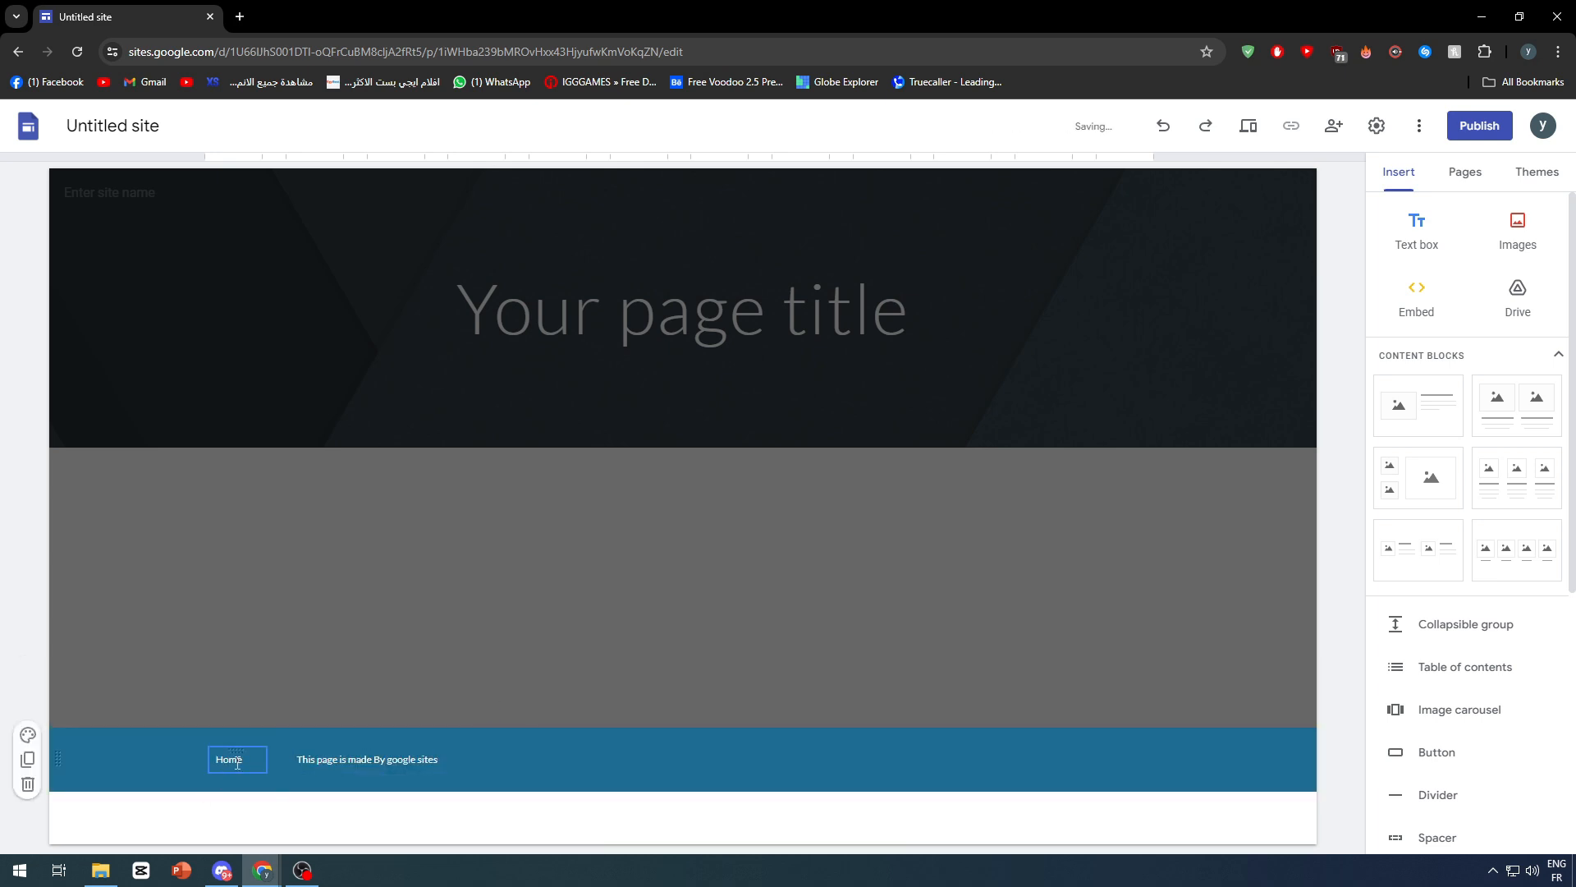
pyautogui.click(367, 759)
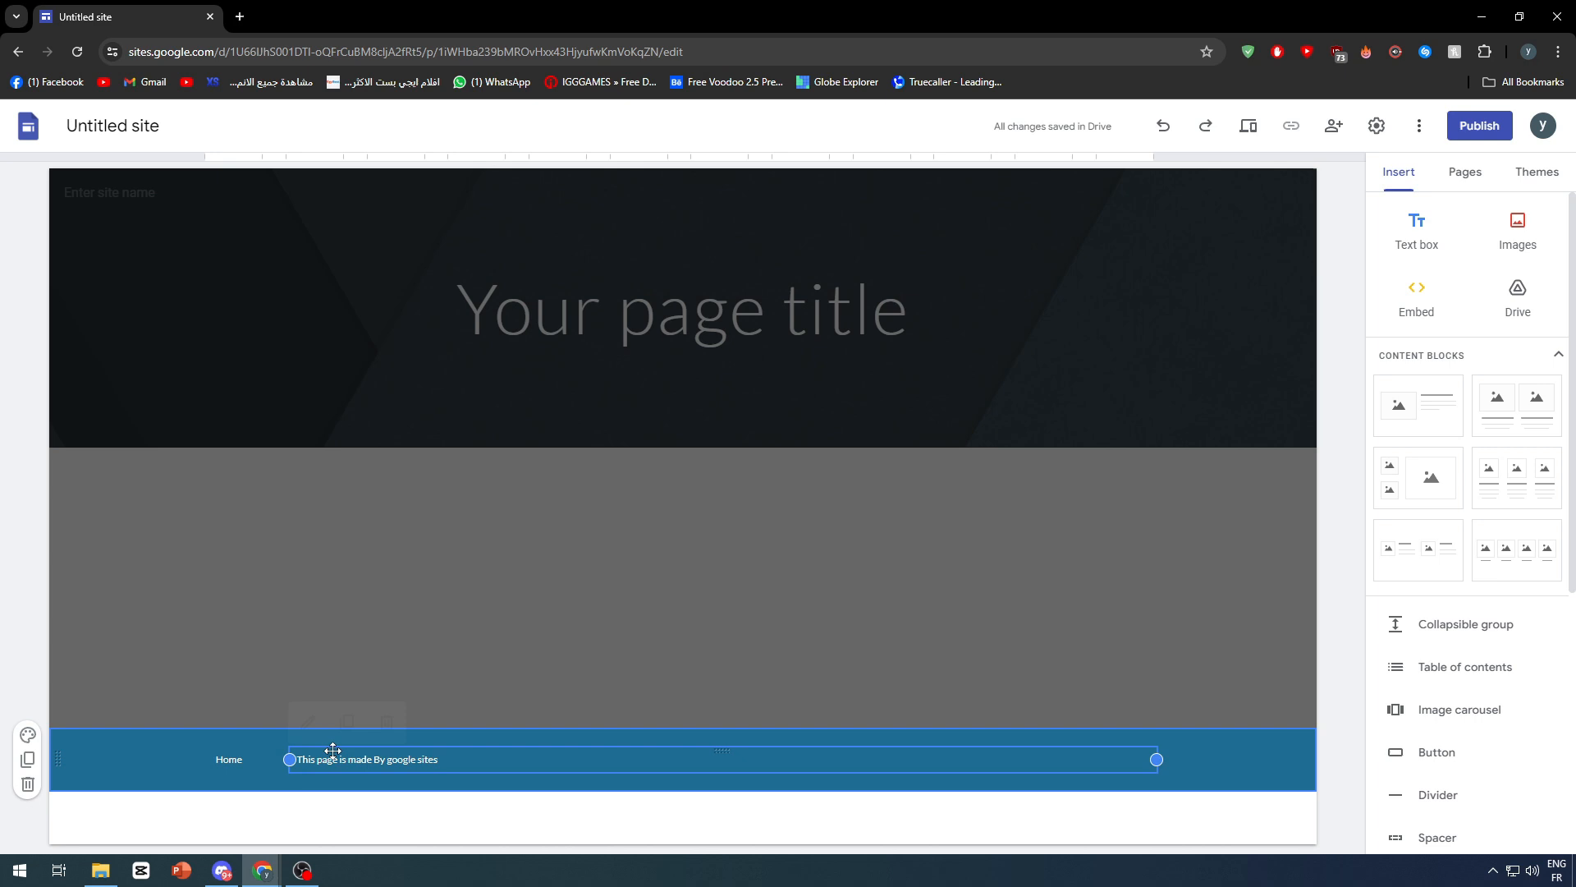
pyautogui.click(228, 759)
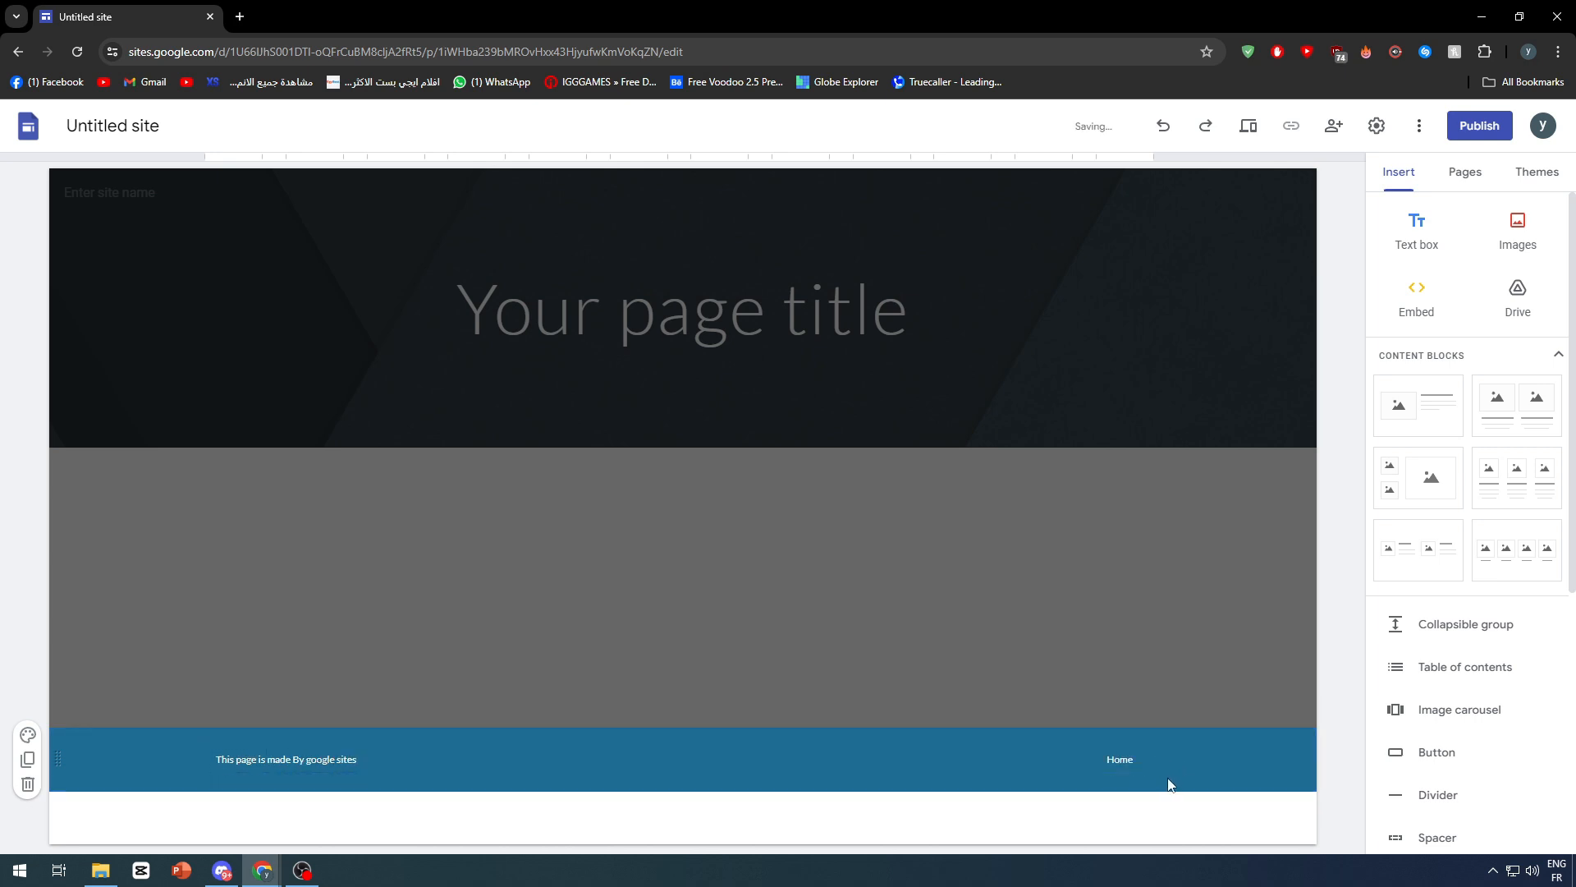
pyautogui.click(286, 759)
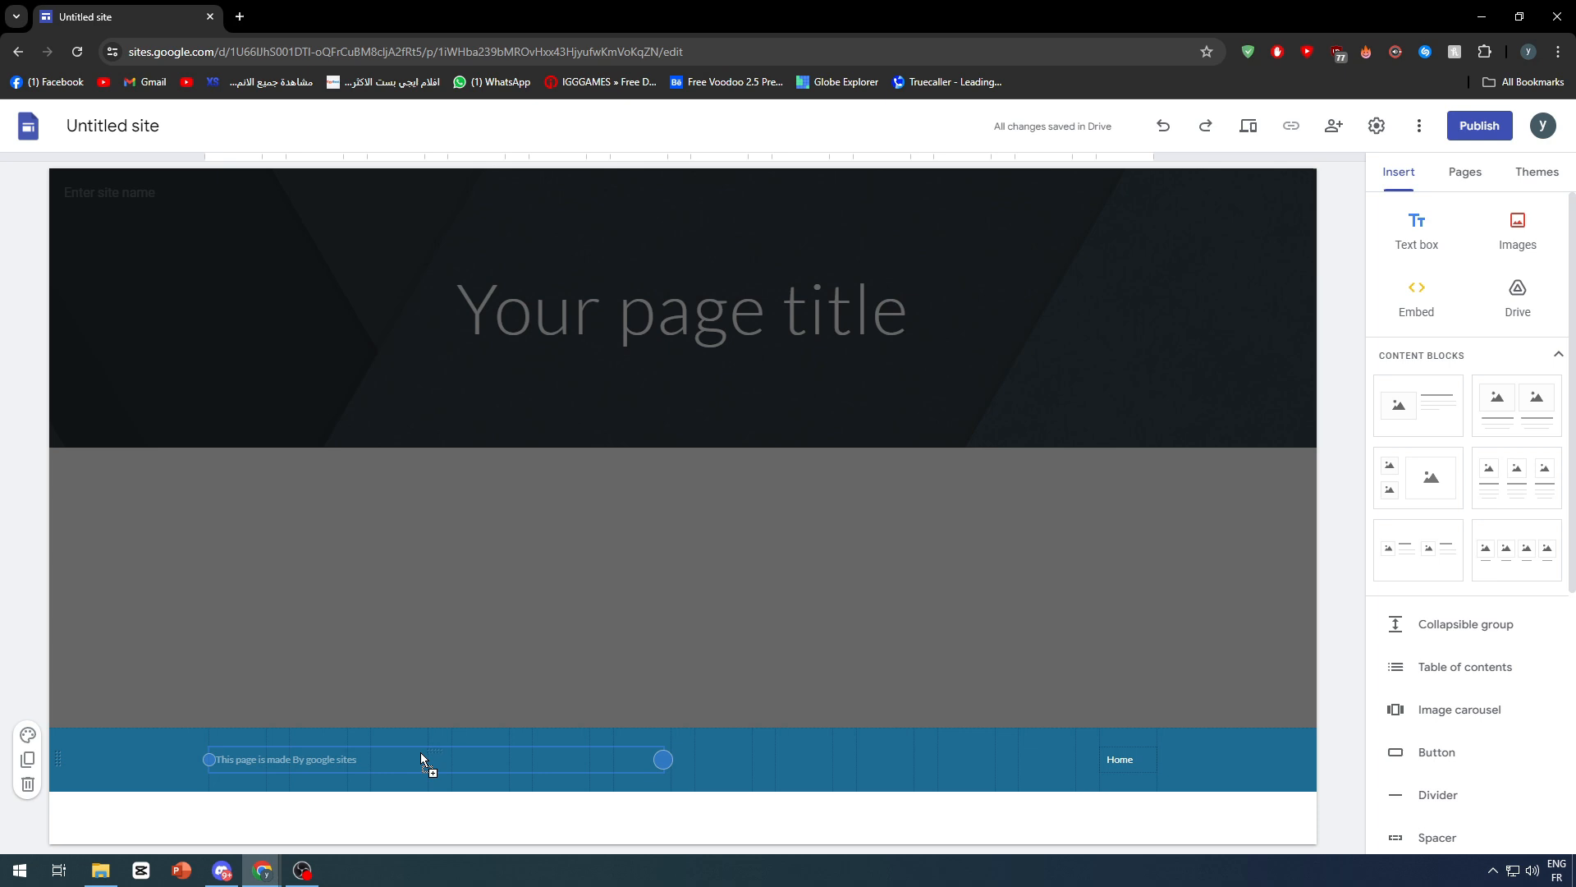
pyautogui.doubleClick(282, 758)
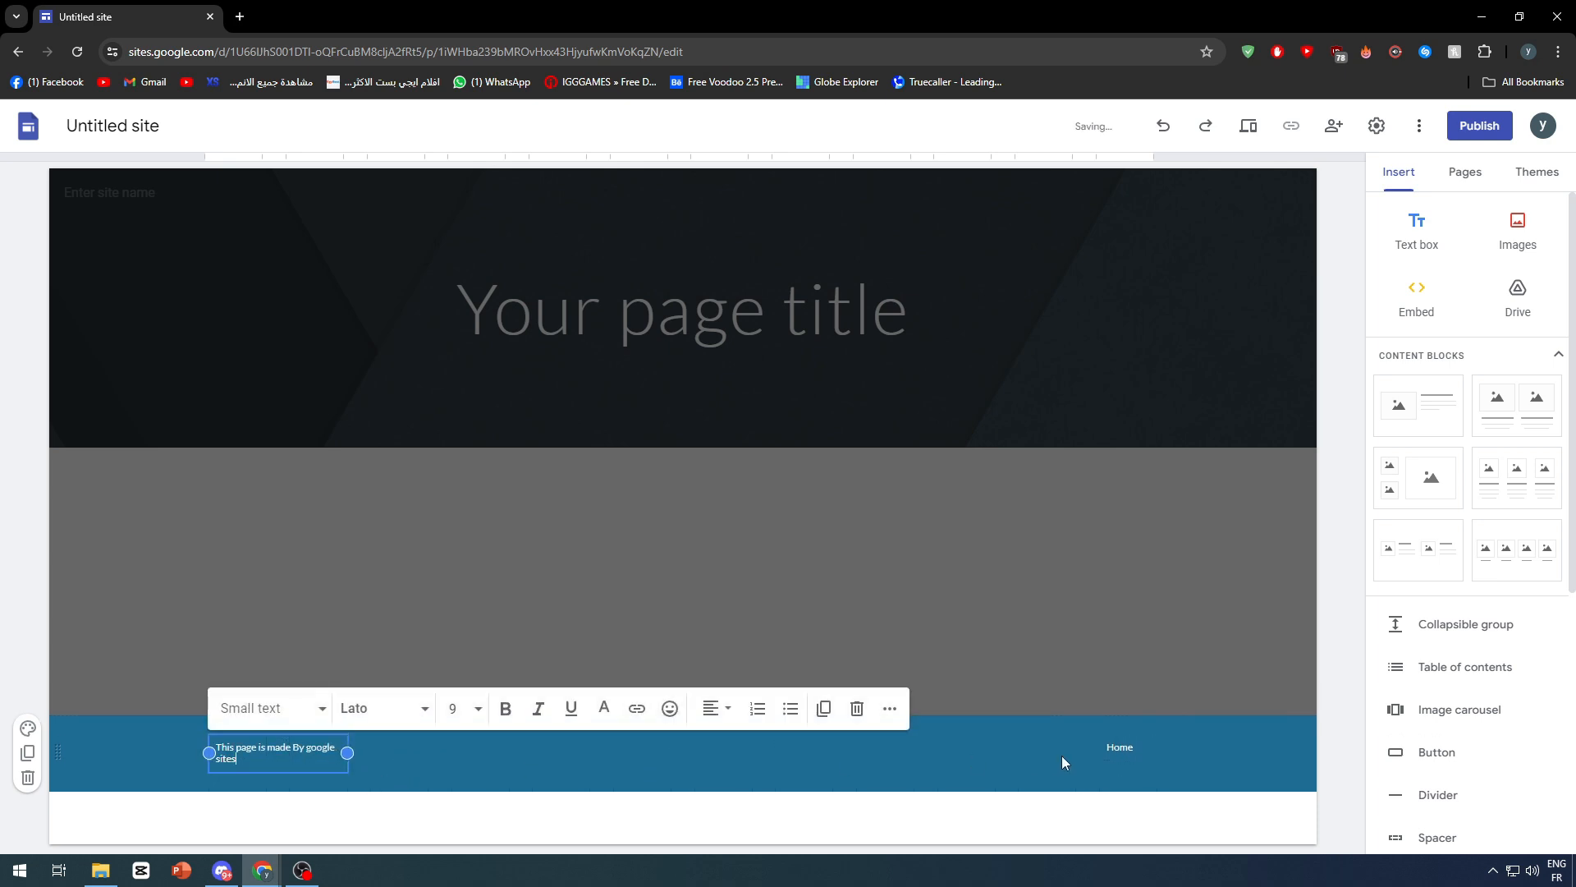
pyautogui.click(724, 752)
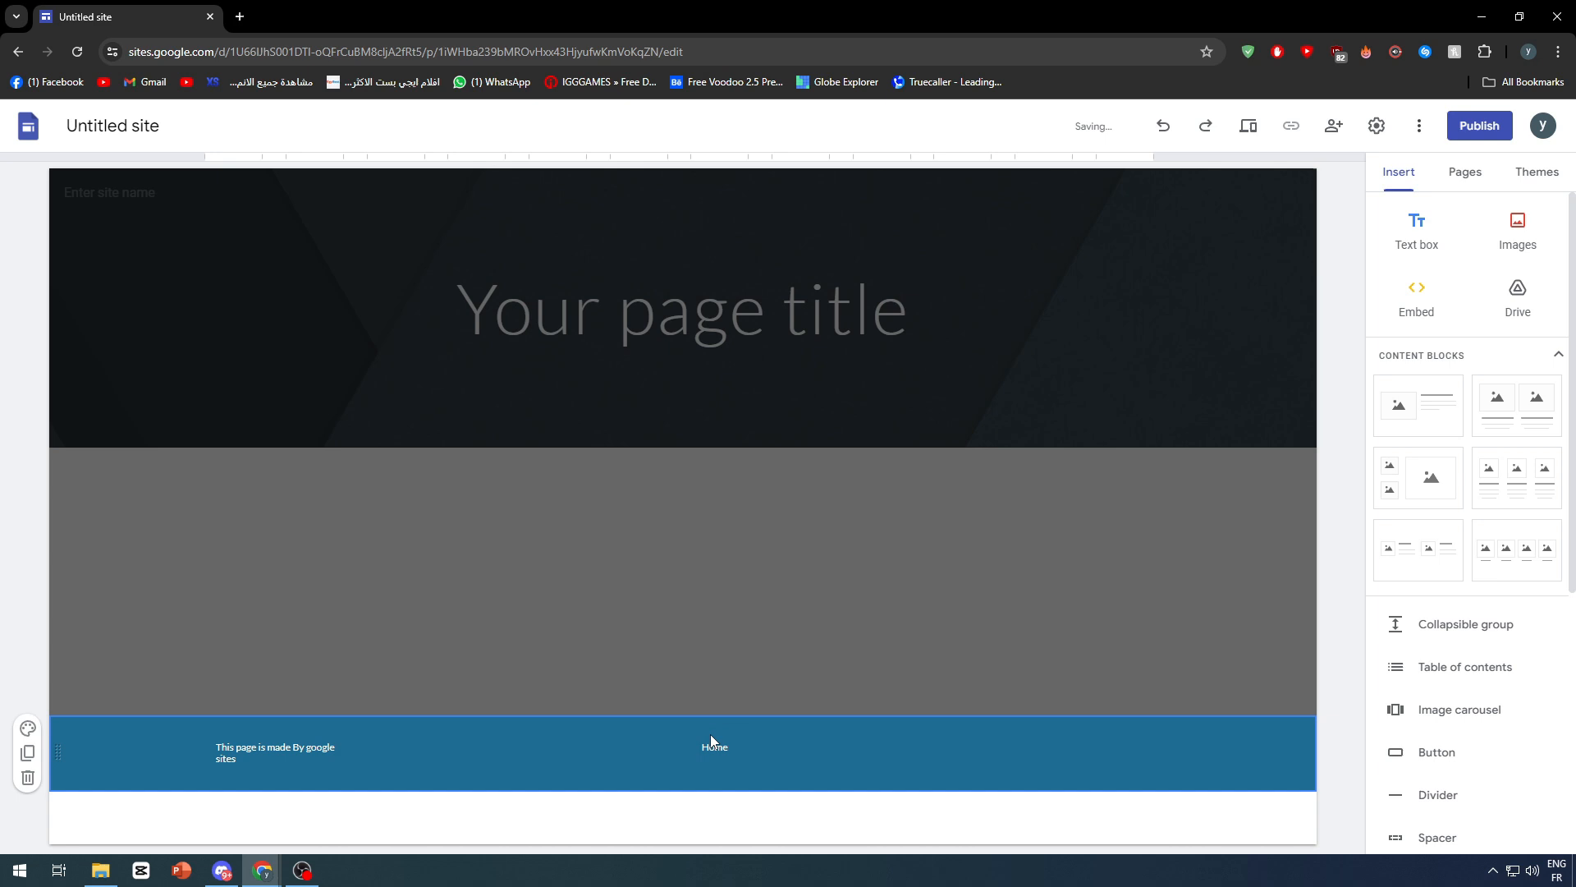
pyautogui.click(715, 747)
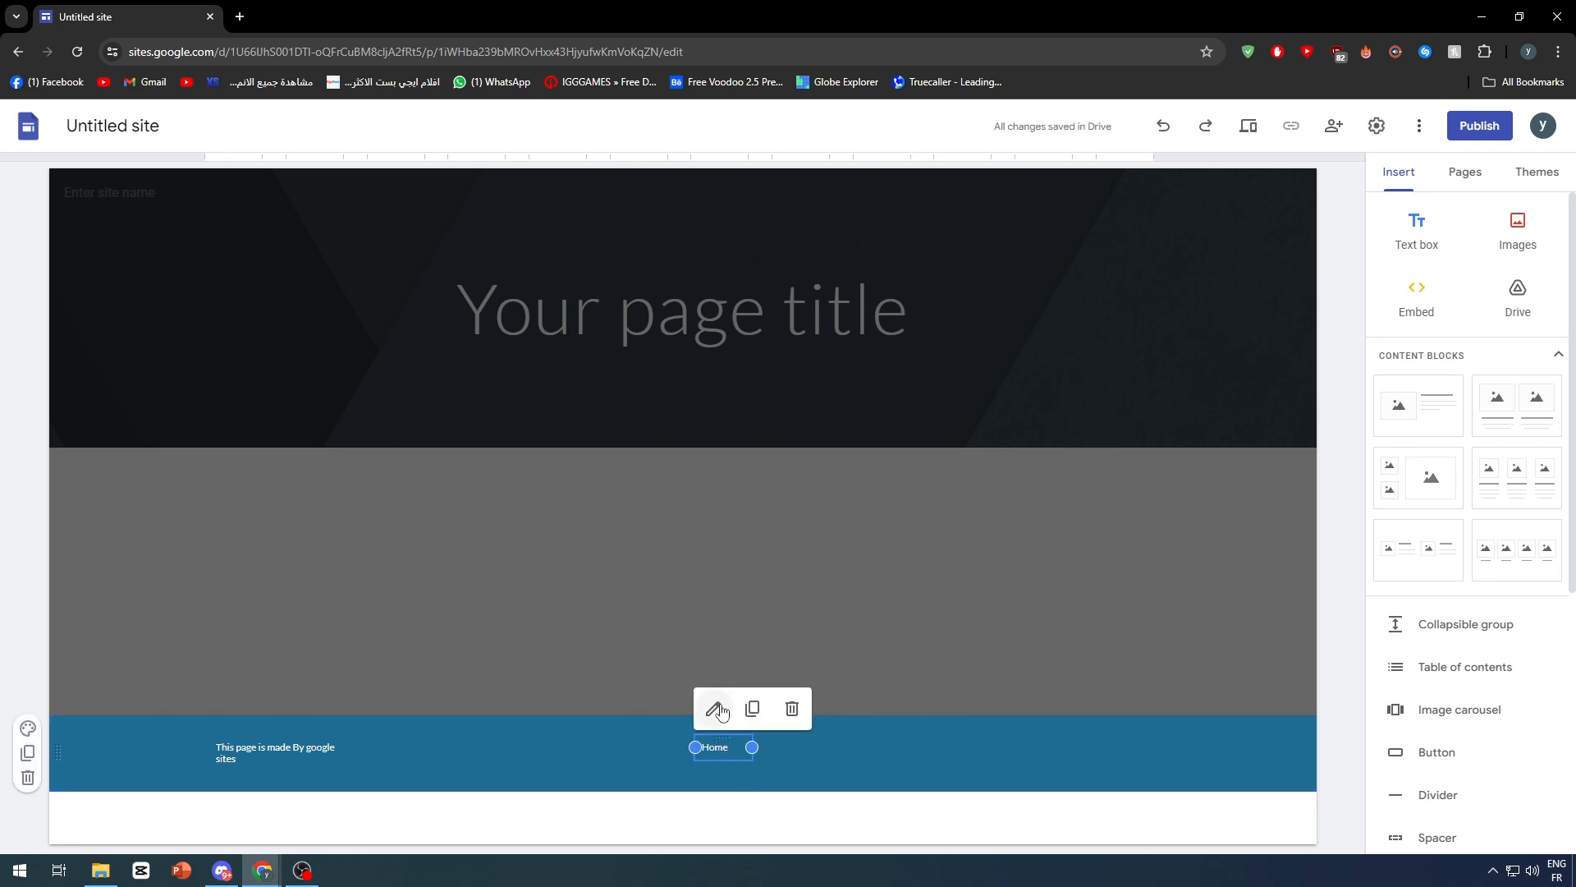
pyautogui.click(716, 707)
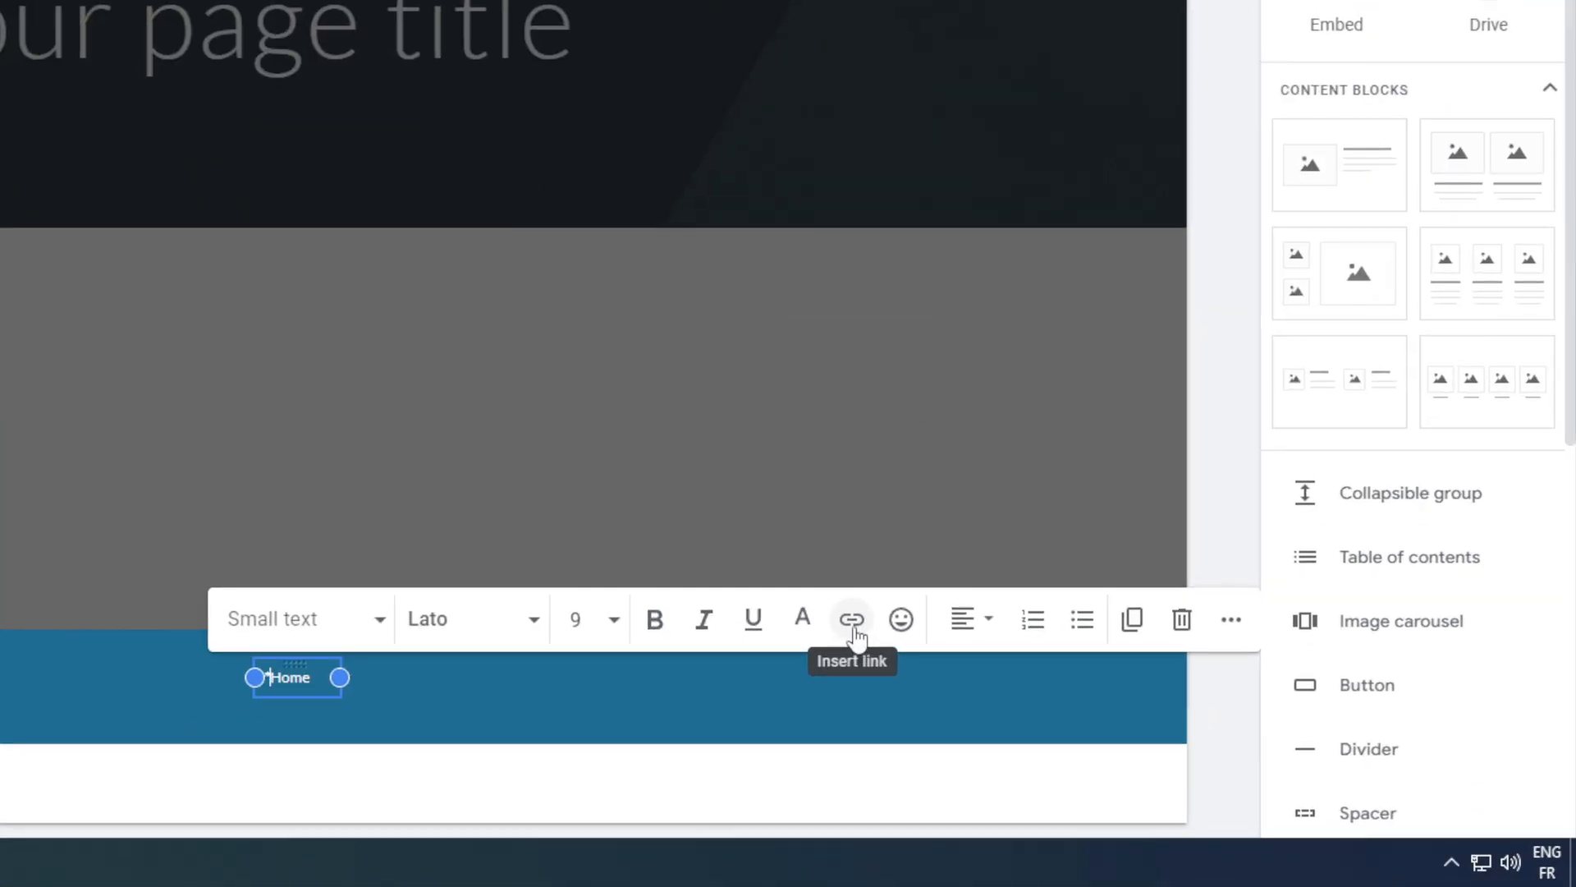
pyautogui.click(851, 619)
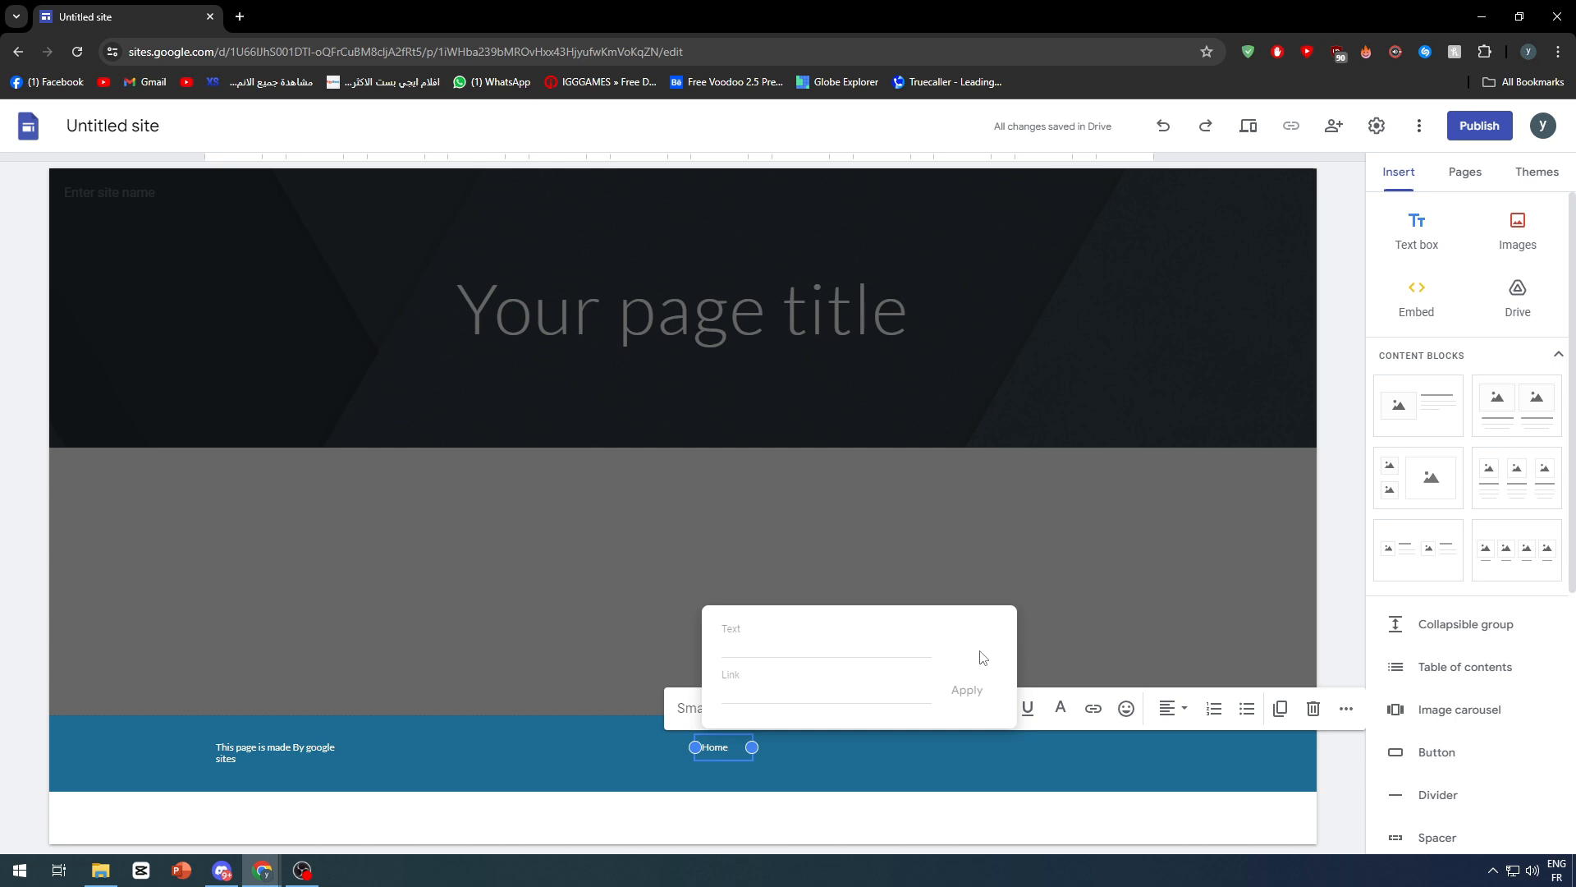
pyautogui.moveTo(940, 636)
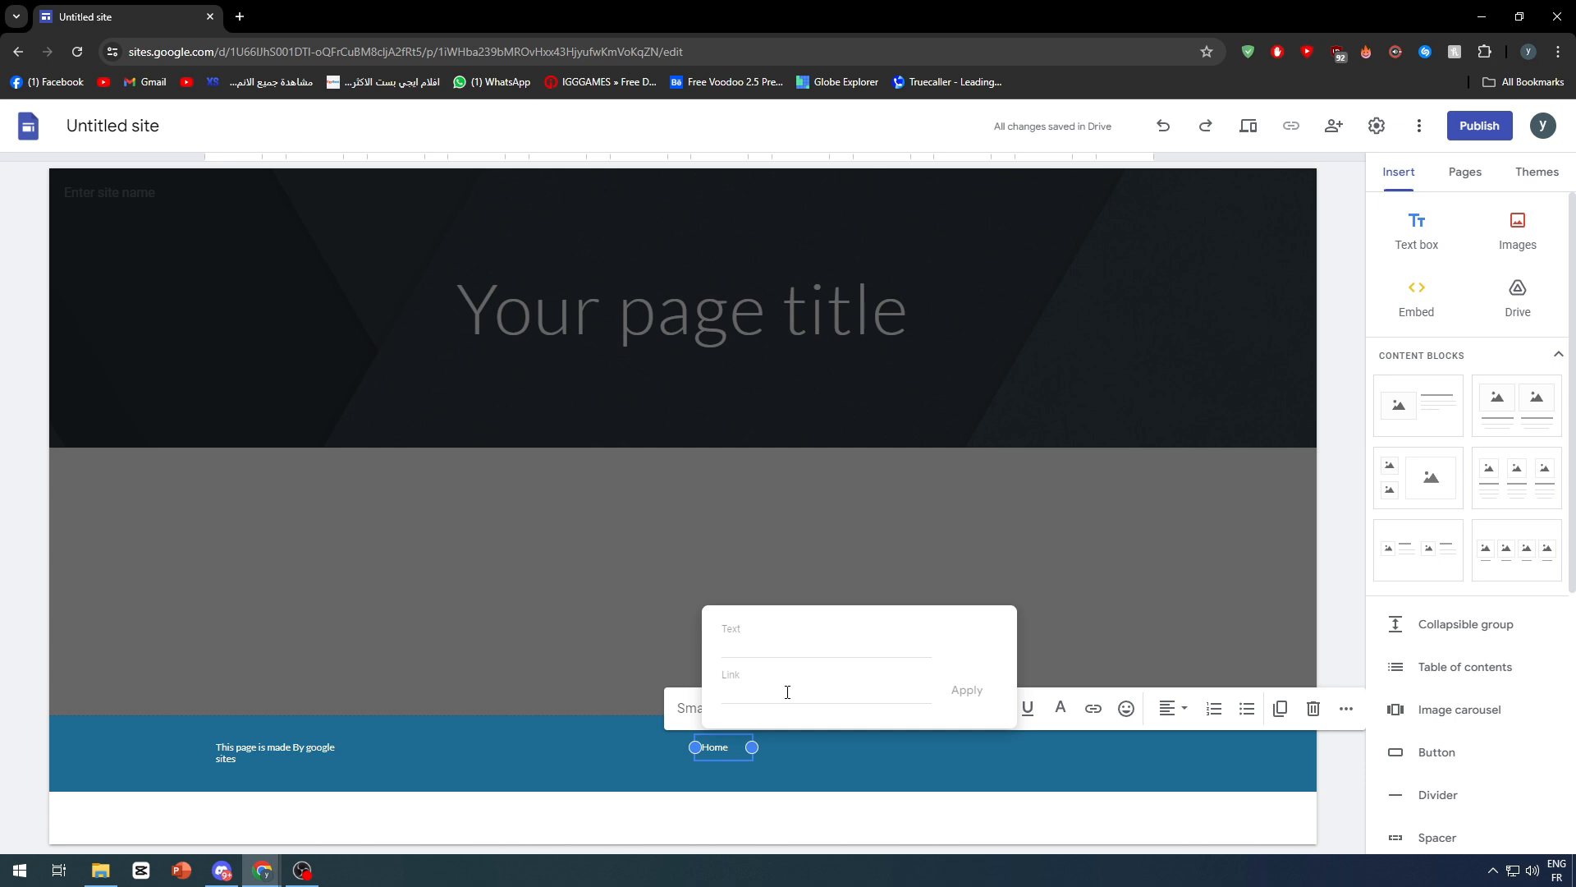
pyautogui.moveTo(915, 642)
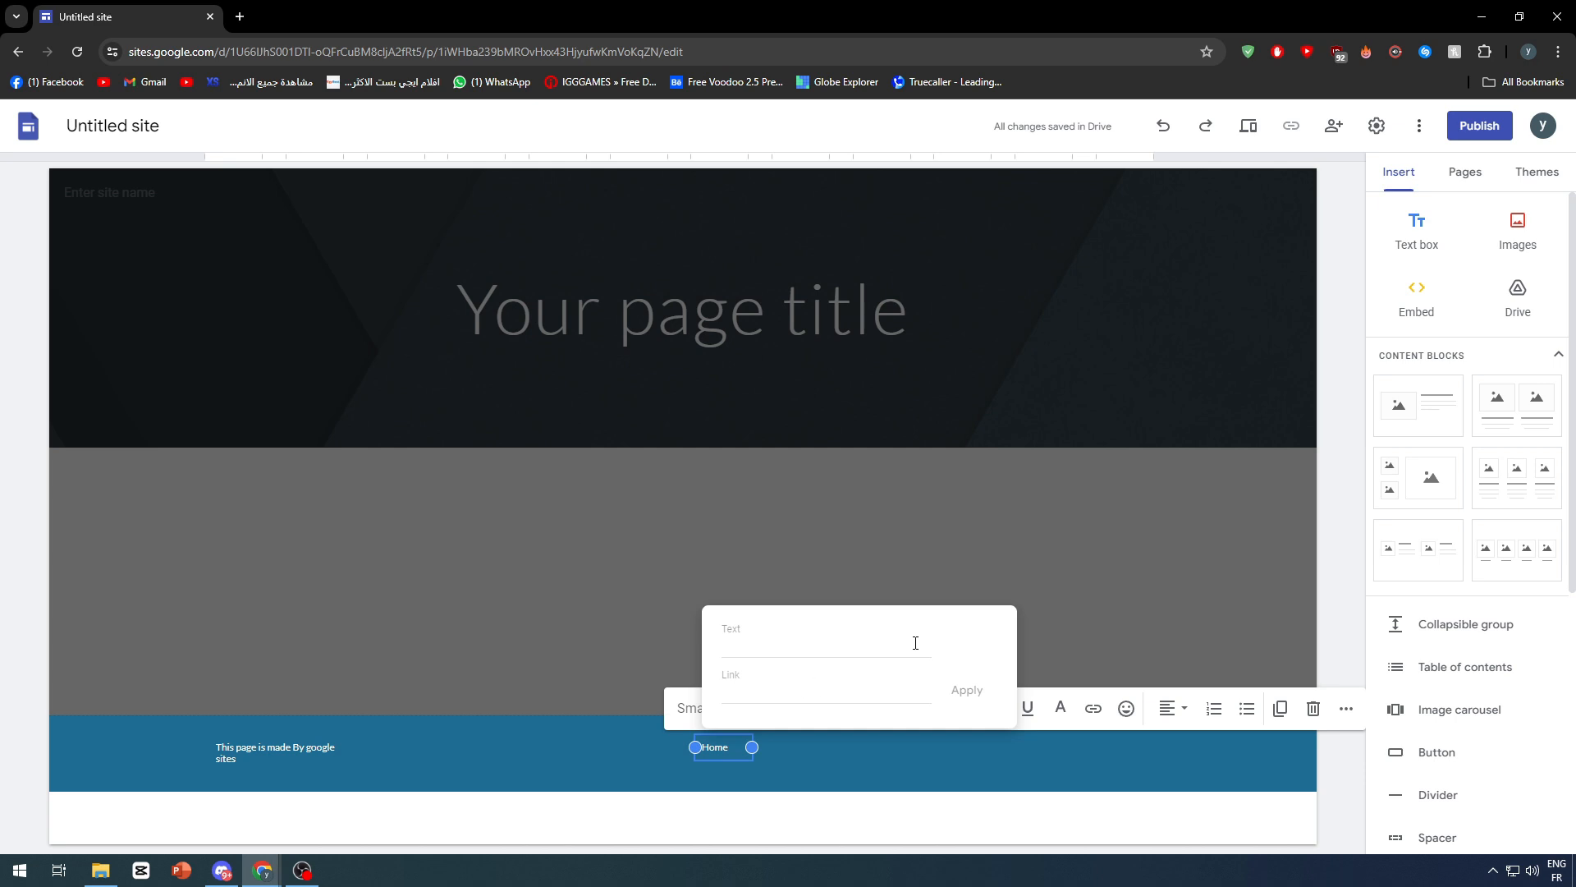
pyautogui.moveTo(757, 686)
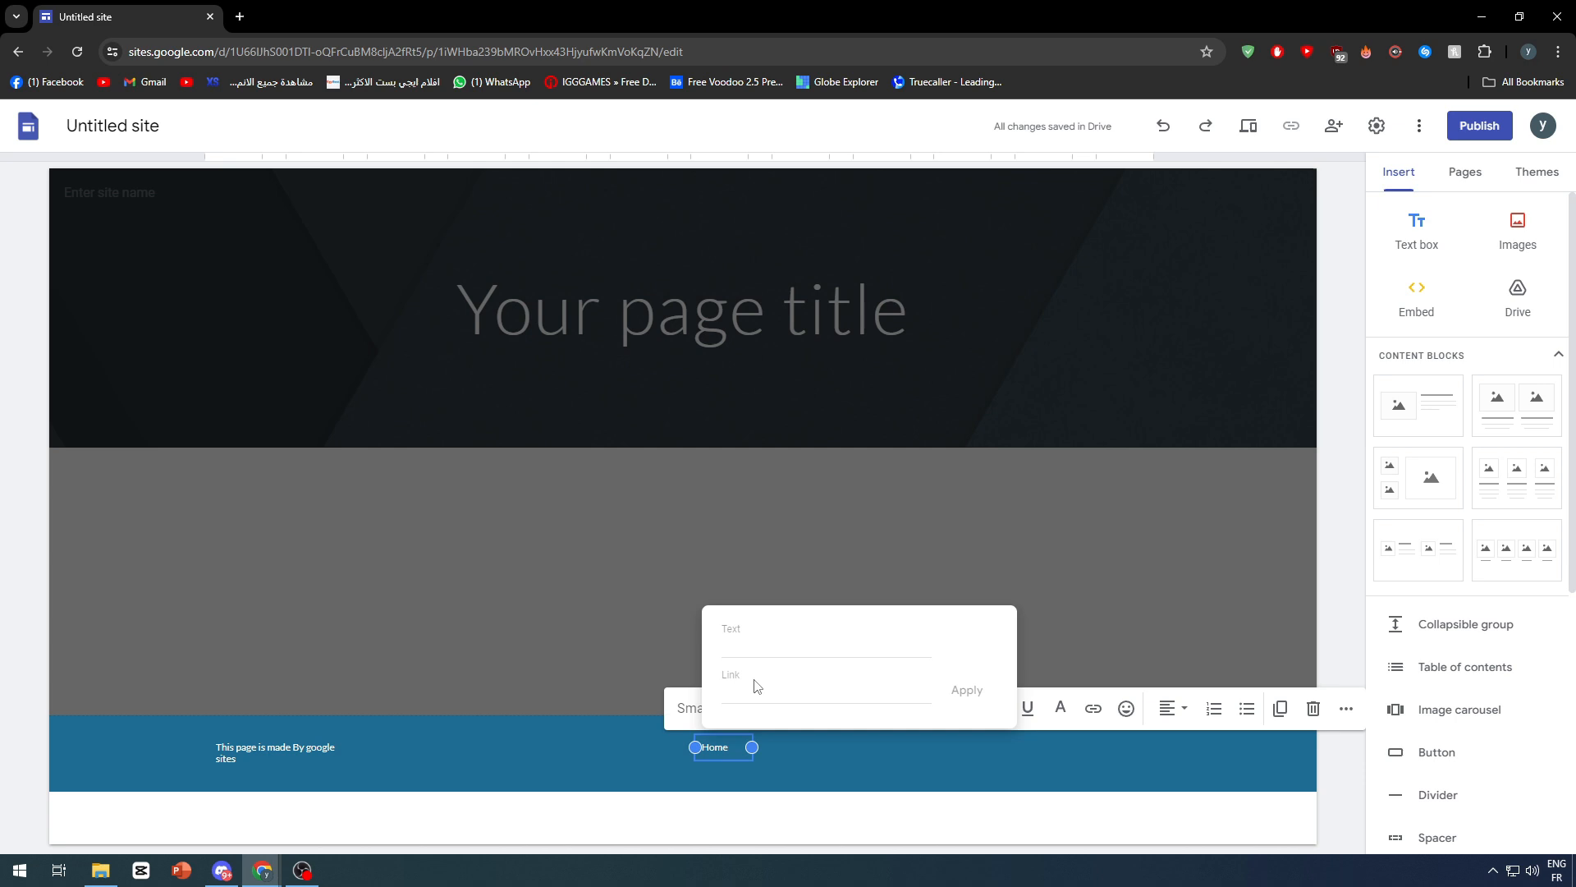
pyautogui.moveTo(895, 765)
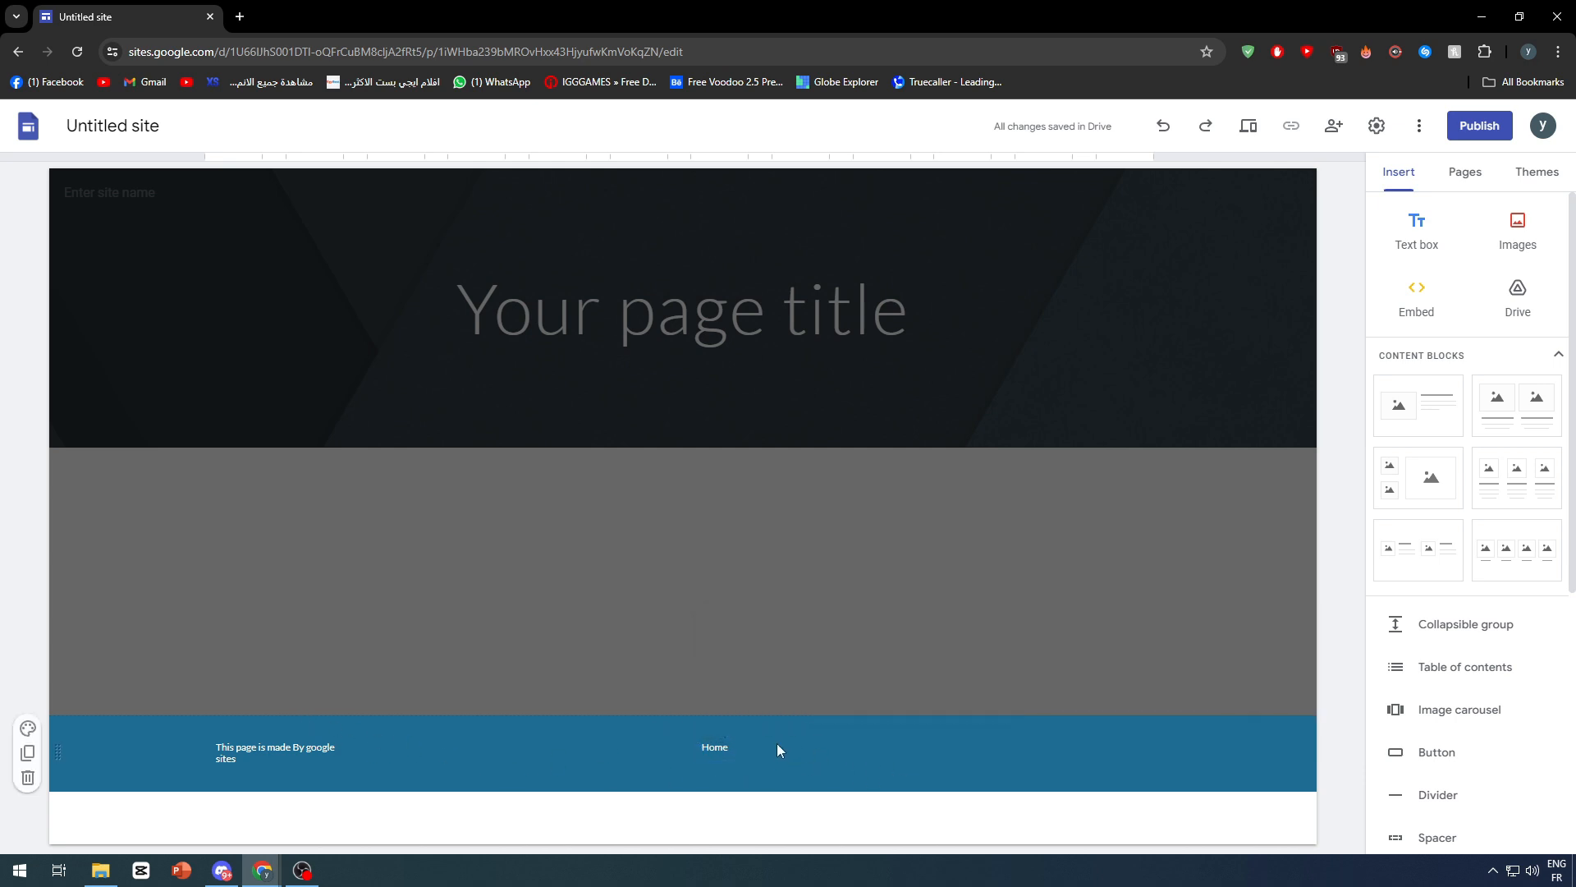
pyautogui.click(714, 747)
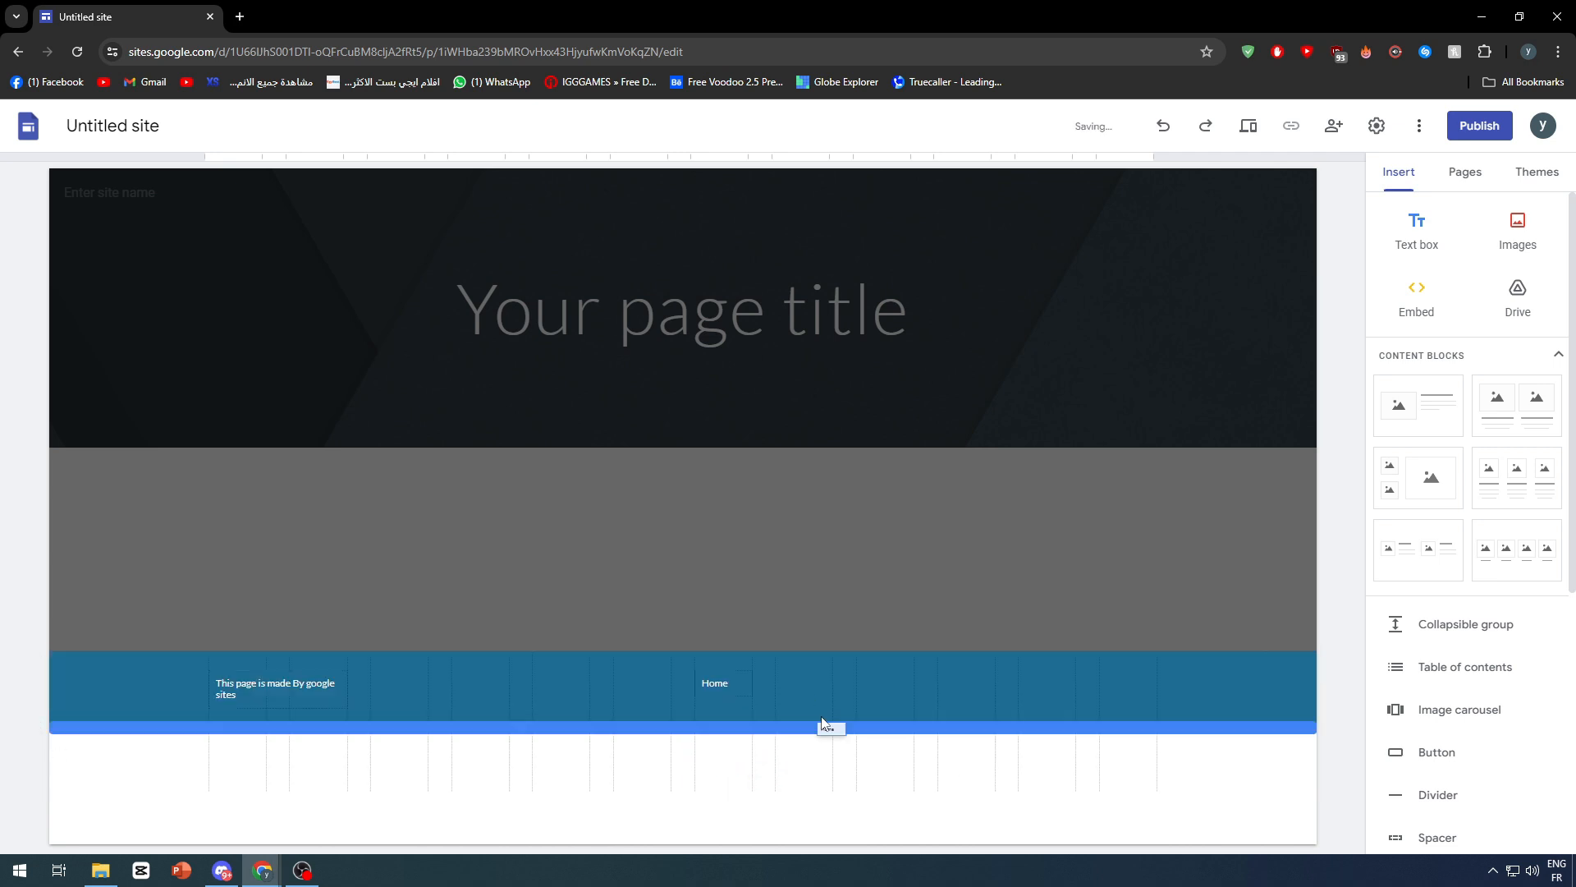
# Duplicate the Home label into four copies and start editing the second one
pyautogui.click(793, 747)
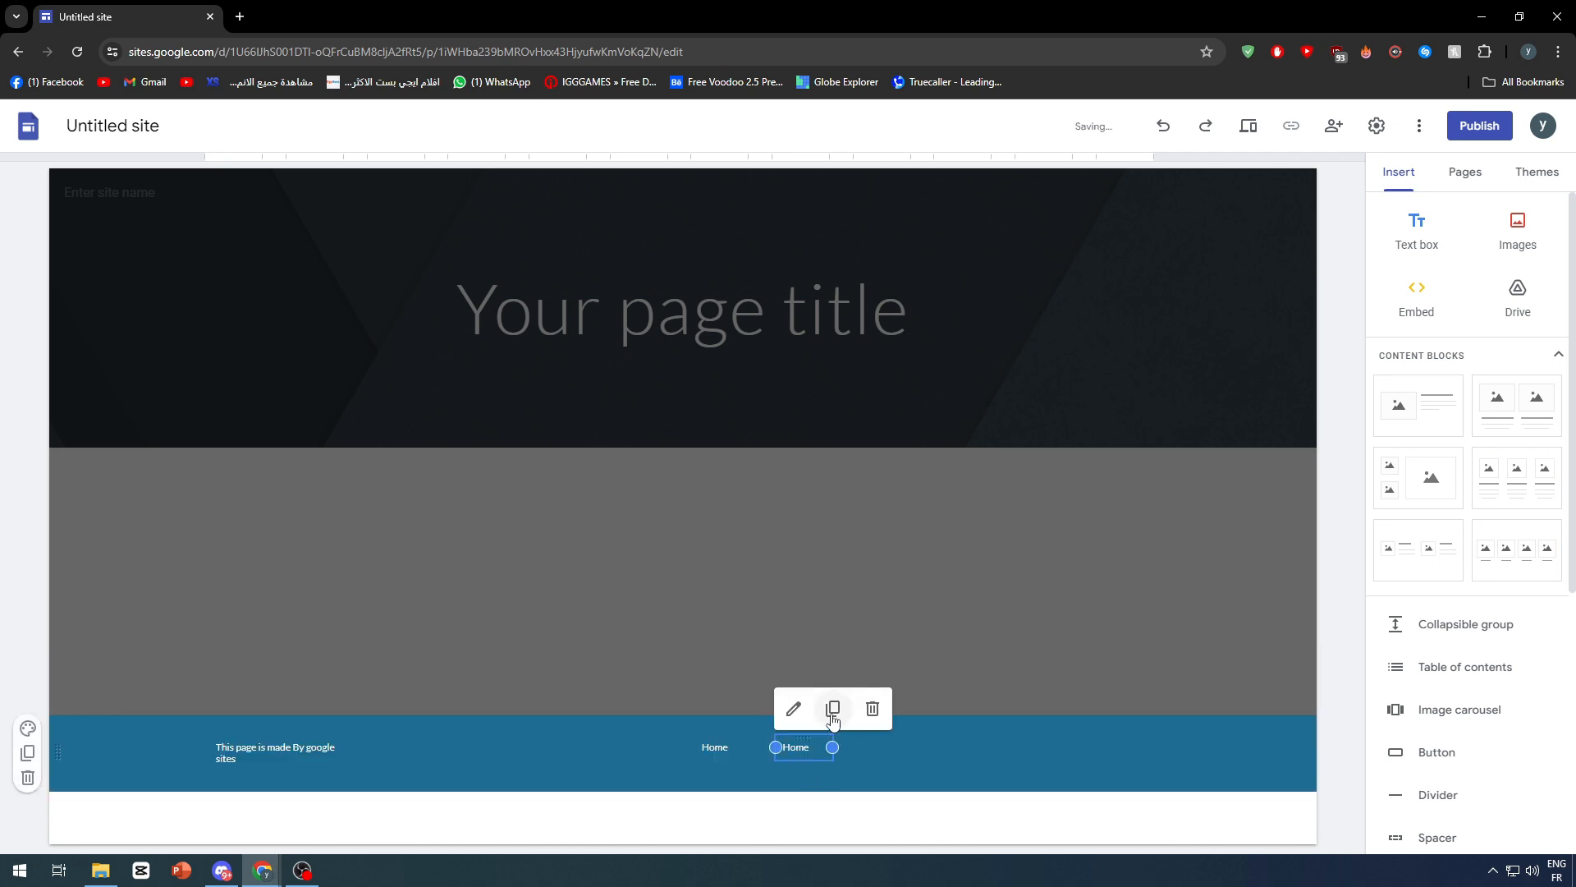
pyautogui.click(834, 709)
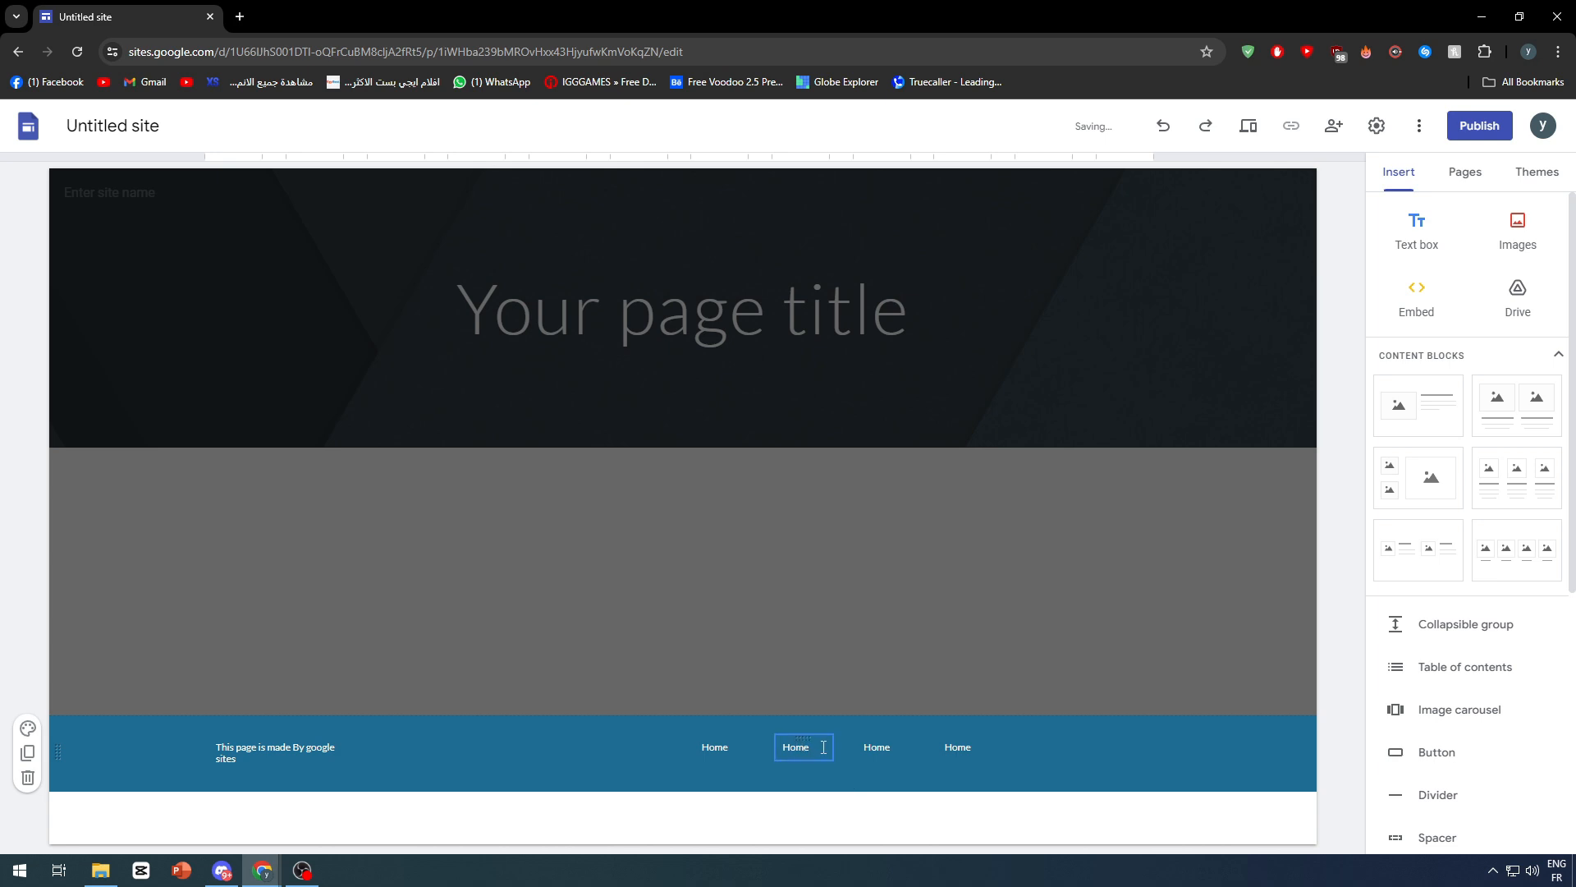
pyautogui.doubleClick(795, 747)
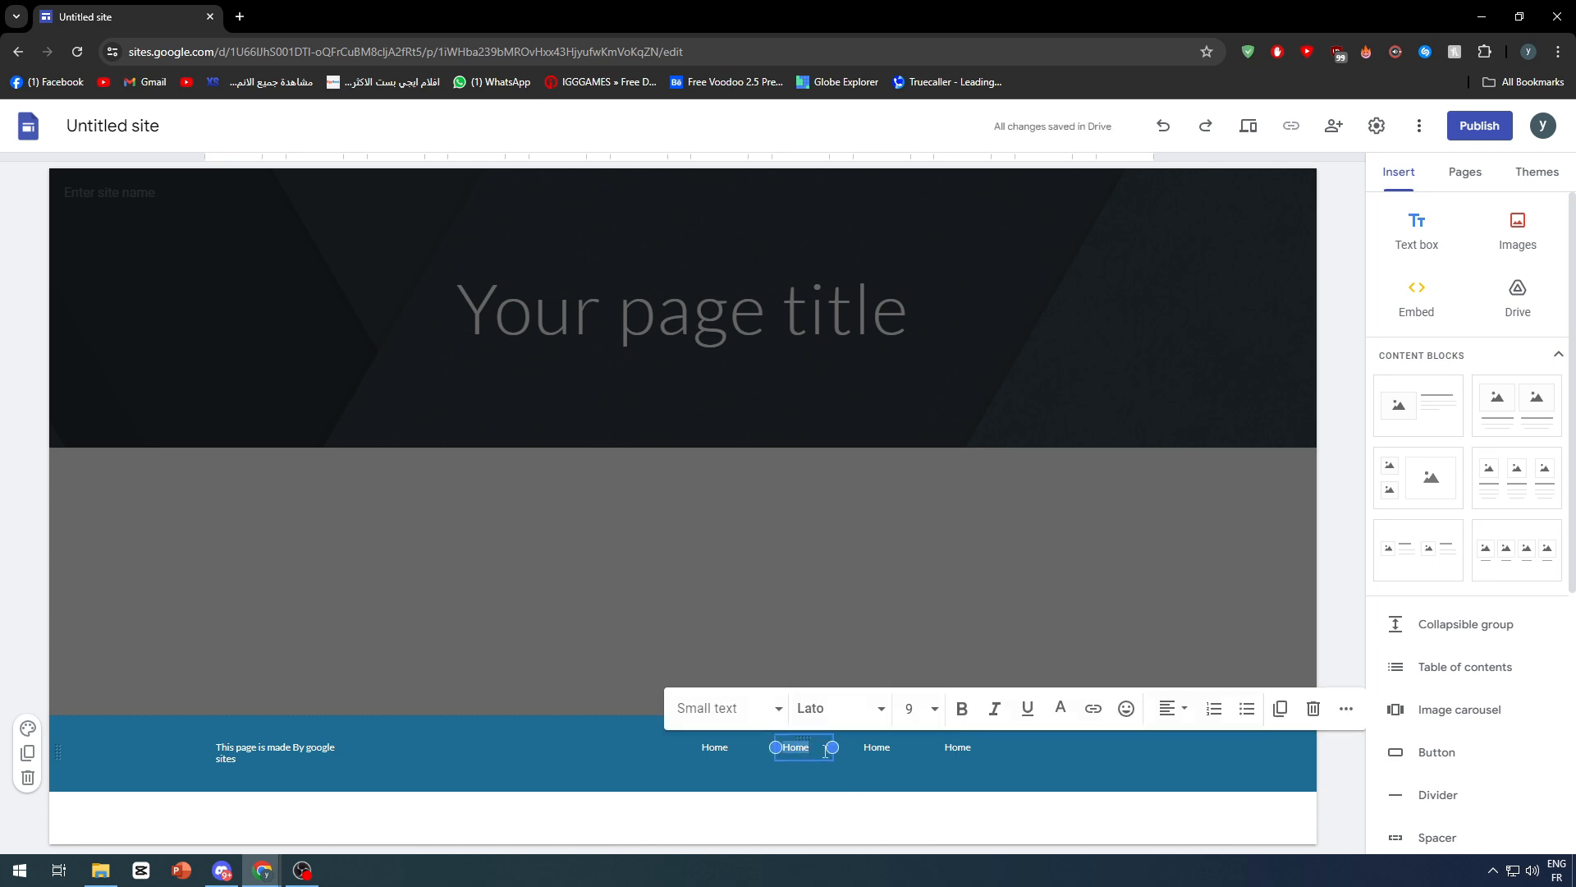
# Rename the Home copies to About us, Privacy Policy and Affiliate
pyautogui.write('About us')
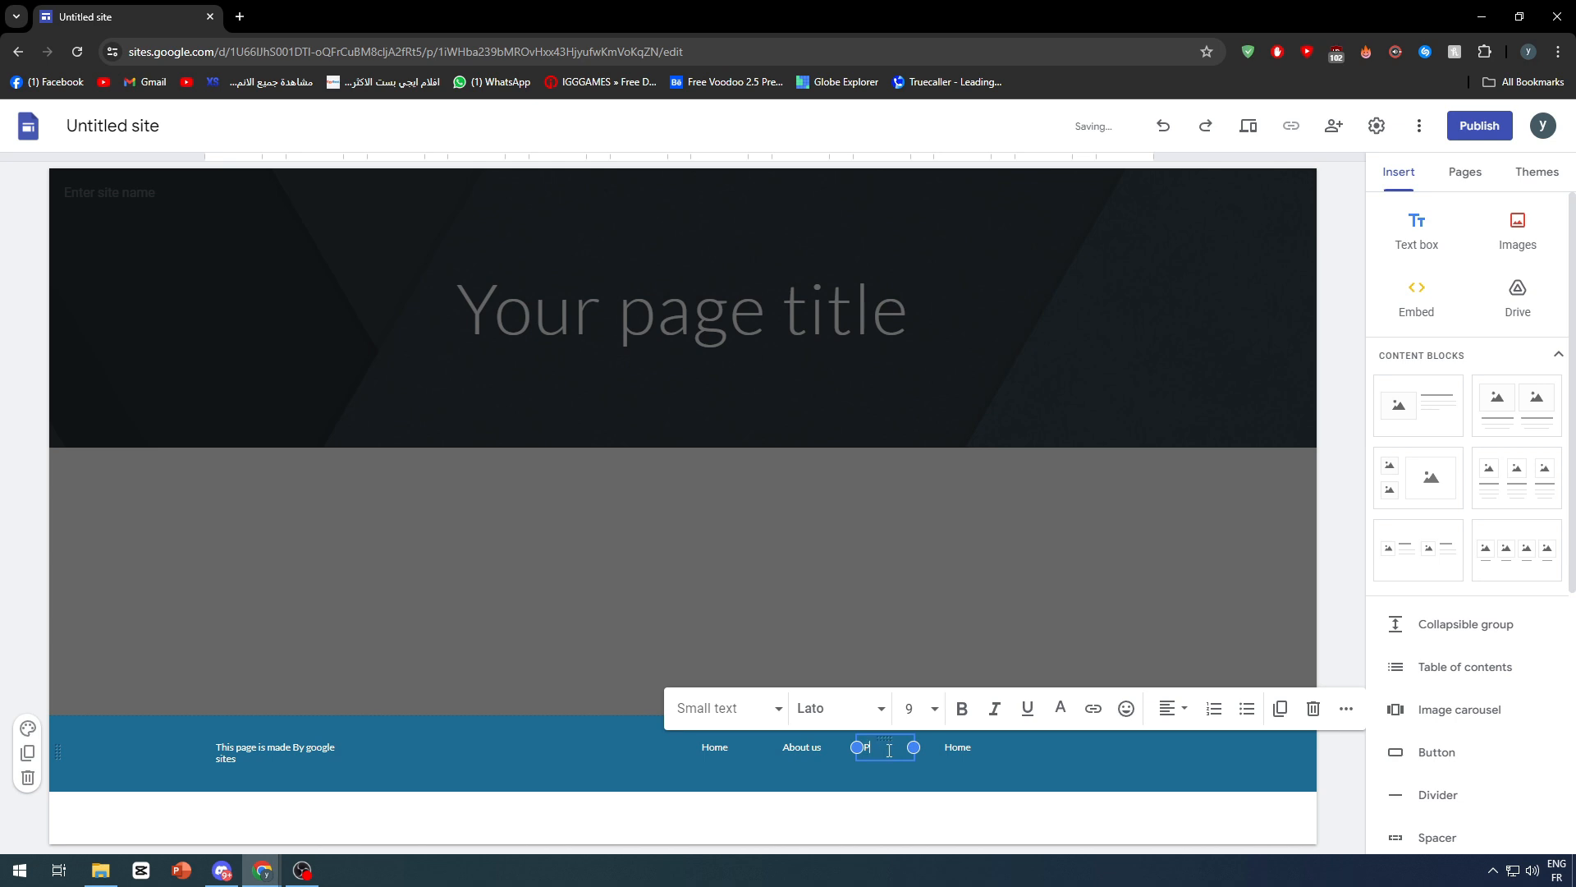
pyautogui.write('Privacy Policy')
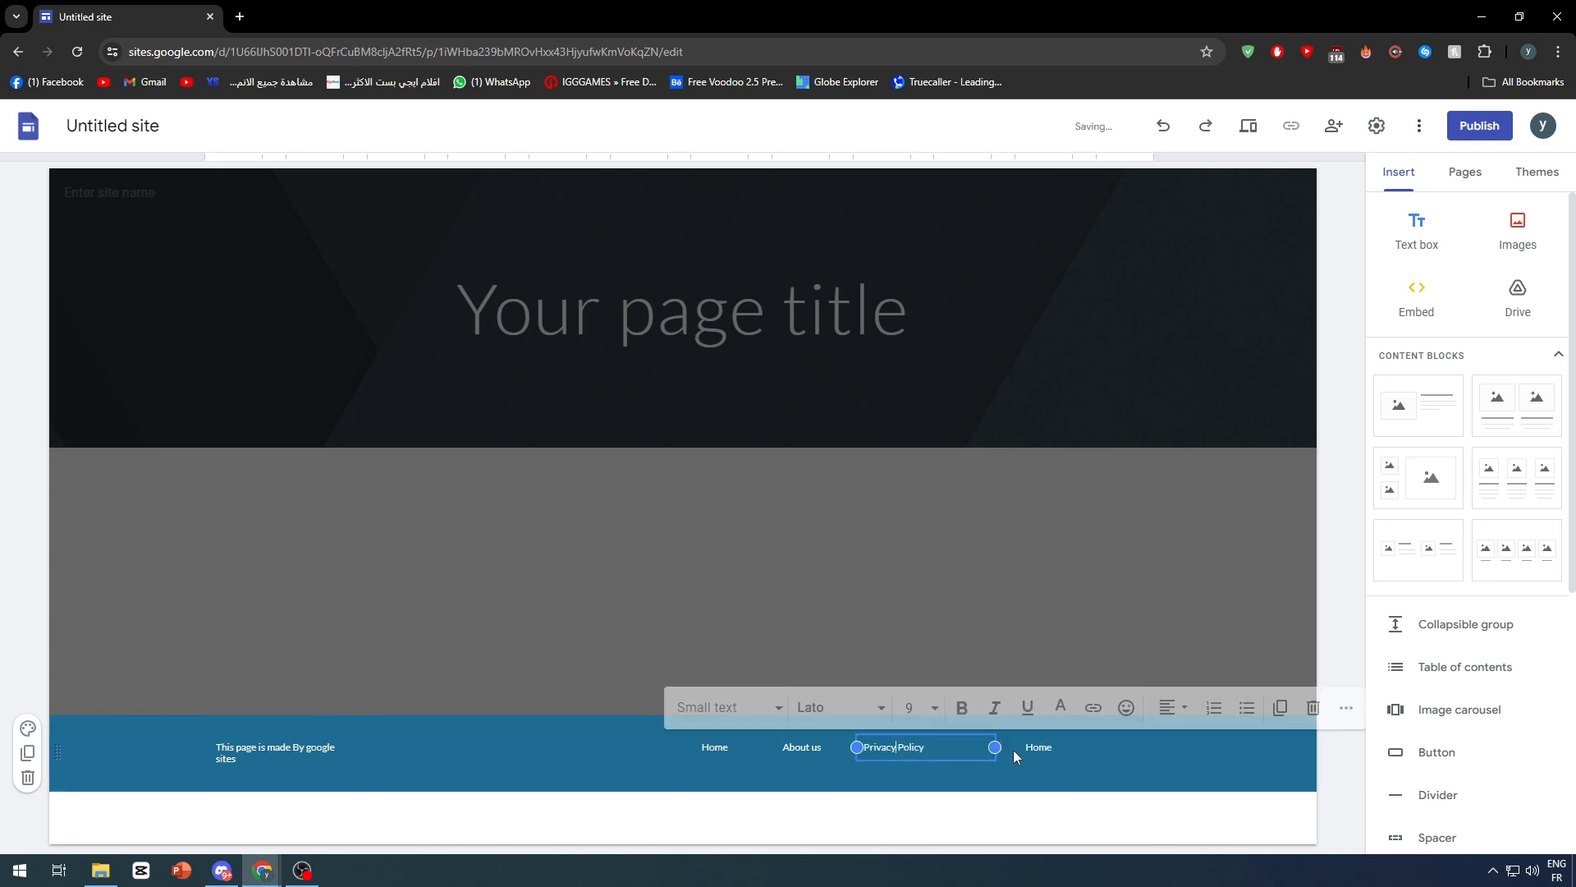
pyautogui.click(1038, 747)
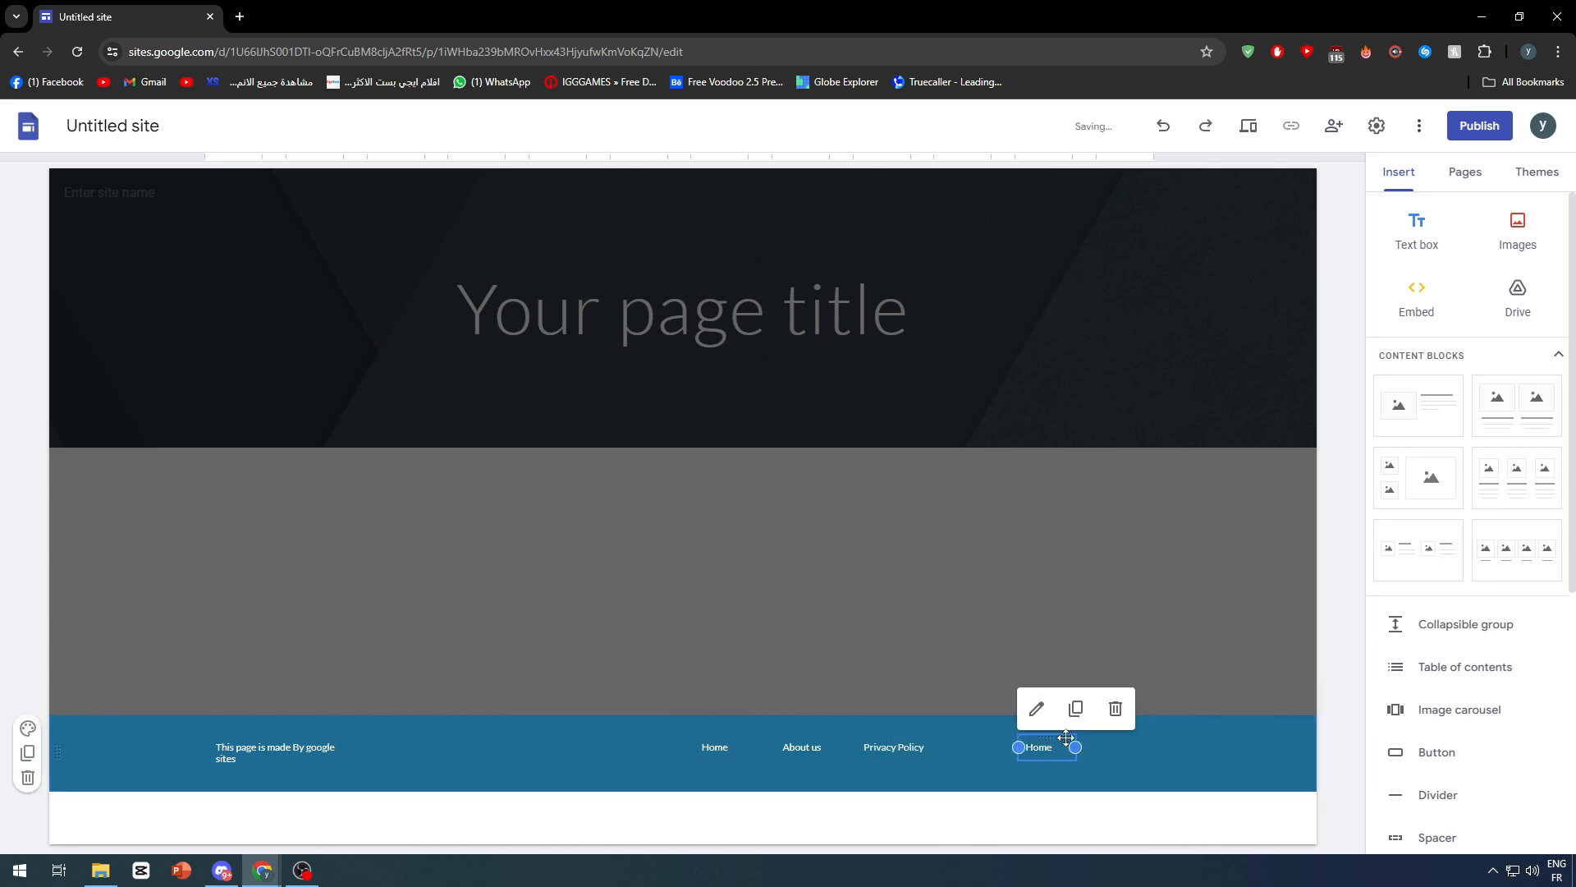
pyautogui.doubleClick(1045, 747)
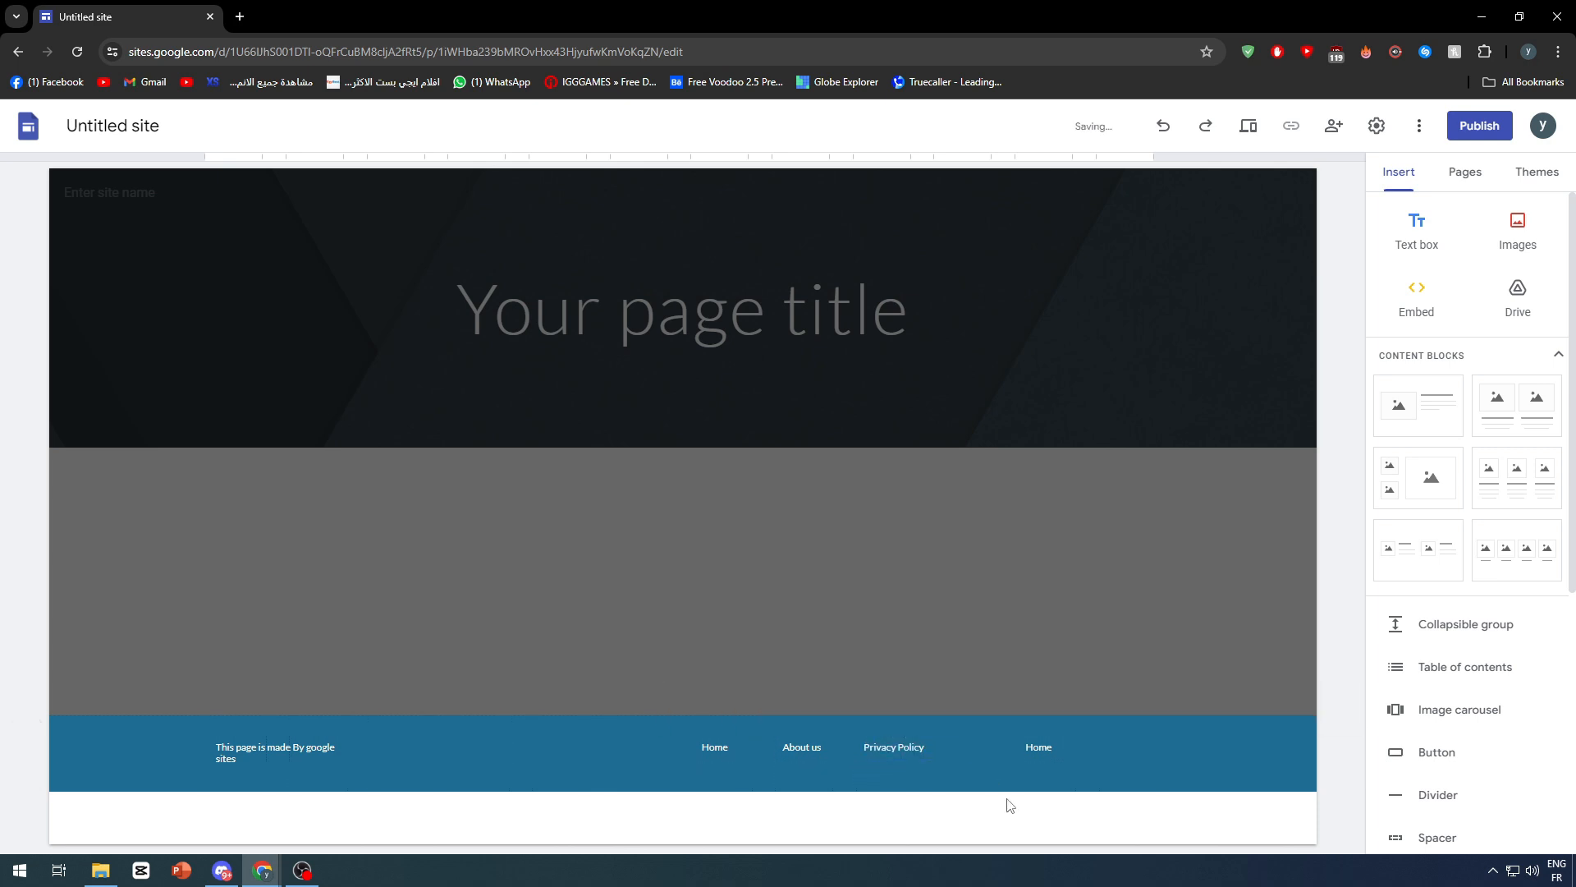
pyautogui.click(1038, 747)
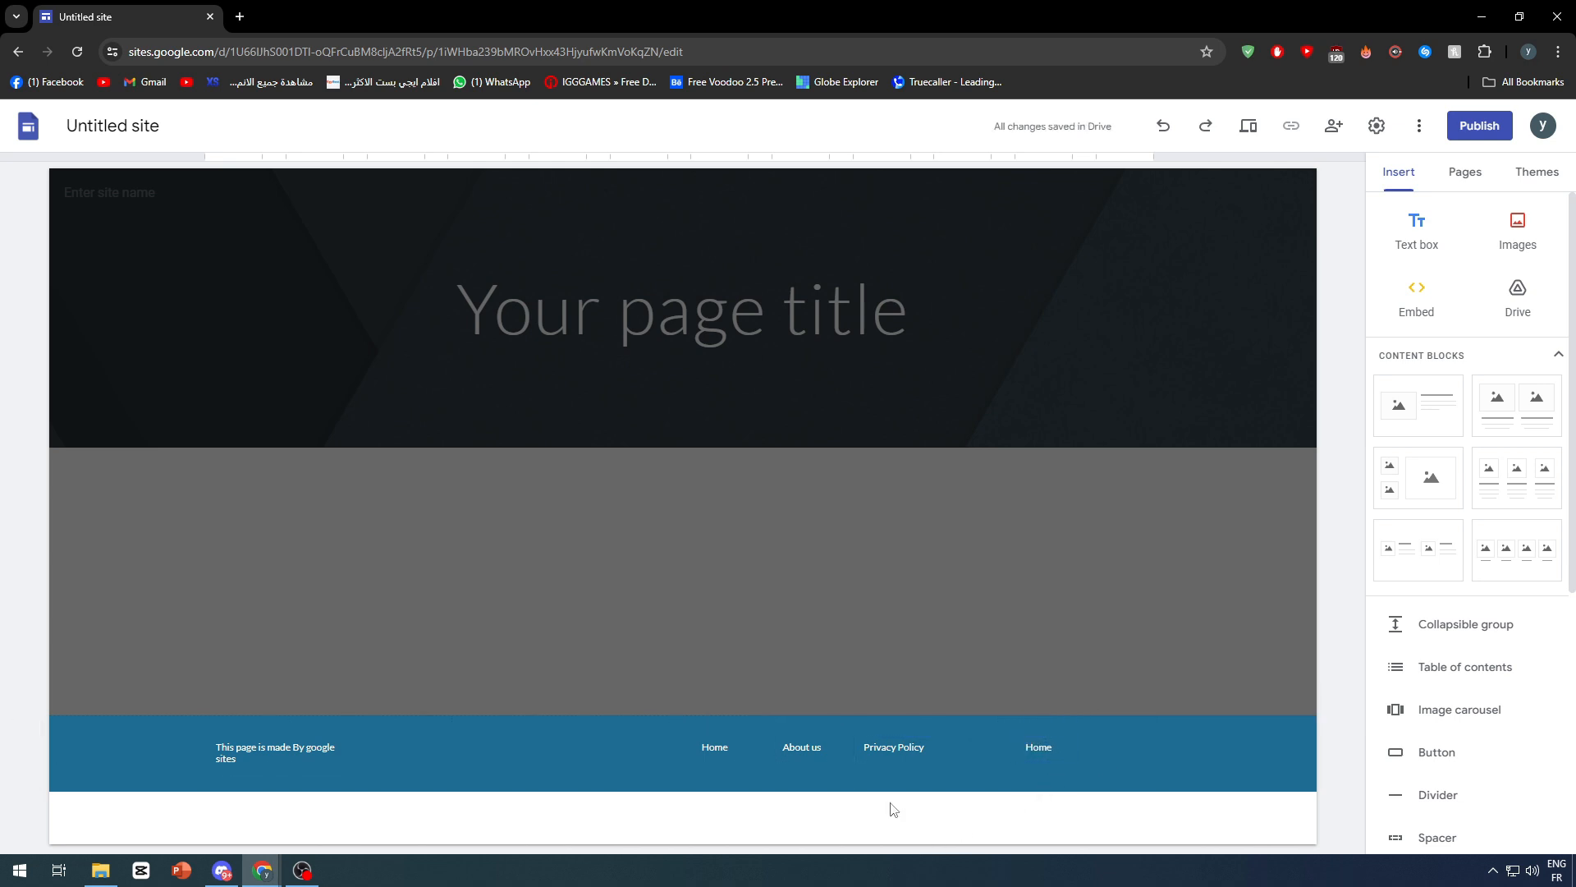
pyautogui.click(802, 747)
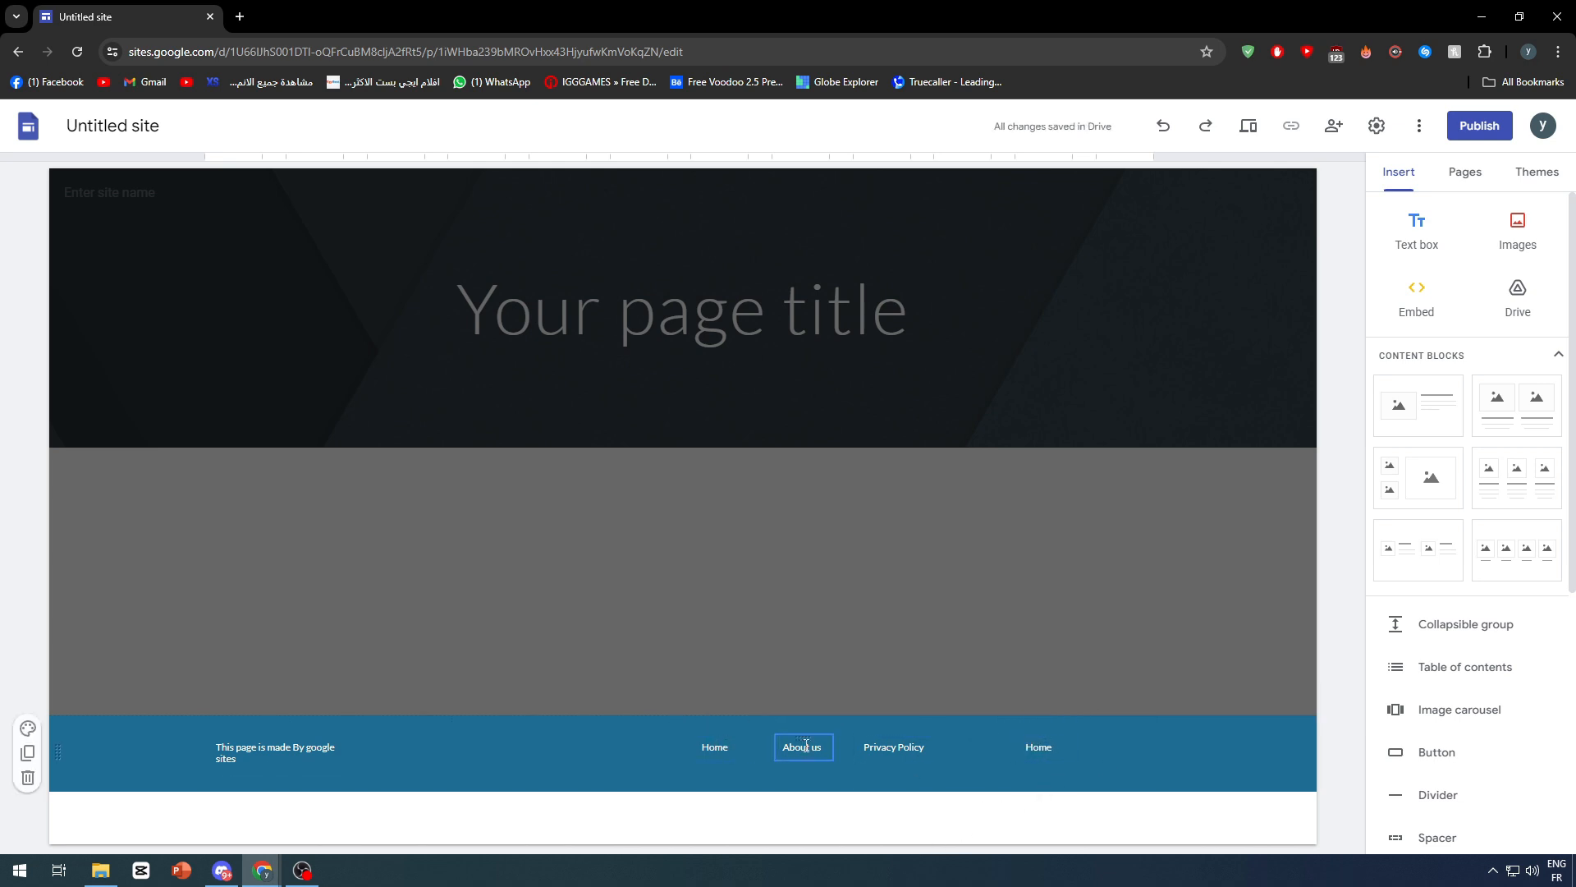
pyautogui.click(1038, 747)
pyautogui.write('Affiliate')
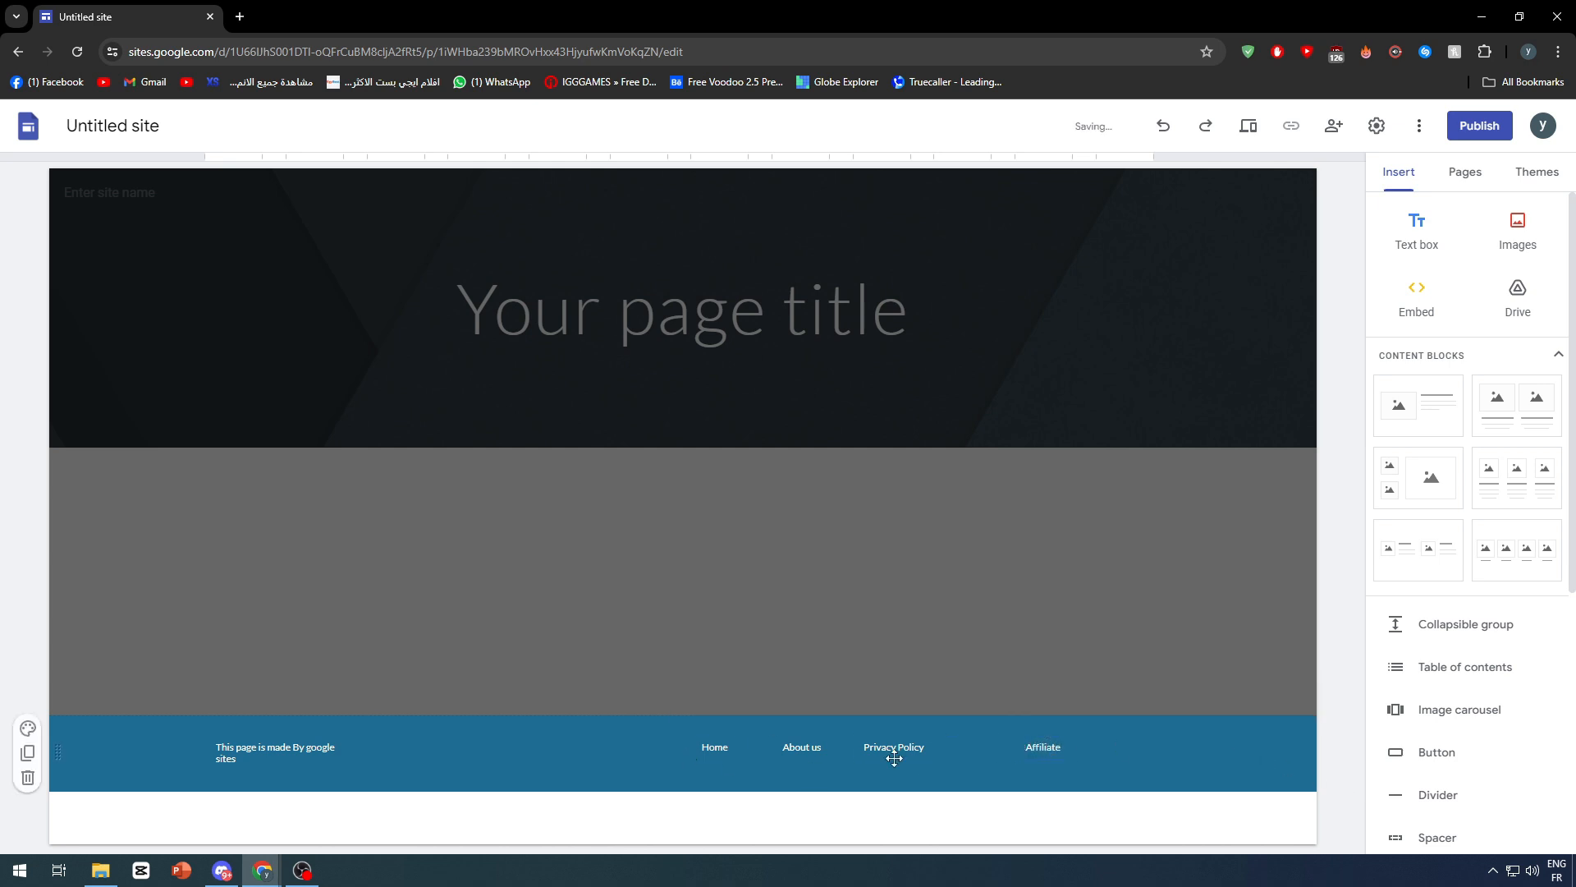
pyautogui.click(892, 747)
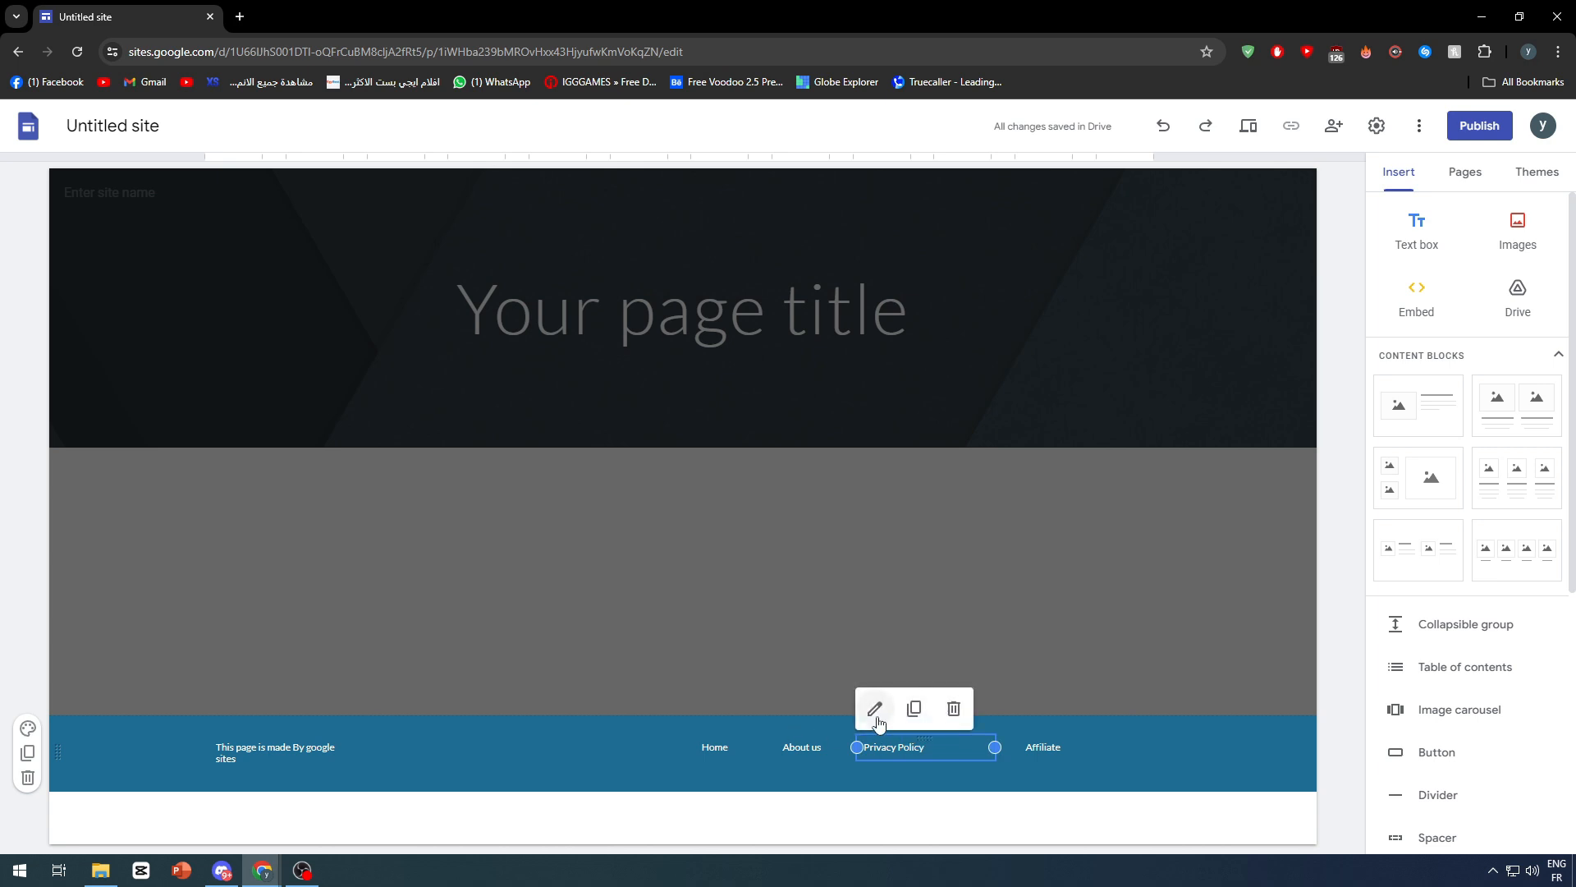
# Deselect Privacy Policy and duplicate the Affiliate label so a copy sits beneath it
pyautogui.click(874, 708)
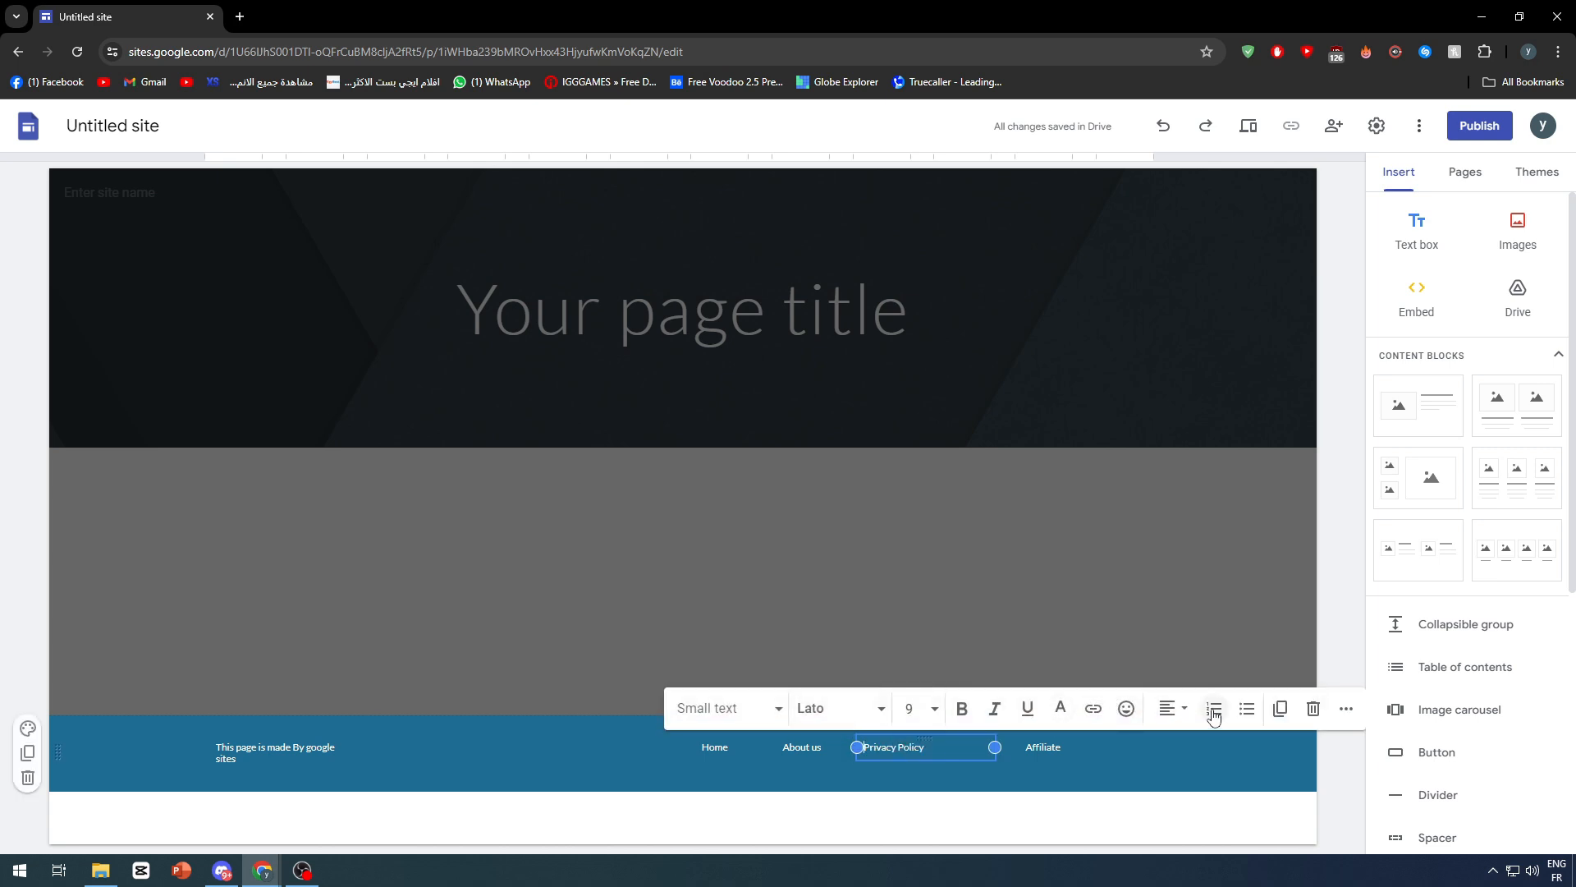
pyautogui.moveTo(1329, 579)
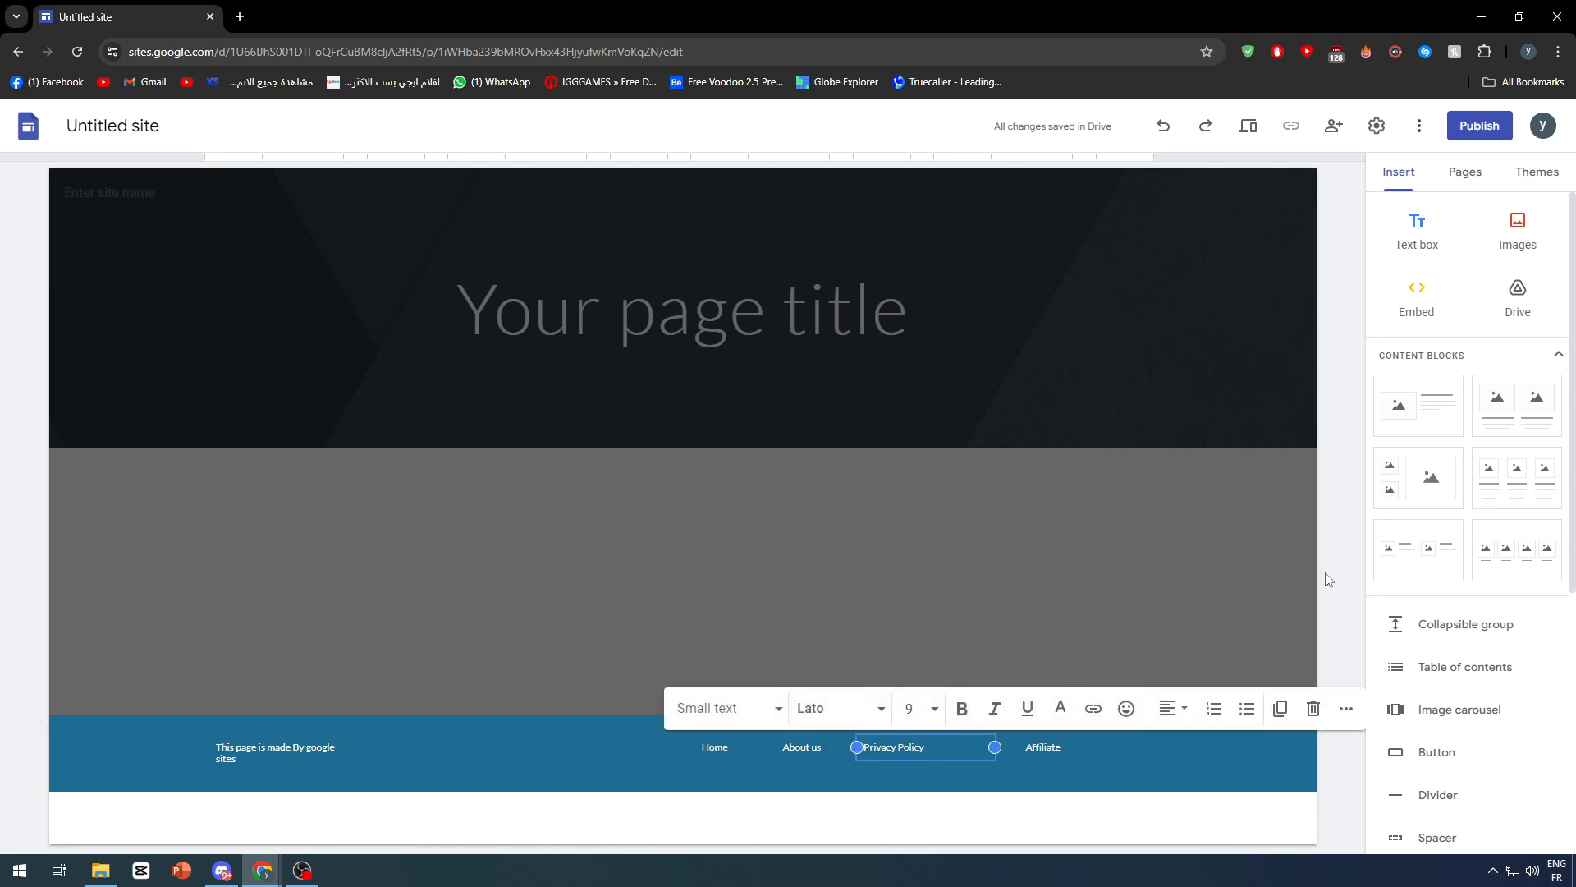
pyautogui.click(713, 748)
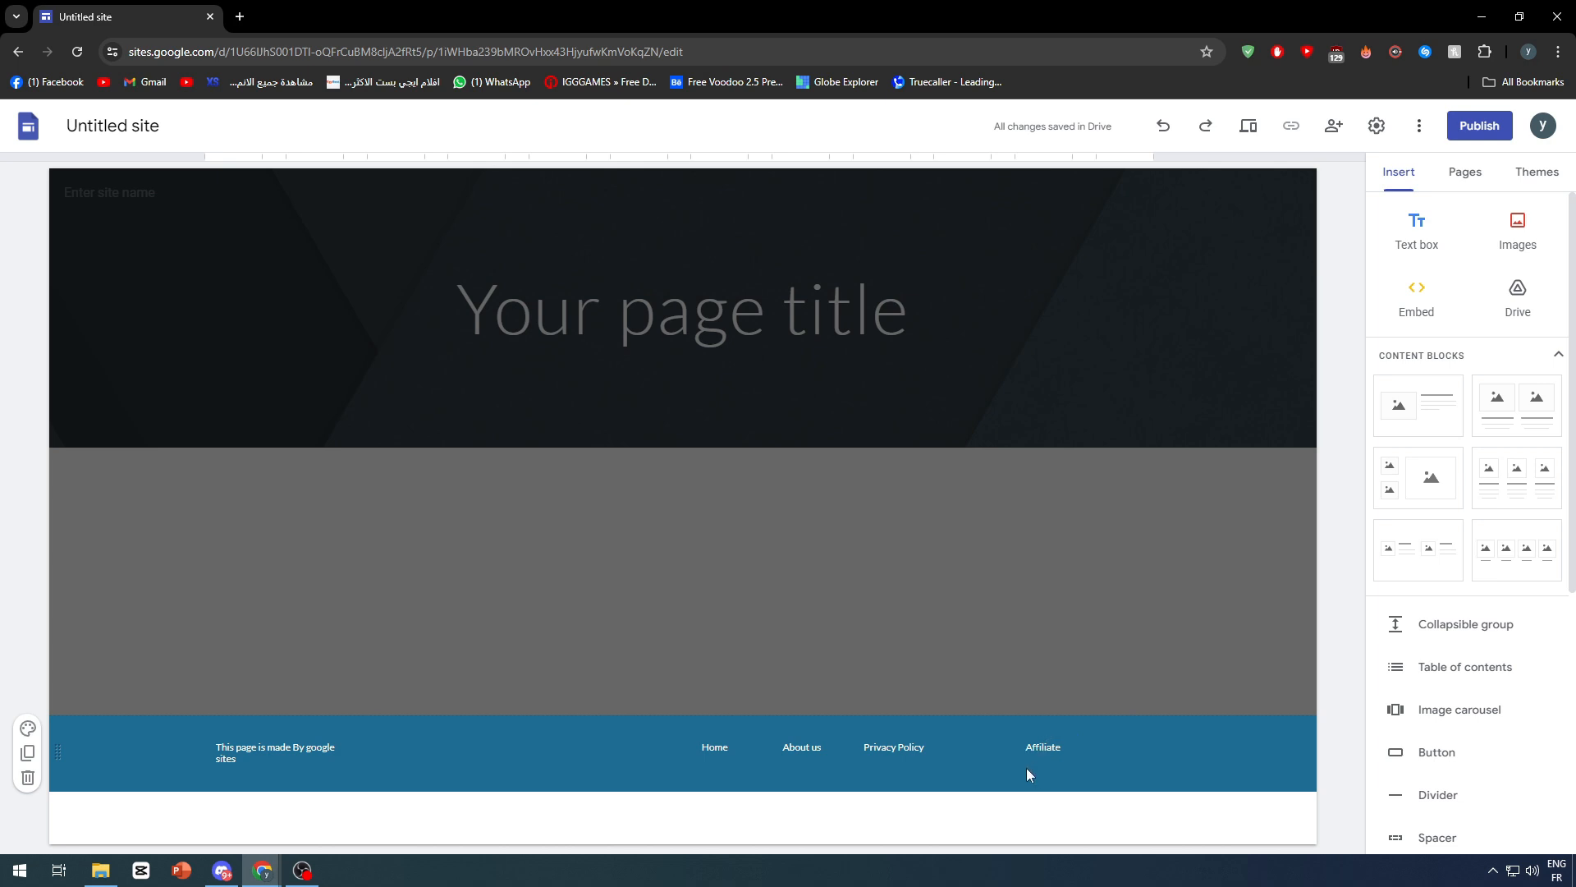
pyautogui.moveTo(1416, 296)
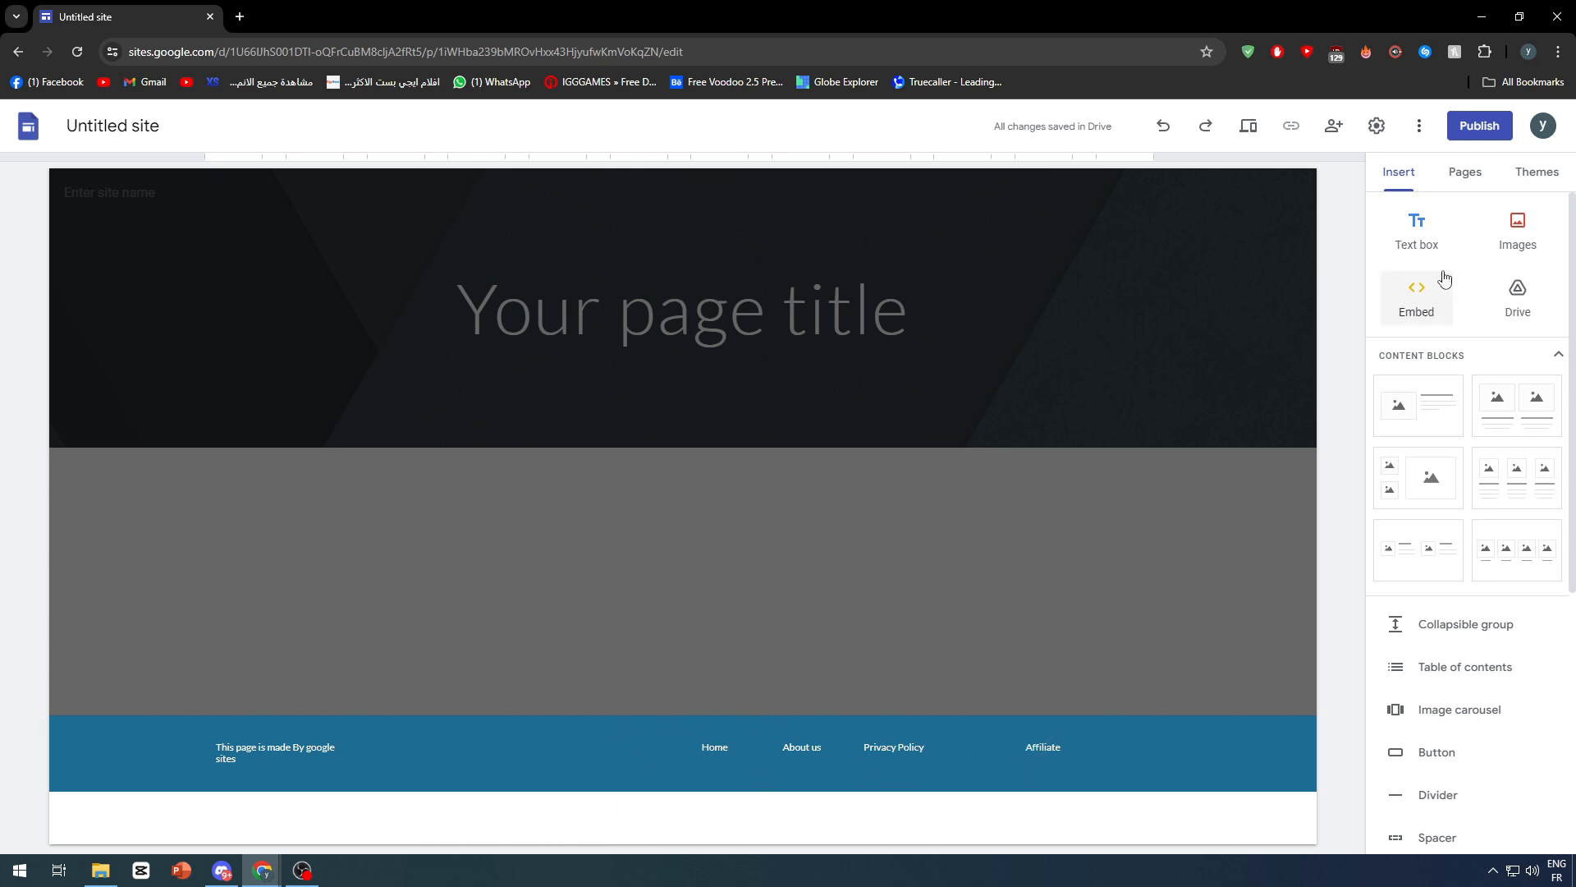
pyautogui.click(1043, 747)
pyautogui.write('Affiliate')
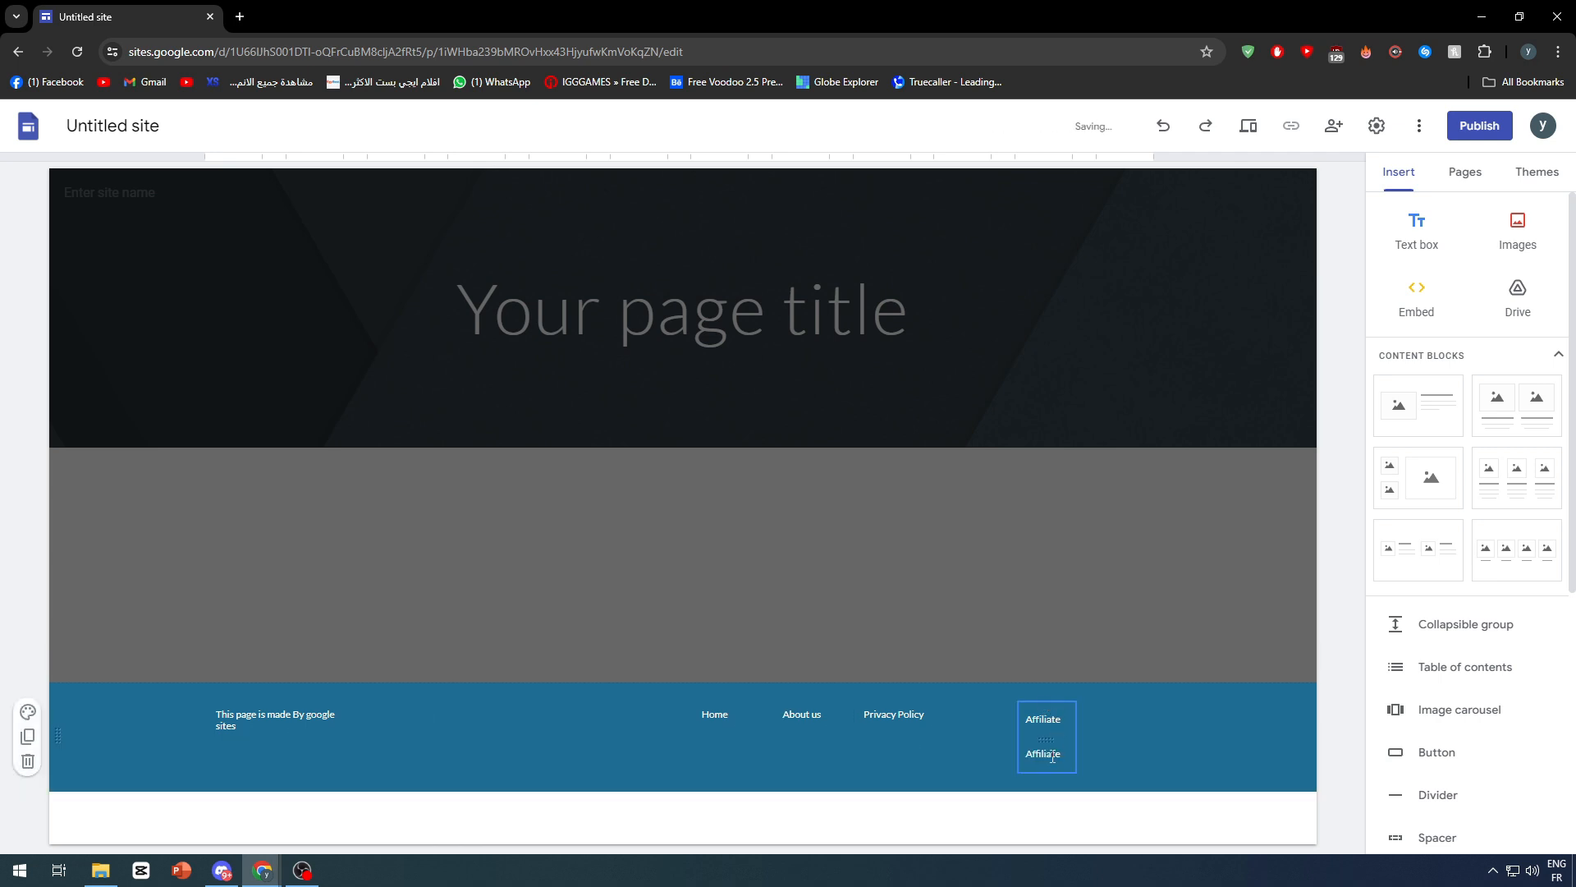
# Rename the lower Affiliate copy in the footer to 'Become A partner'
pyautogui.doubleClick(1046, 753)
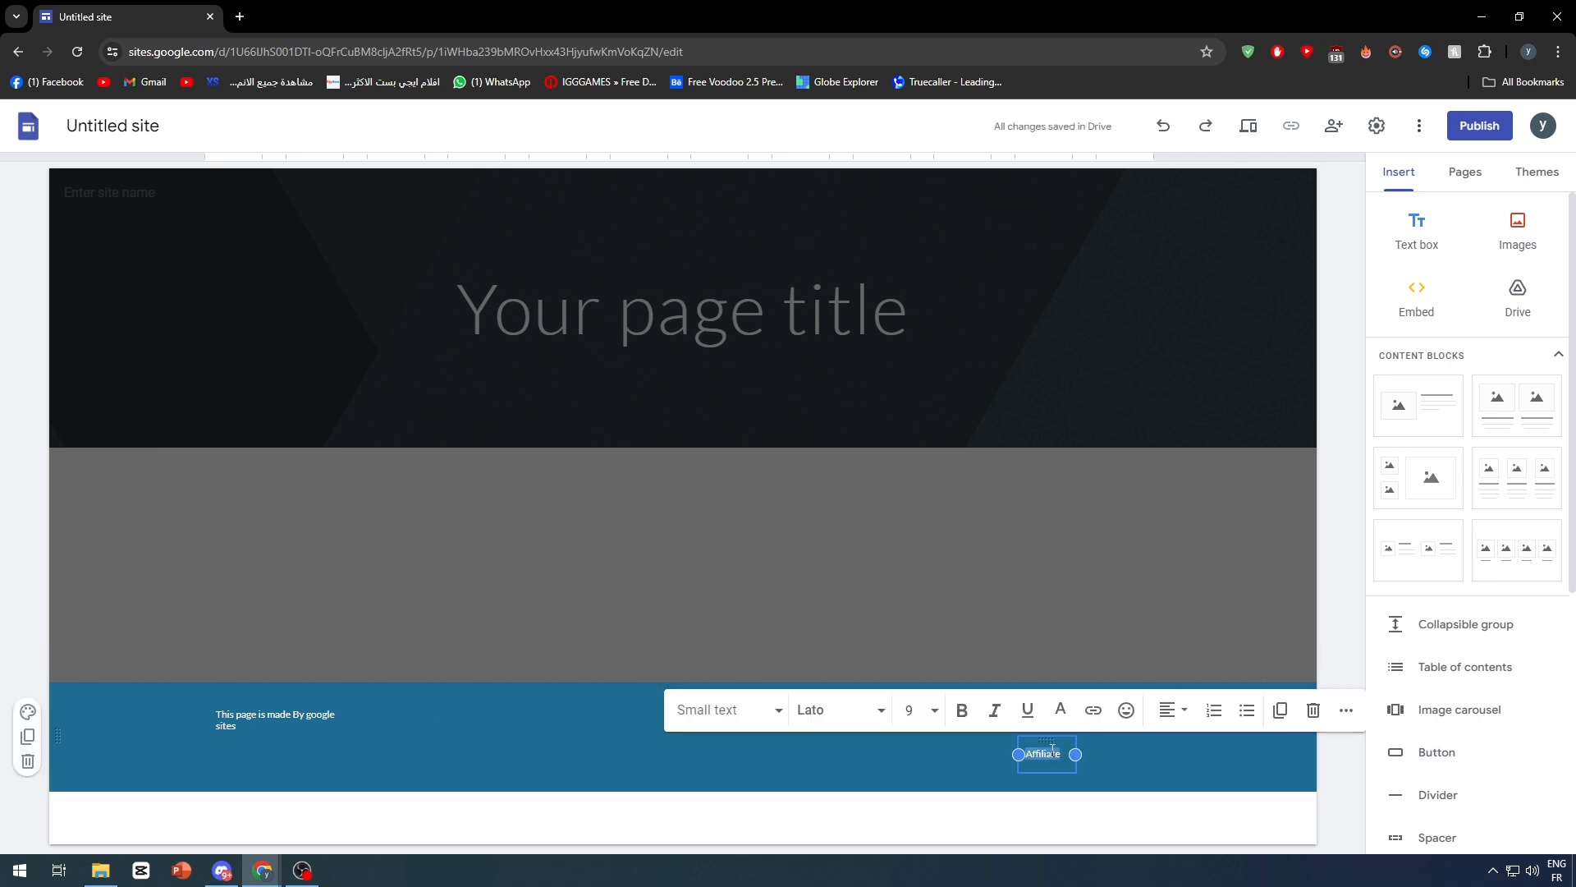
pyautogui.write('Become A')
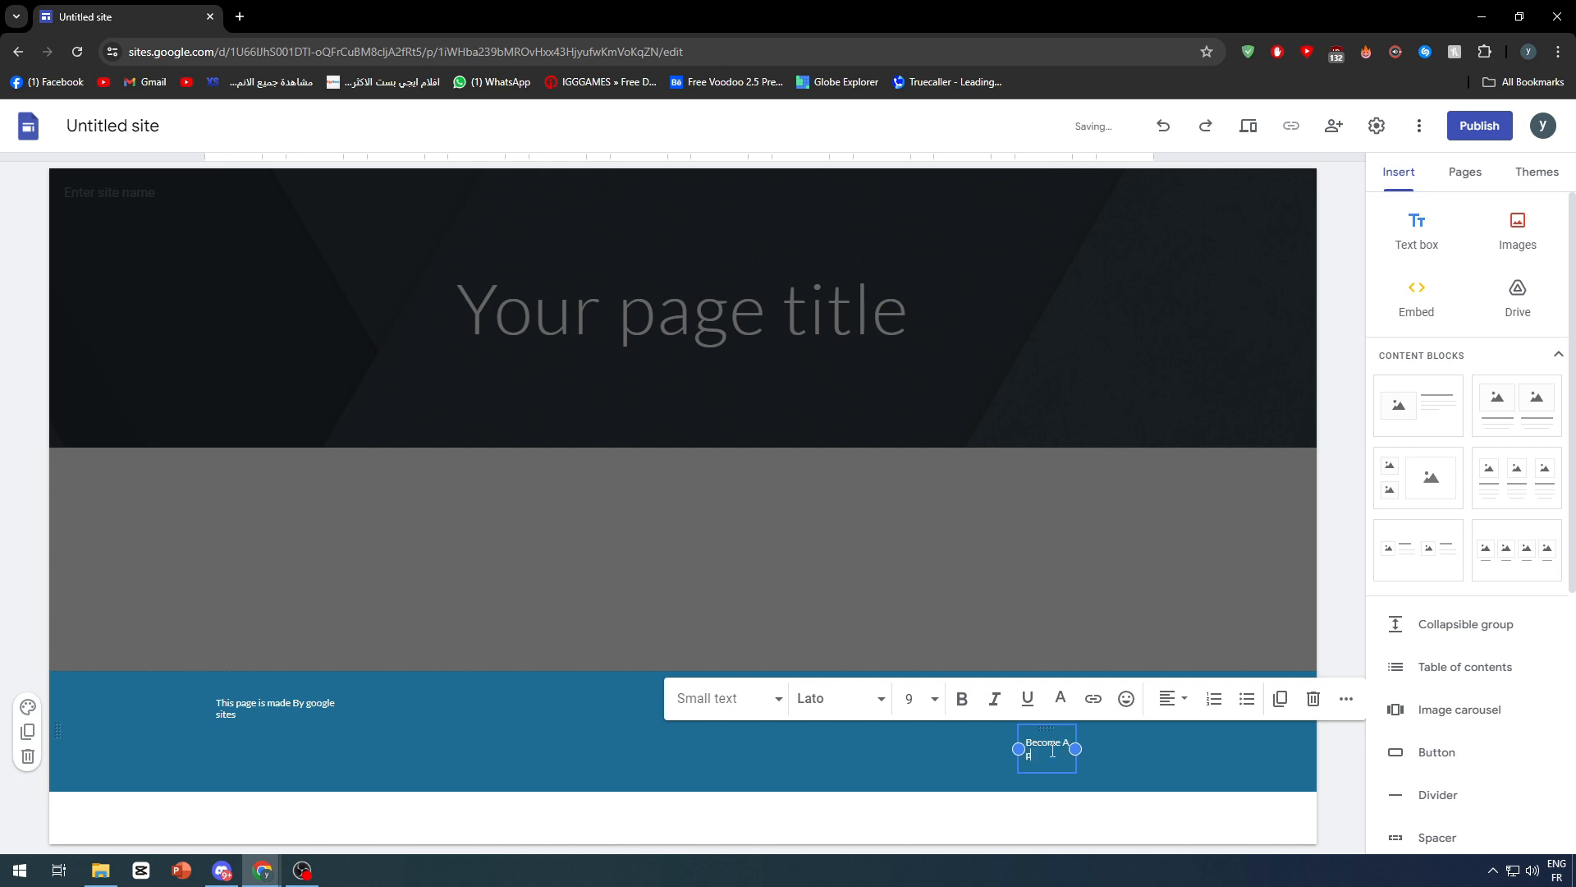
pyautogui.write('partner')
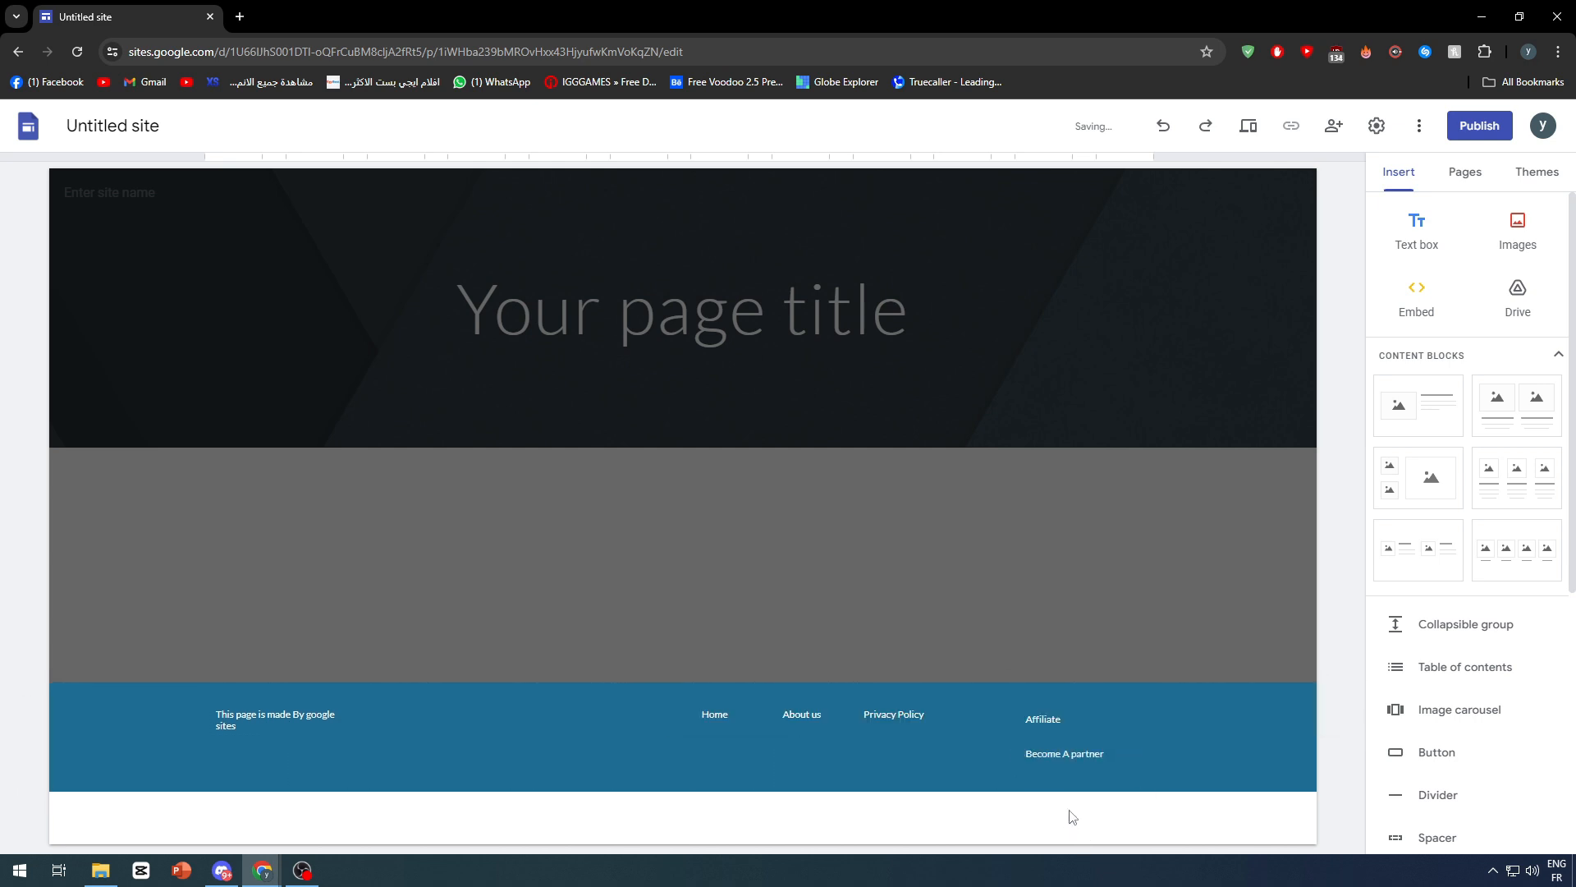
pyautogui.click(1043, 719)
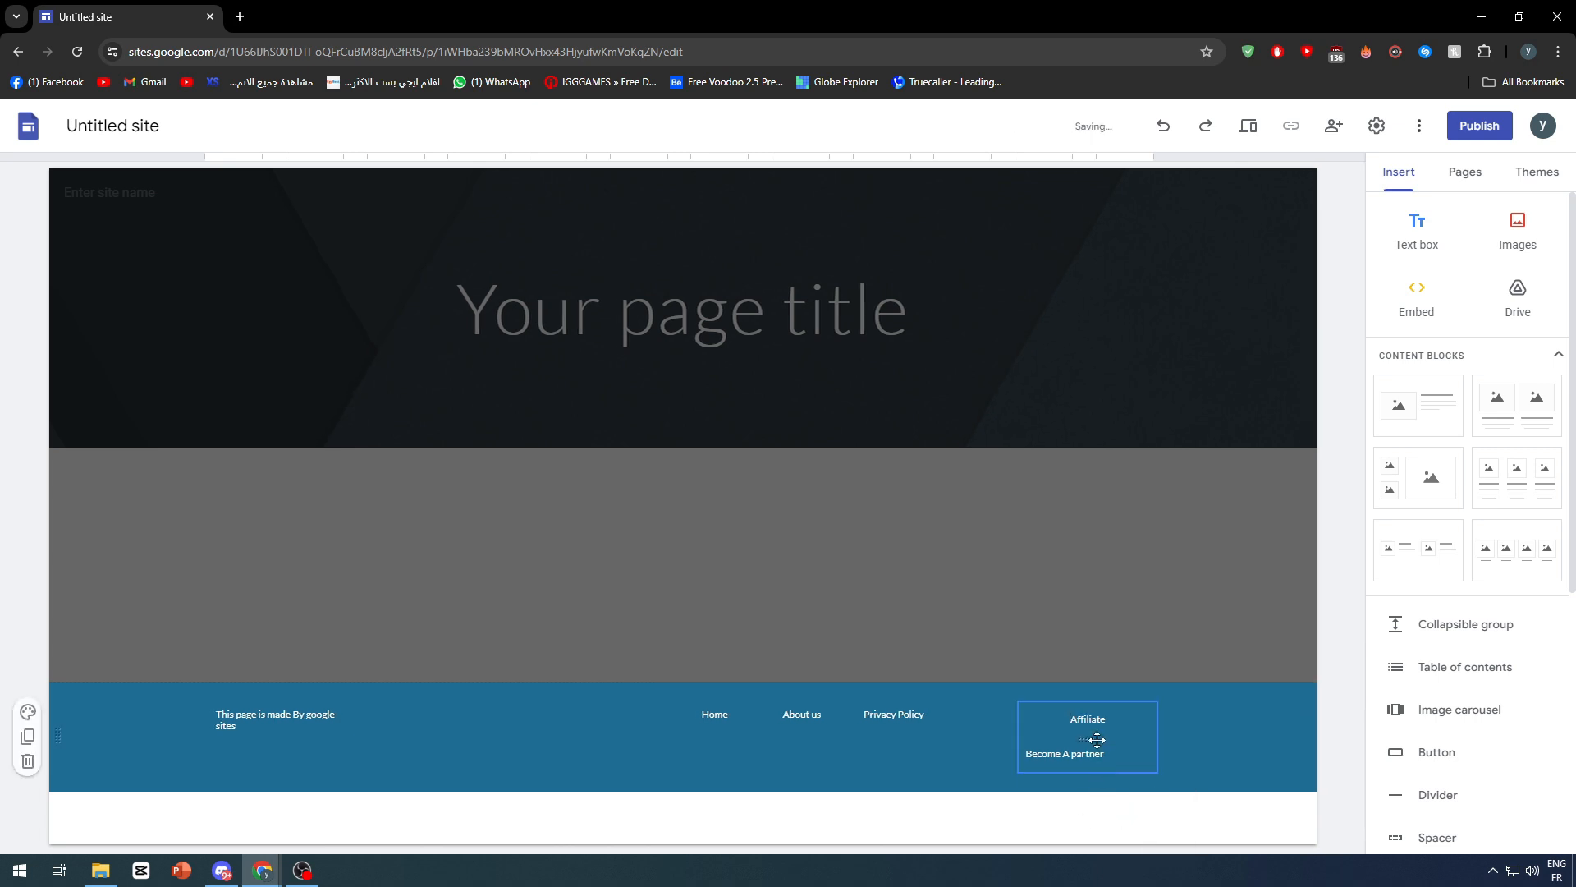
# Move the Affiliate column beside About us and narrow it
pyautogui.click(1064, 753)
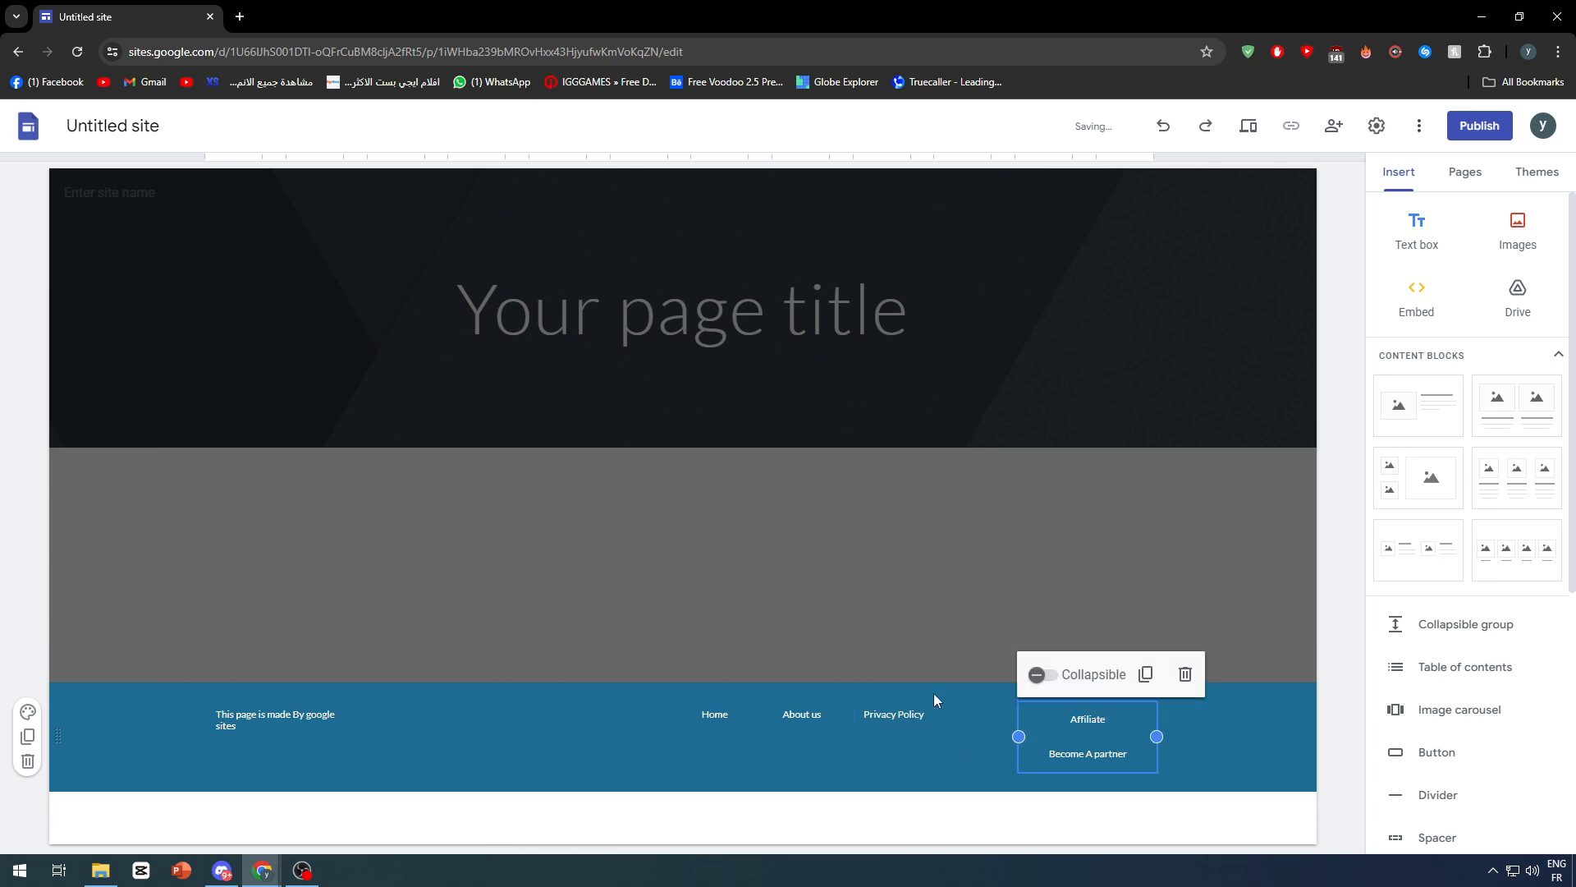
pyautogui.click(892, 713)
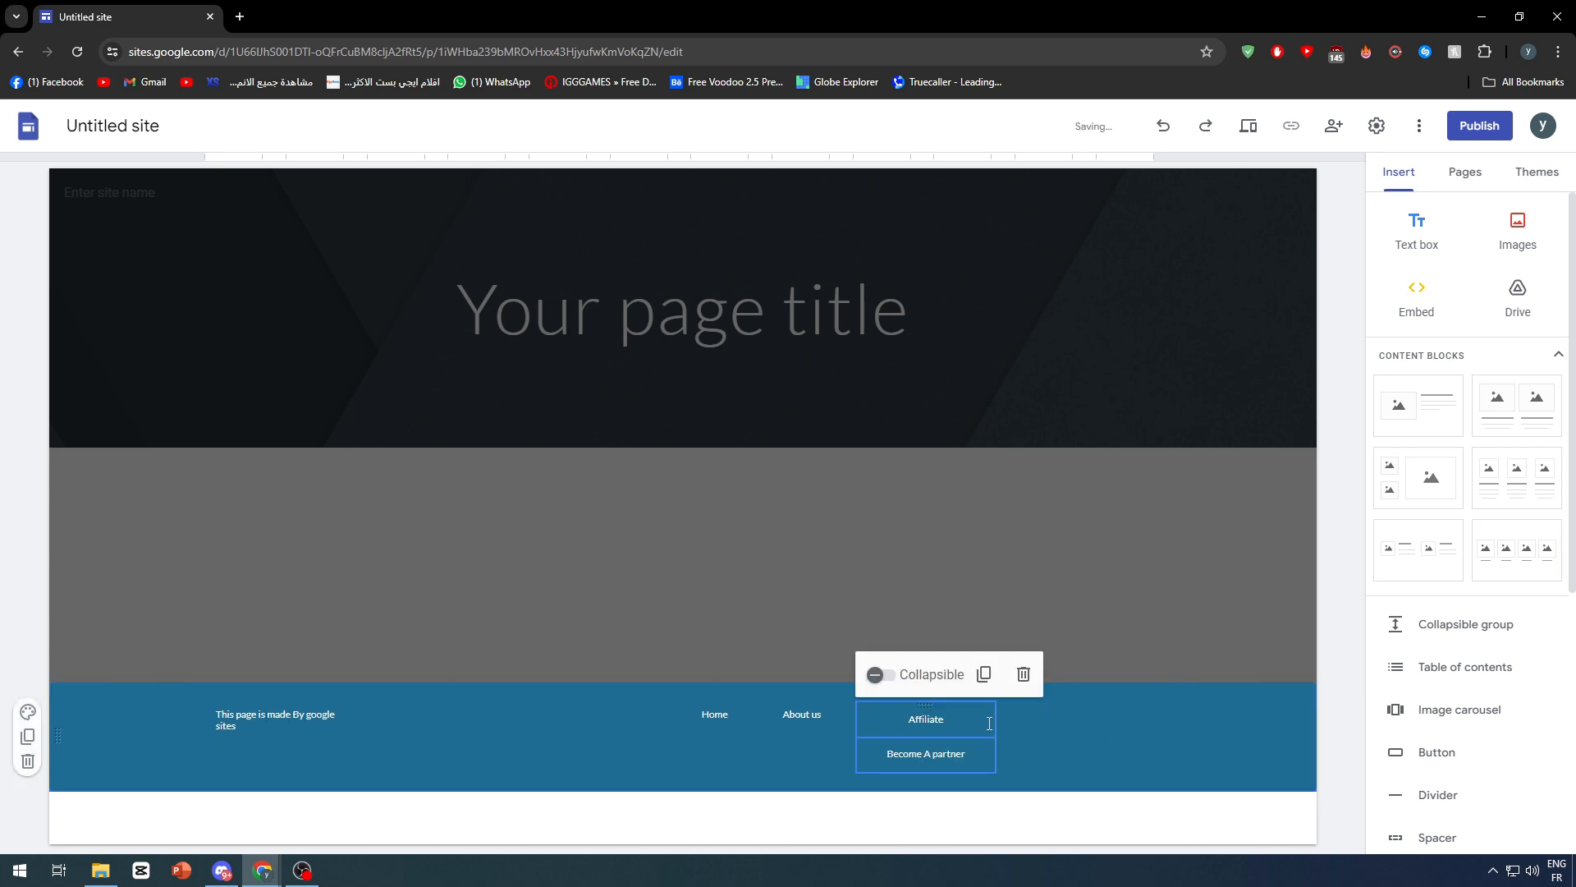
pyautogui.click(925, 720)
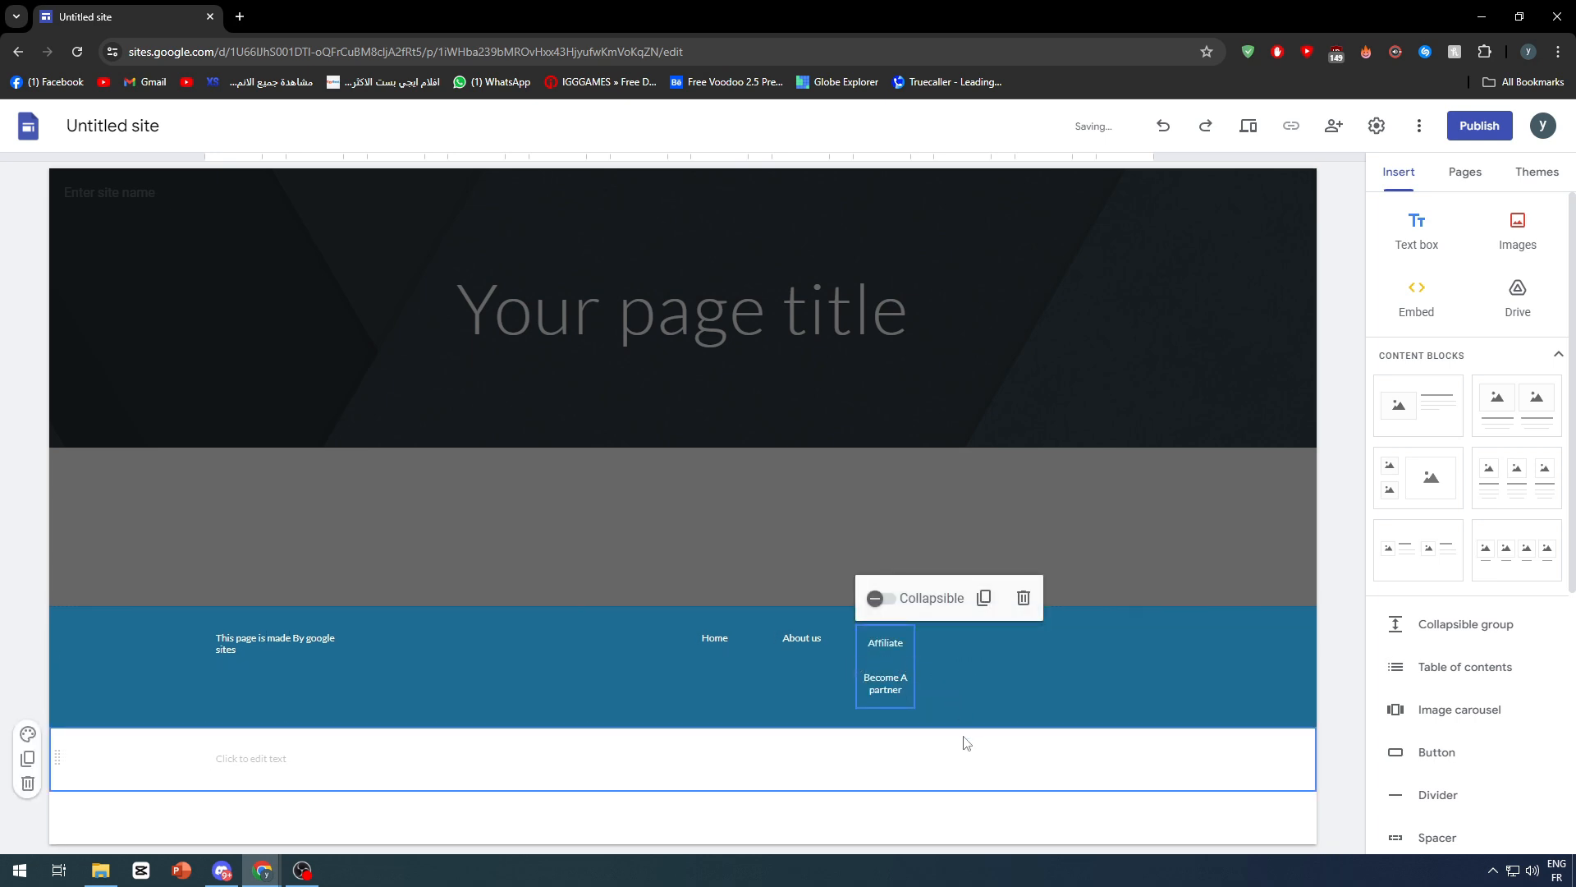
# Link the 'Become A partner' footer text to google.com and bring up Publish
pyautogui.click(885, 682)
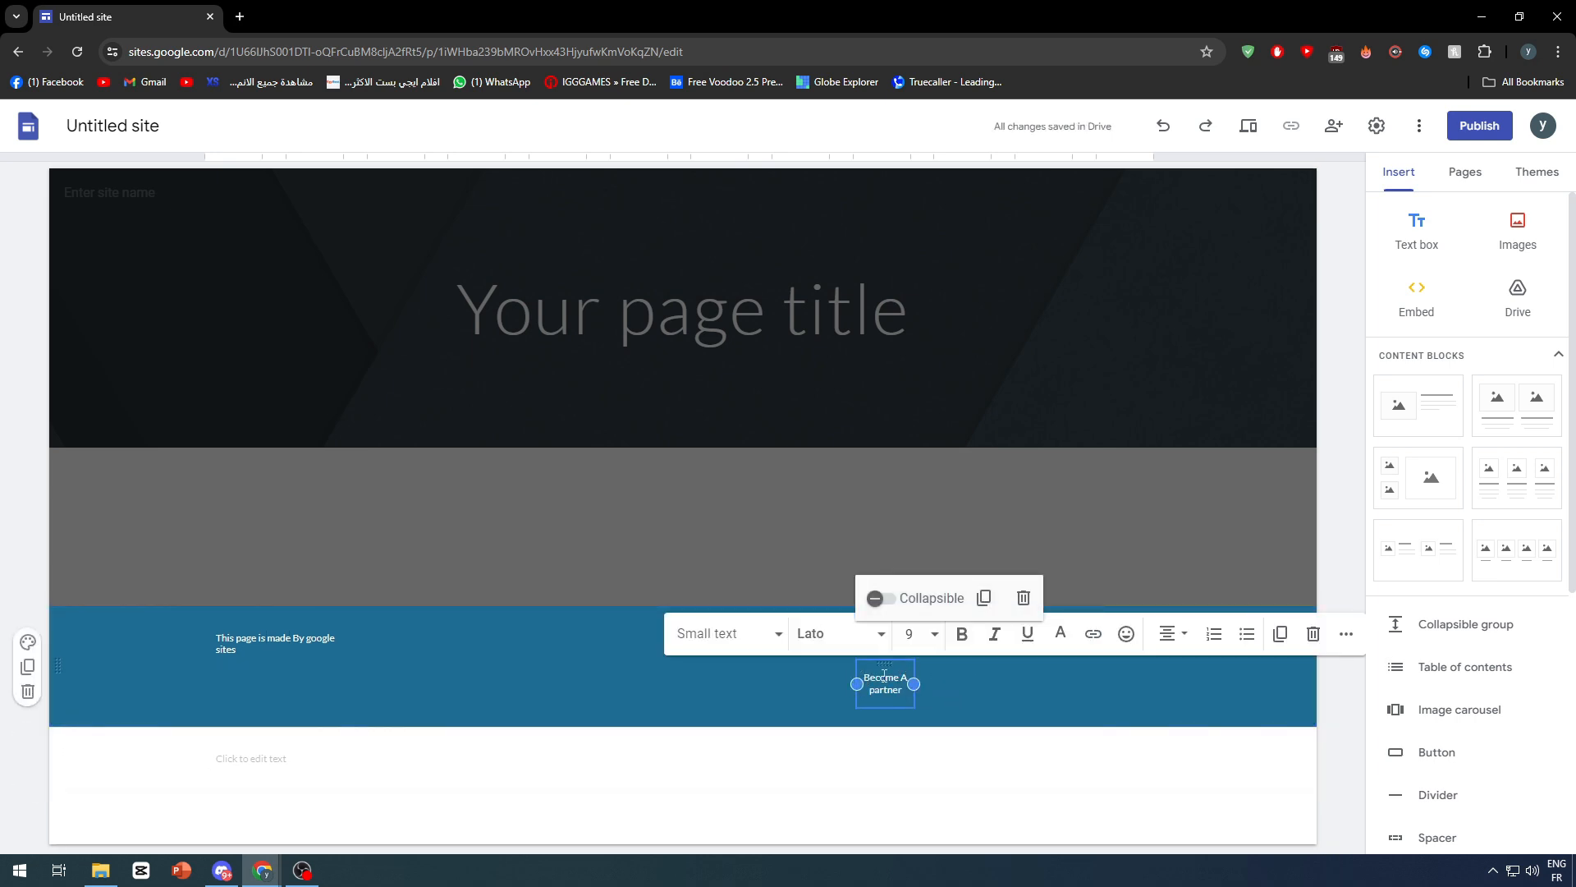
pyautogui.click(1166, 633)
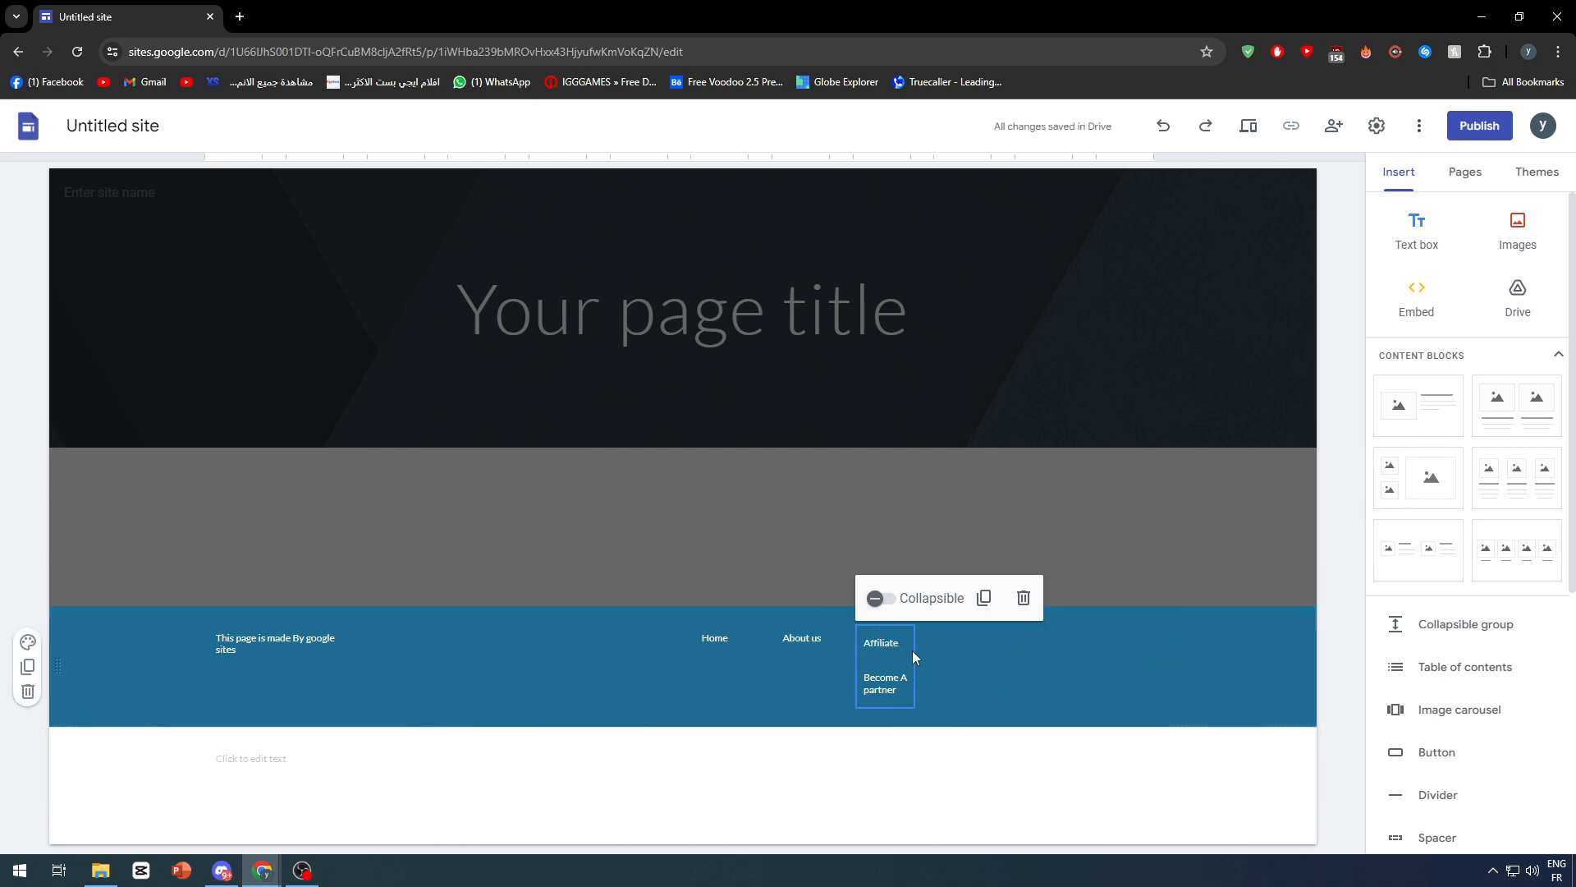
pyautogui.click(881, 642)
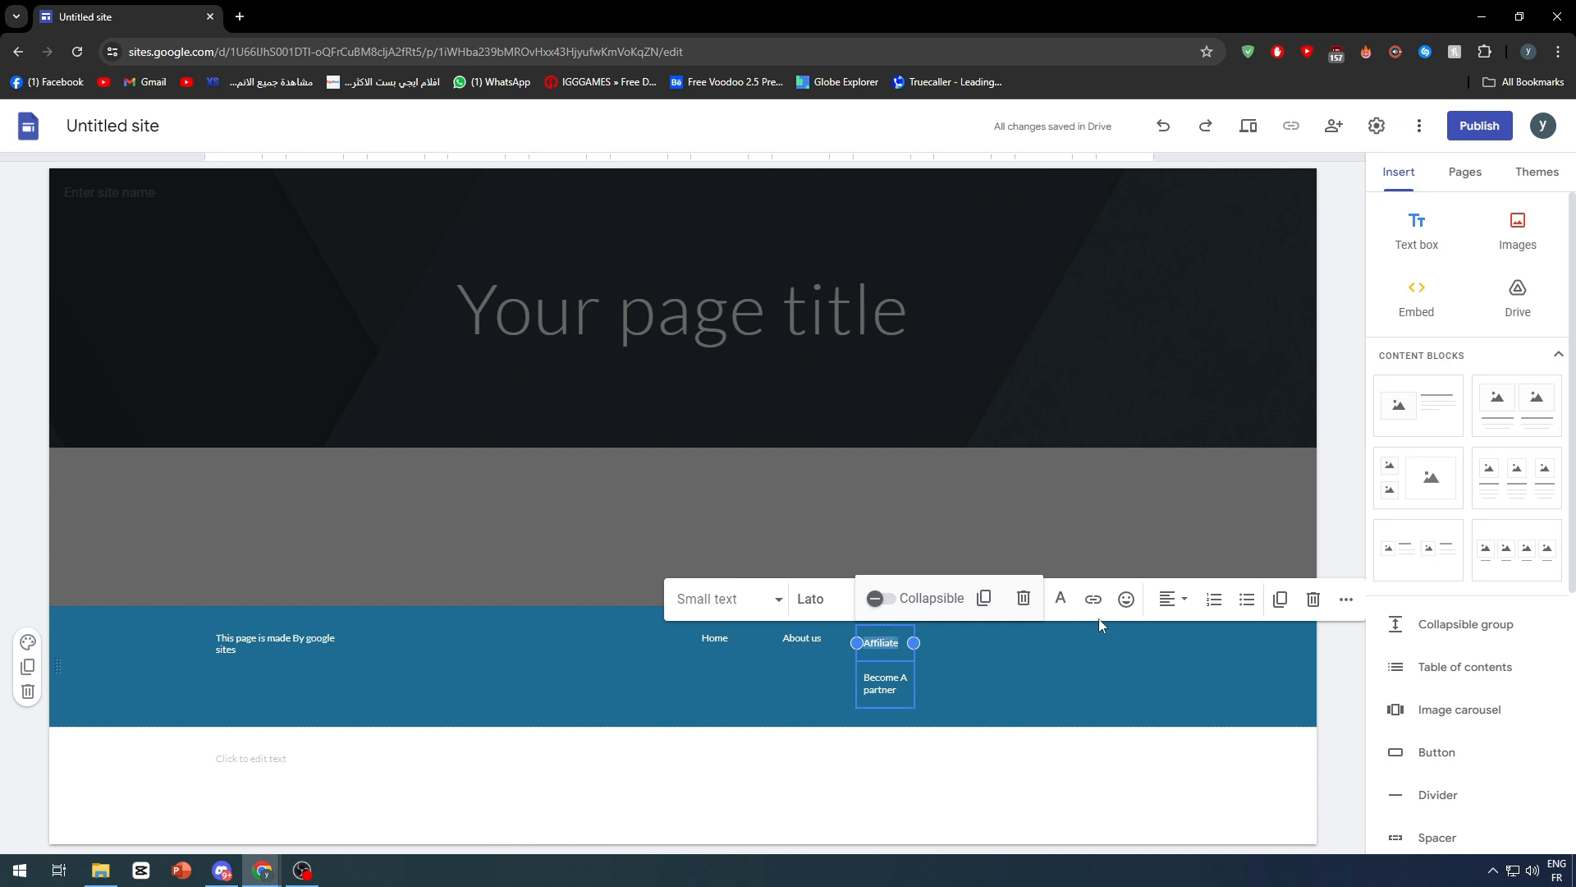
pyautogui.moveTo(850, 672)
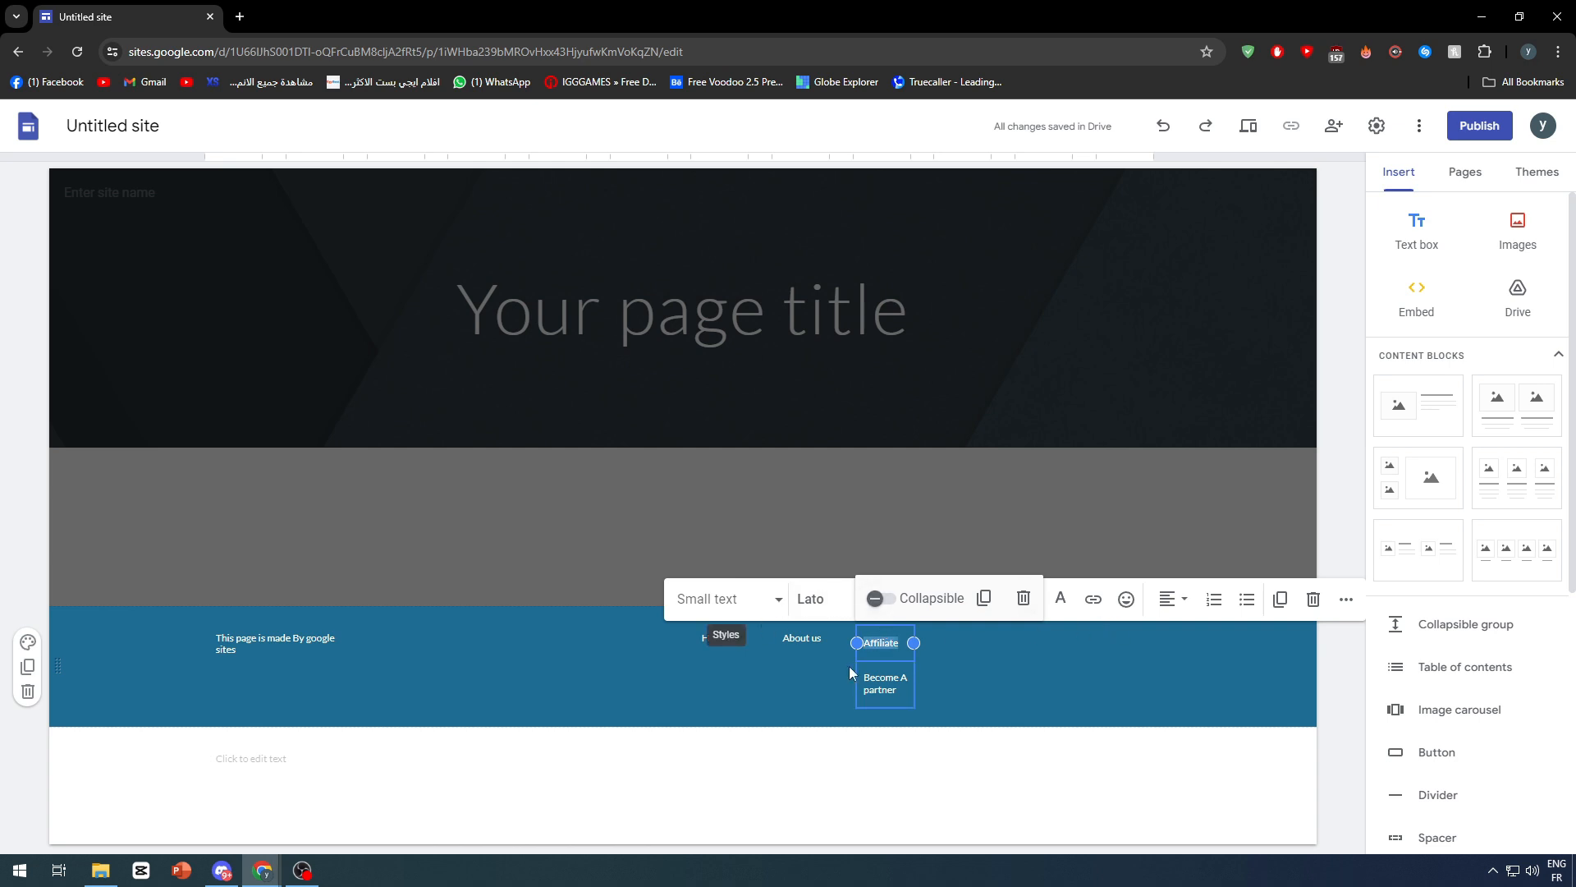
pyautogui.click(883, 684)
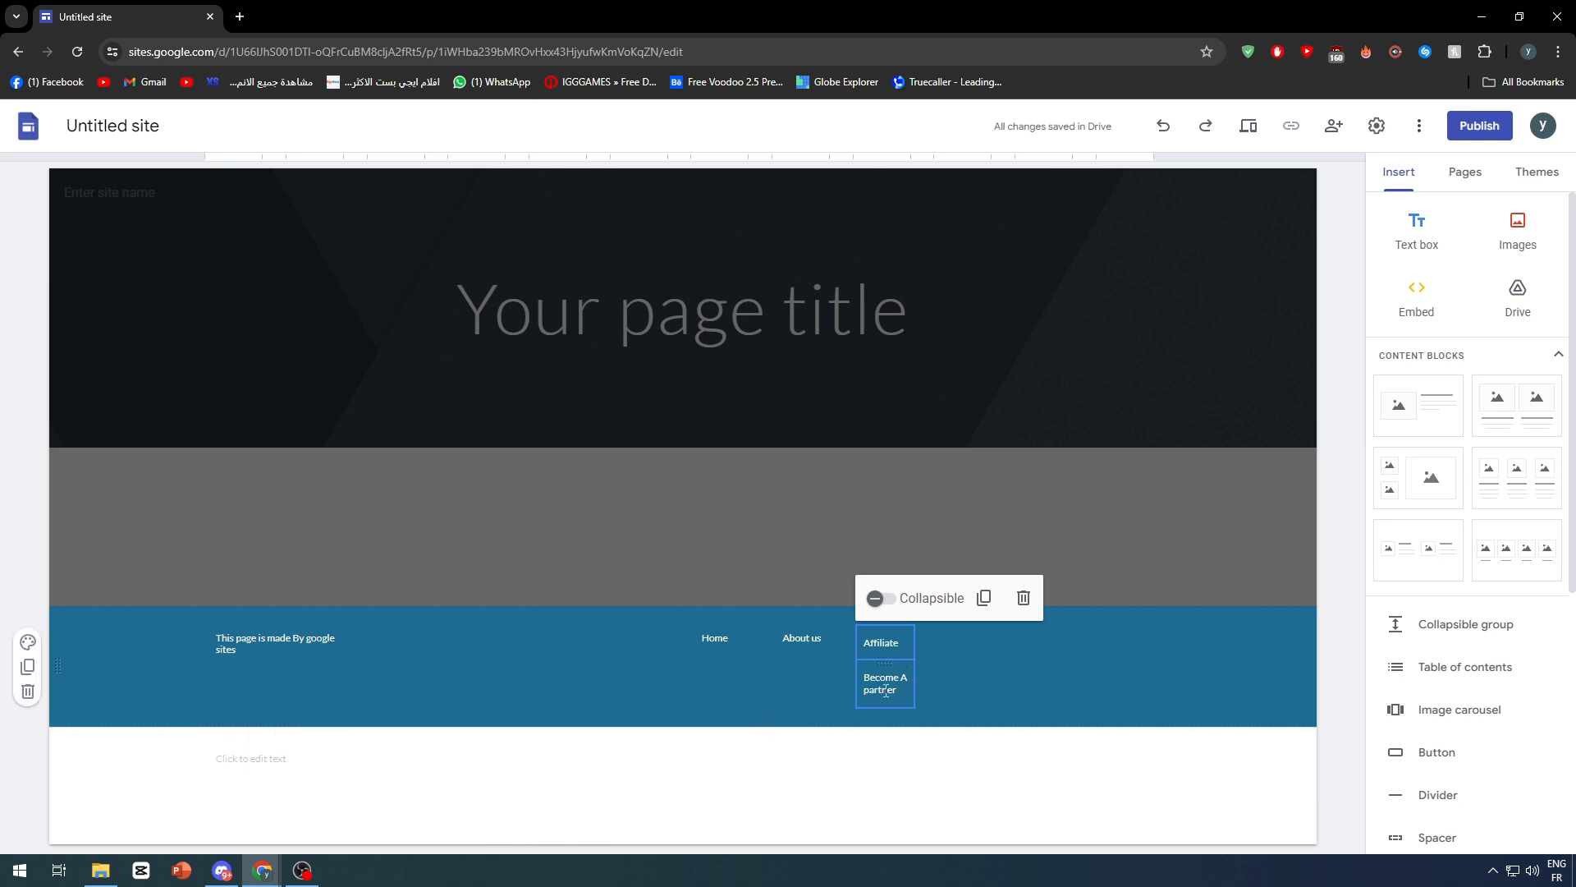
pyautogui.click(885, 682)
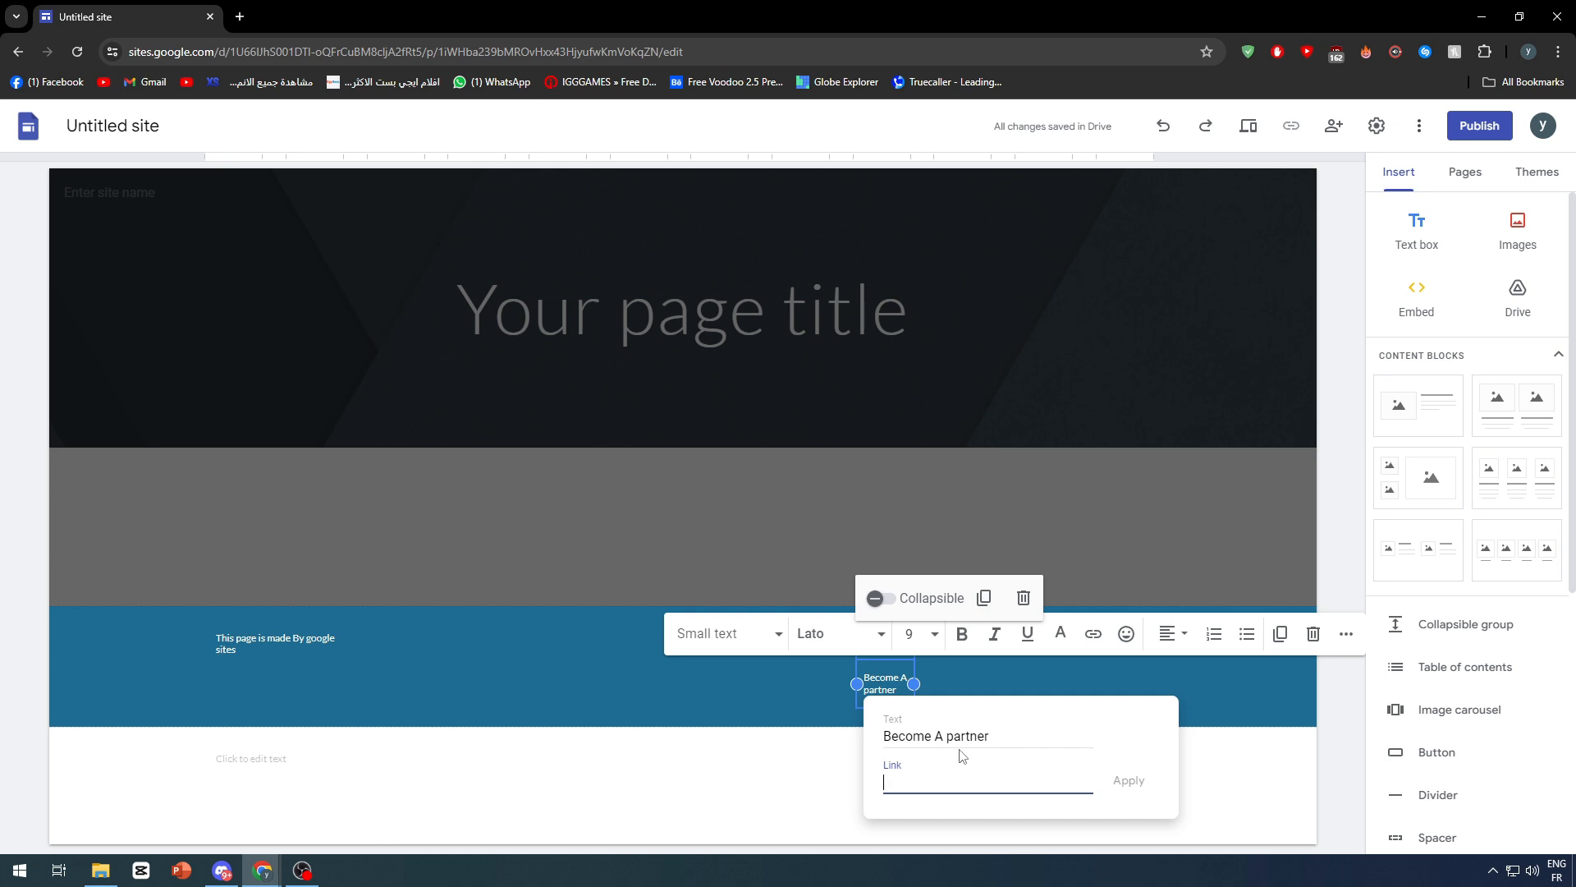
pyautogui.write('google.com')
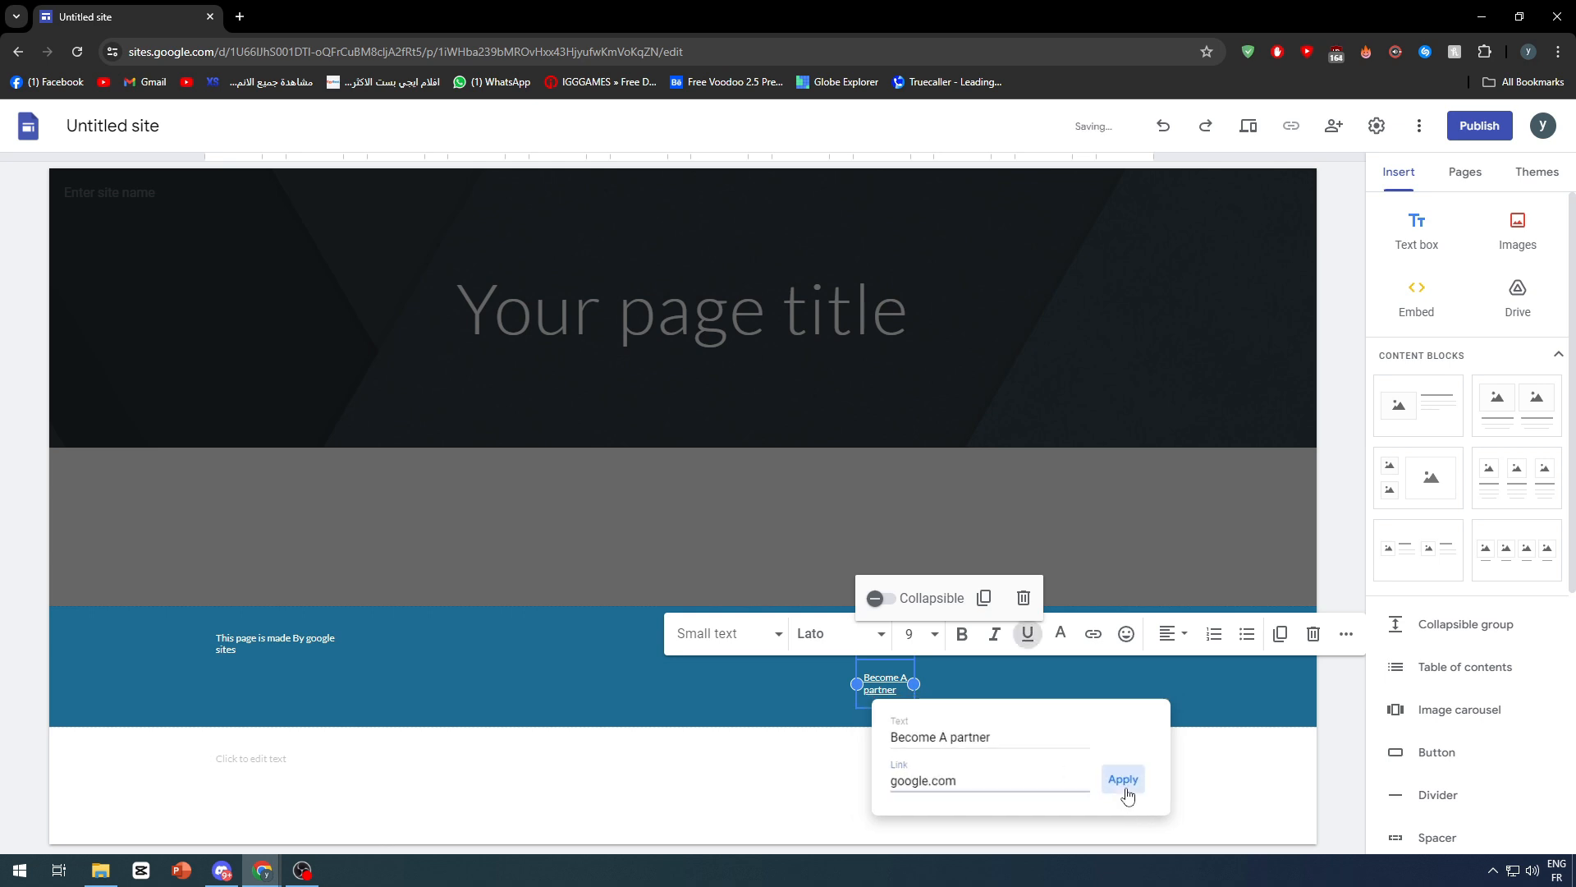
pyautogui.click(1478, 126)
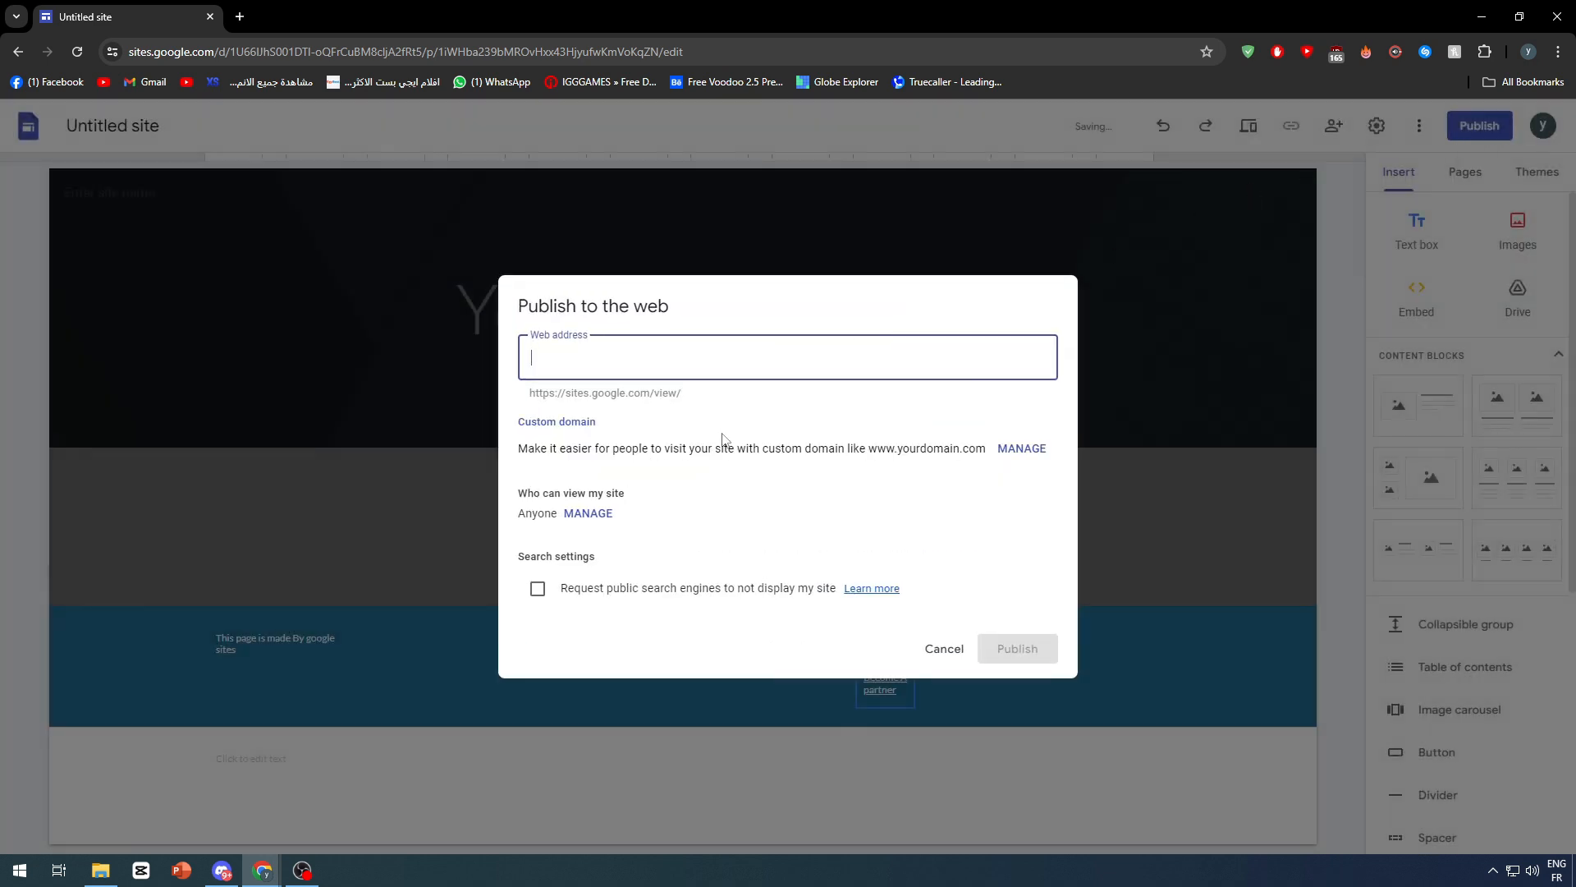
# Publish the site at the web address 'aezaeazeaze'
pyautogui.write('aezaeazeaze')
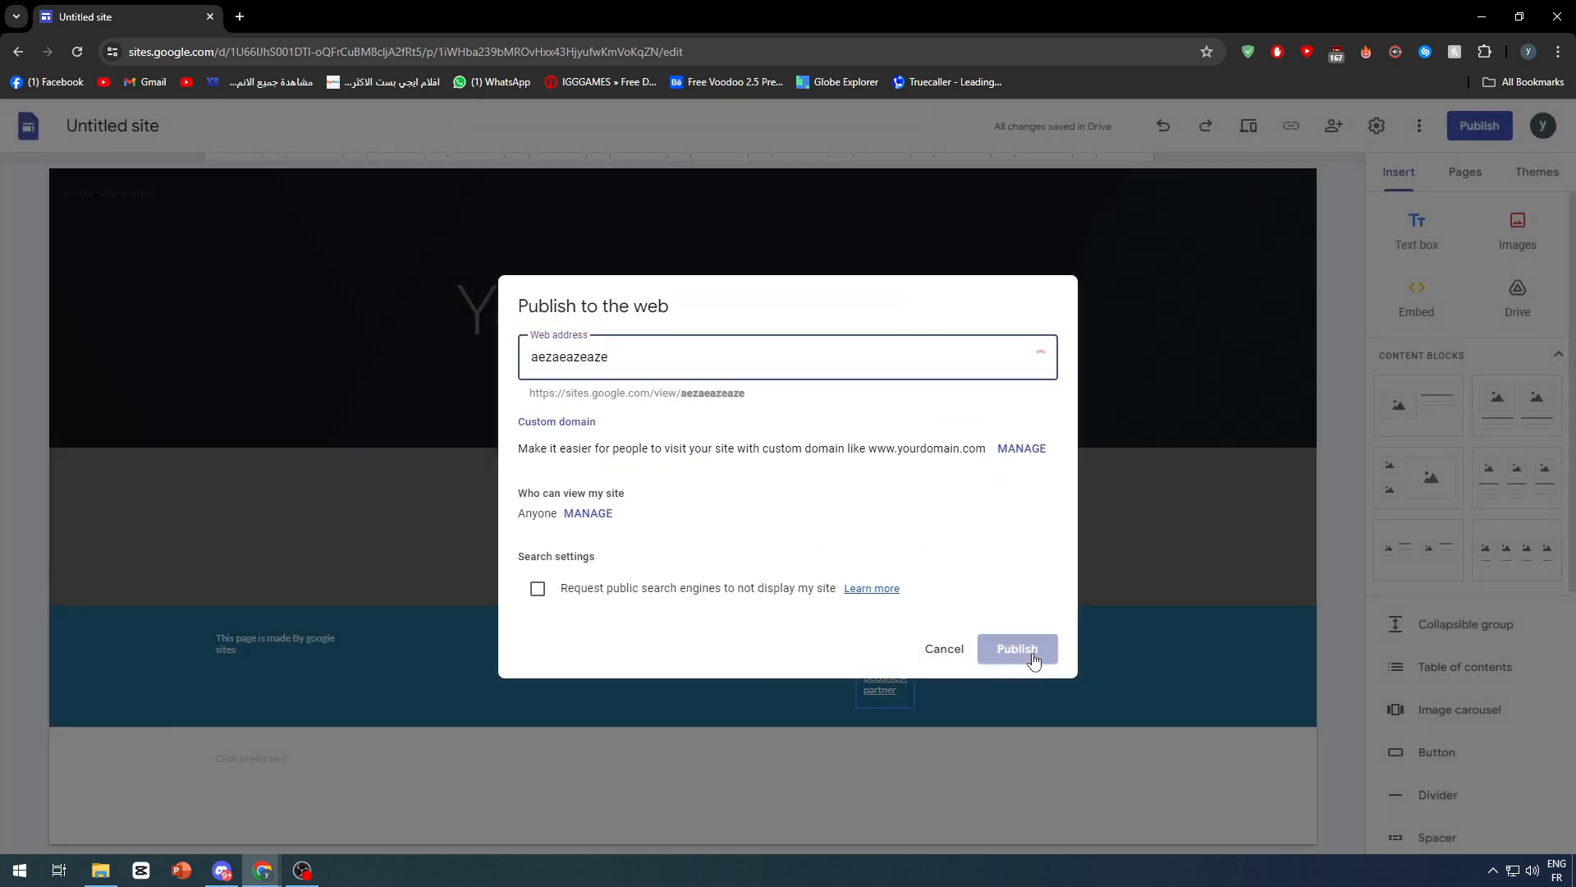
pyautogui.click(1015, 649)
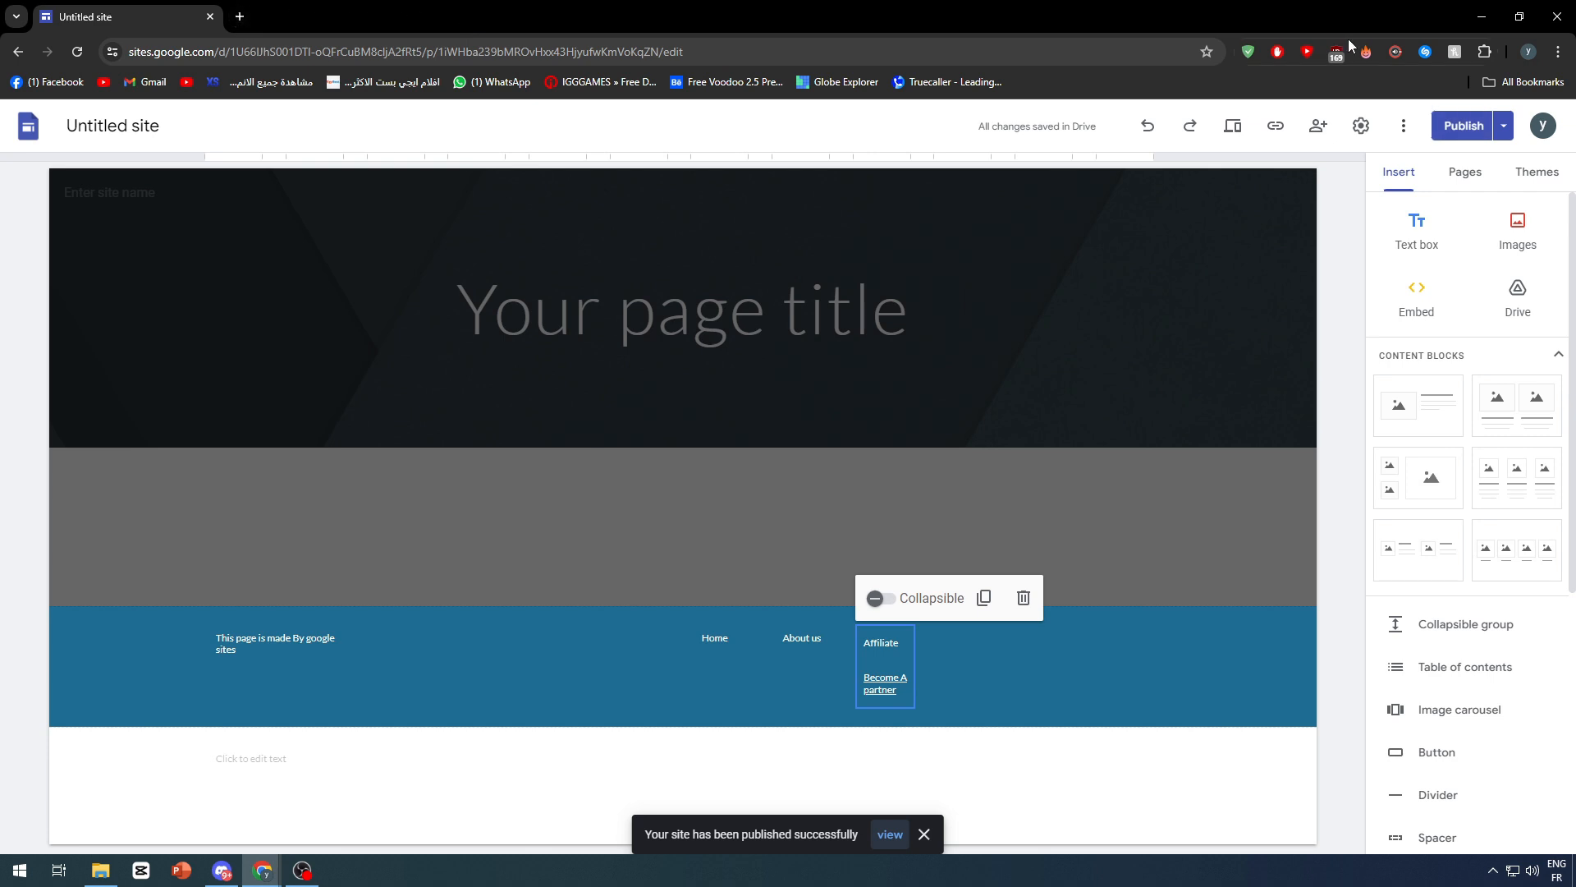
pyautogui.click(1504, 125)
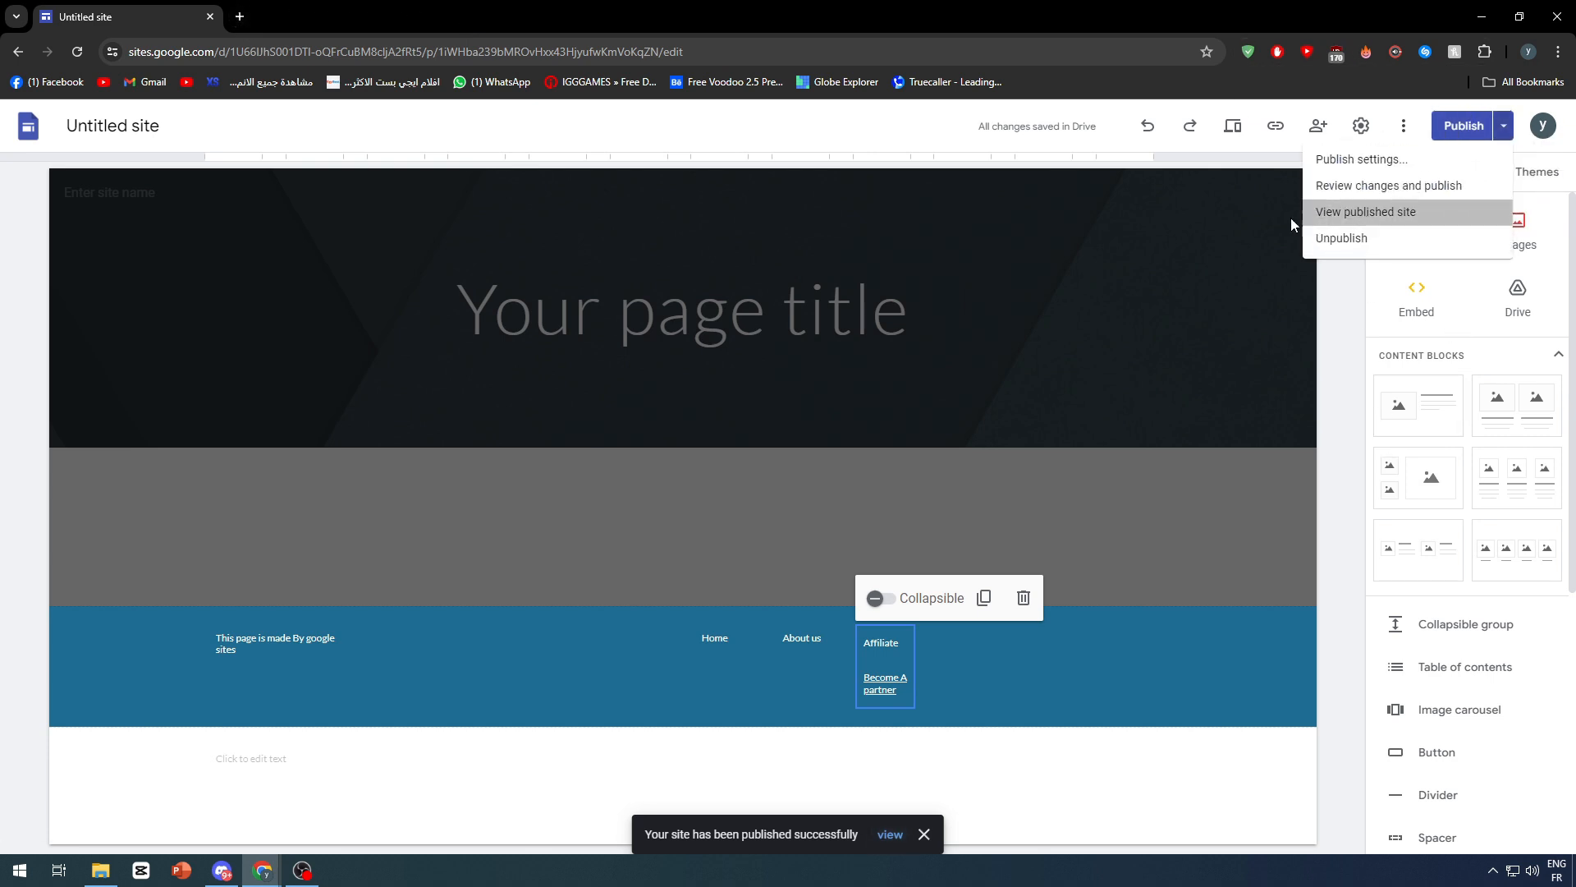
# View the published site, test the google.com partner link, and return to Sites home
pyautogui.click(1365, 211)
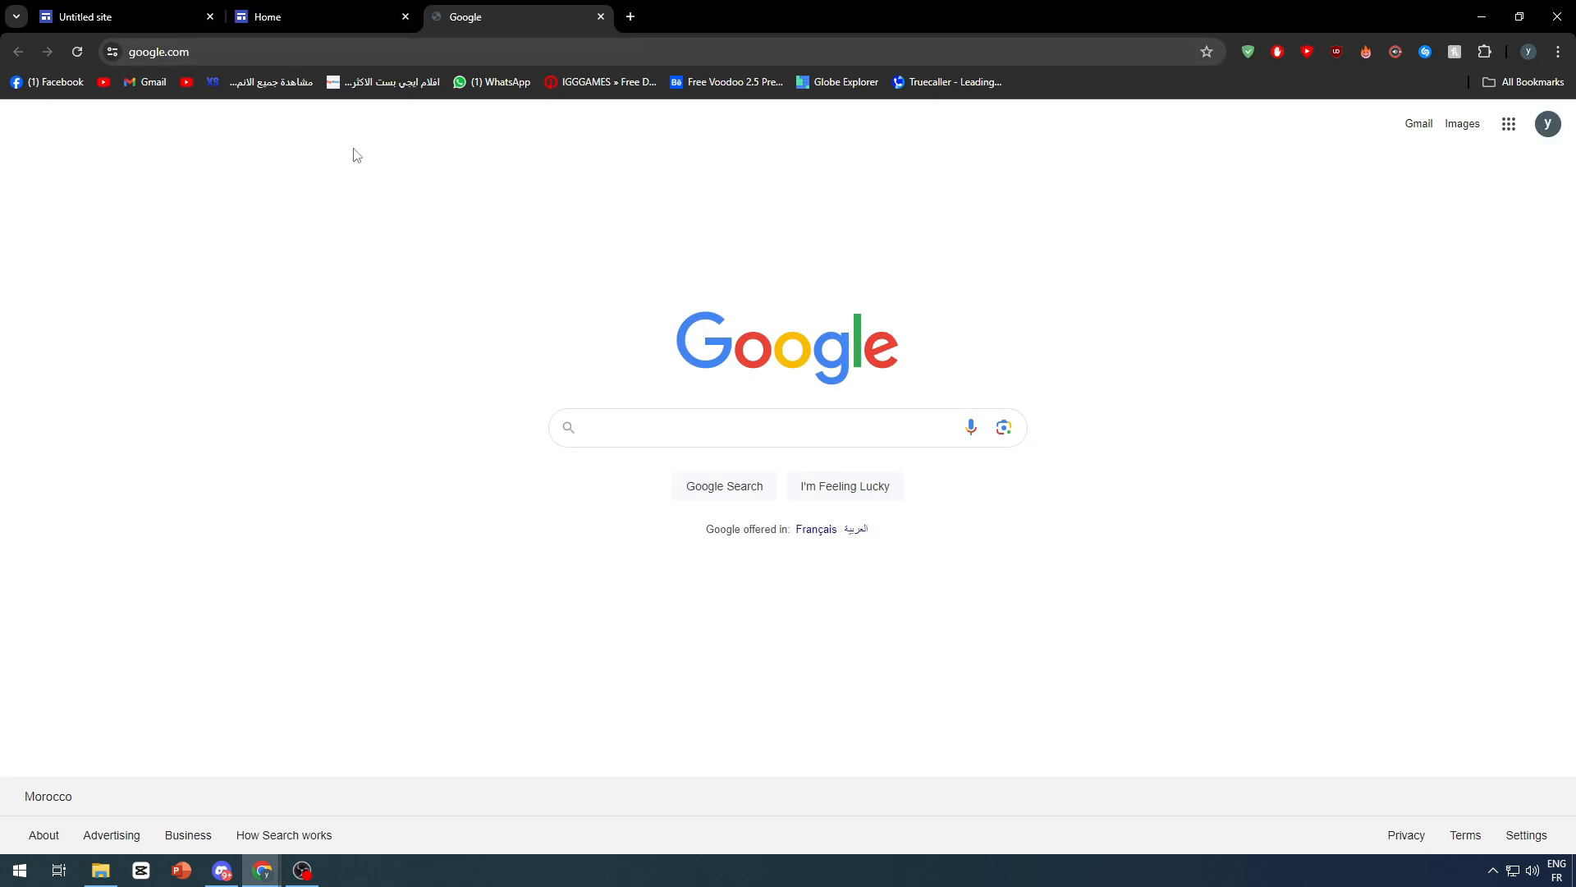
pyautogui.click(788, 426)
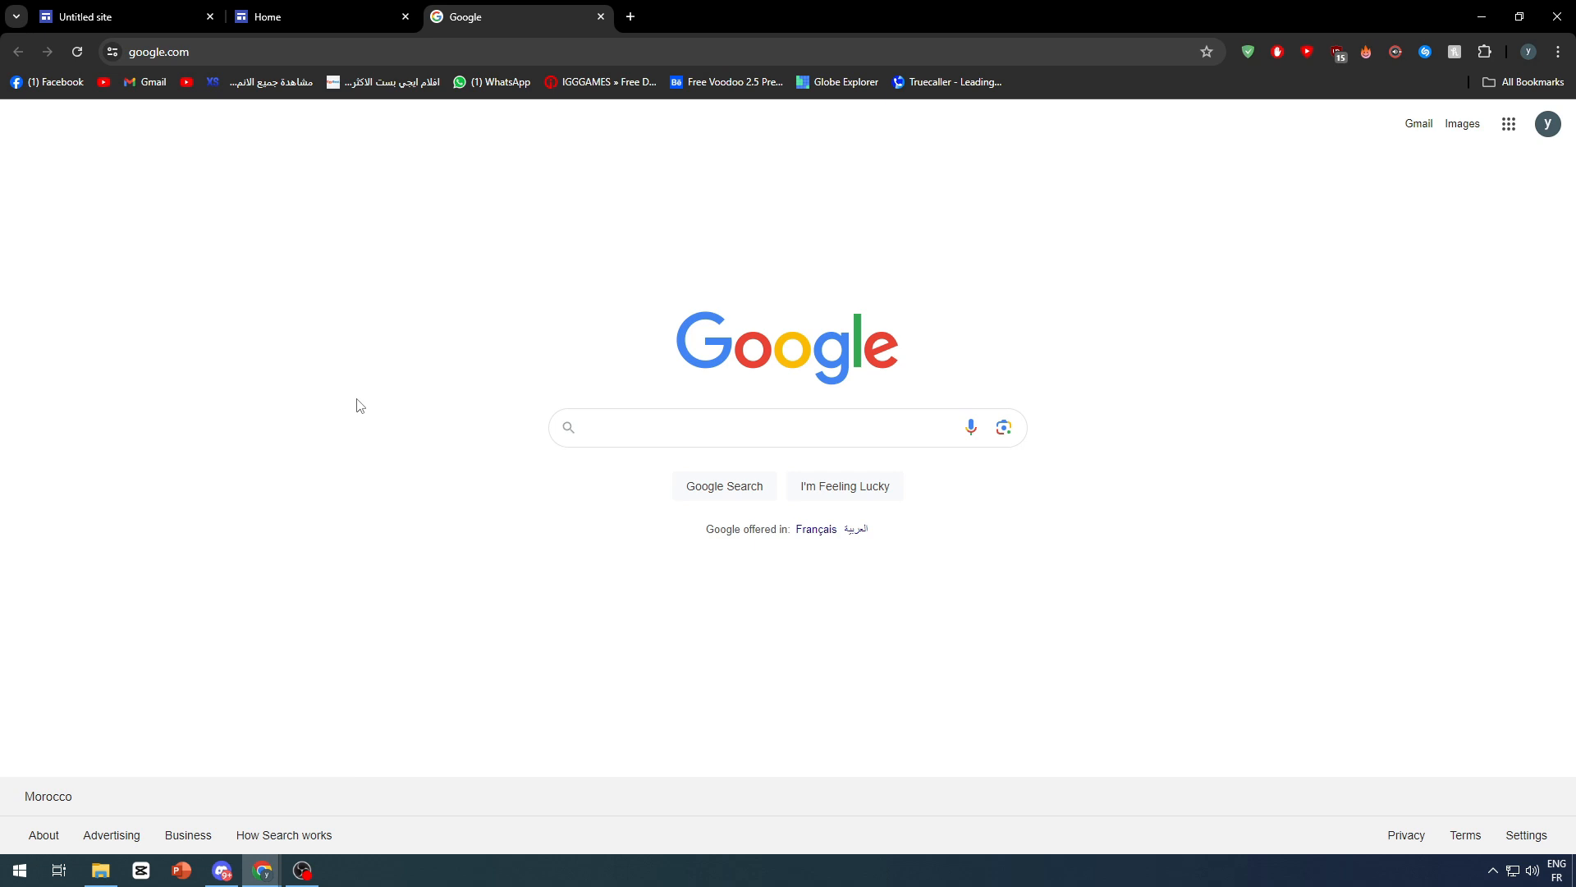
pyautogui.click(121, 17)
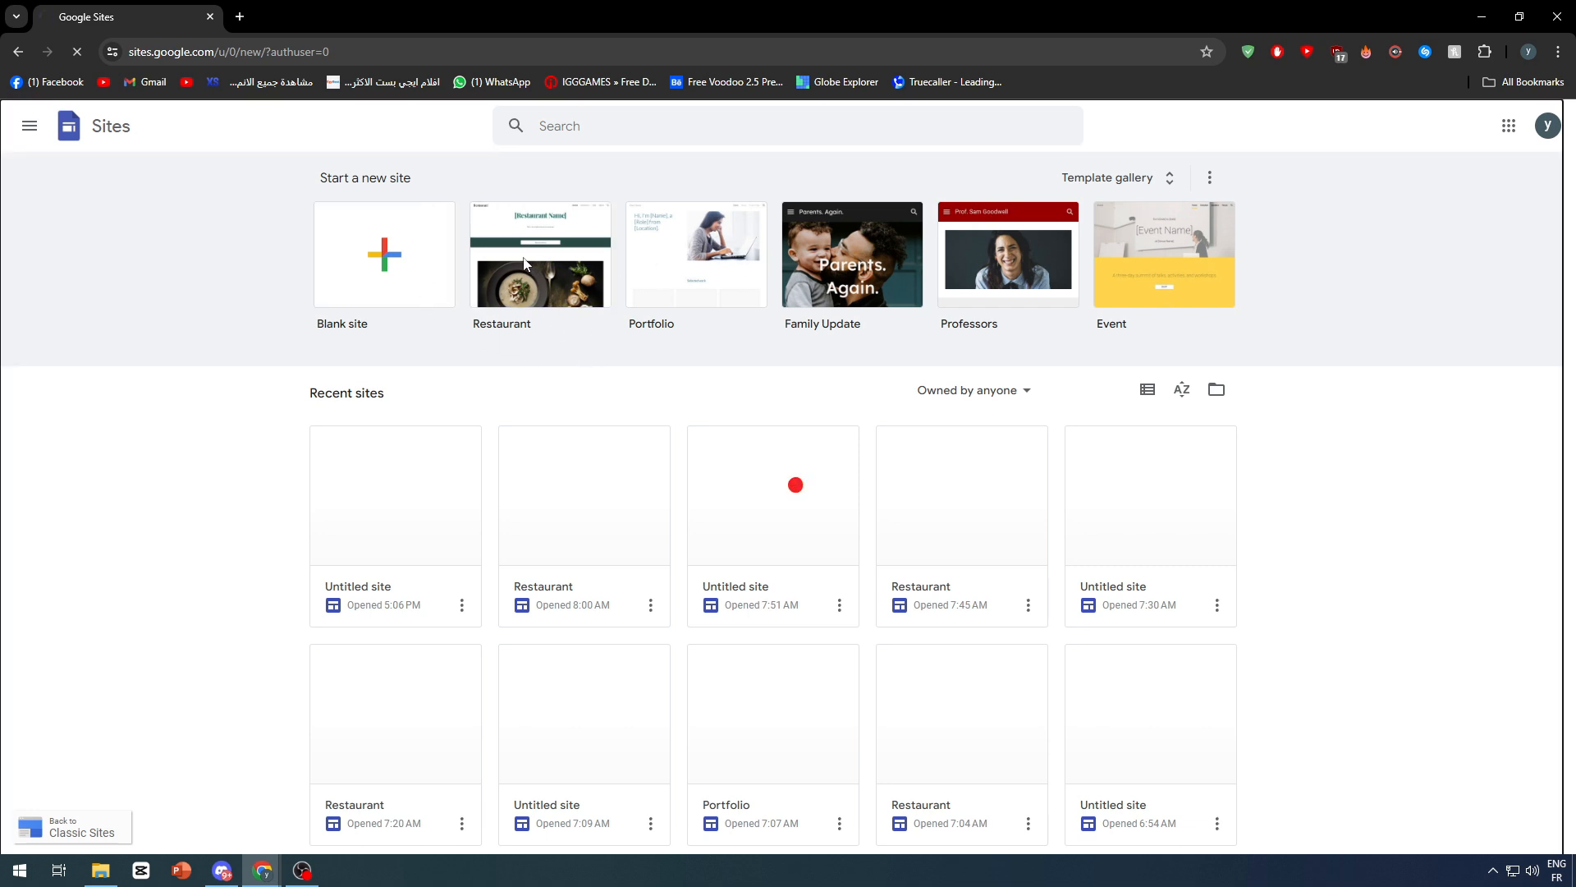
# Create a Restaurant template site and select its footer contact text block
pyautogui.click(541, 255)
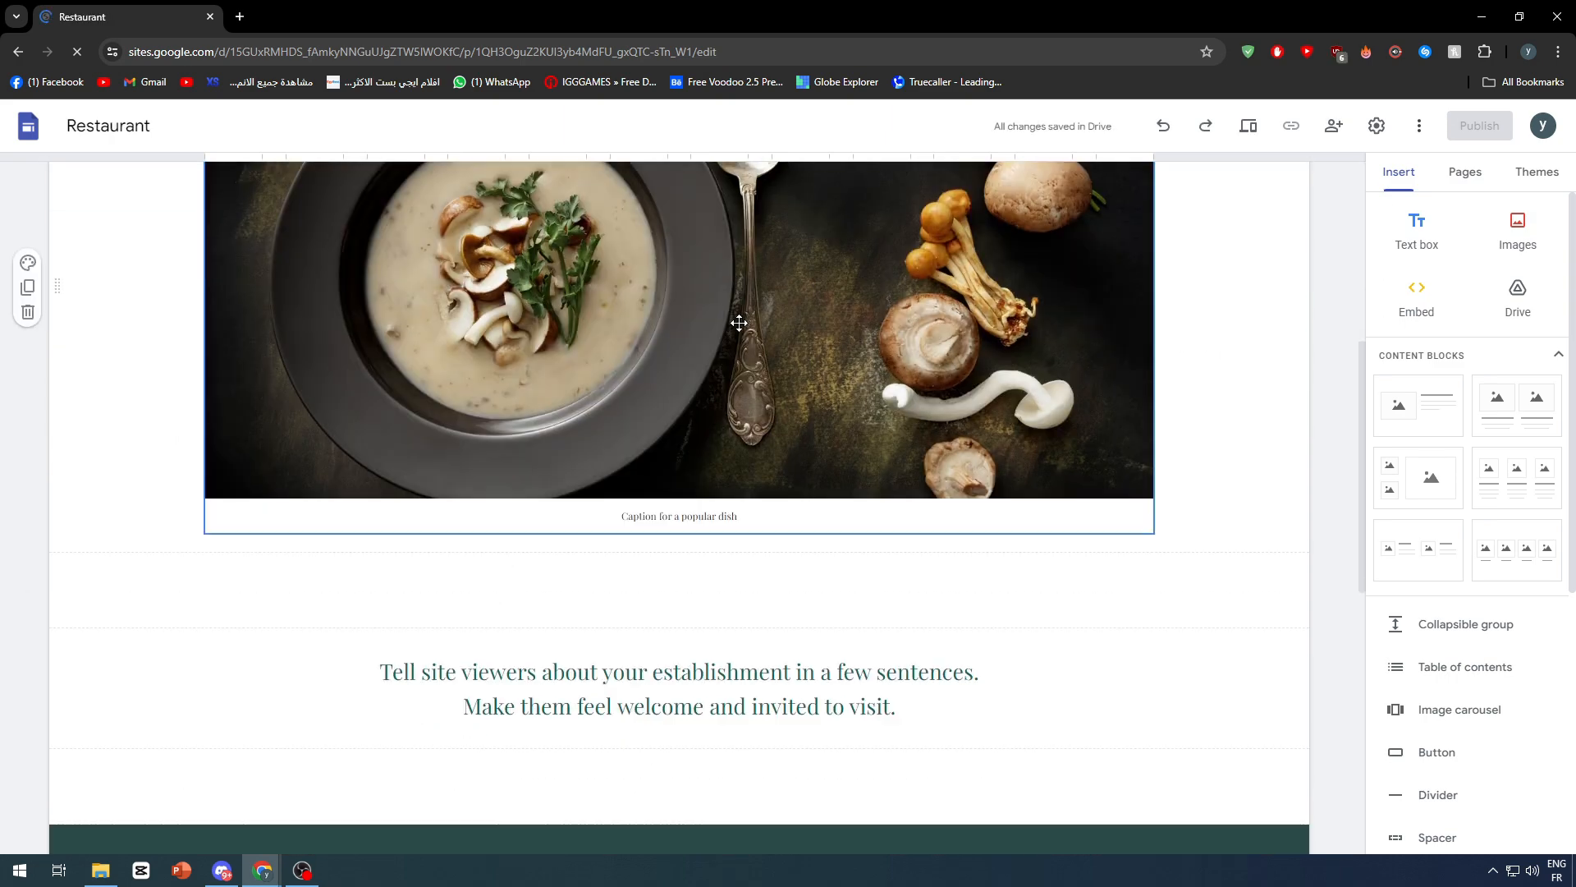
pyautogui.scroll(-3)
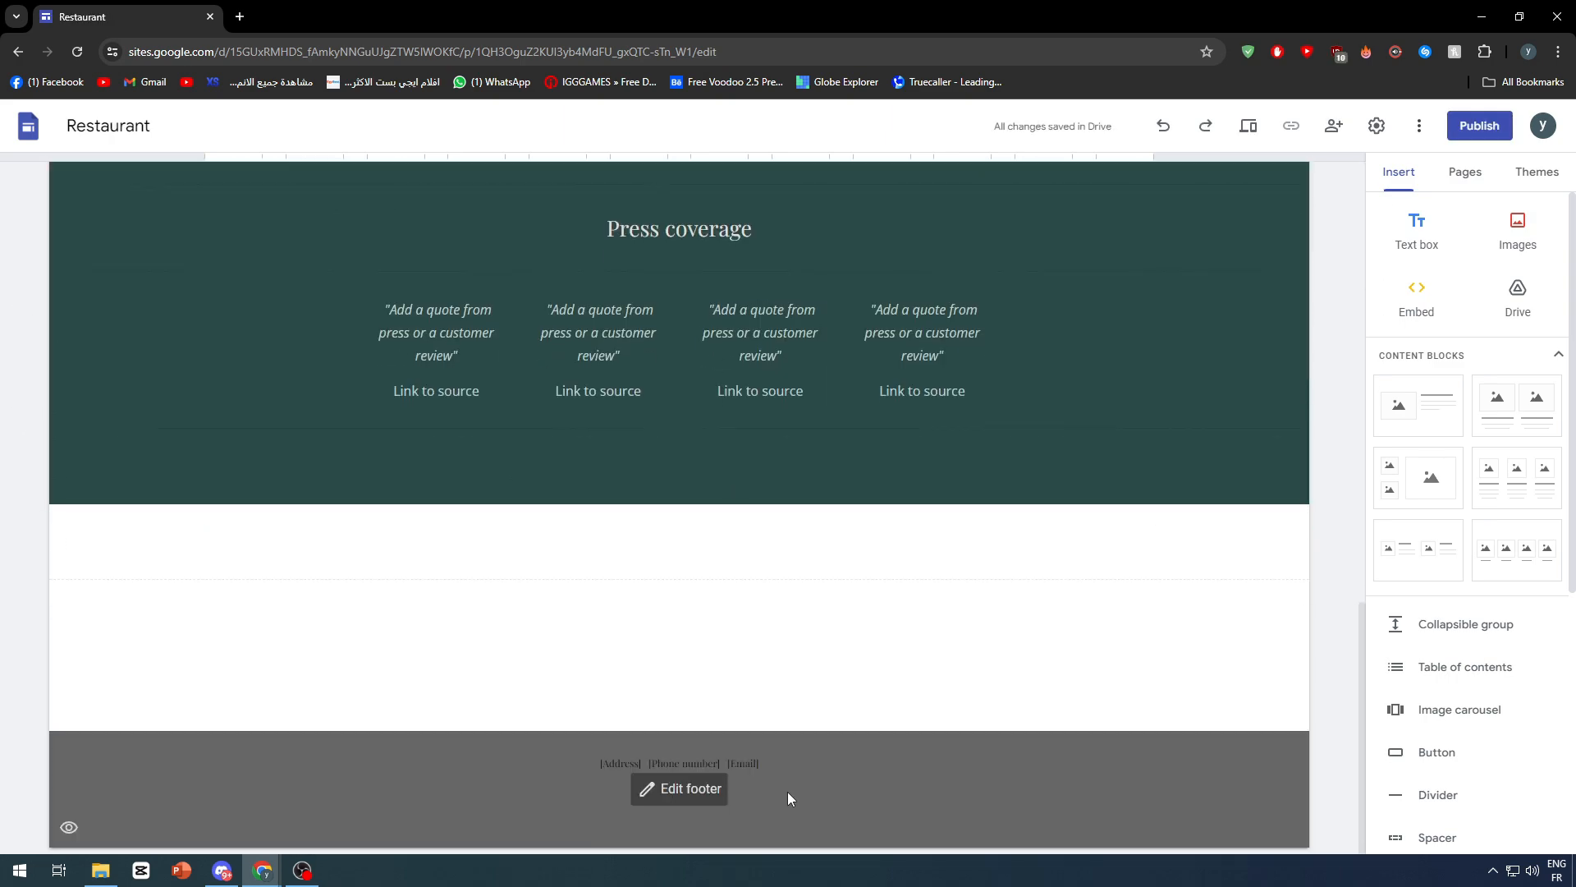
pyautogui.click(689, 794)
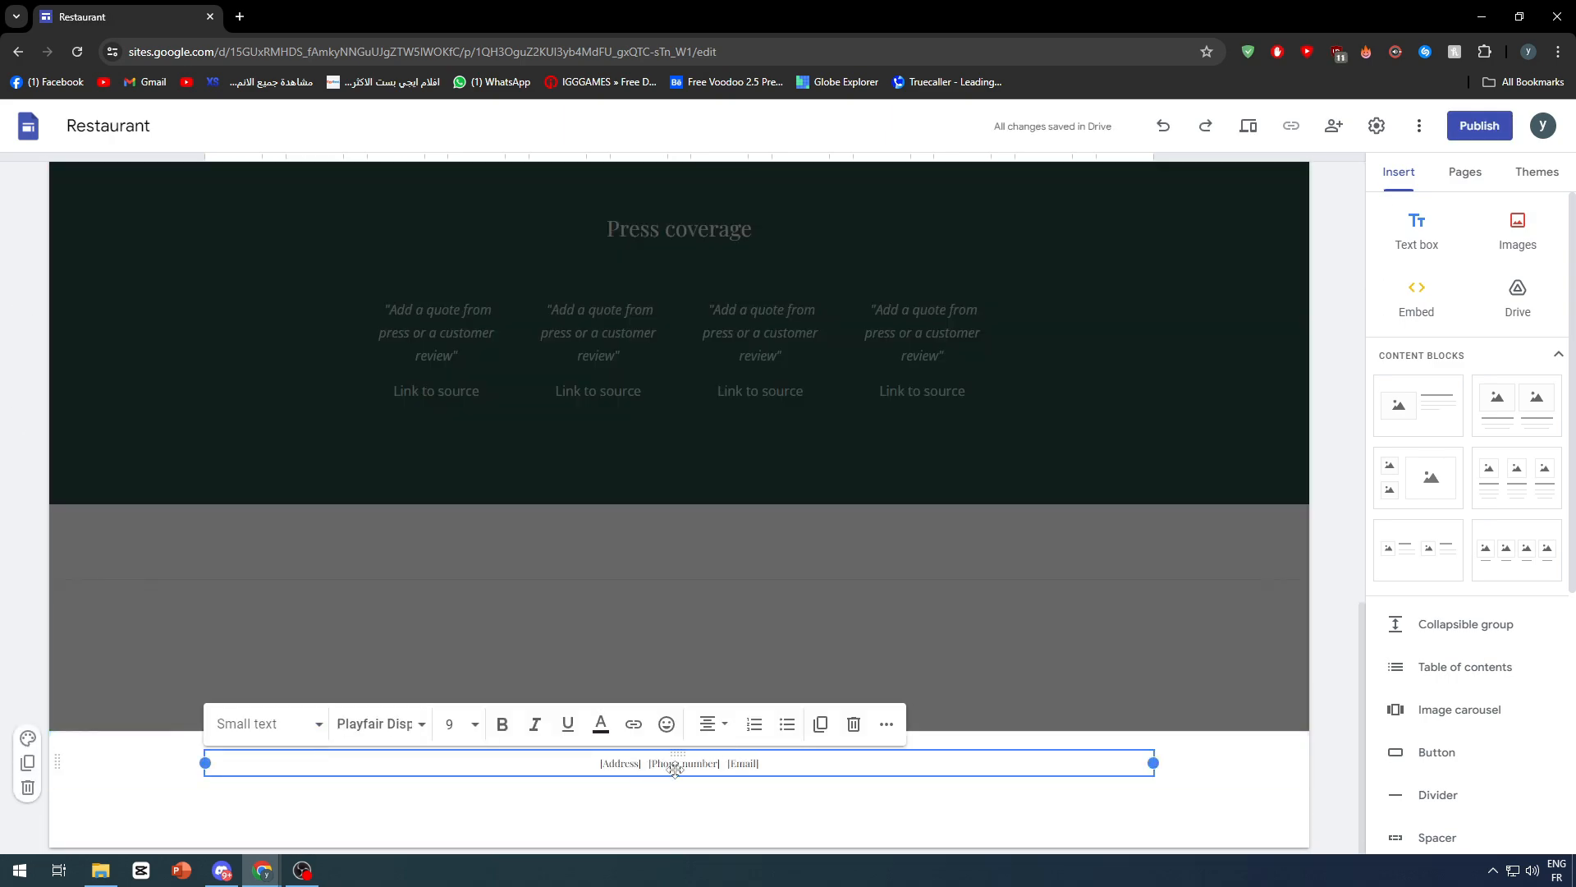
pyautogui.moveTo(632, 783)
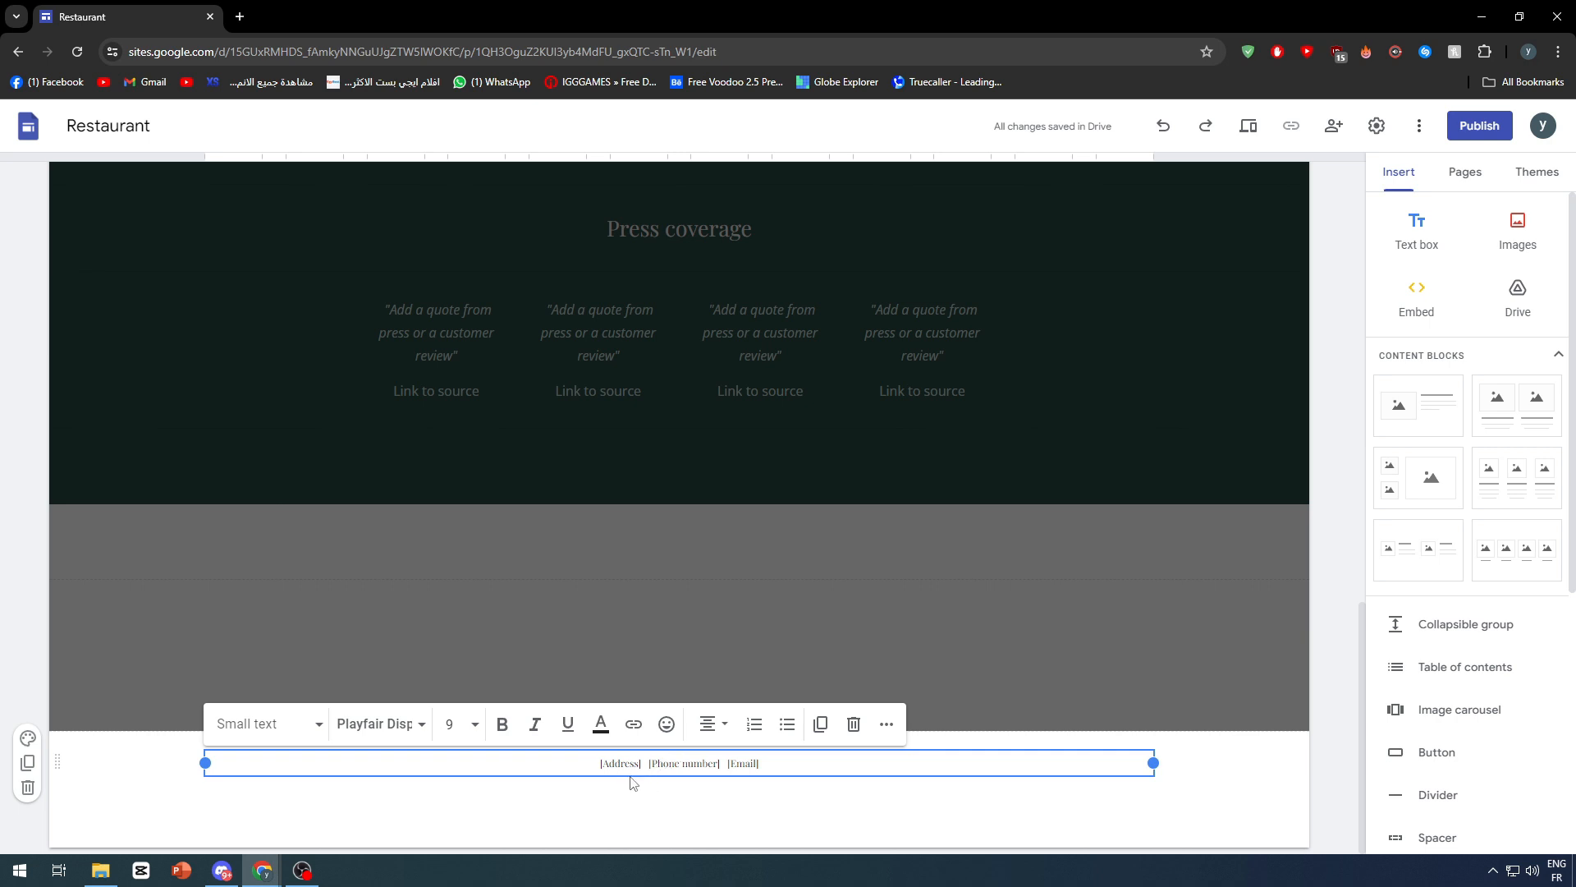
pyautogui.click(902, 799)
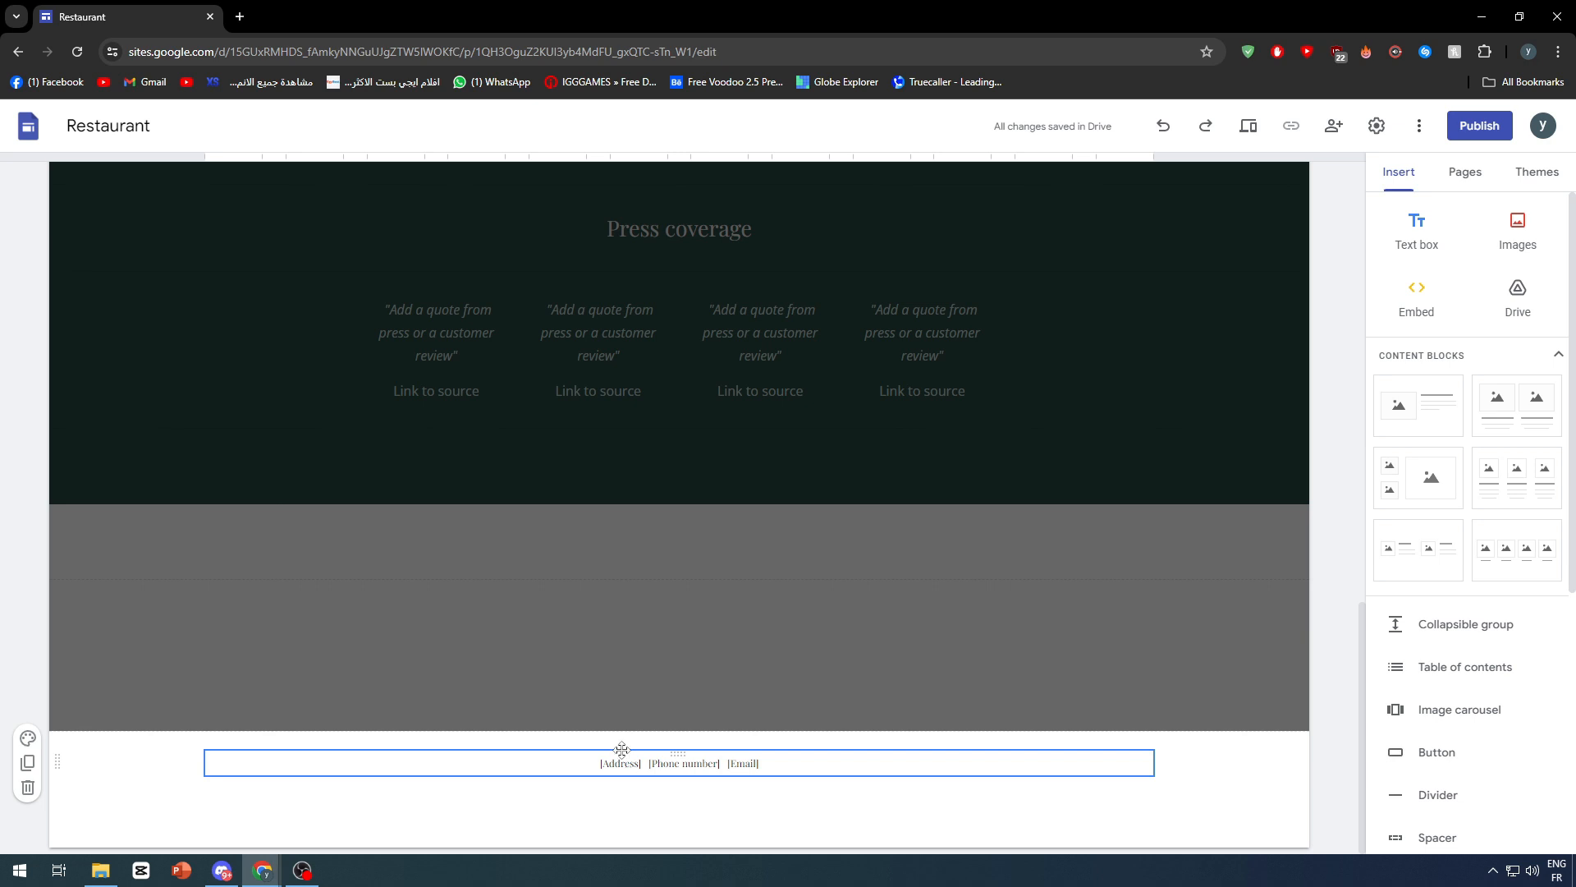
pyautogui.click(679, 761)
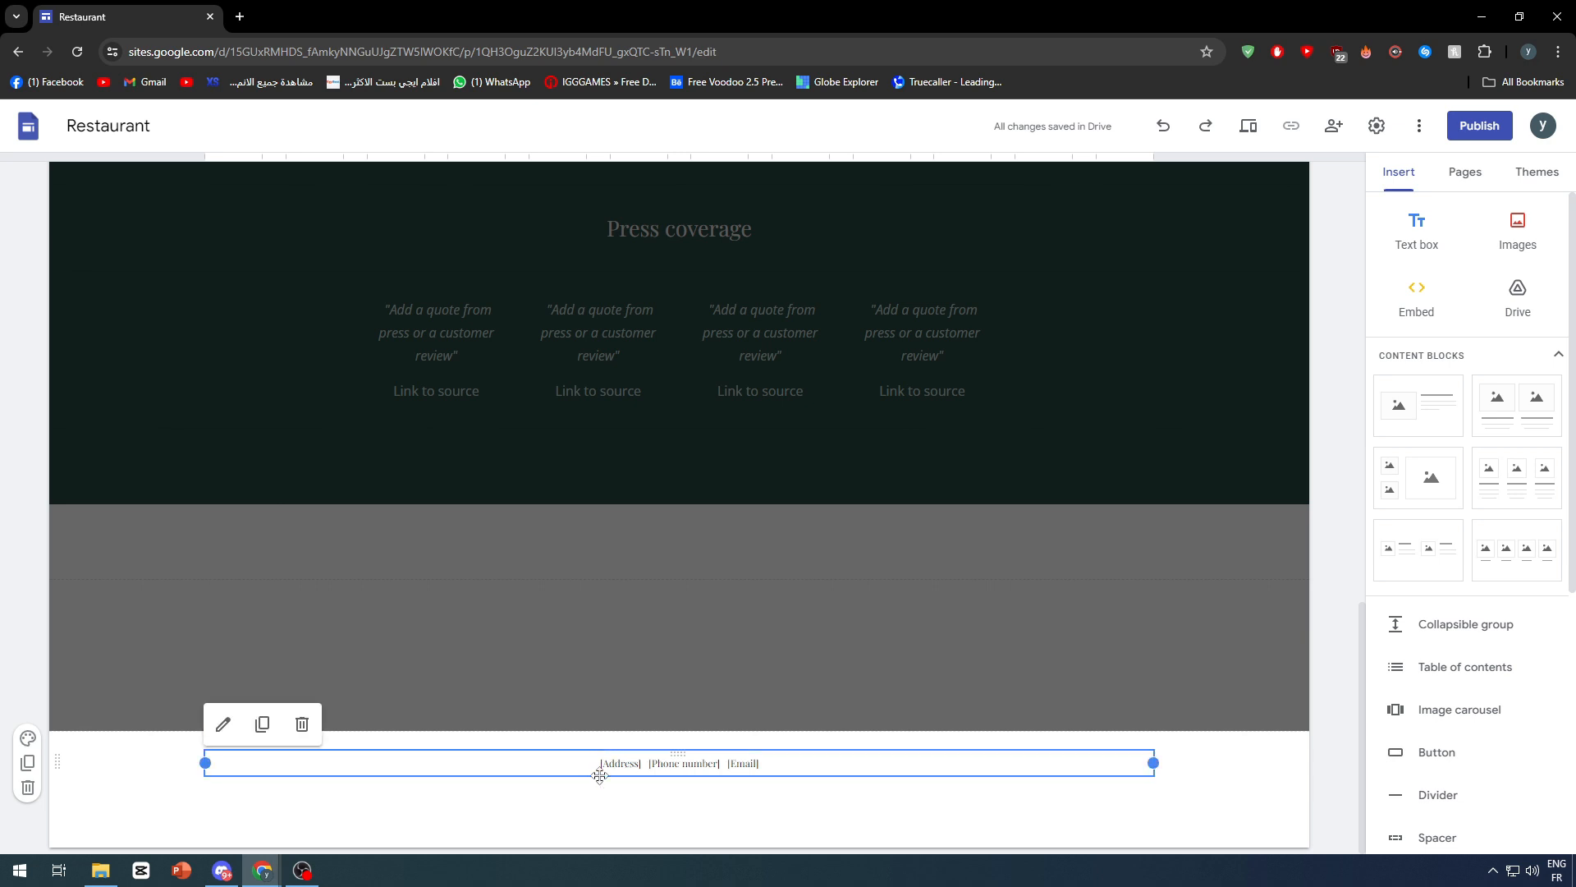
pyautogui.moveTo(426, 774)
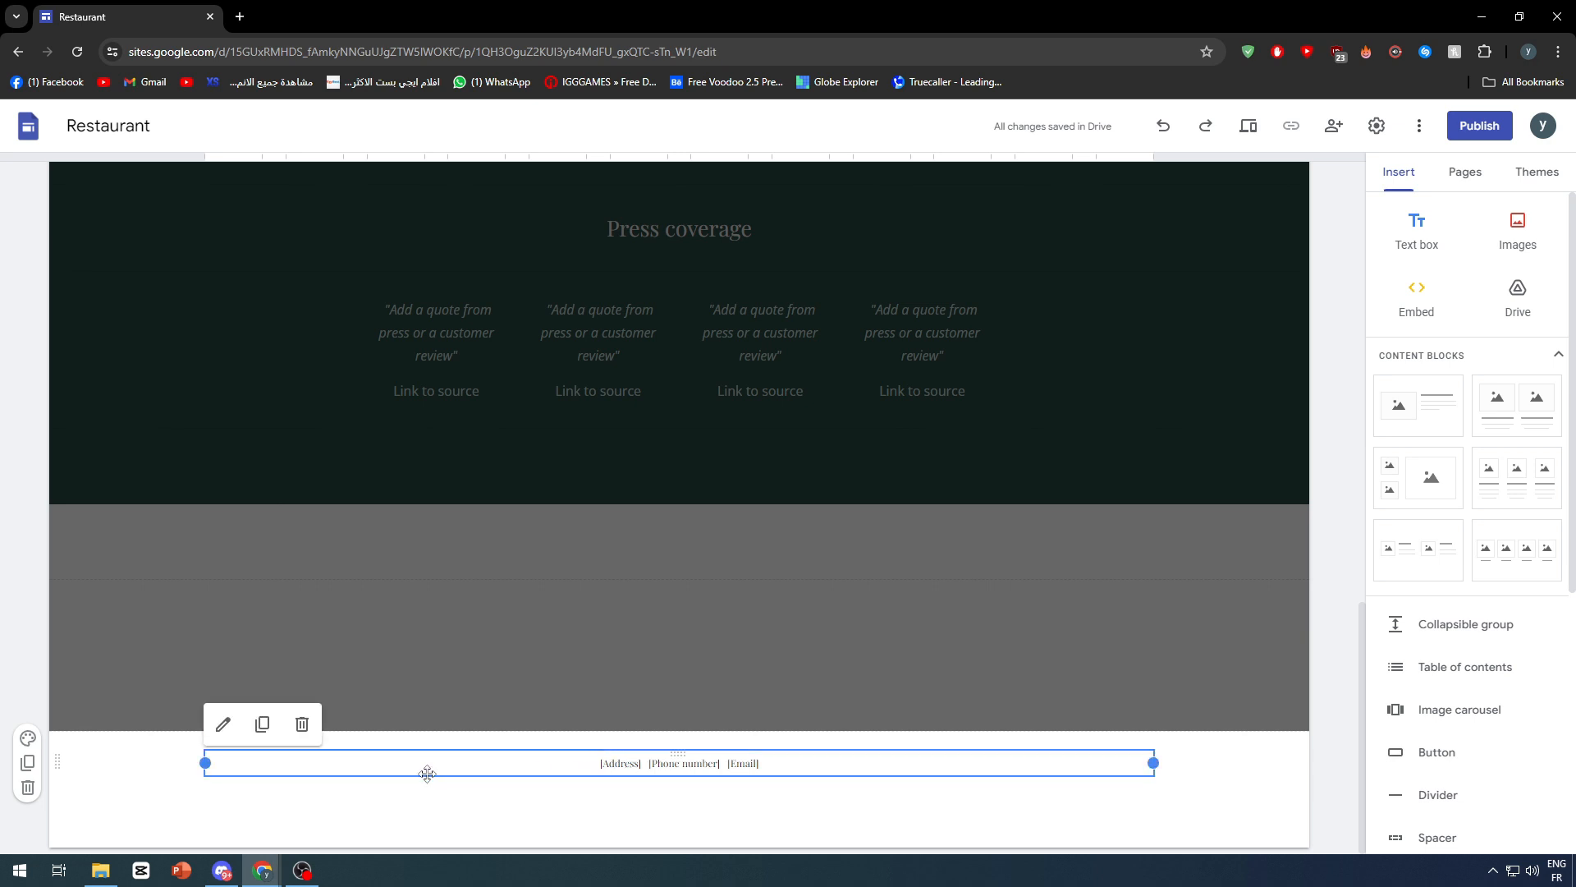